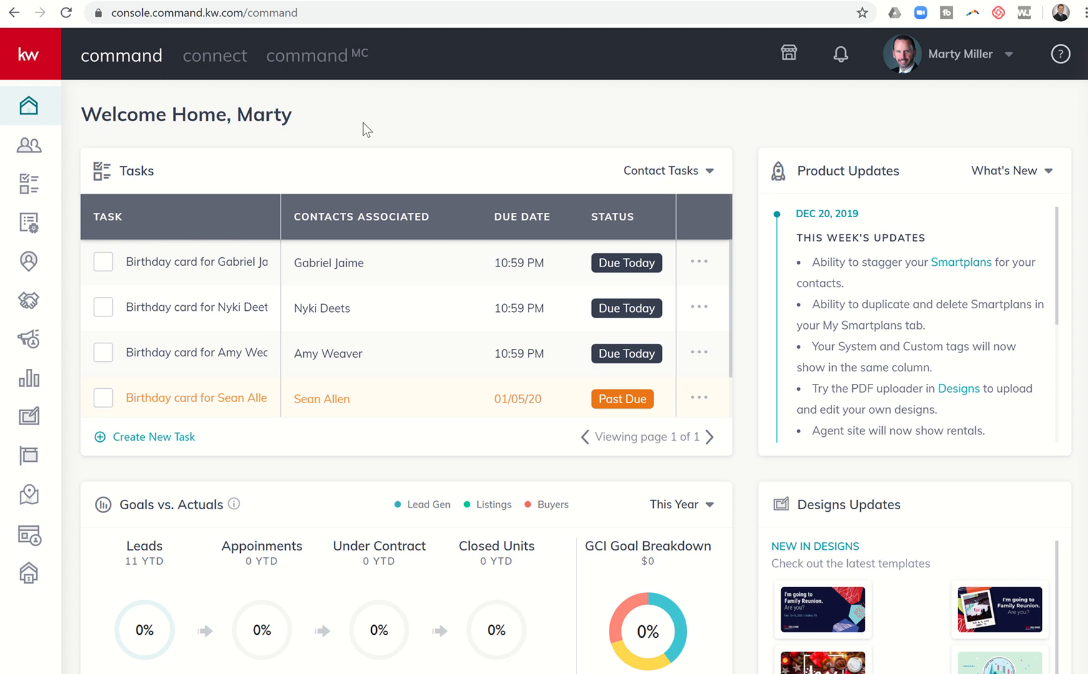
mouse_move(29, 301)
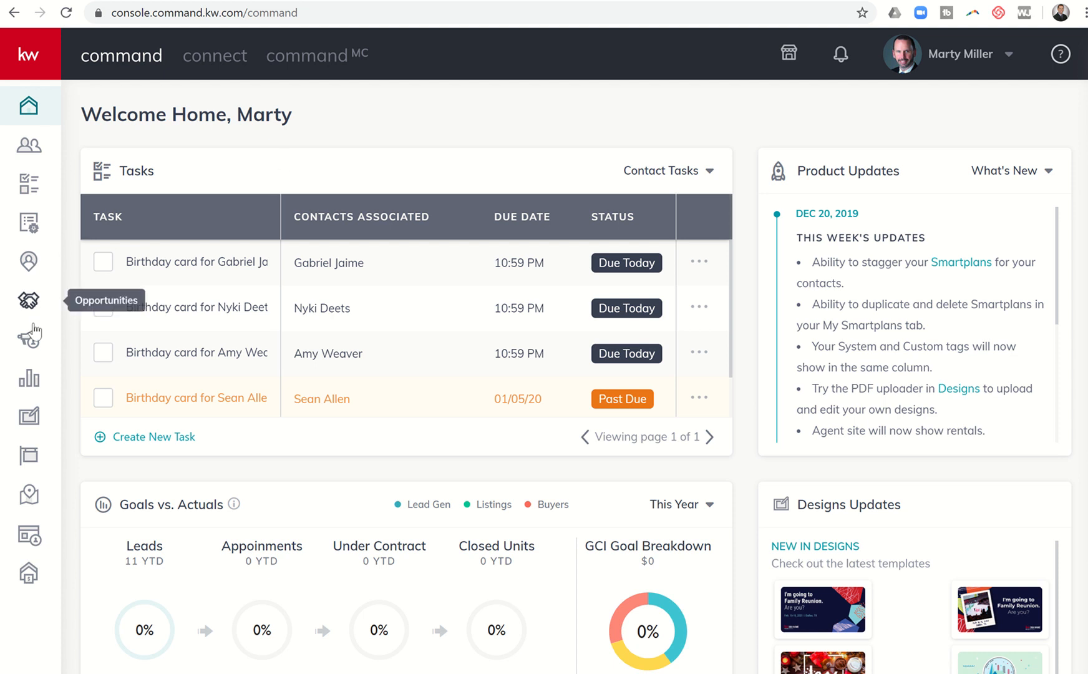
mouse_move(27, 341)
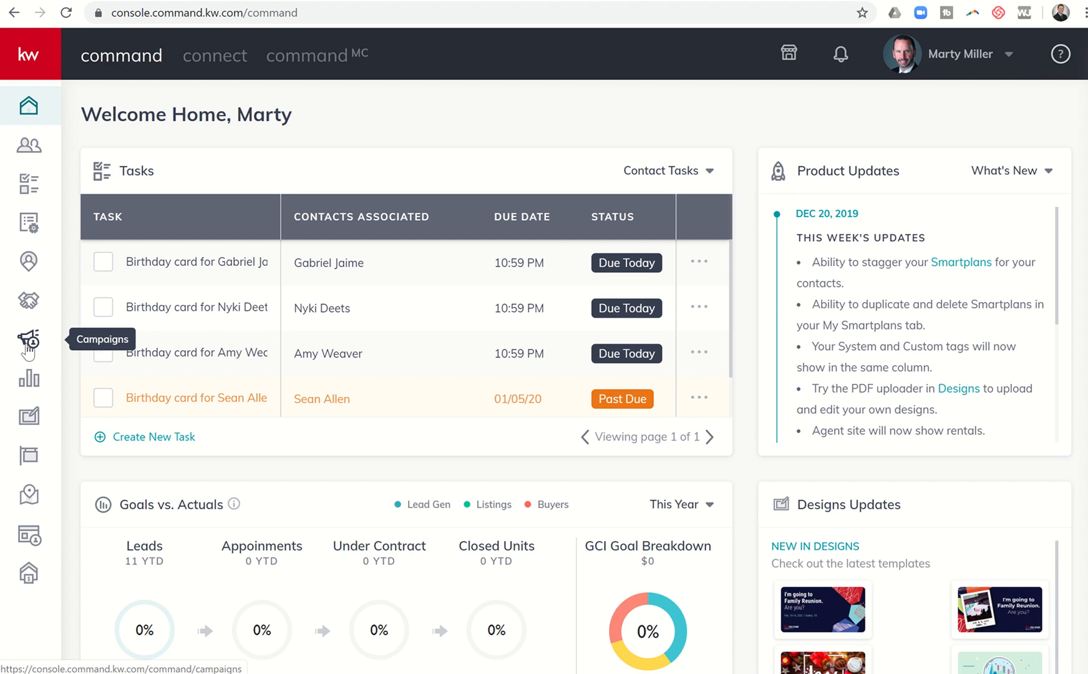
mouse_move(867, 108)
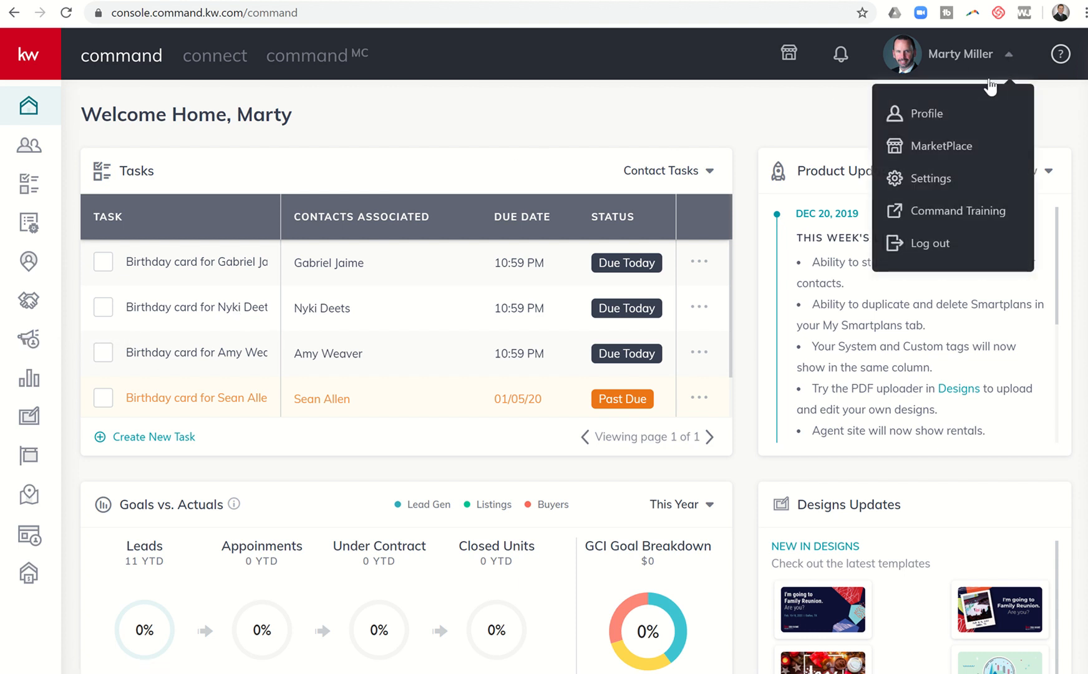
Step: Review the Settings integrations list and confirm Mailchimp (Email Campaigns) shows Connected
left_click(931, 178)
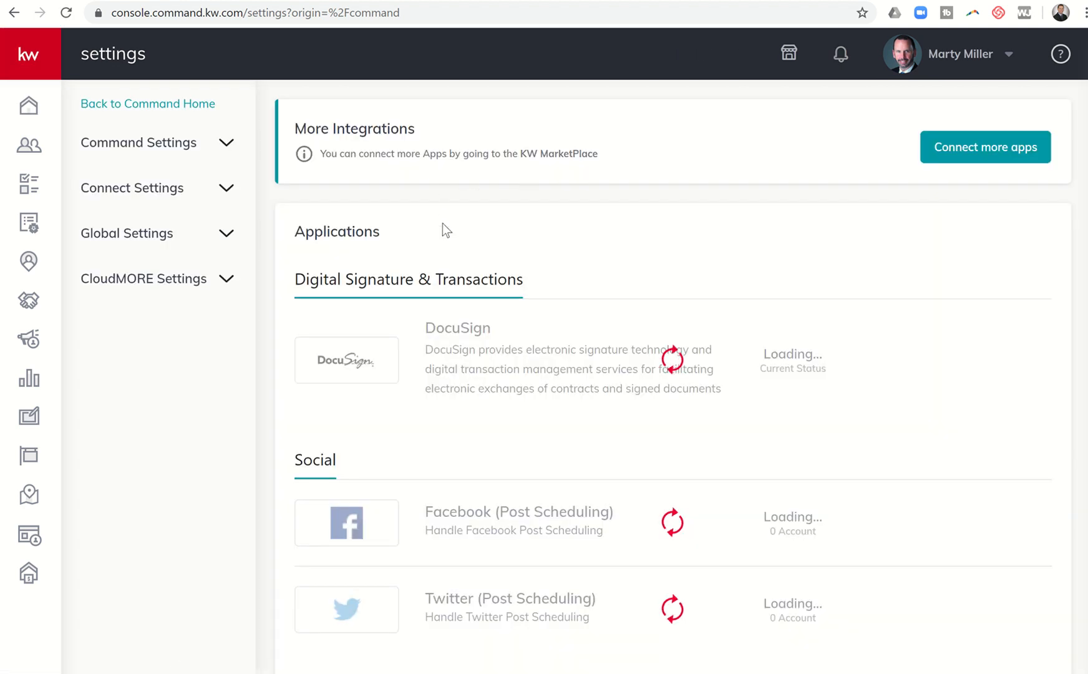
scroll("down", 3)
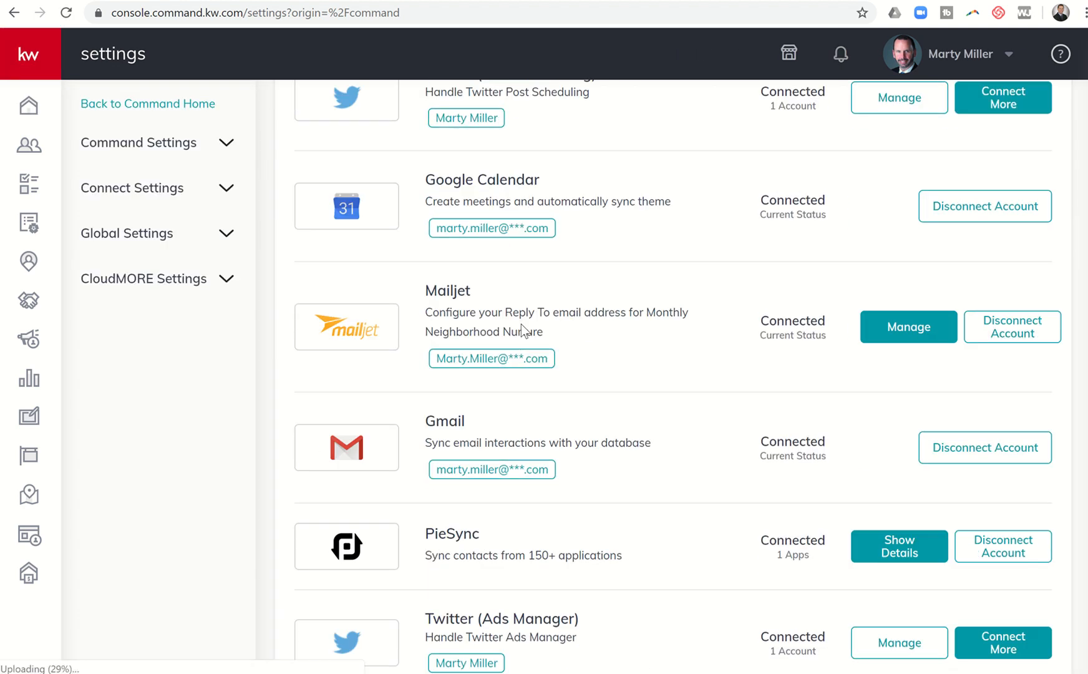
scroll("up", 3)
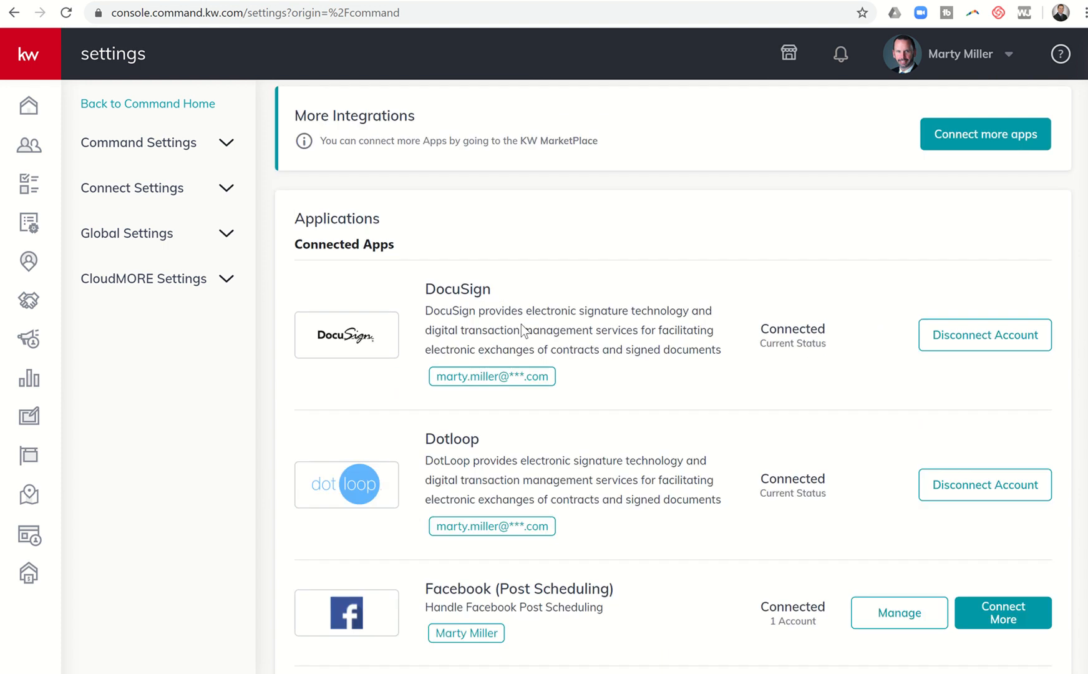
scroll("down", 3)
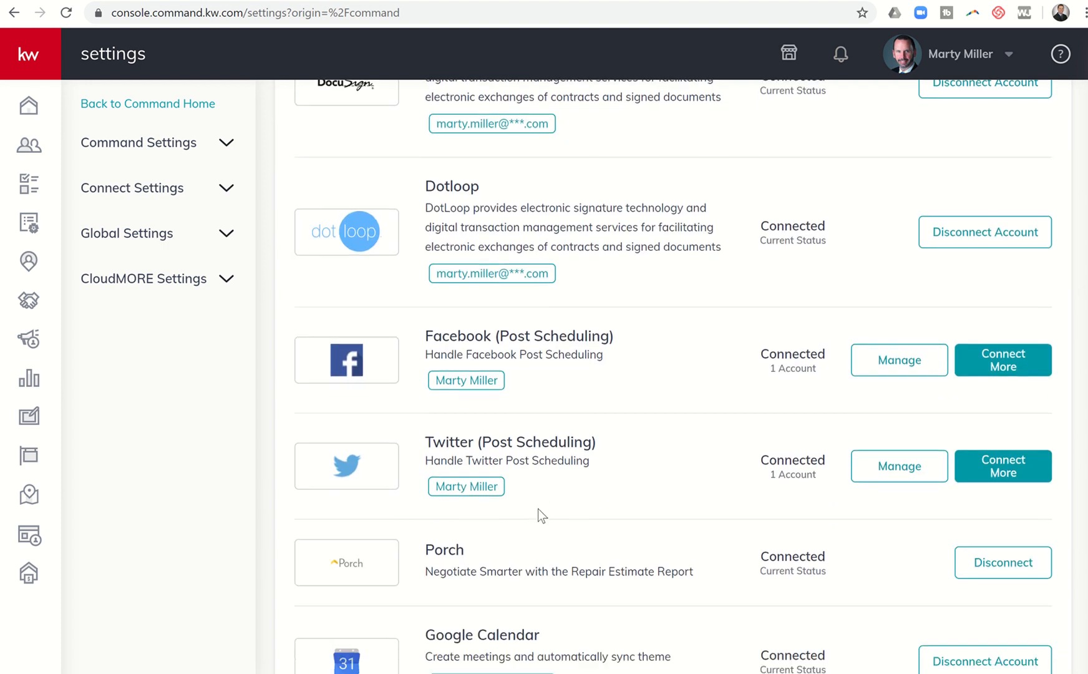
scroll("down", 3)
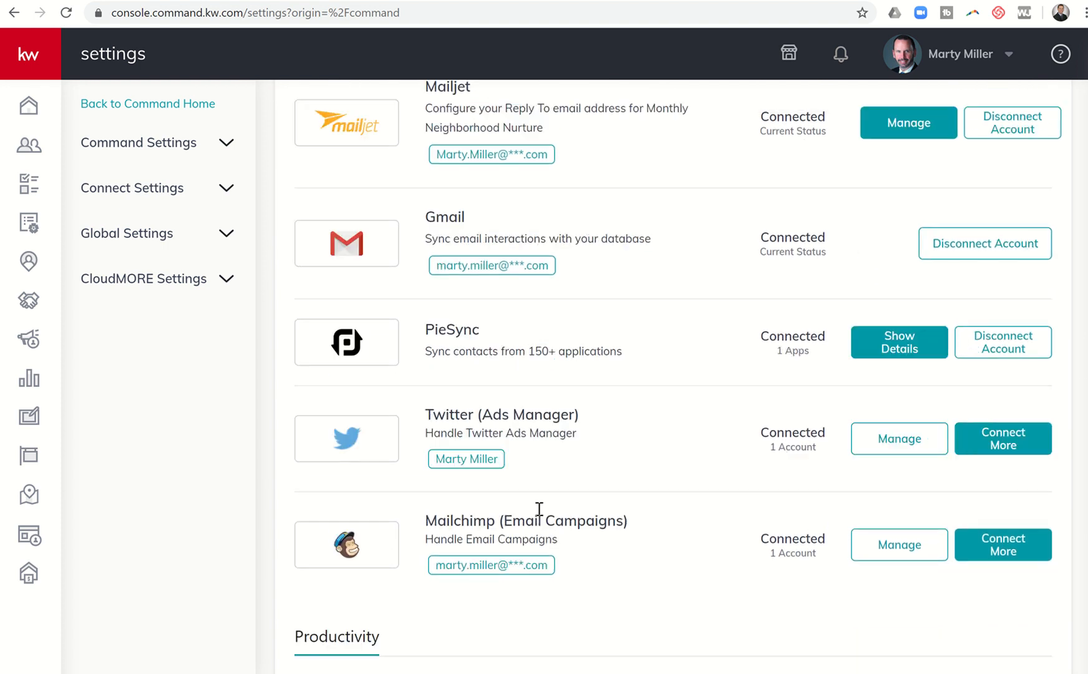
scroll("down", 3)
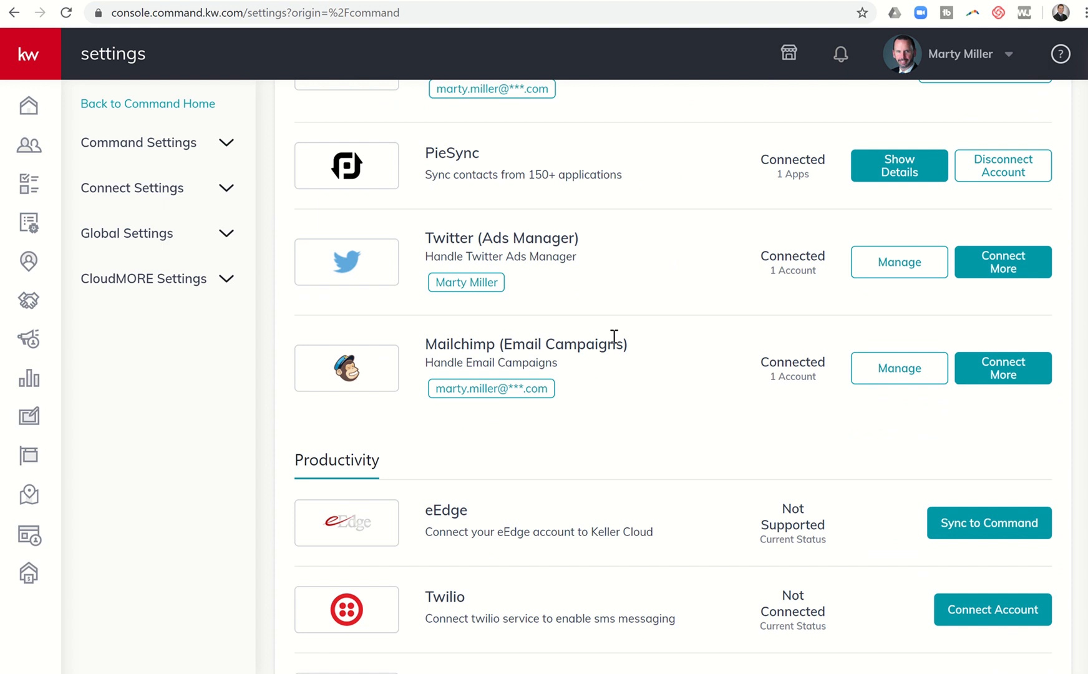
mouse_move(898, 368)
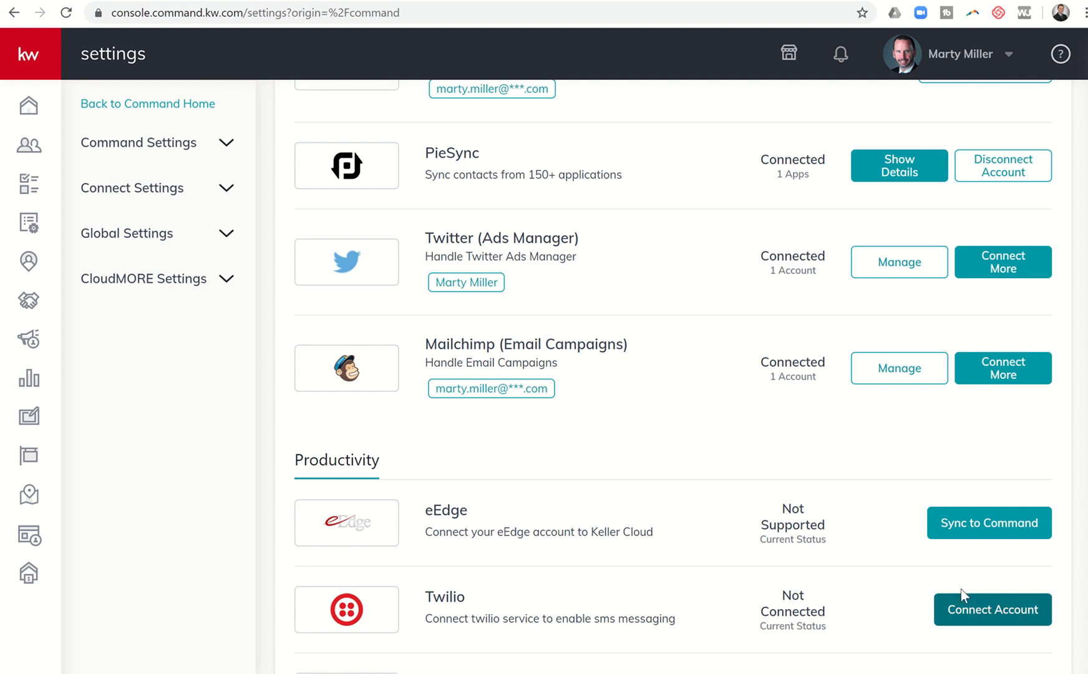
scroll("up", 3)
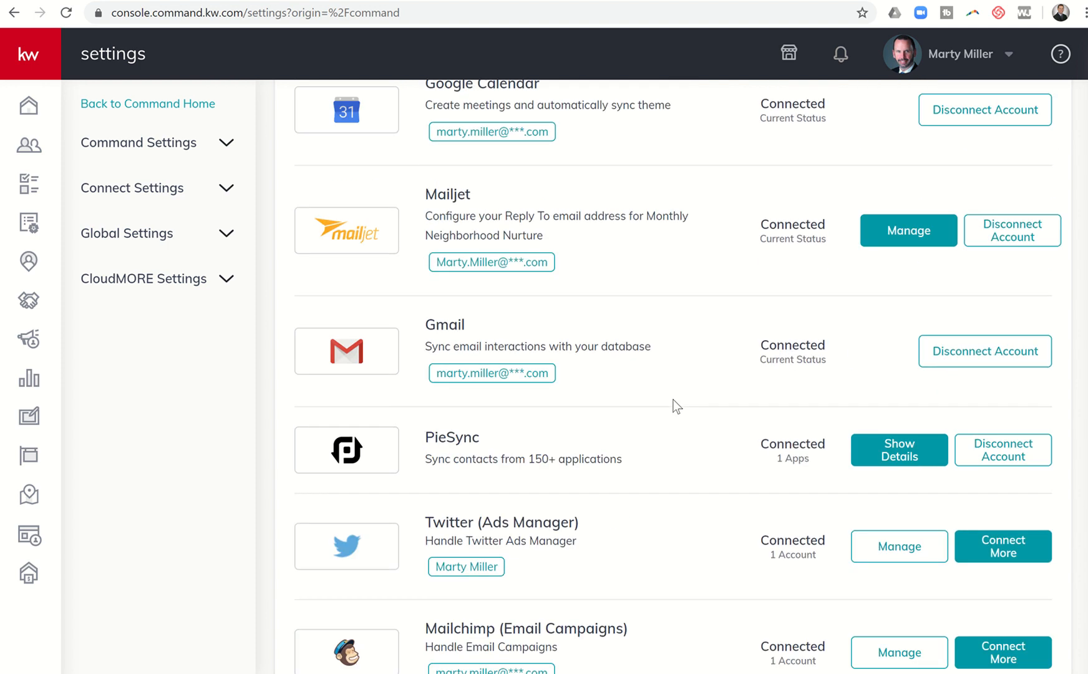
scroll("up", 3)
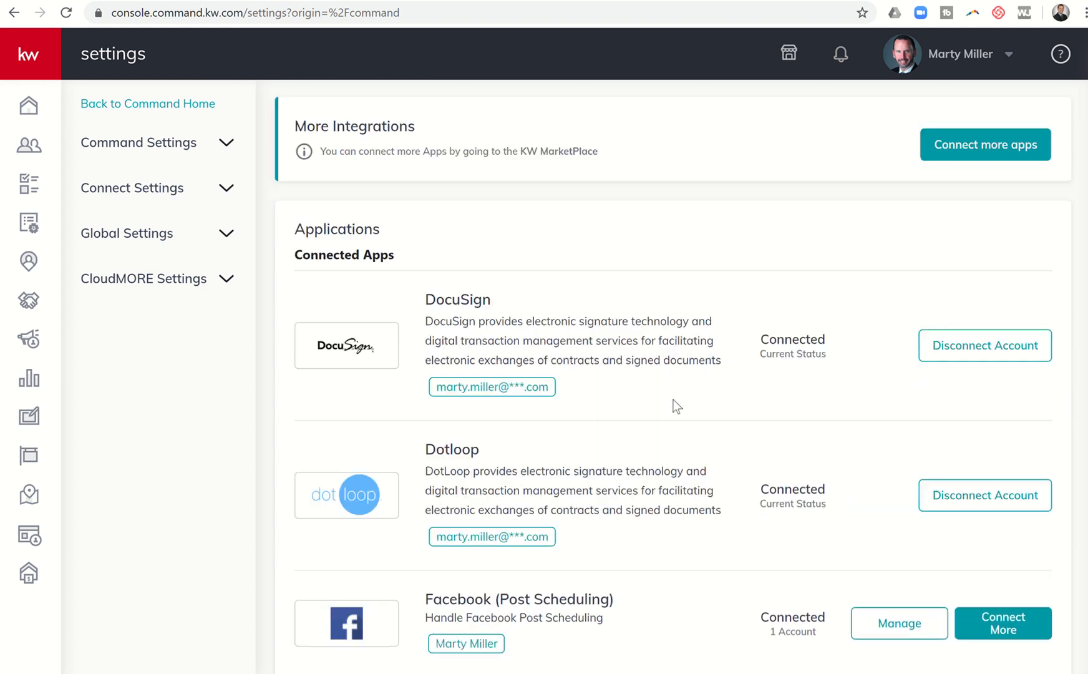
mouse_move(29, 147)
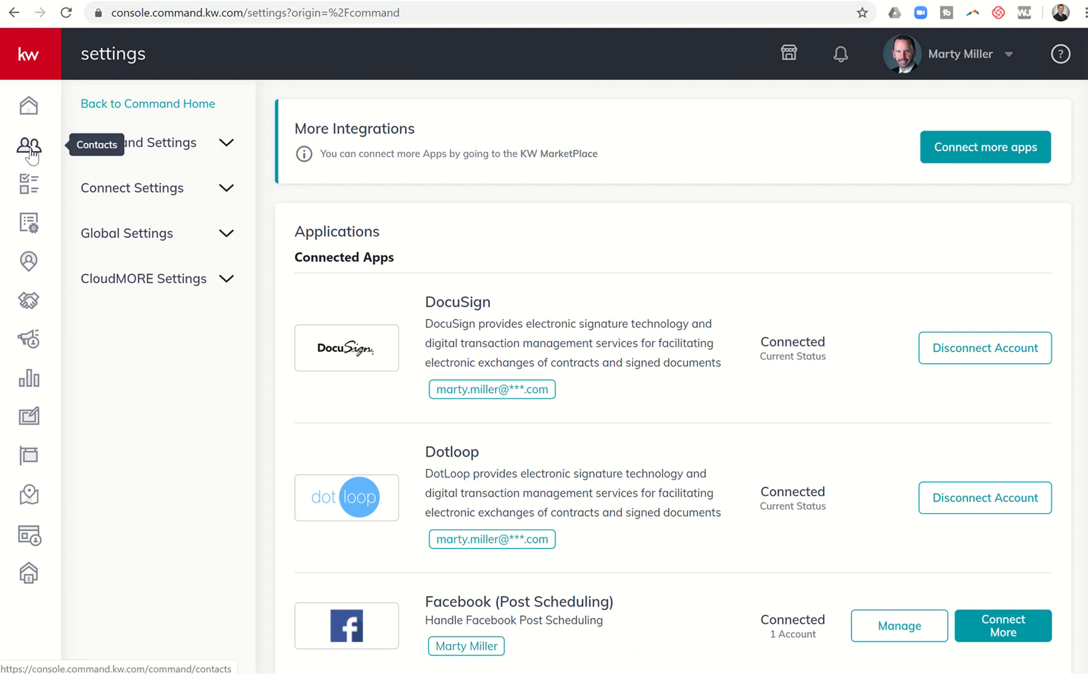
Step: Filter the contacts list by the Buyer system tag, leaving 15 buyer contacts
left_click(29, 149)
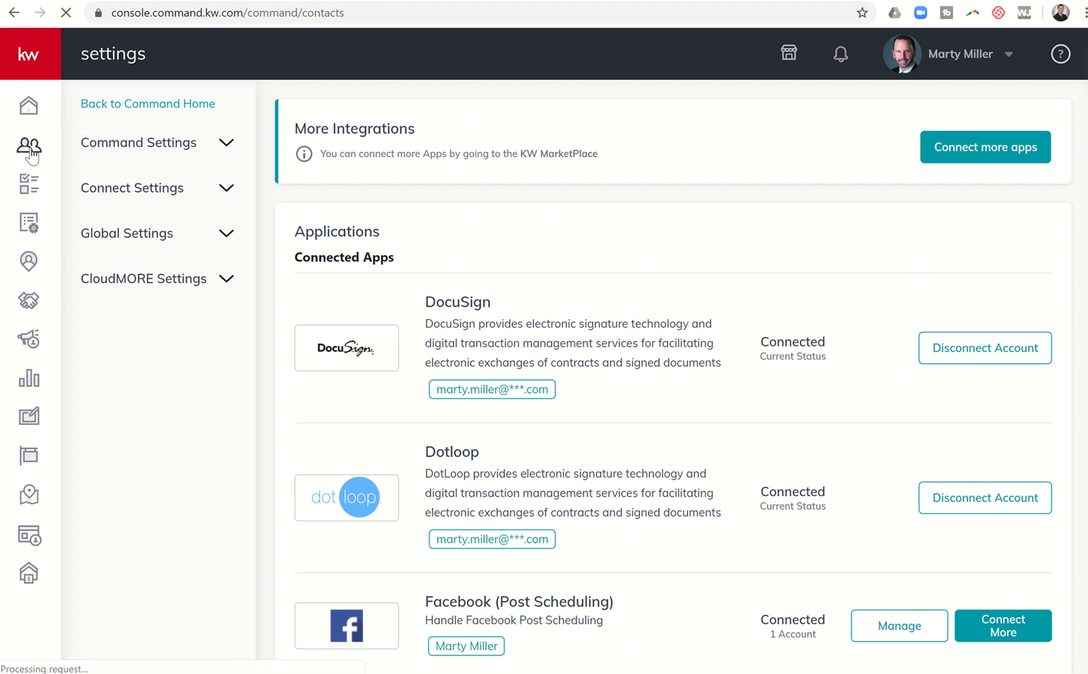
left_click(29, 146)
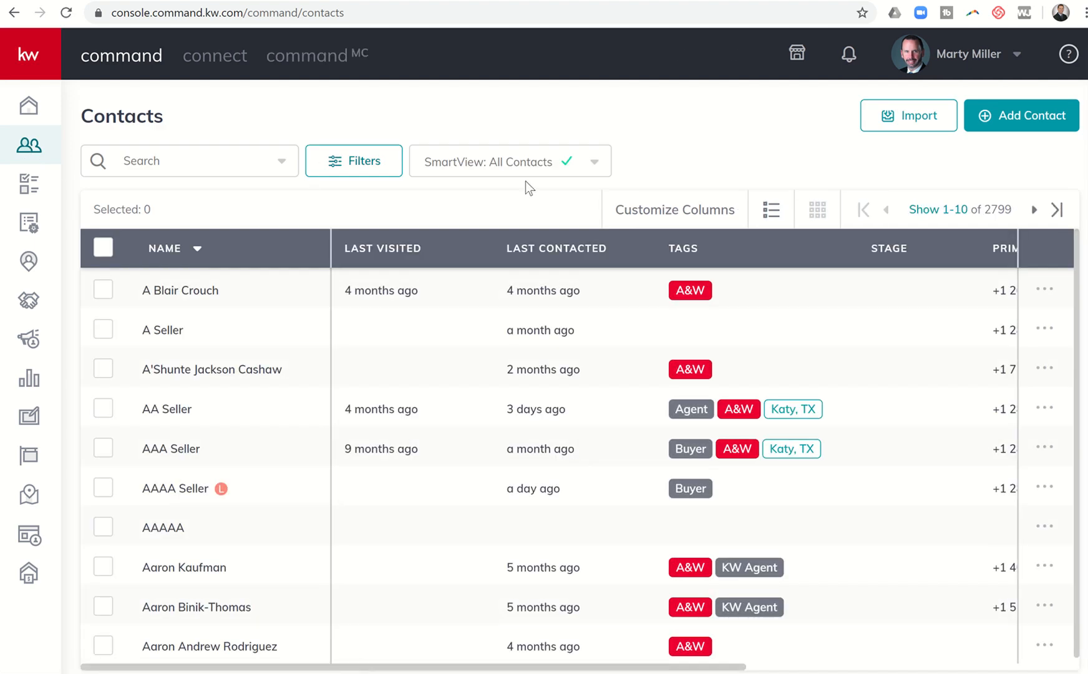
mouse_move(403, 143)
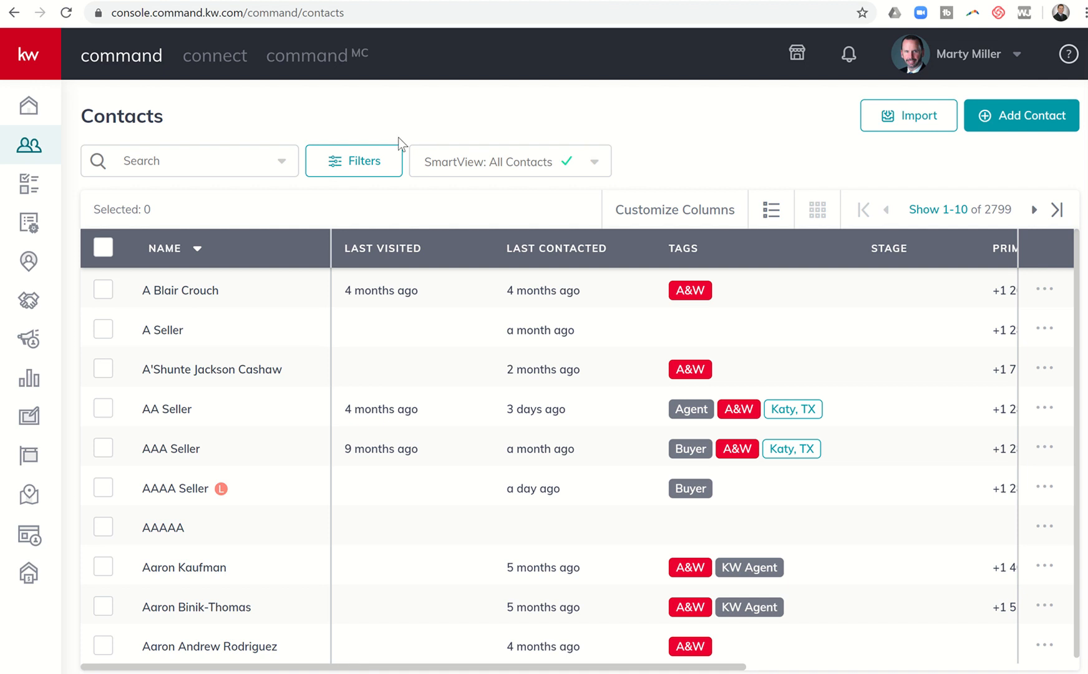
left_click(354, 160)
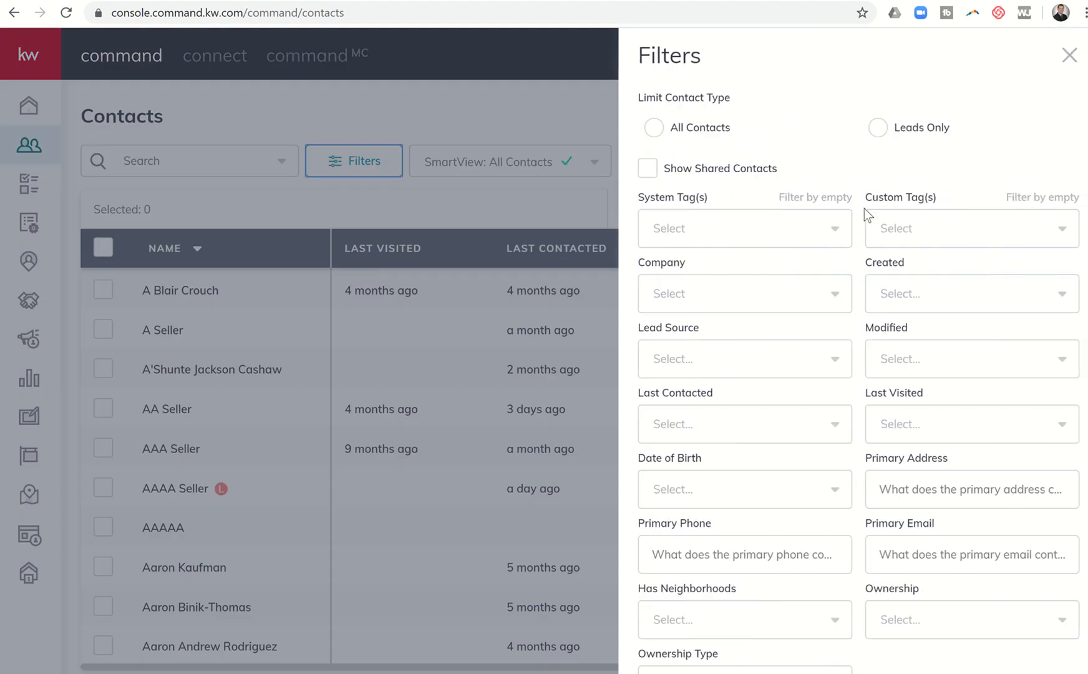
left_click(744, 227)
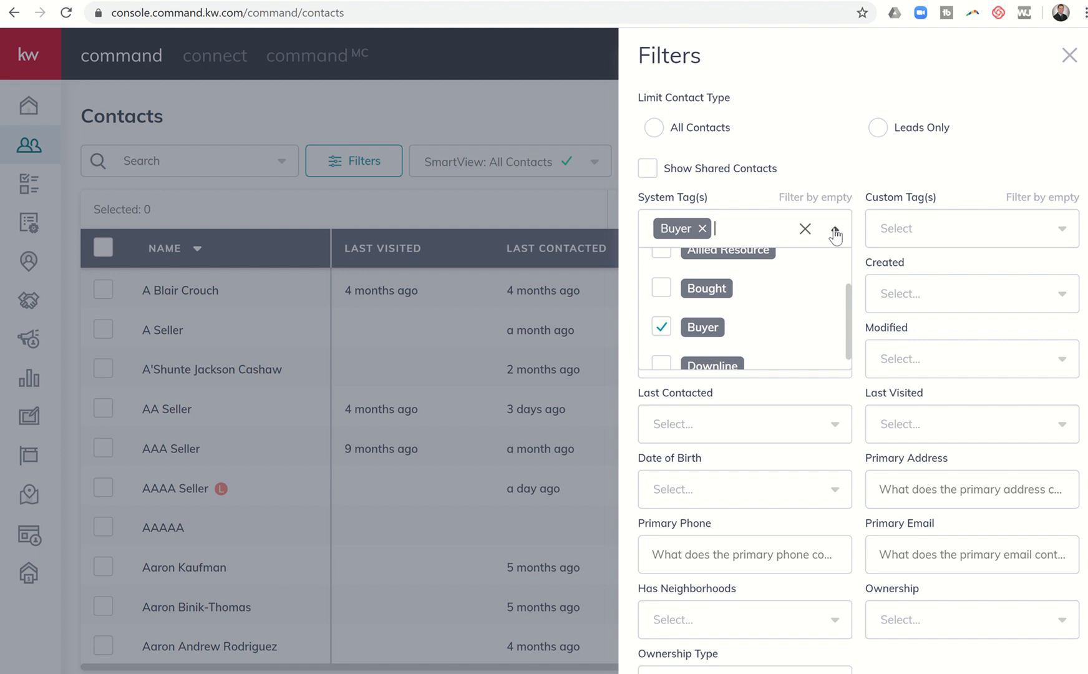
scroll("down", 3)
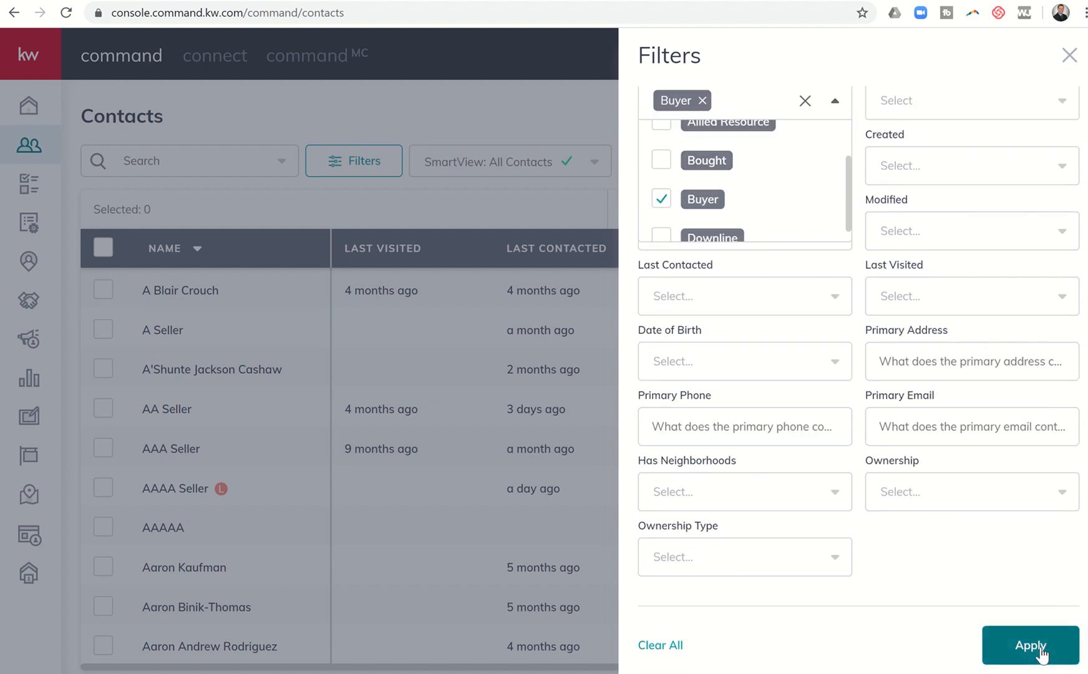
left_click(1029, 645)
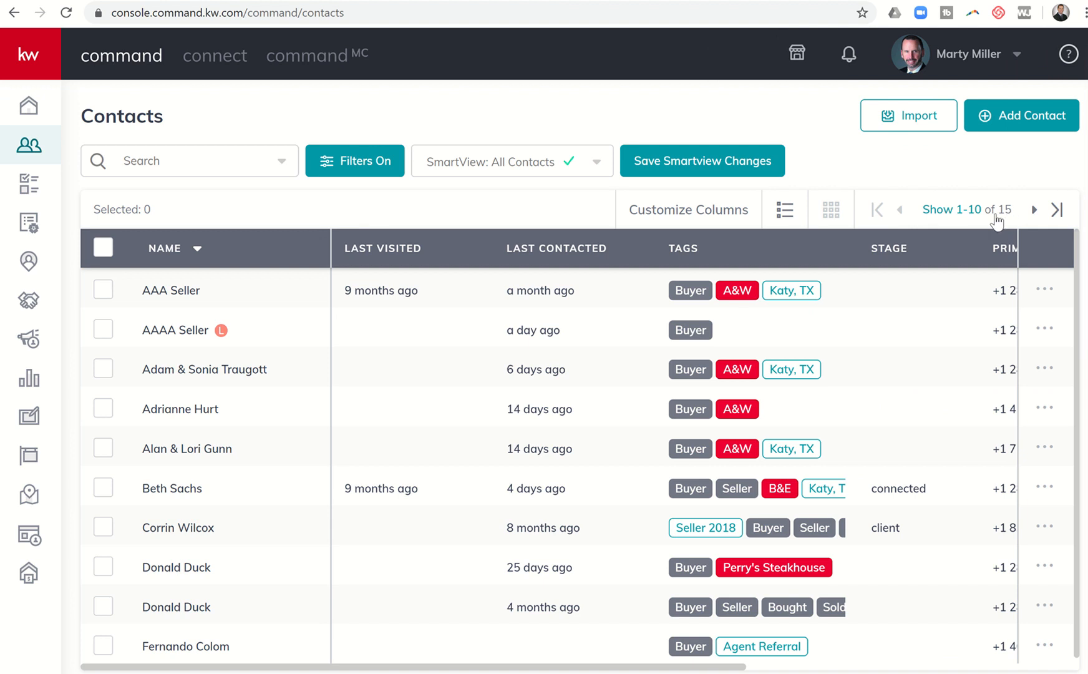
mouse_move(484, 278)
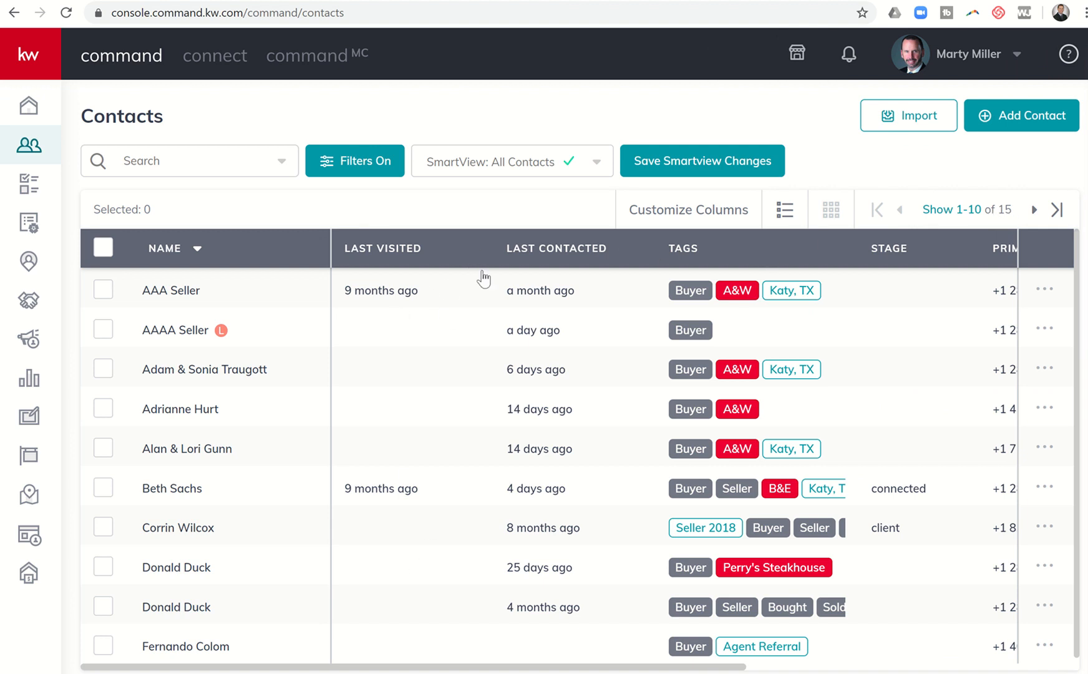
mouse_move(477, 207)
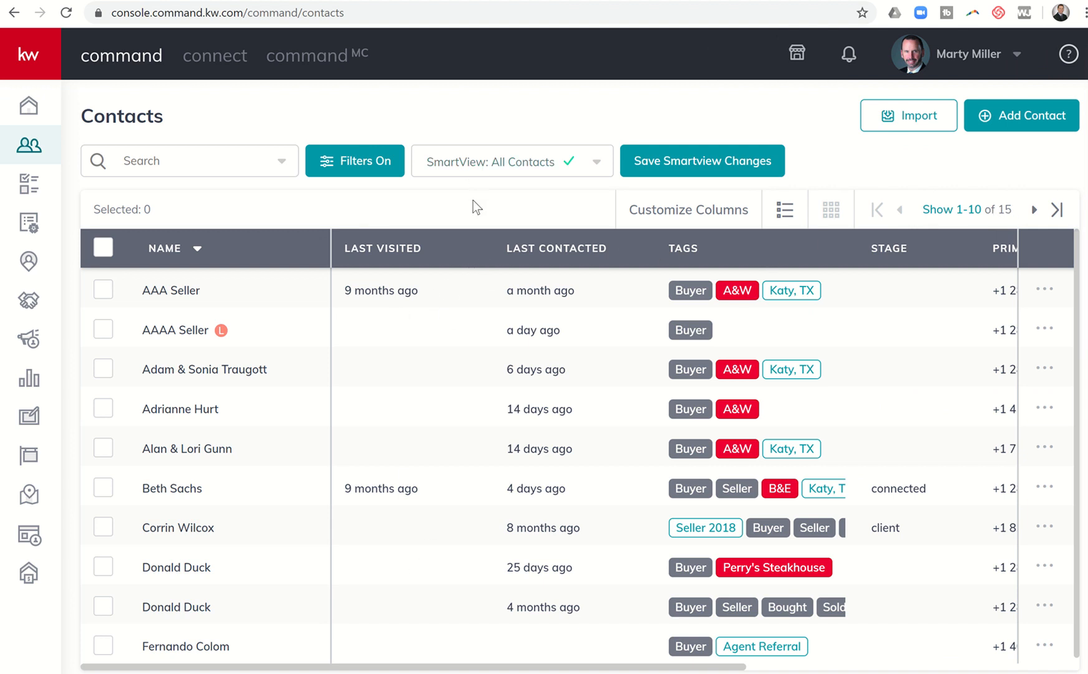
mouse_move(29, 145)
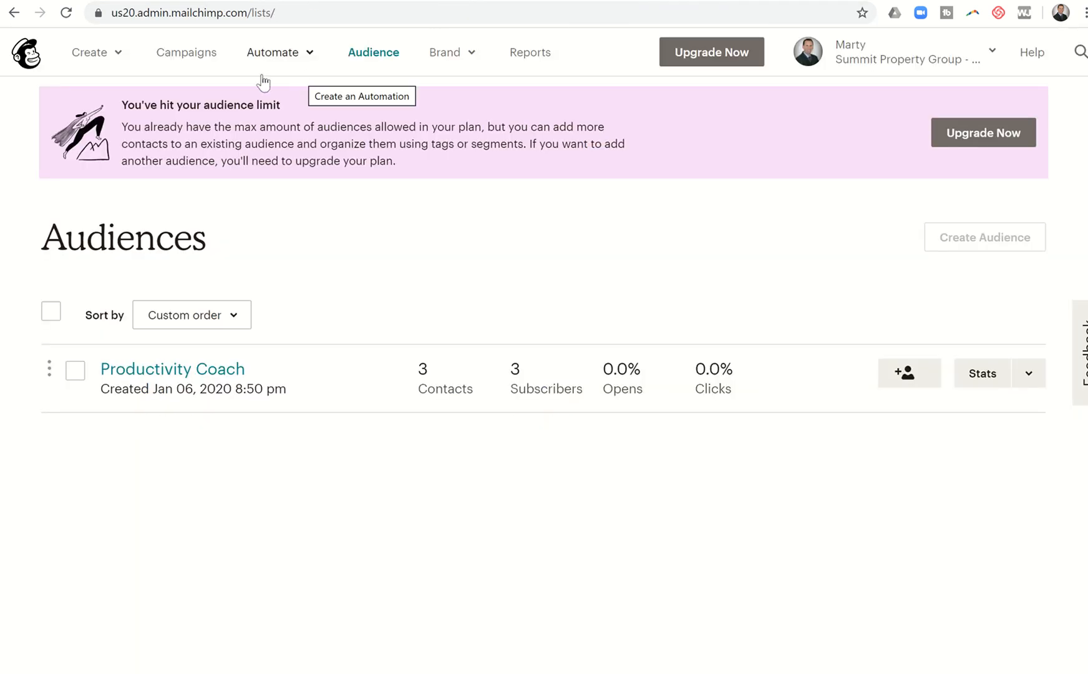
mouse_move(373, 51)
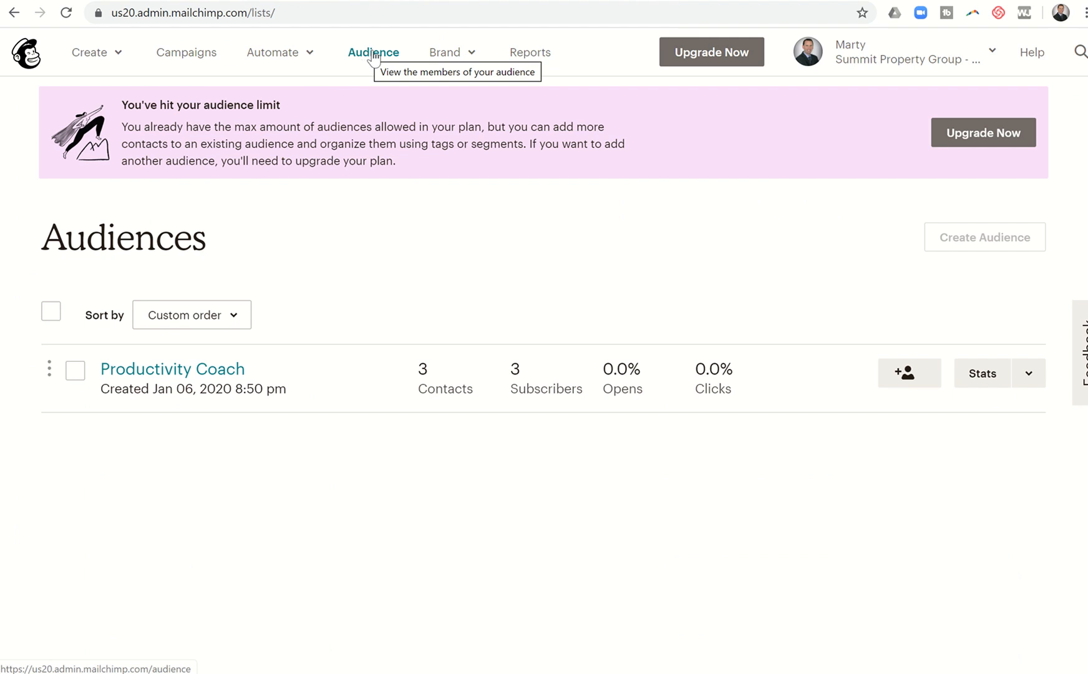
mouse_move(308, 544)
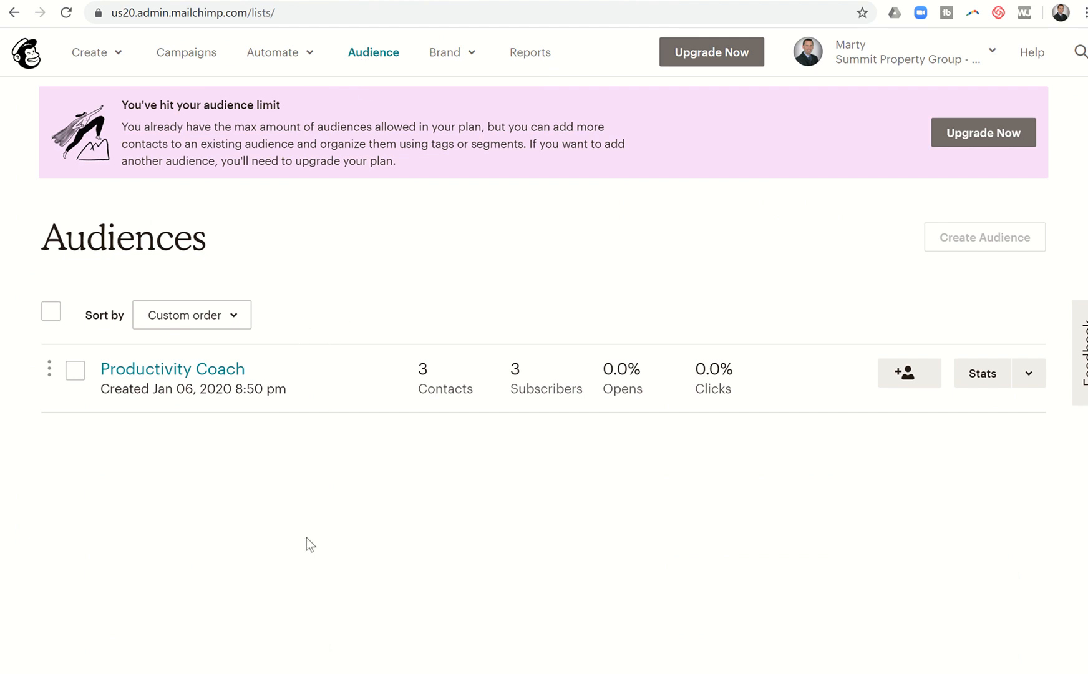
mouse_move(328, 479)
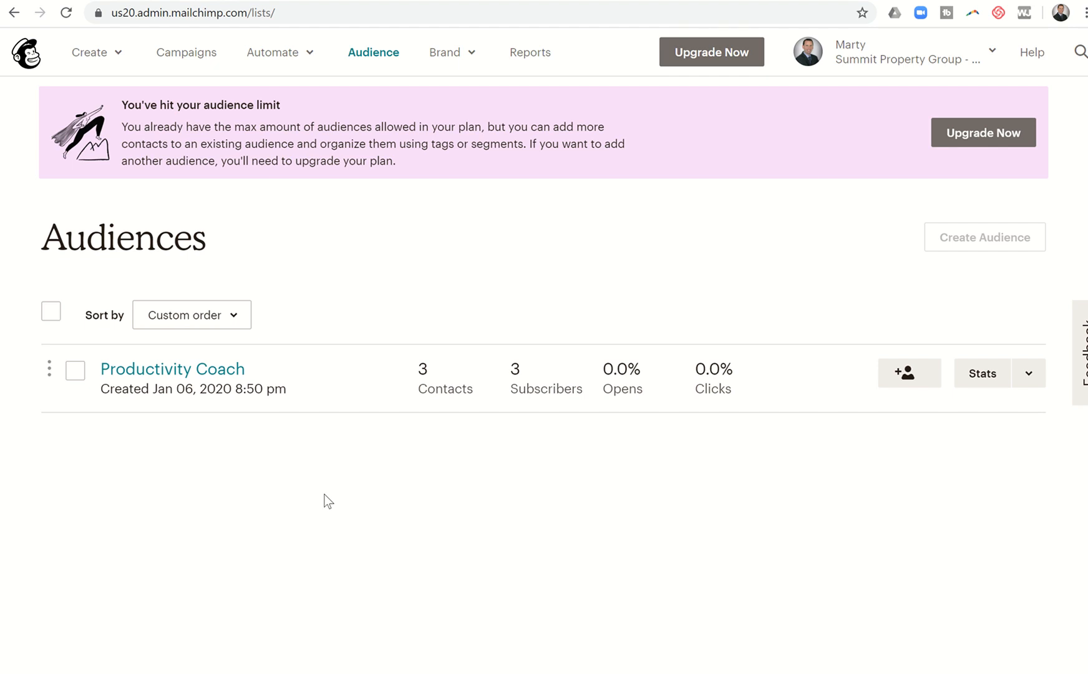
mouse_move(200, 508)
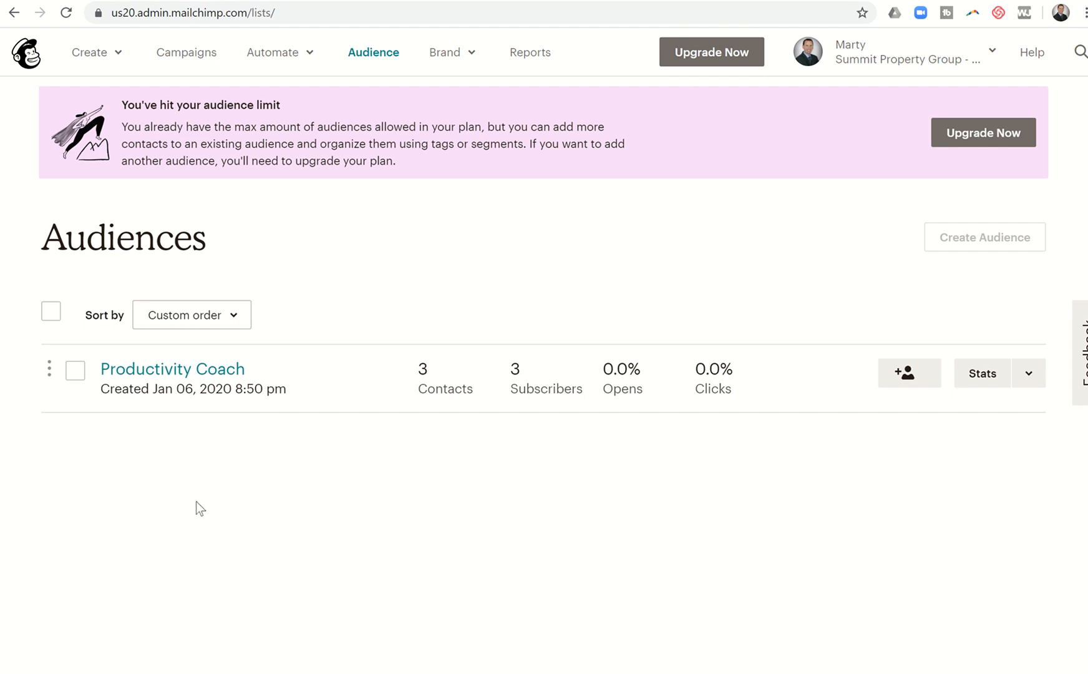
mouse_move(244, 358)
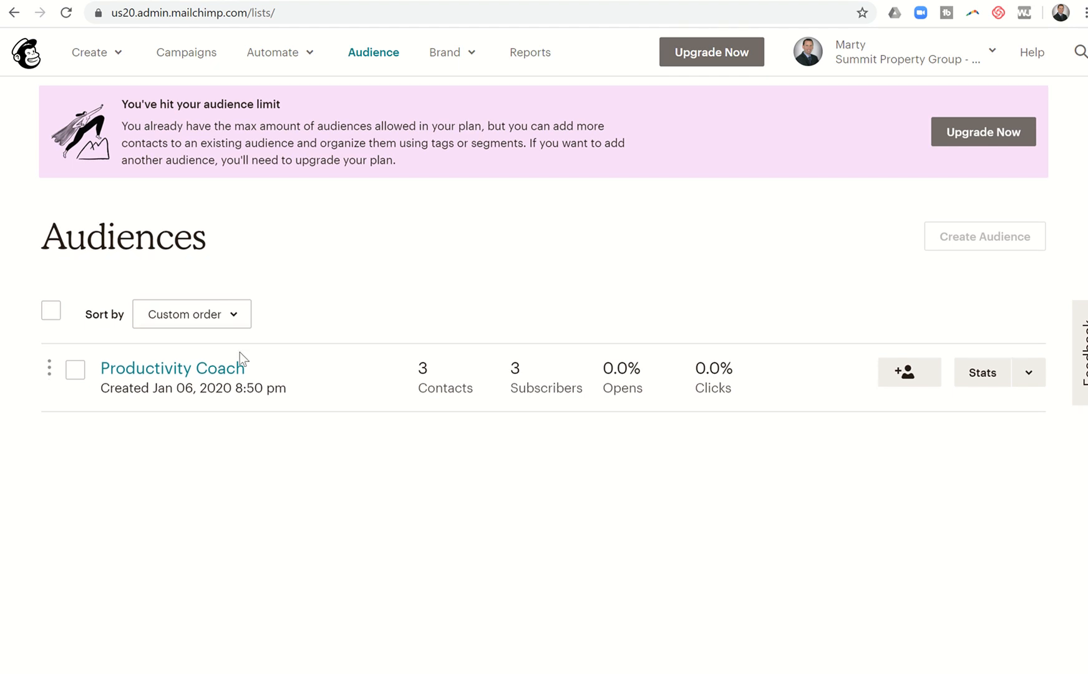
mouse_move(268, 466)
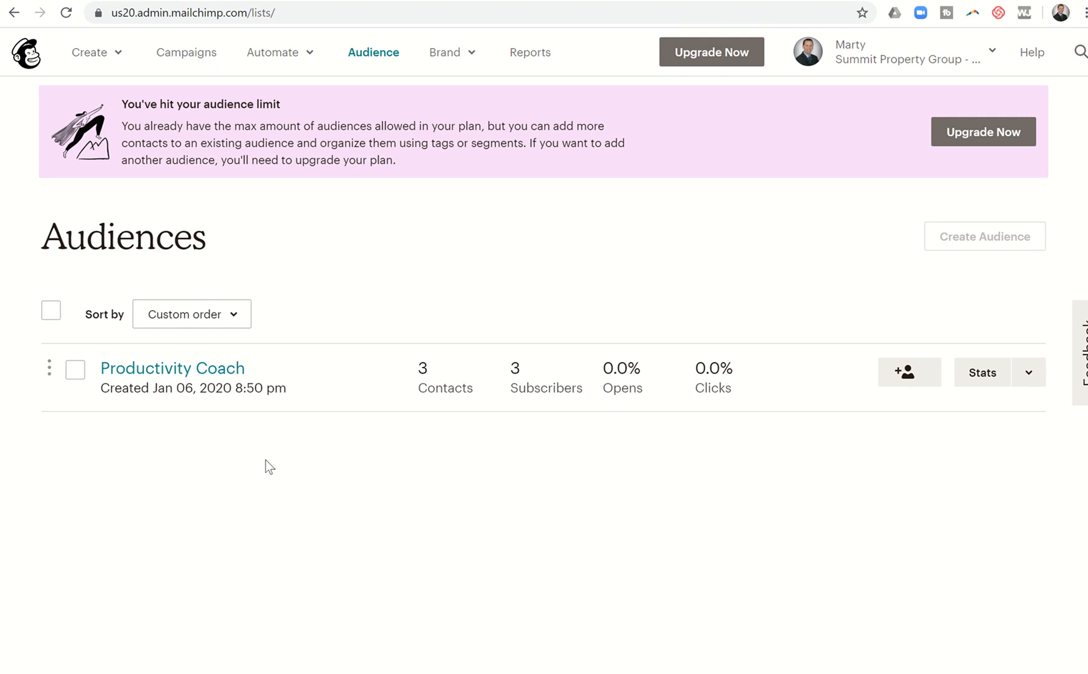
mouse_move(432, 382)
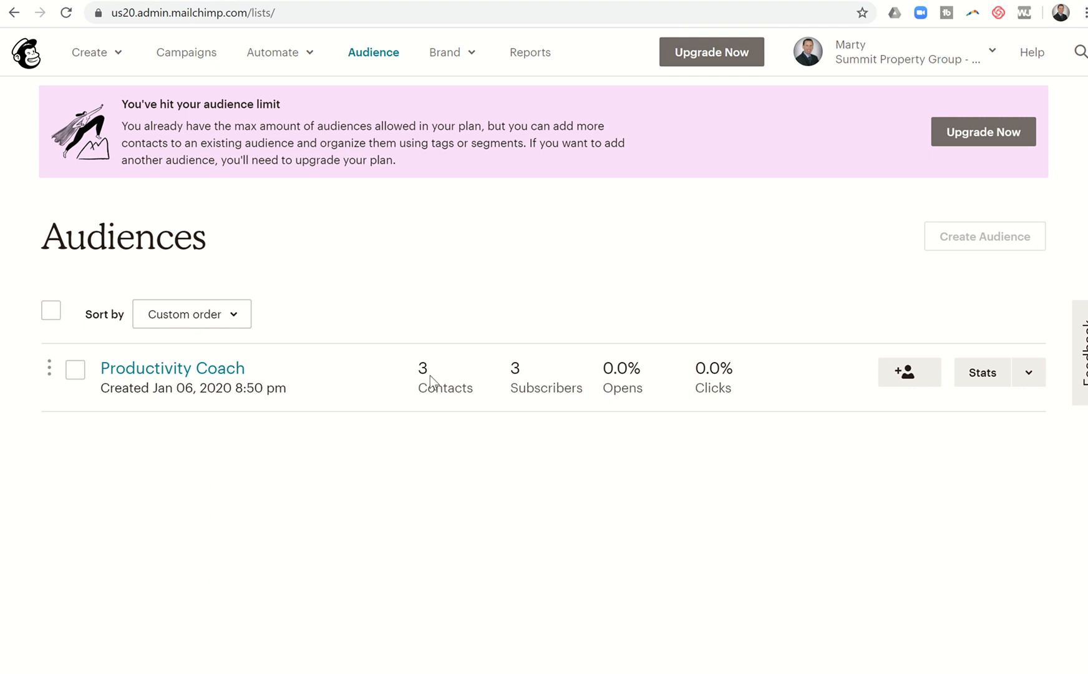
mouse_move(129, 388)
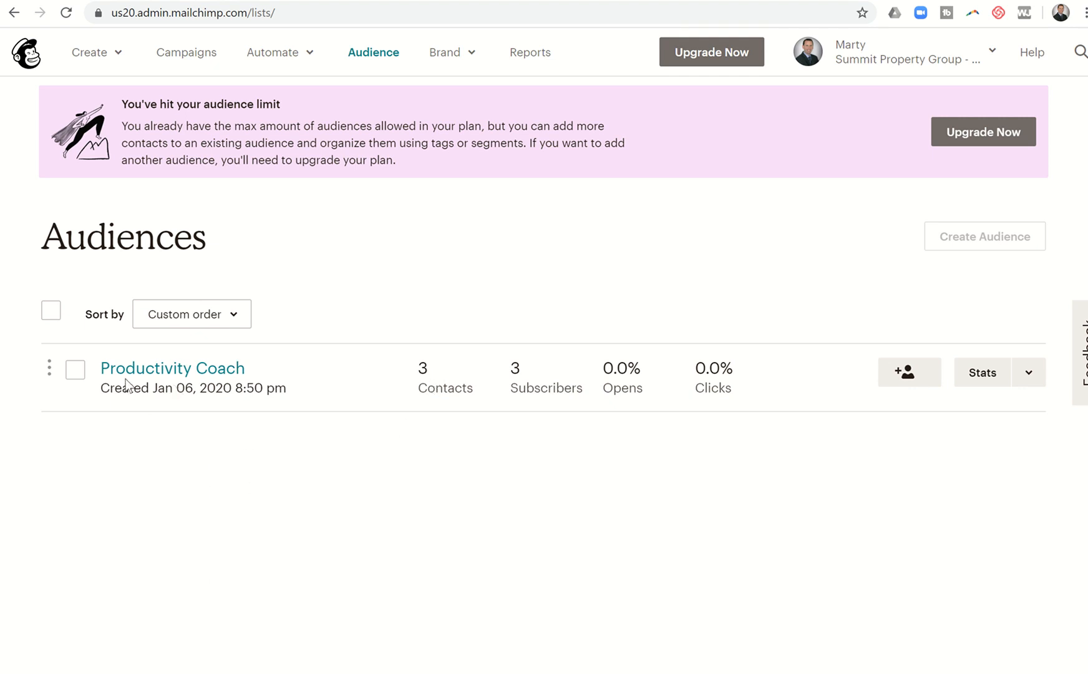
mouse_move(173, 368)
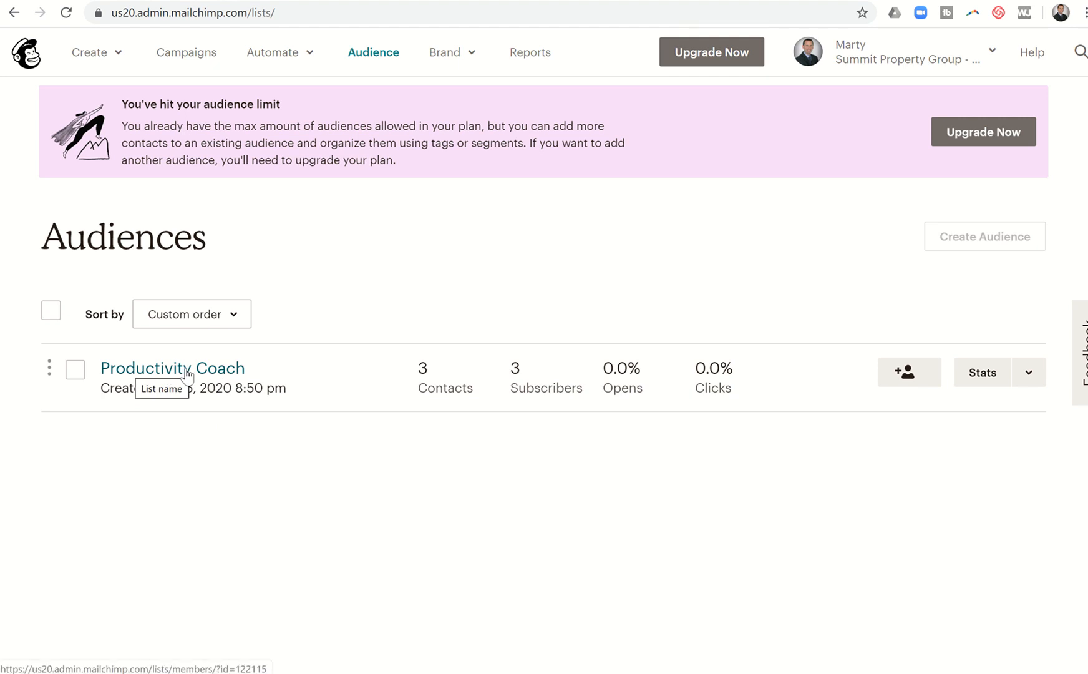
mouse_move(258, 377)
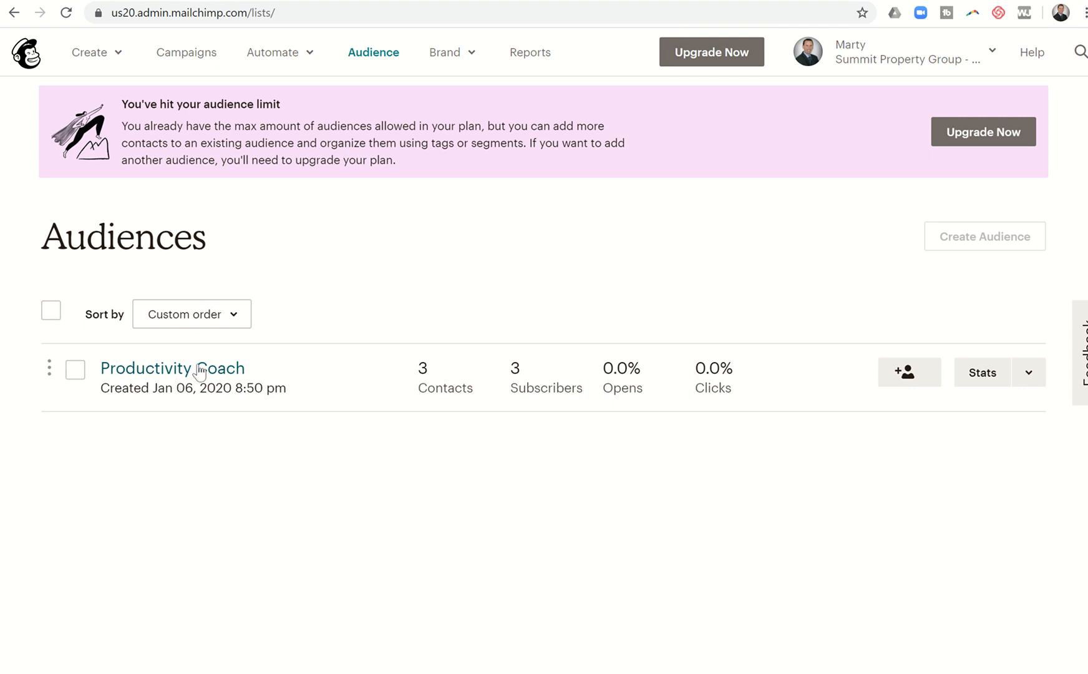
mouse_move(52, 351)
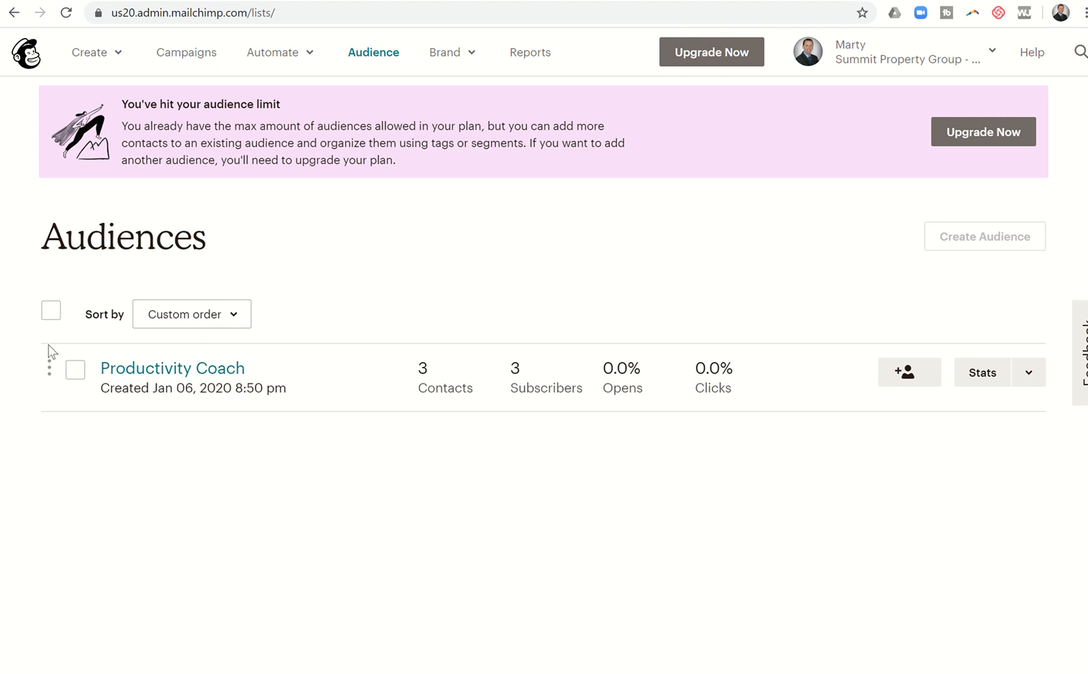
mouse_move(76, 378)
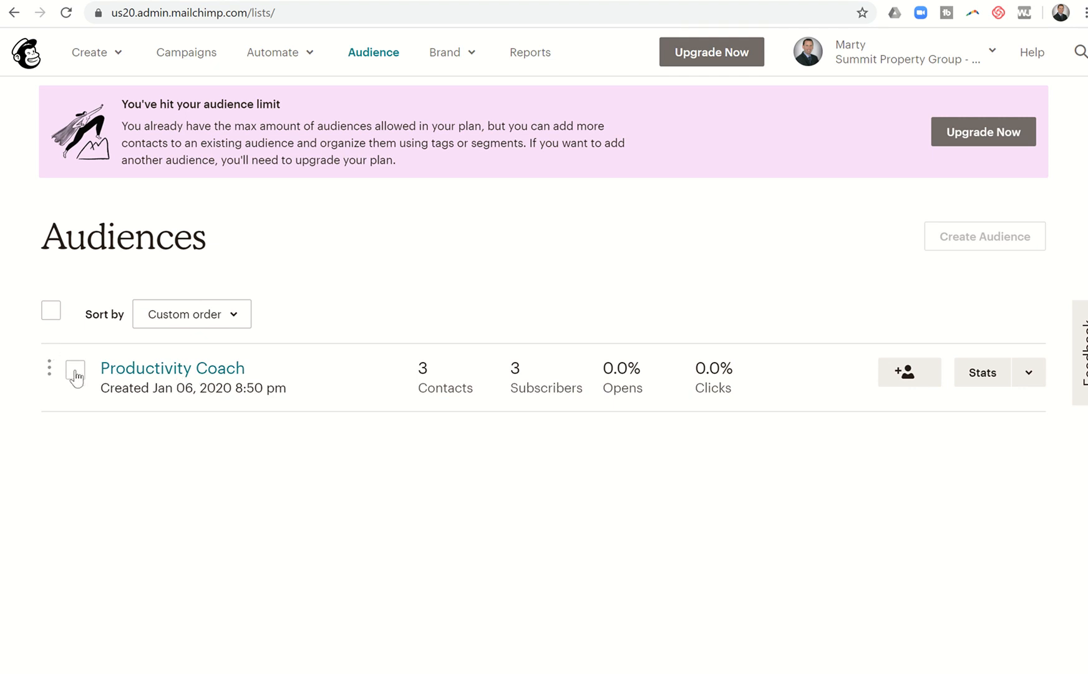
Step: Select the Productivity Coach audience (3 contacts) to reveal the Delete button
left_click(51, 313)
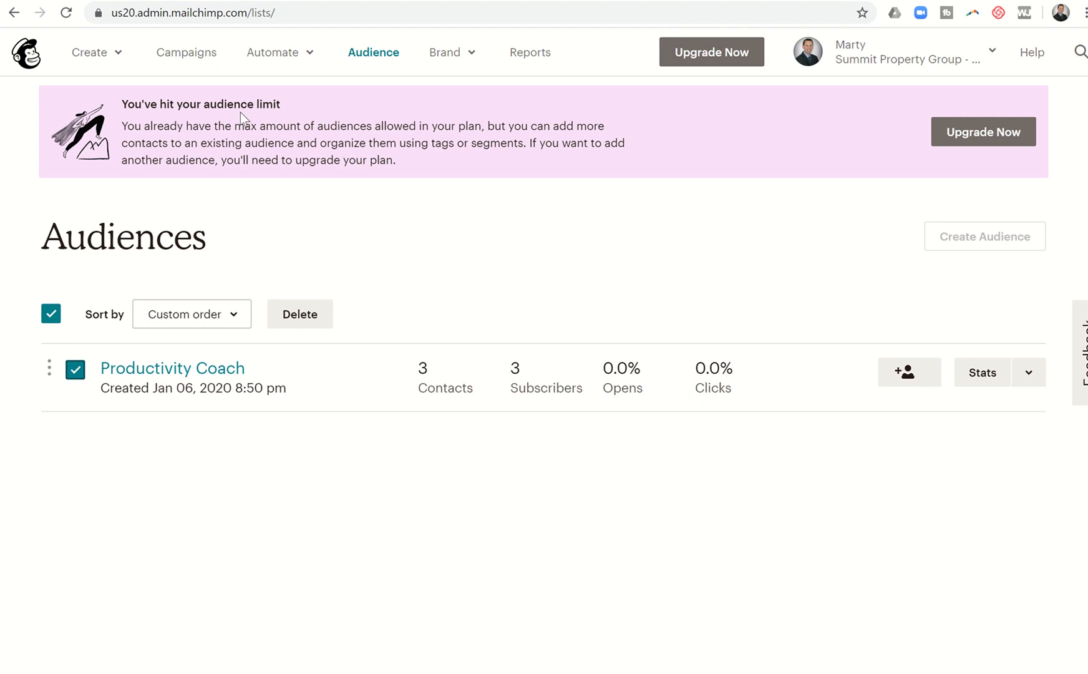
mouse_move(270, 119)
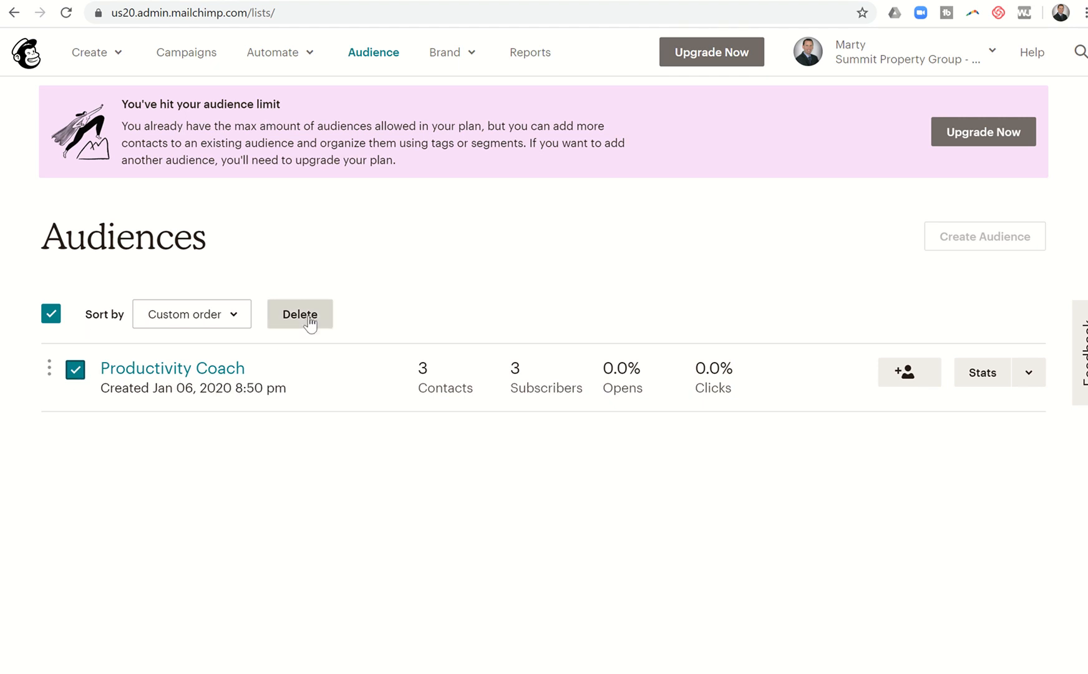
Step: Delete the Productivity Coach audience, confirming with the typed word DELETE
left_click(300, 313)
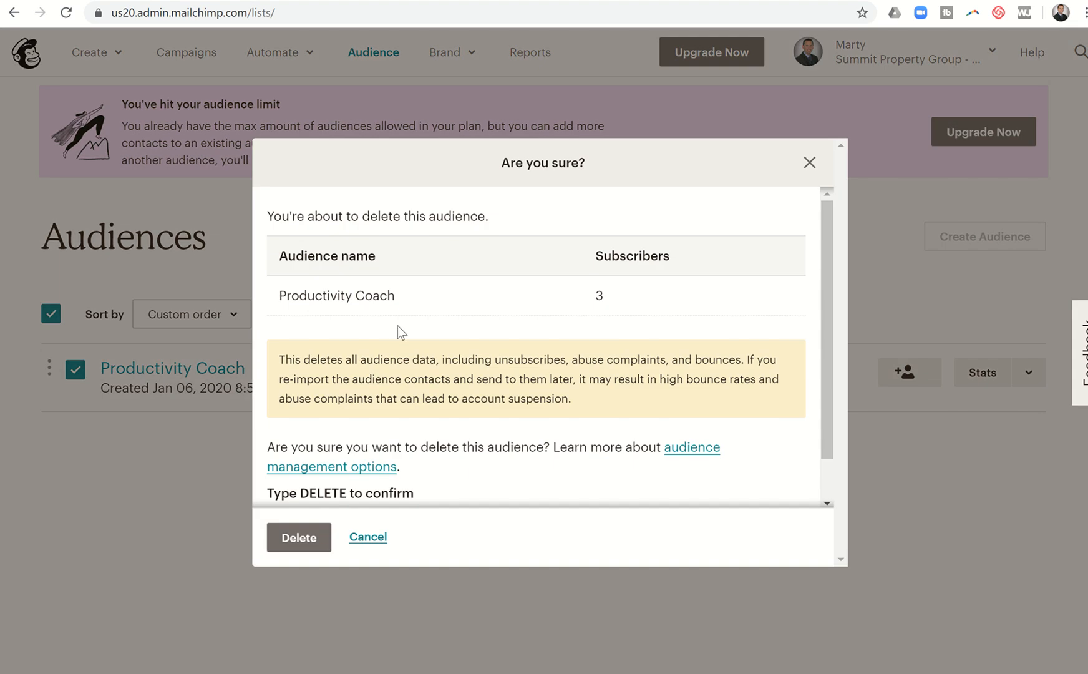
scroll("down", 3)
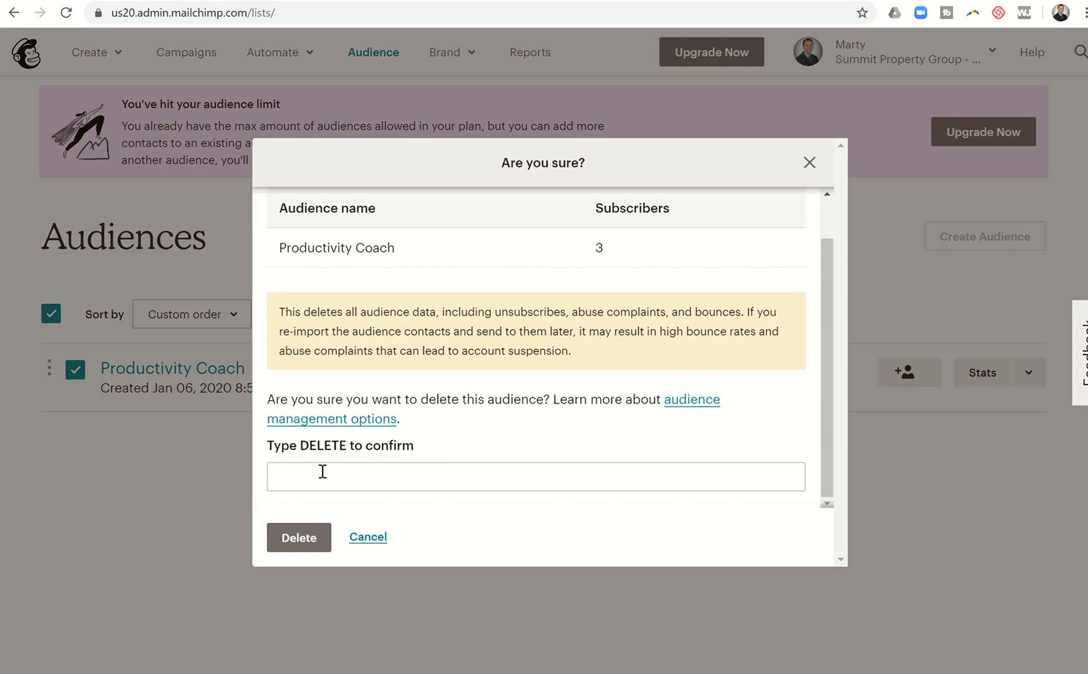
type("DE")
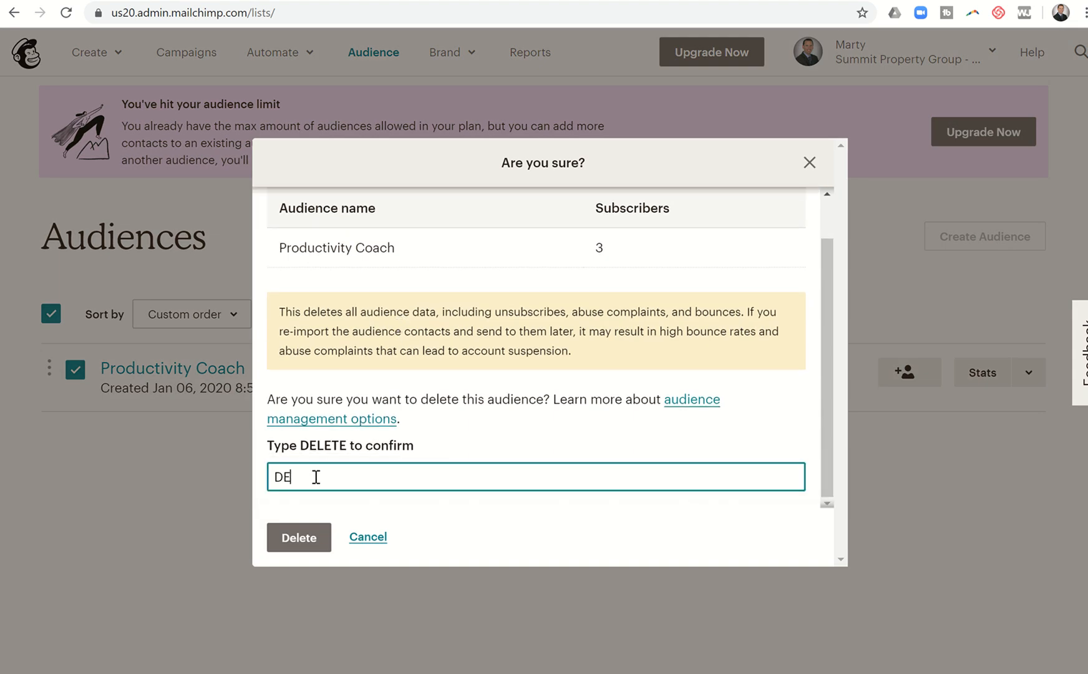
type("LETE")
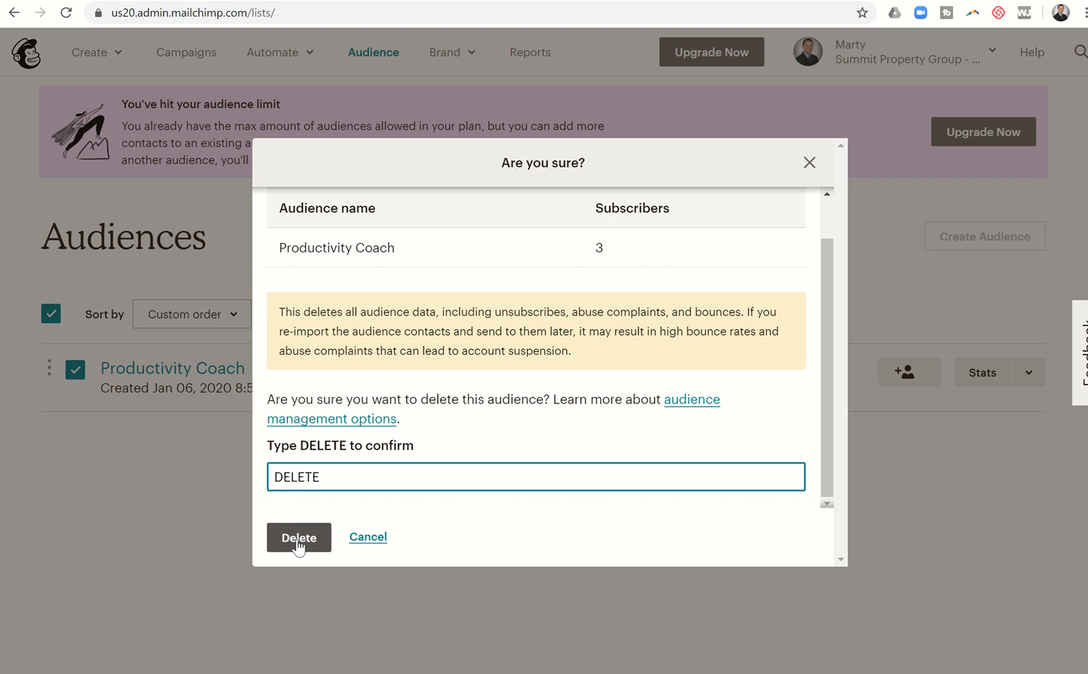
left_click(299, 537)
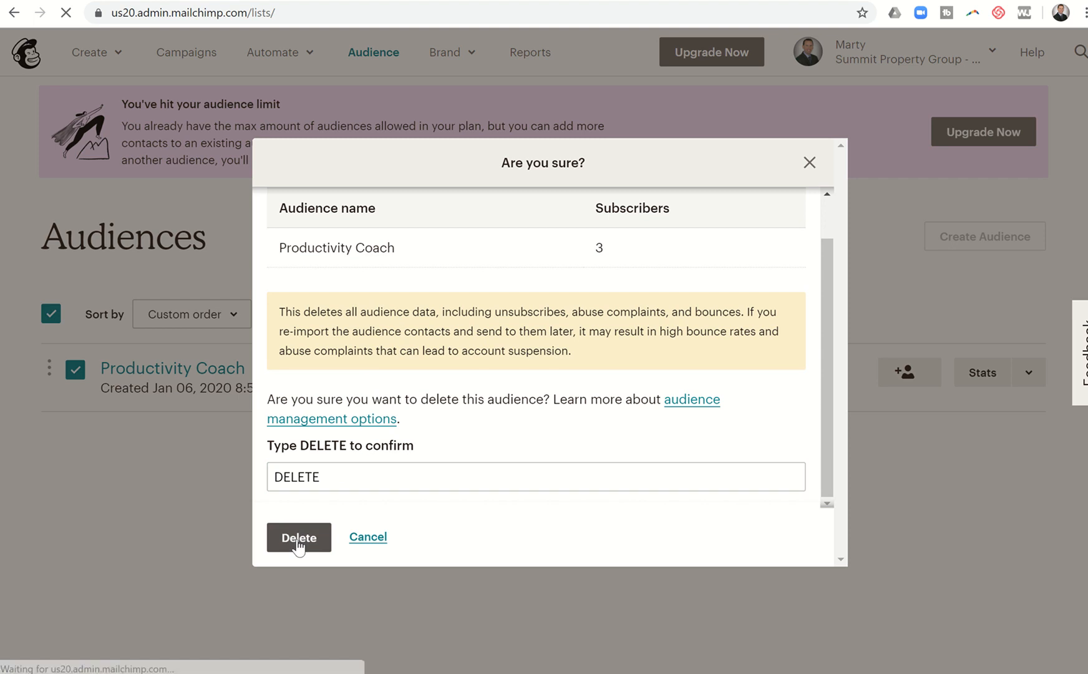
left_click(298, 536)
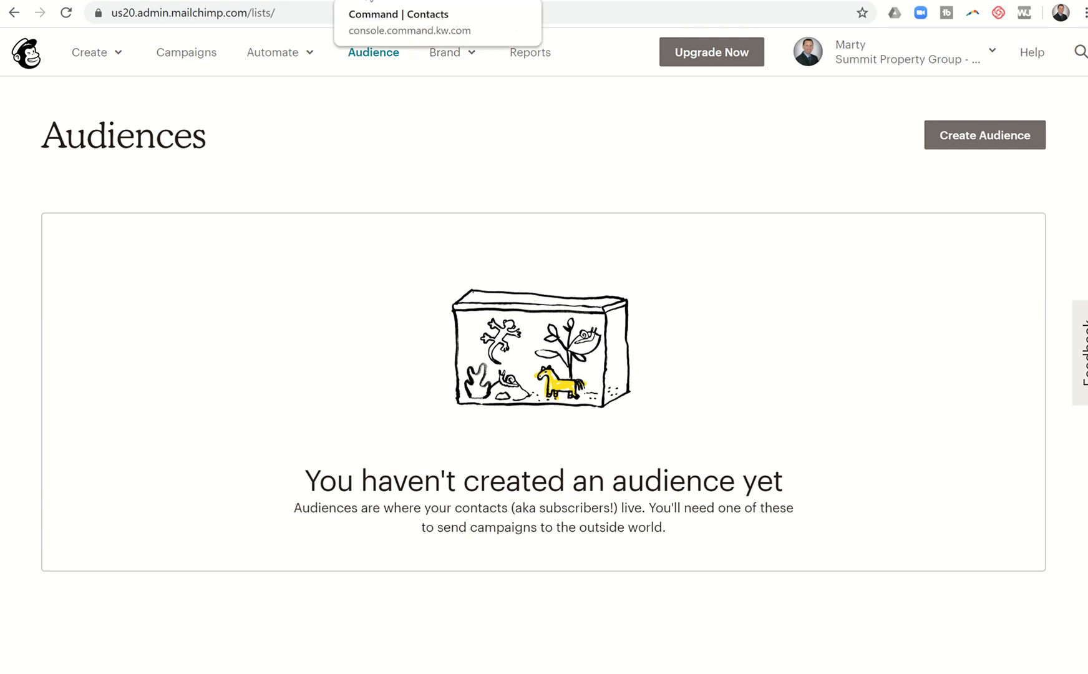
Step: Return to KW Command, go to Campaigns and start creating a new campaign
left_click(409, 30)
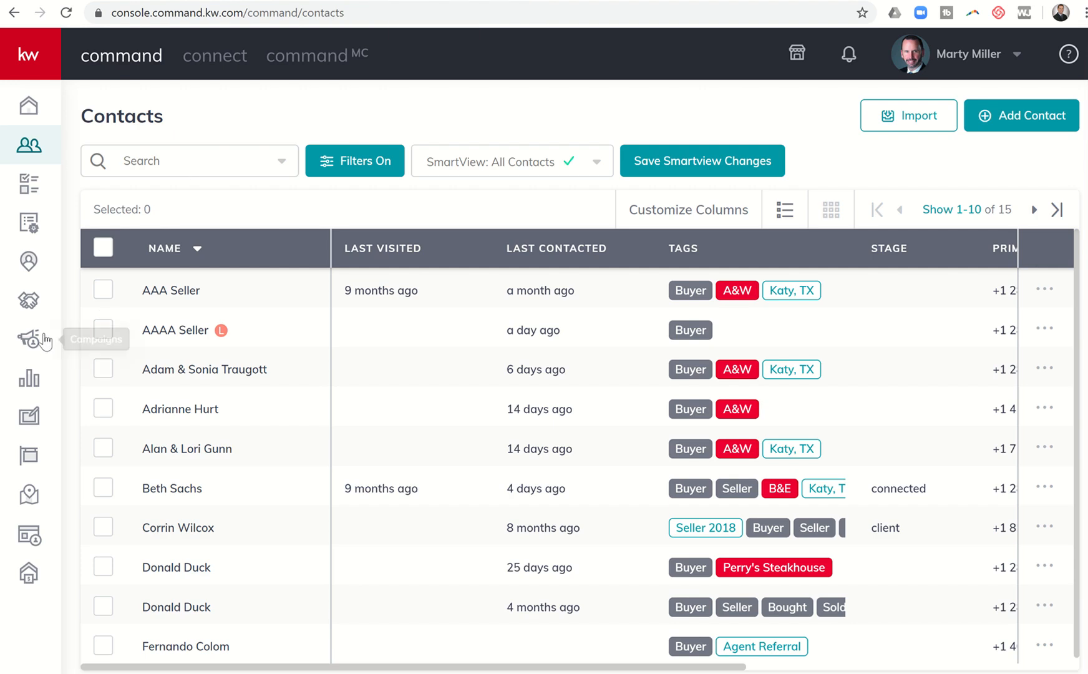
mouse_move(30, 339)
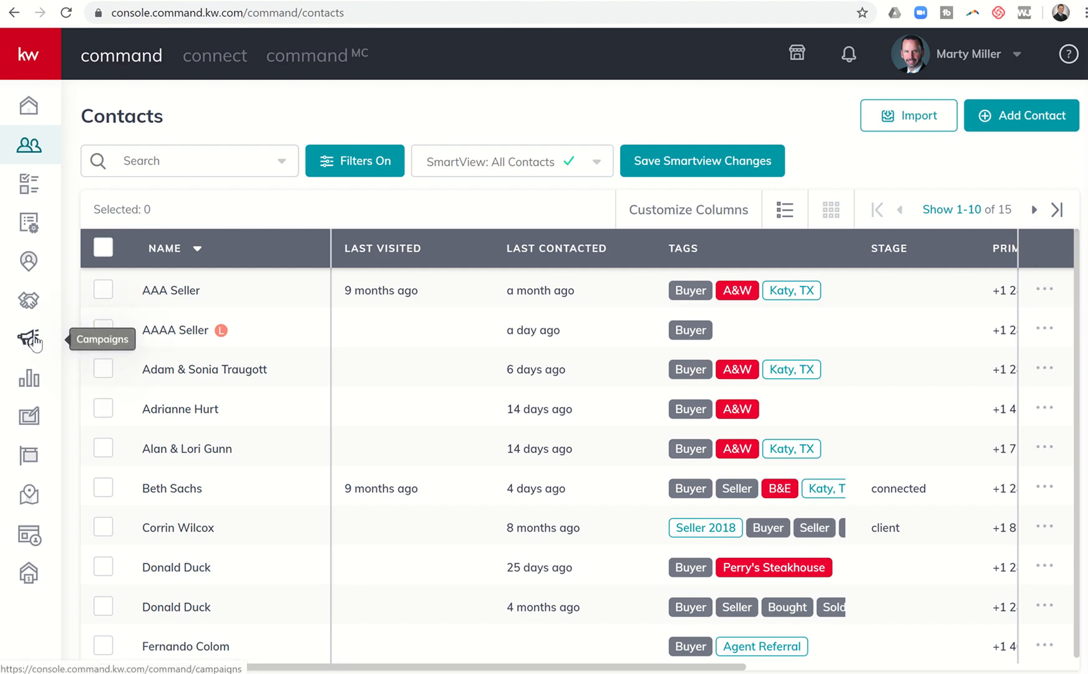
left_click(29, 340)
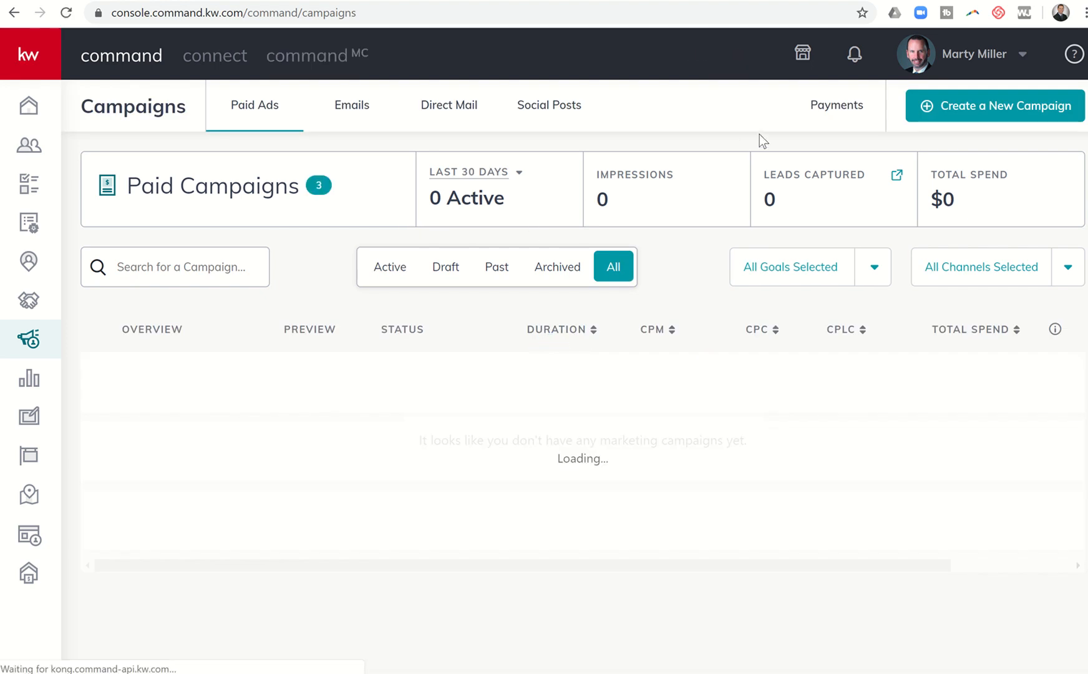
left_click(993, 106)
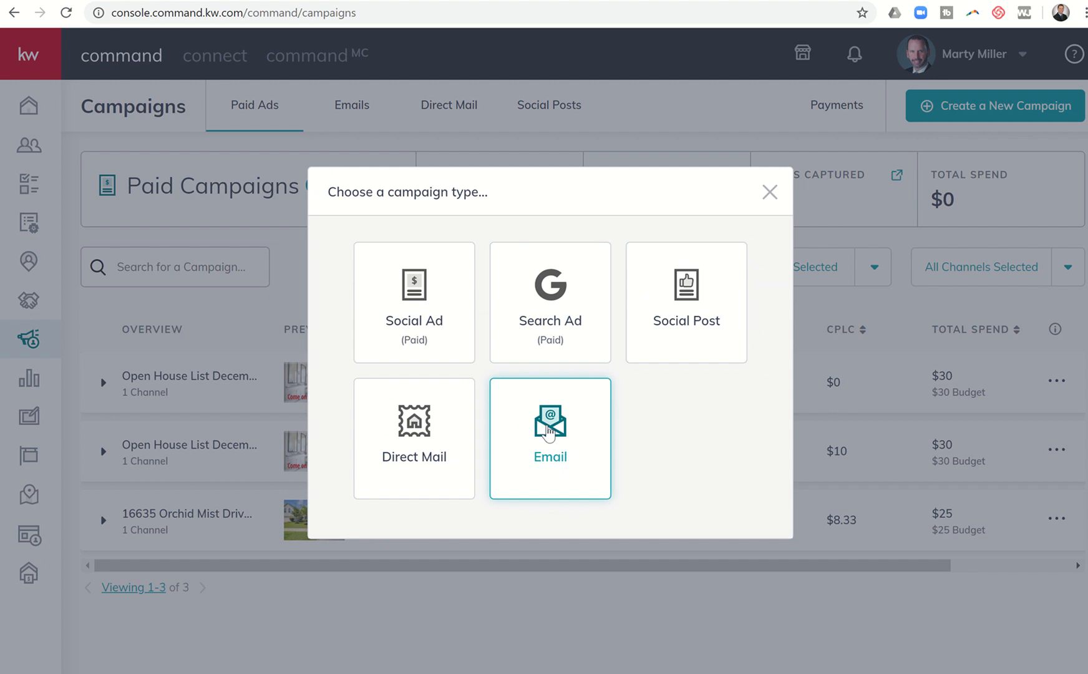
Step: Choose an Email campaign and set its goal to Attract Buyers
left_click(549, 438)
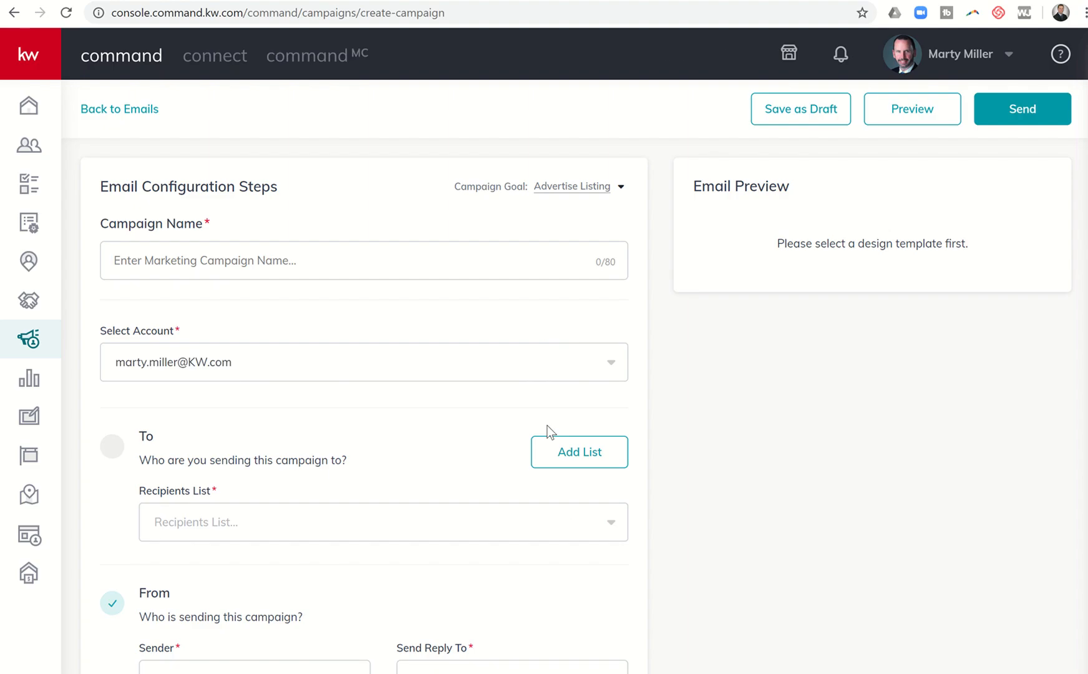
scroll("down", 3)
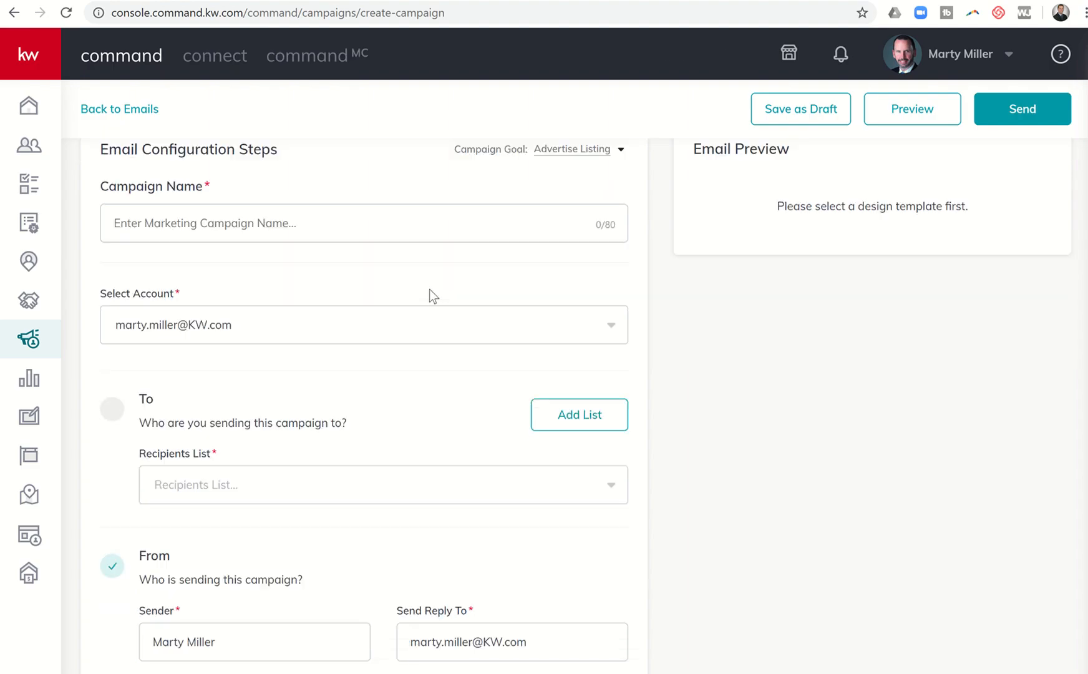
scroll("up", 3)
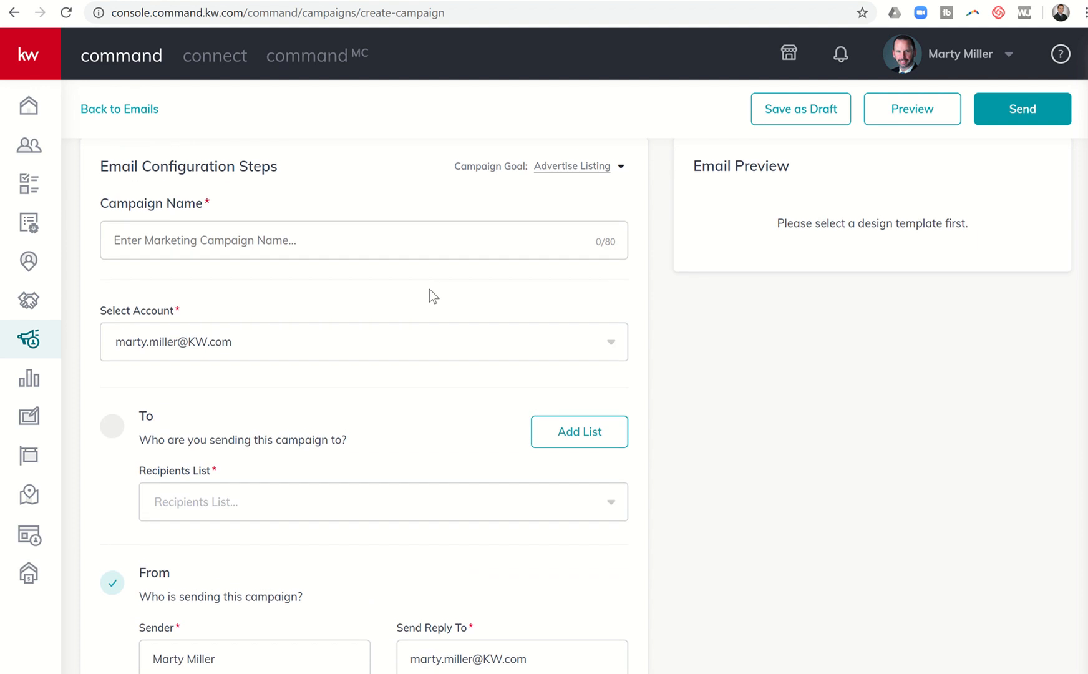
scroll("up", 3)
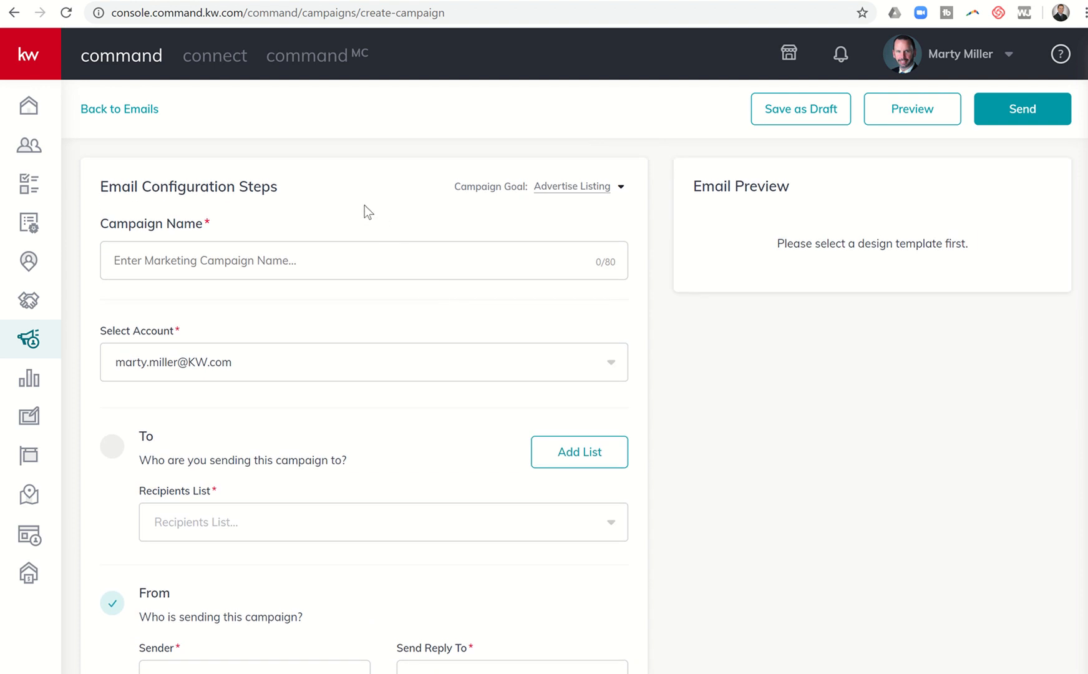
mouse_move(503, 194)
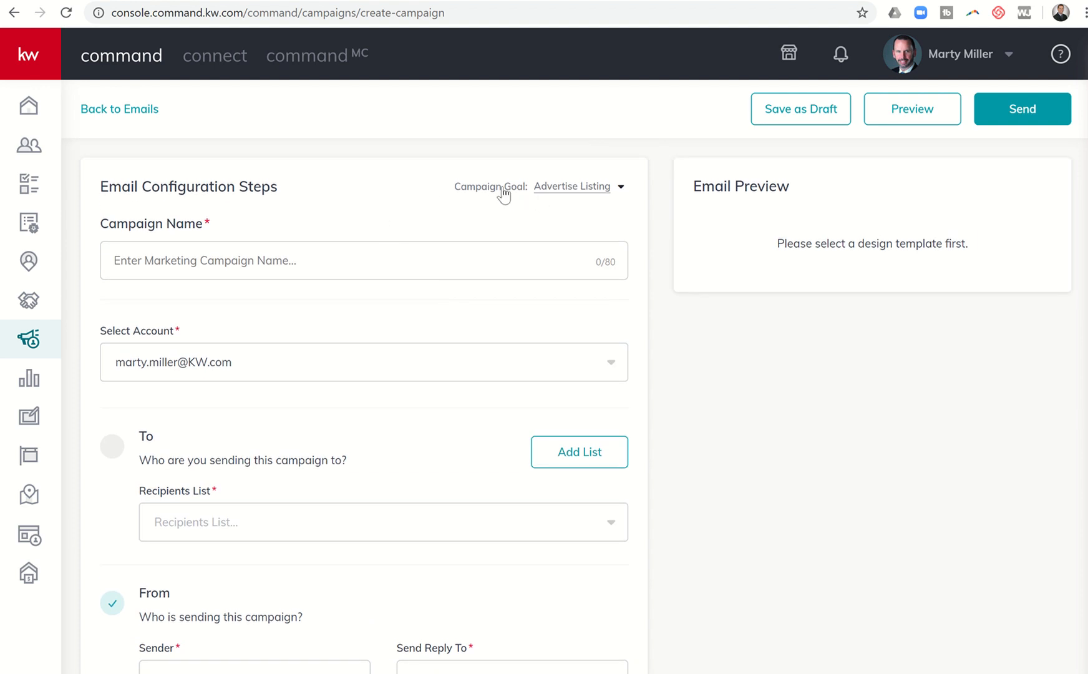
left_click(579, 186)
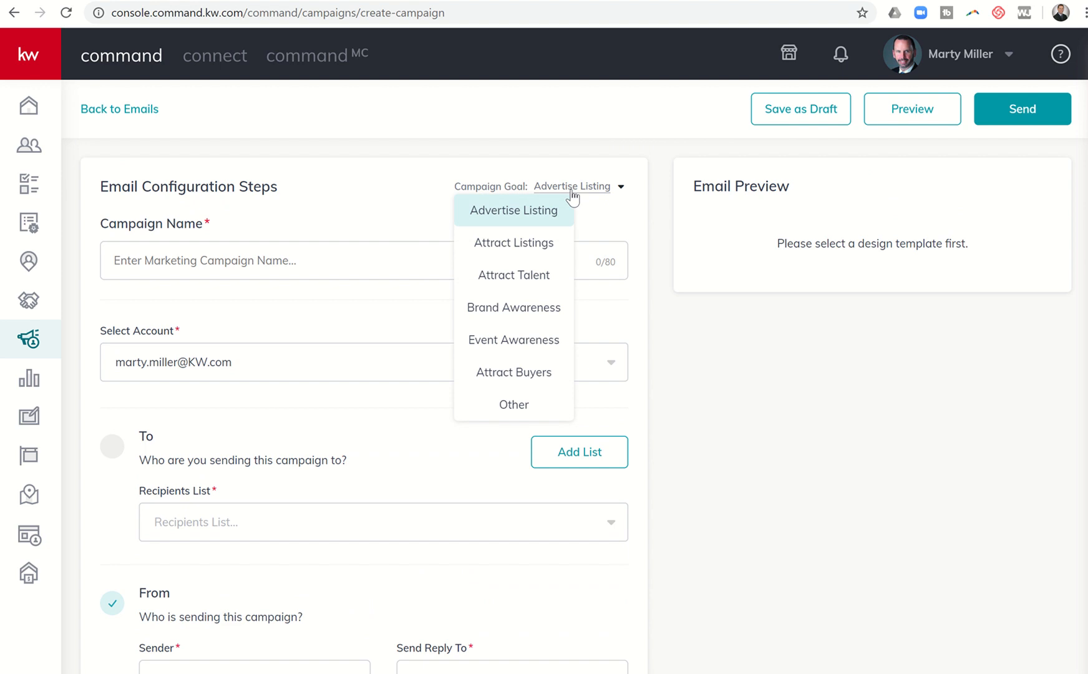
mouse_move(528, 236)
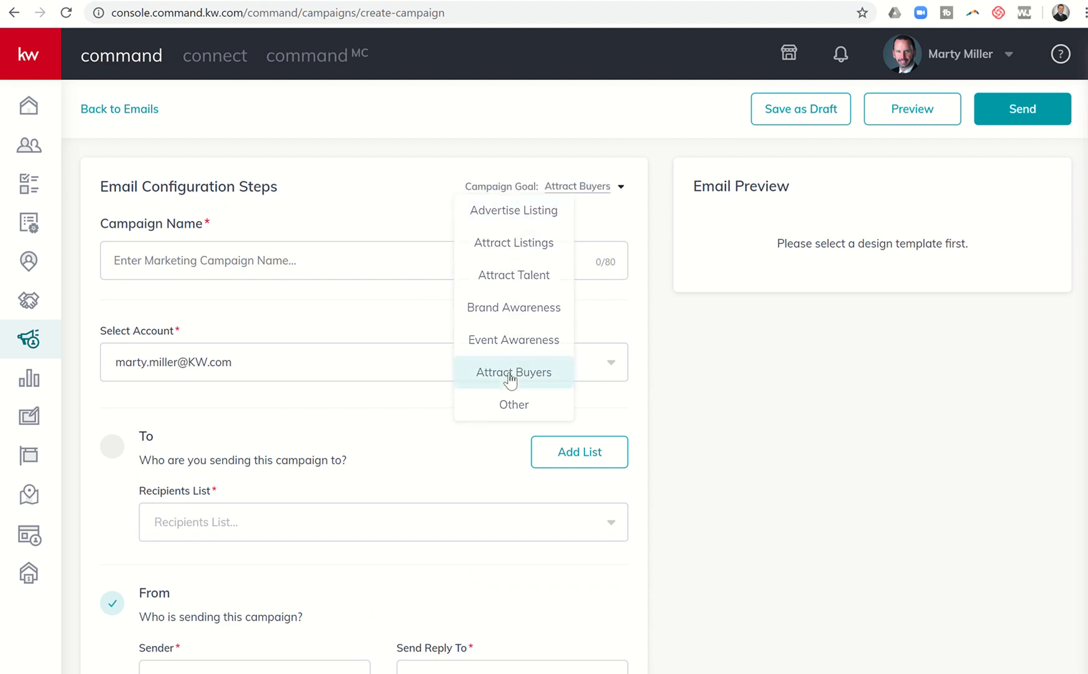
left_click(514, 372)
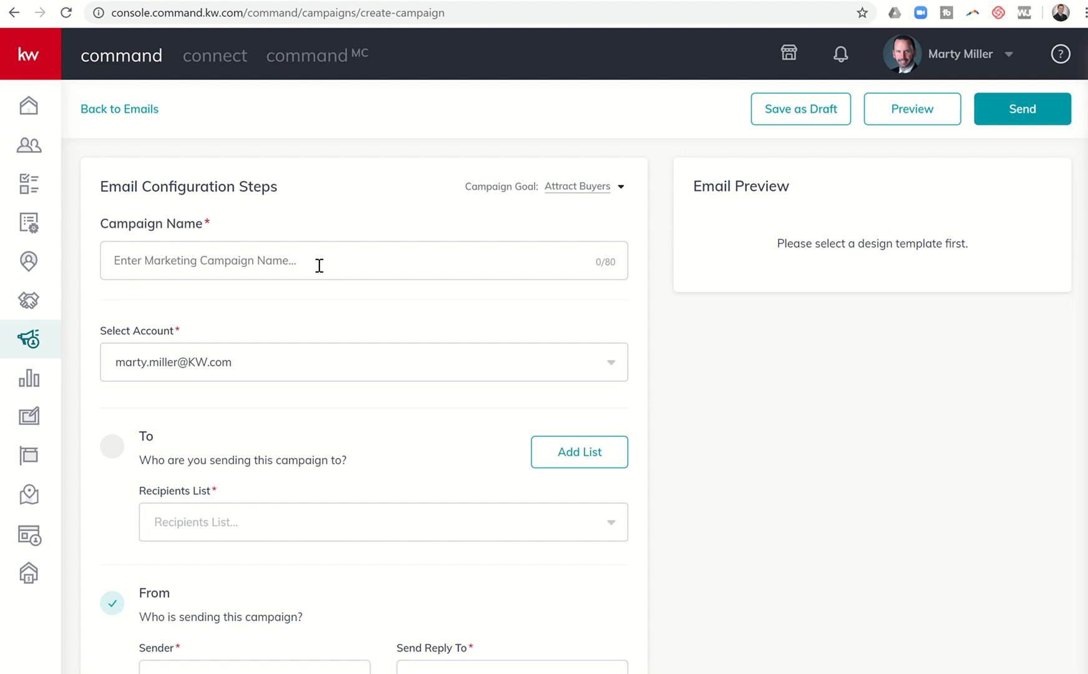
Step: Name the campaign 'Lodge Meadows Send Out to Buyers' and move to the To section
type("Lodge")
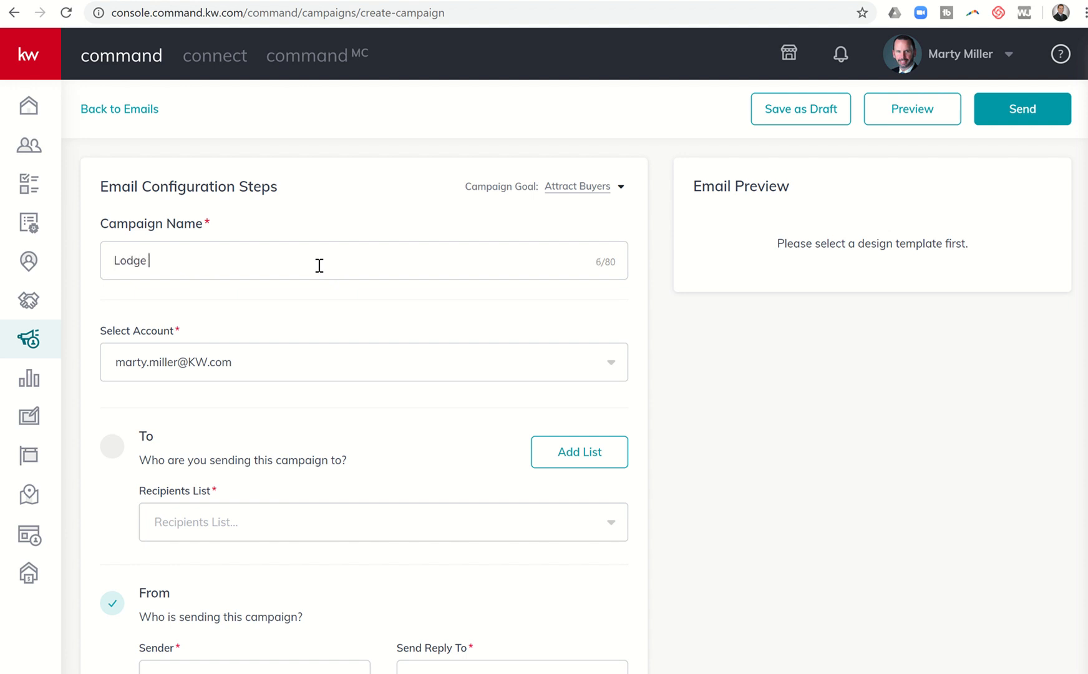
type("Meadows")
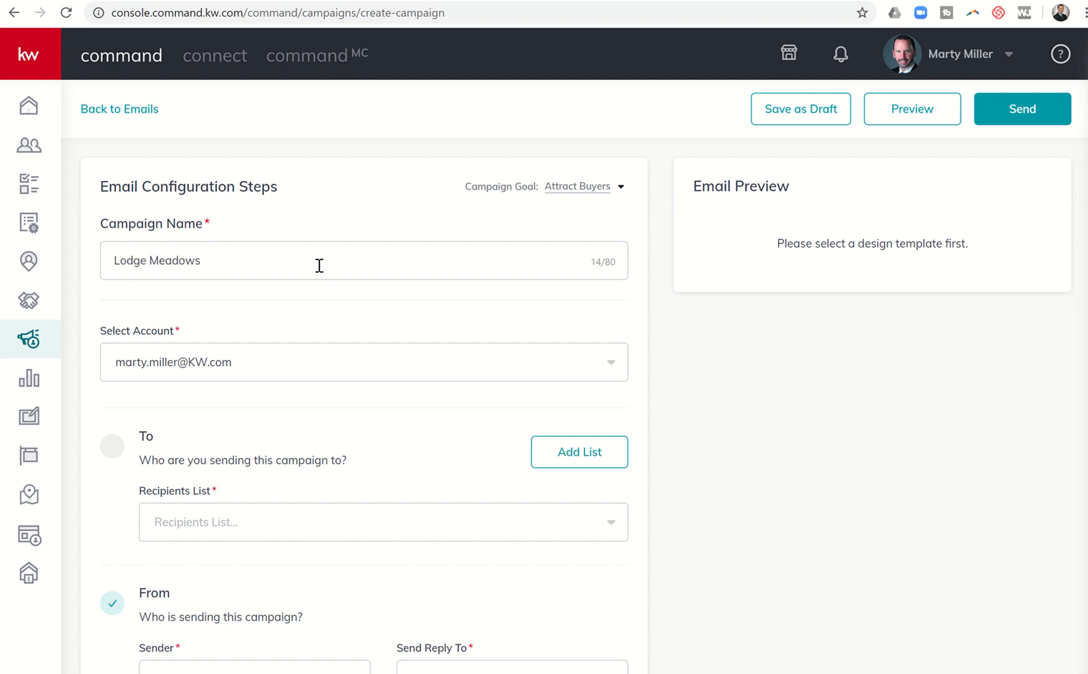
type("Send Out to")
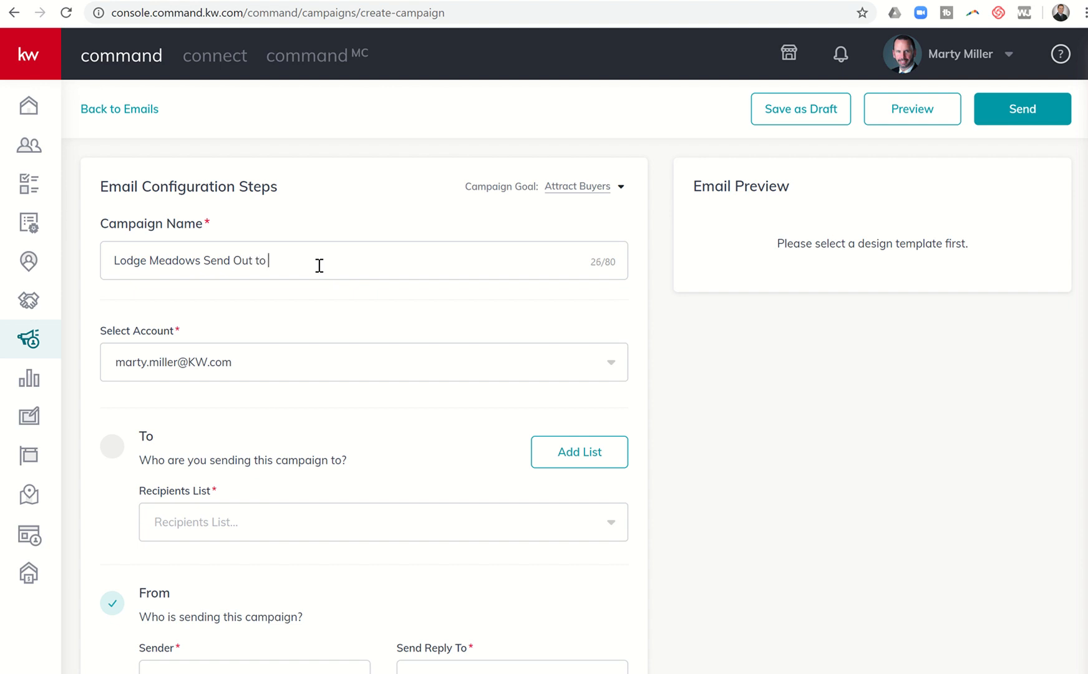
type("Buyers")
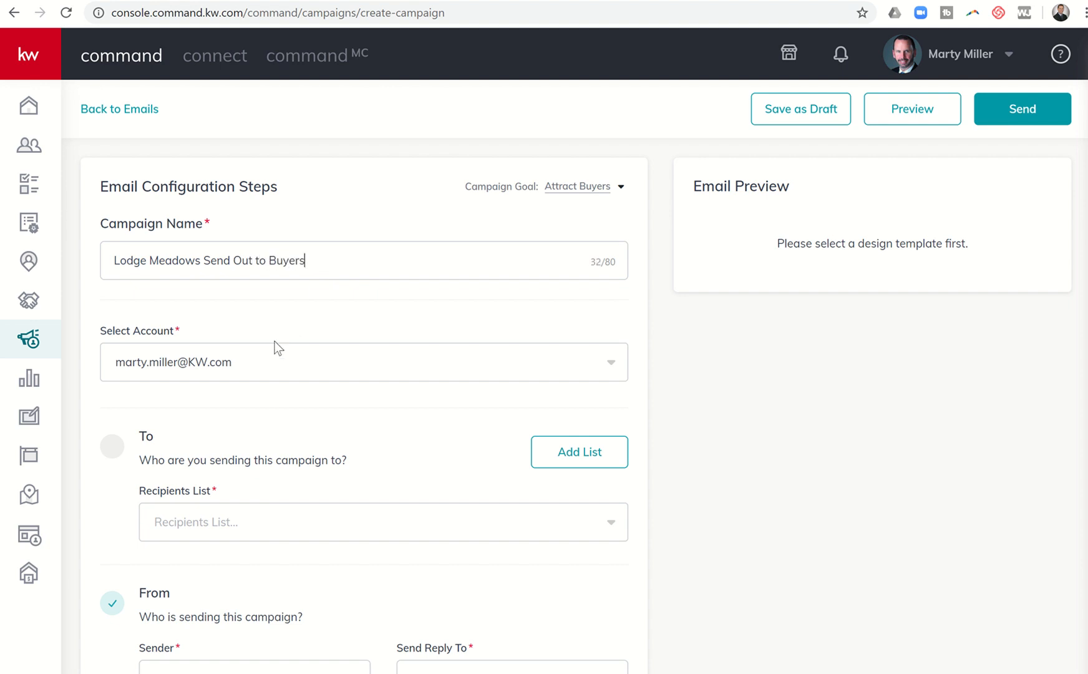
scroll("down", 3)
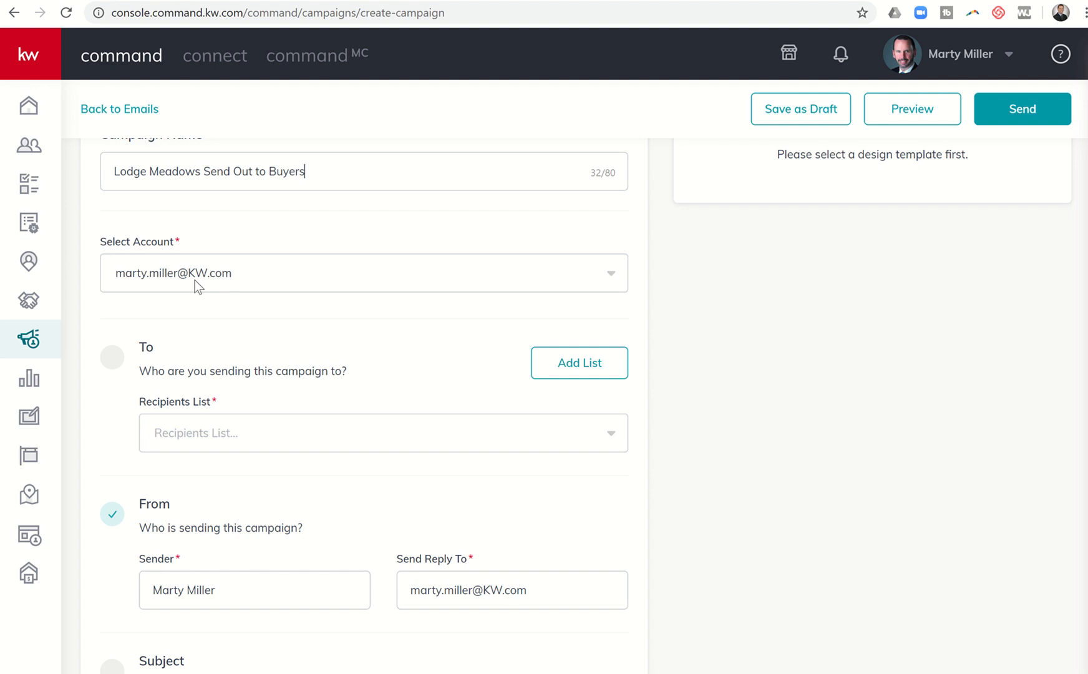
scroll("down", 3)
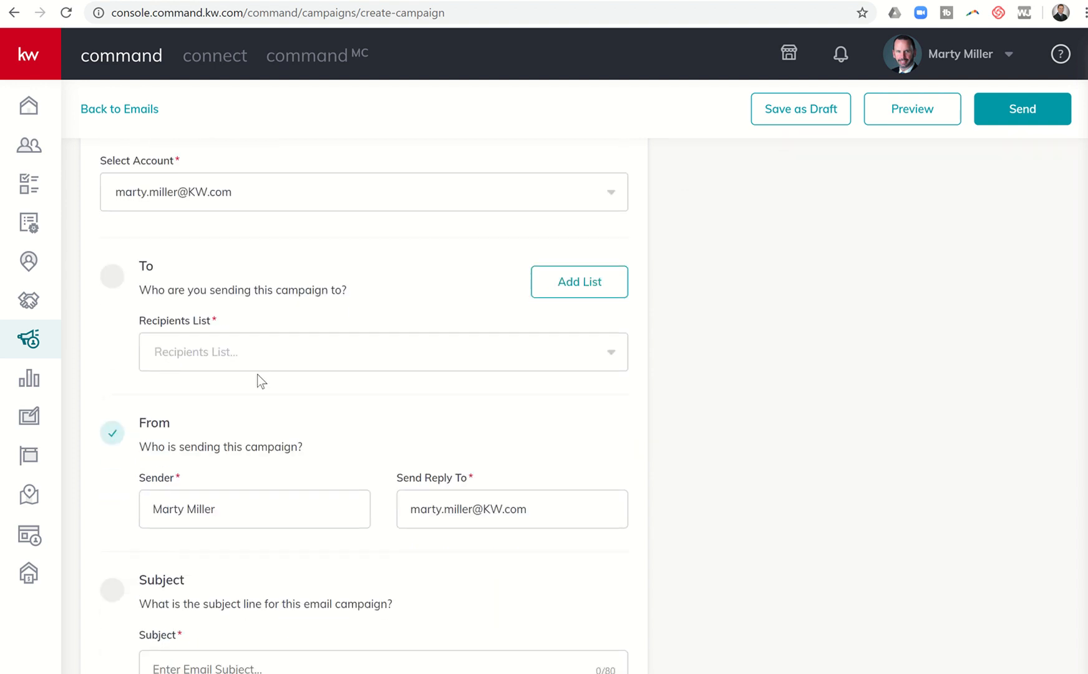
mouse_move(290, 293)
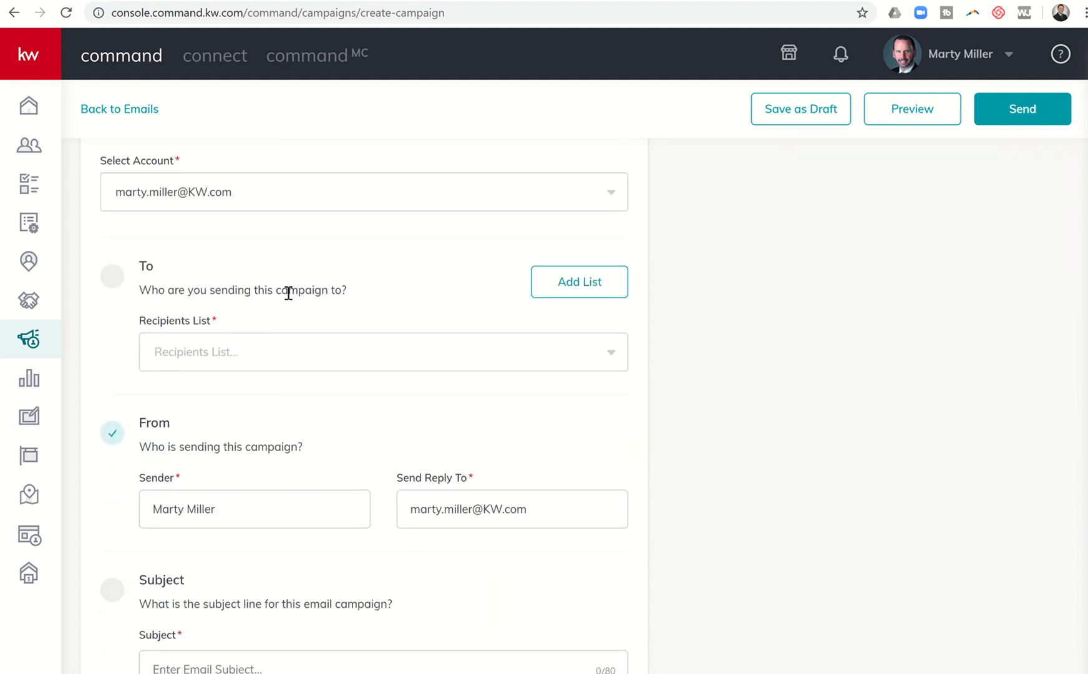
mouse_move(579, 282)
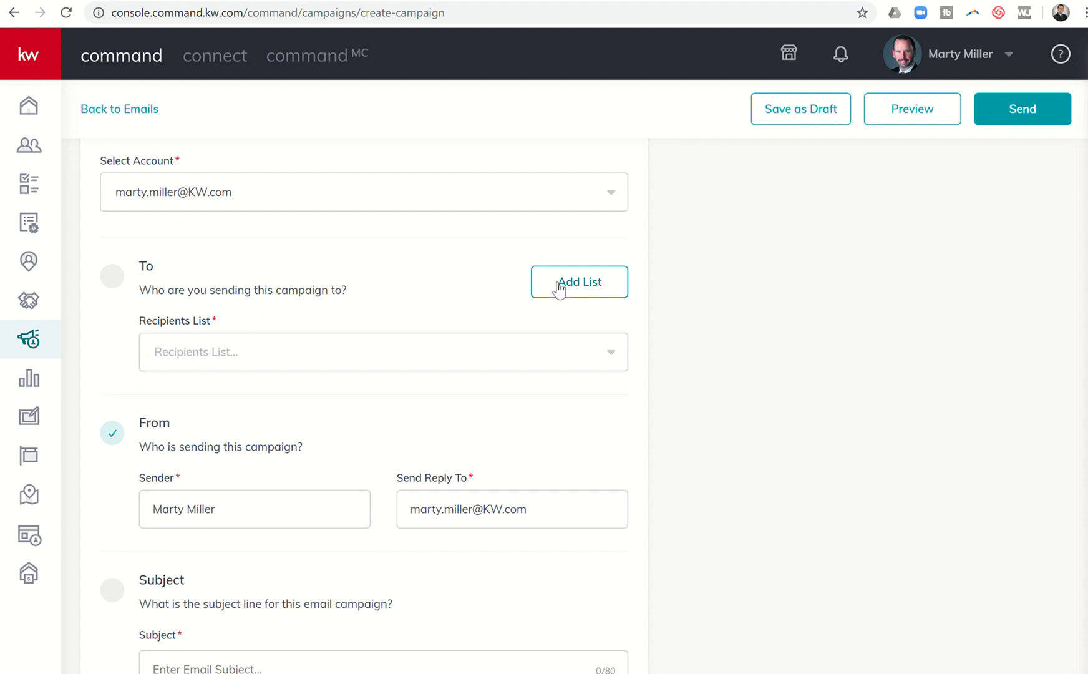
Step: Start a new recipient list named 'Buyers 1-6-20'
left_click(578, 282)
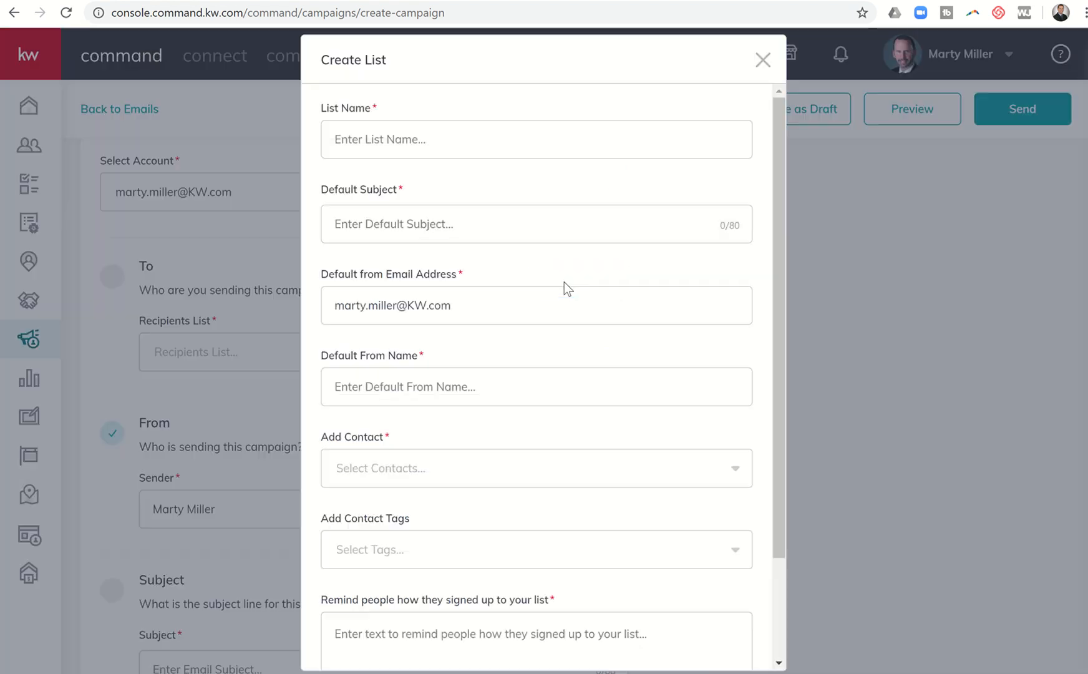
mouse_move(422, 83)
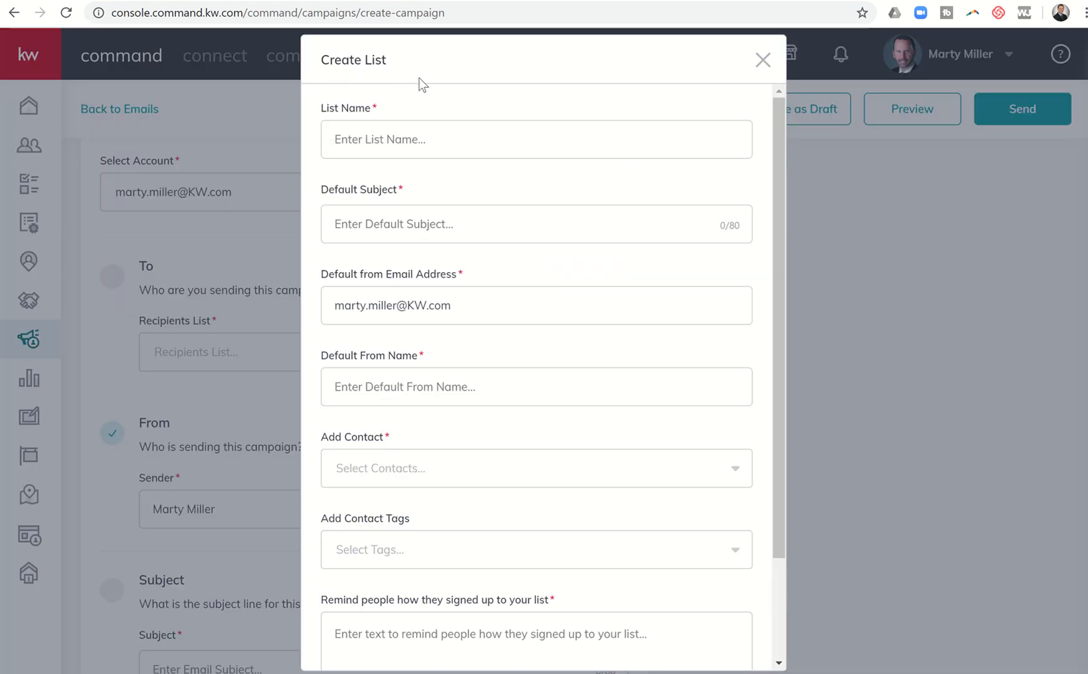
mouse_move(415, 101)
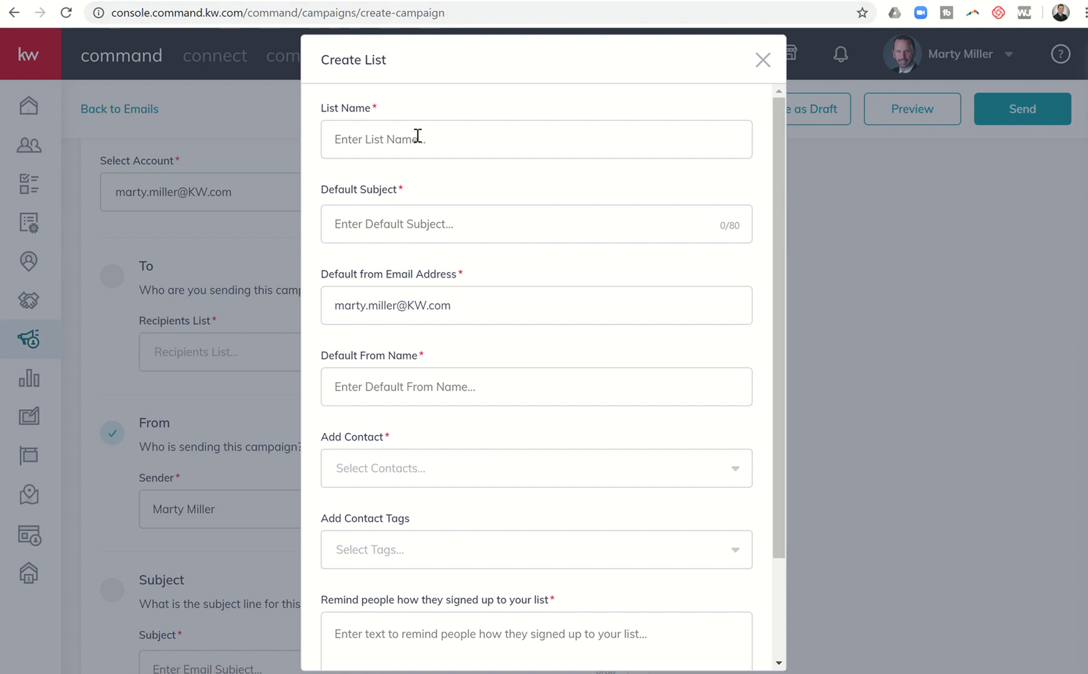
left_click(417, 139)
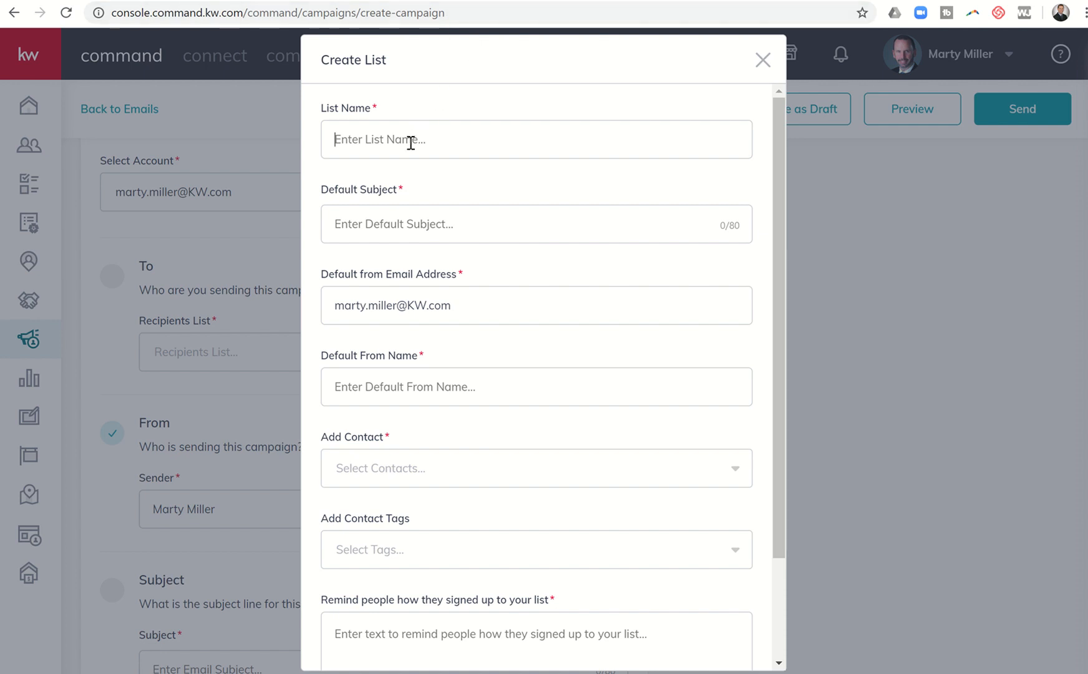
type("Buyers")
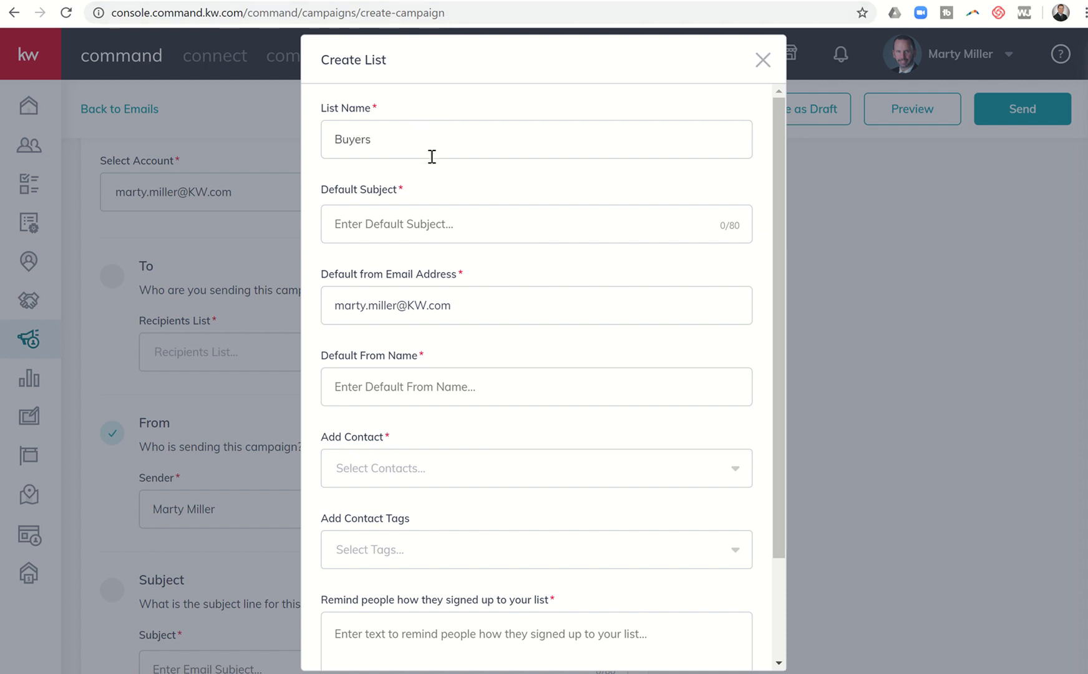
type("1-6-")
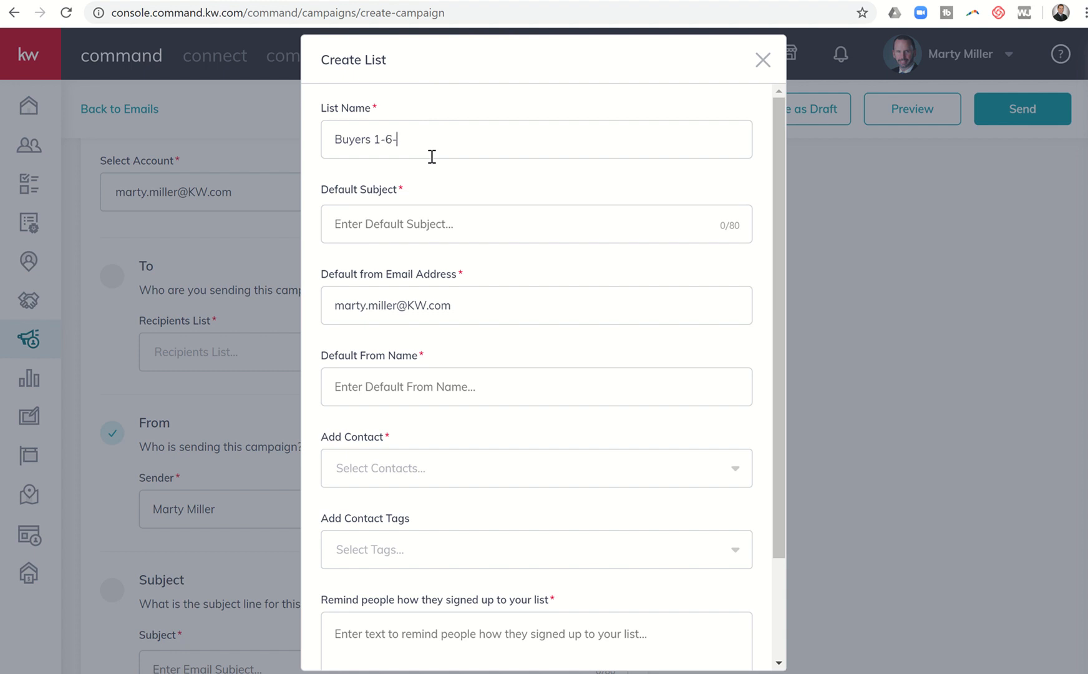
type("20")
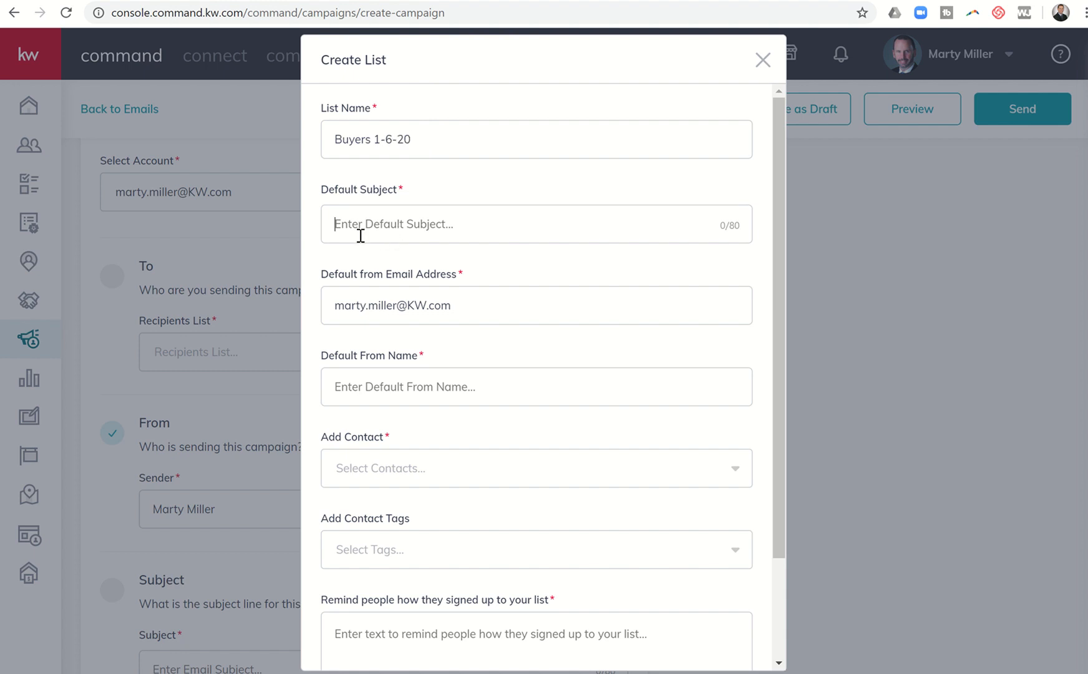
type("Check Out Cinco Ra")
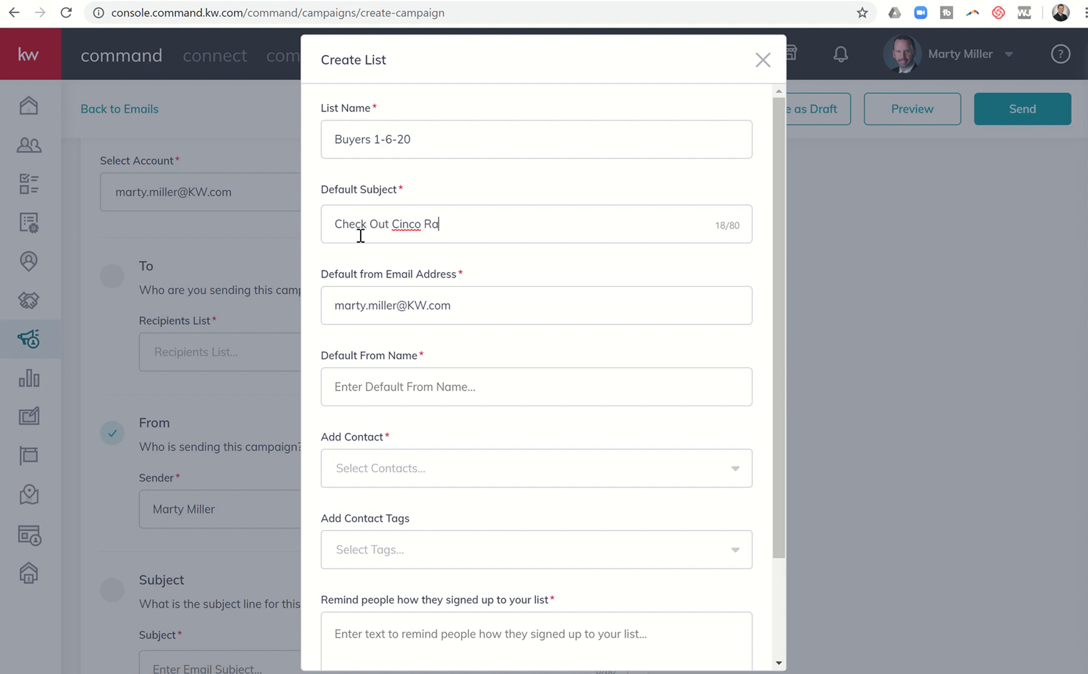
type("nch's New")
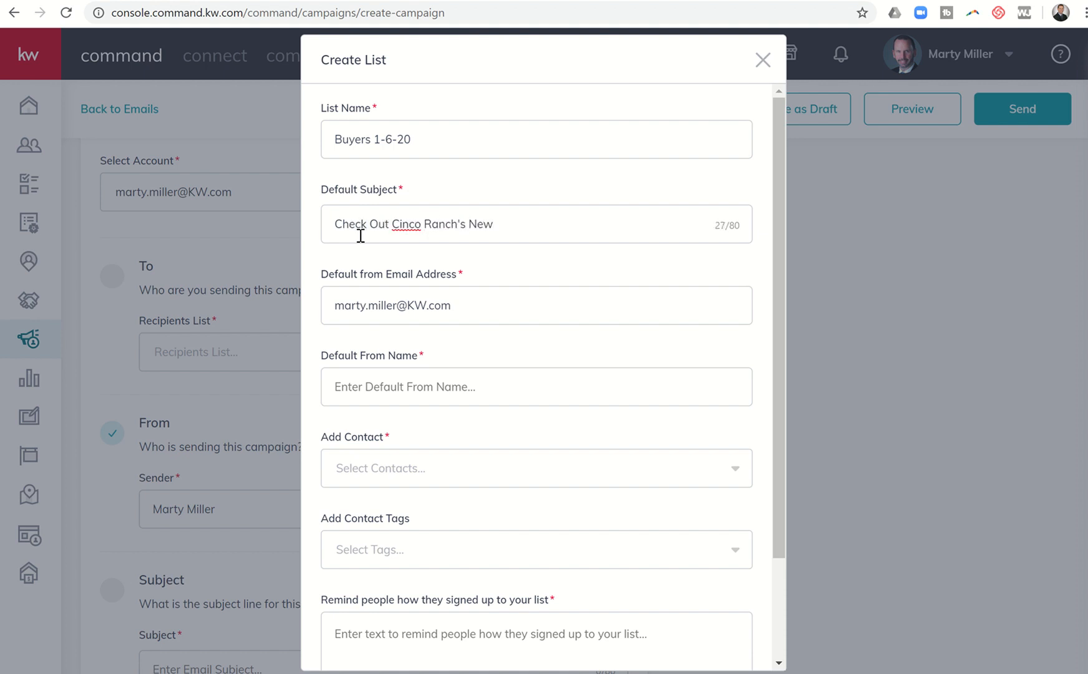
type("est Listing!")
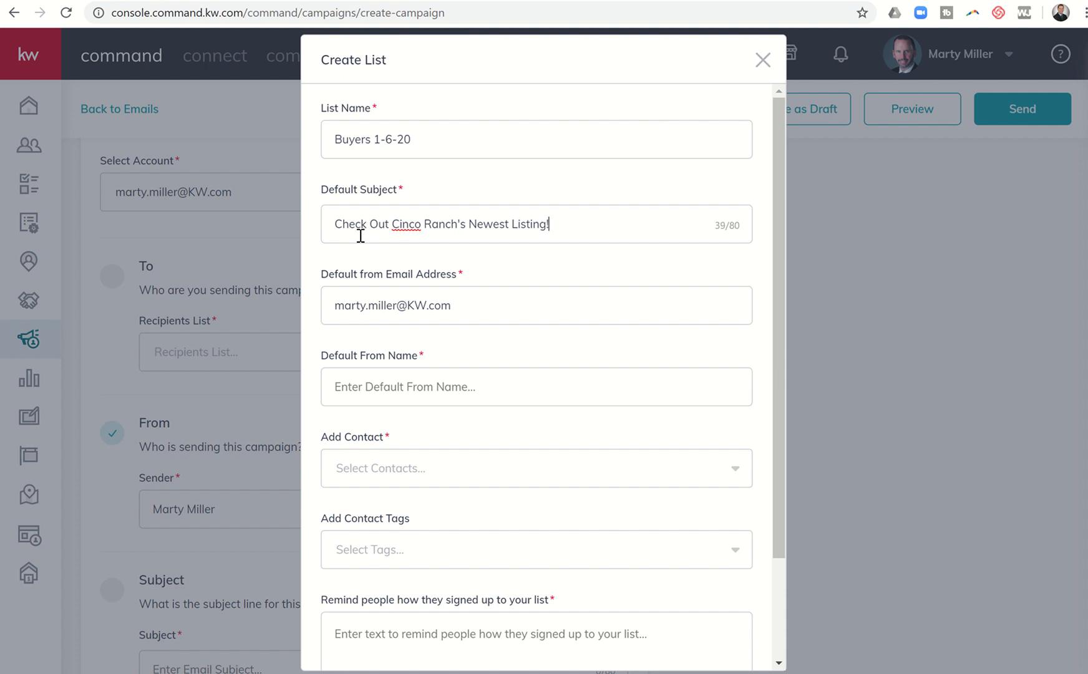
mouse_move(430, 303)
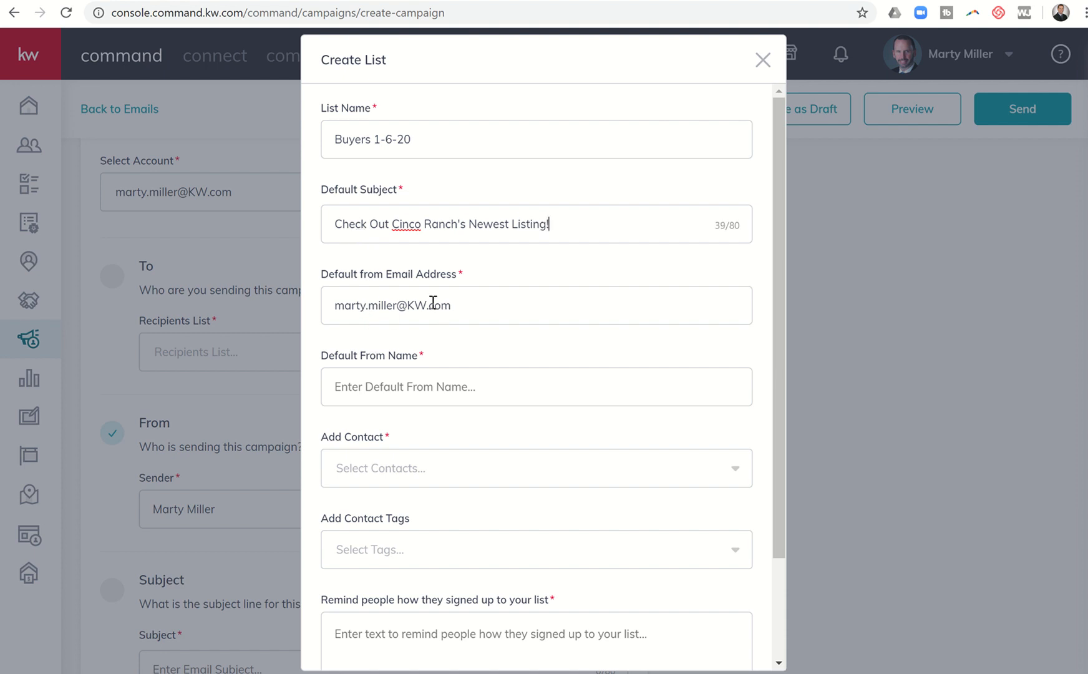
mouse_move(360, 363)
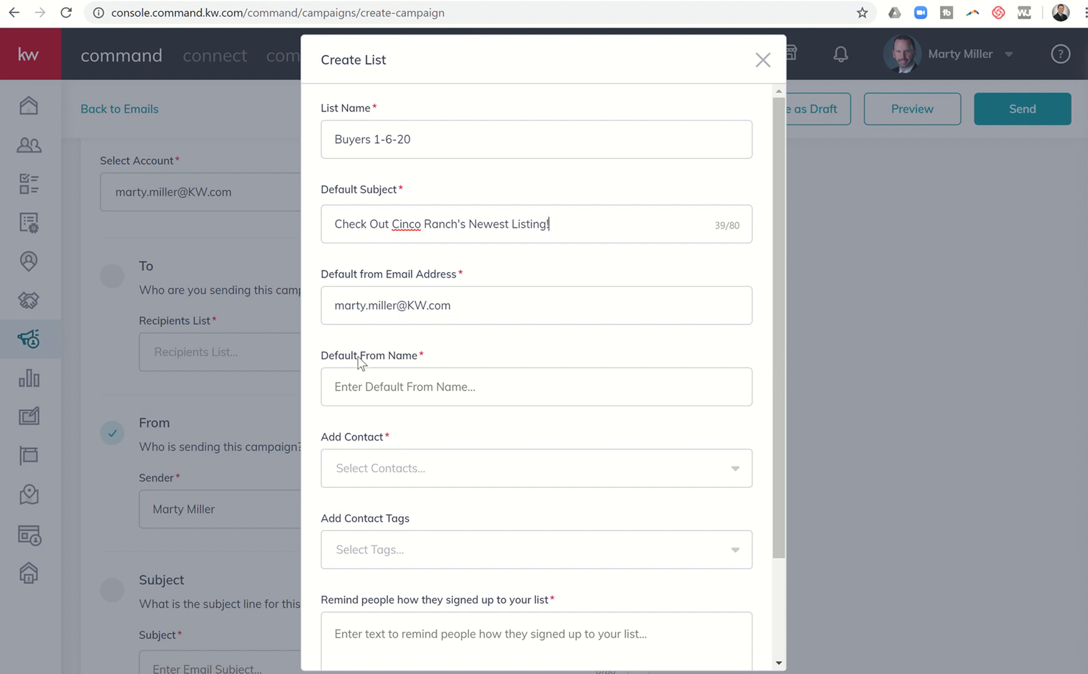
type("M")
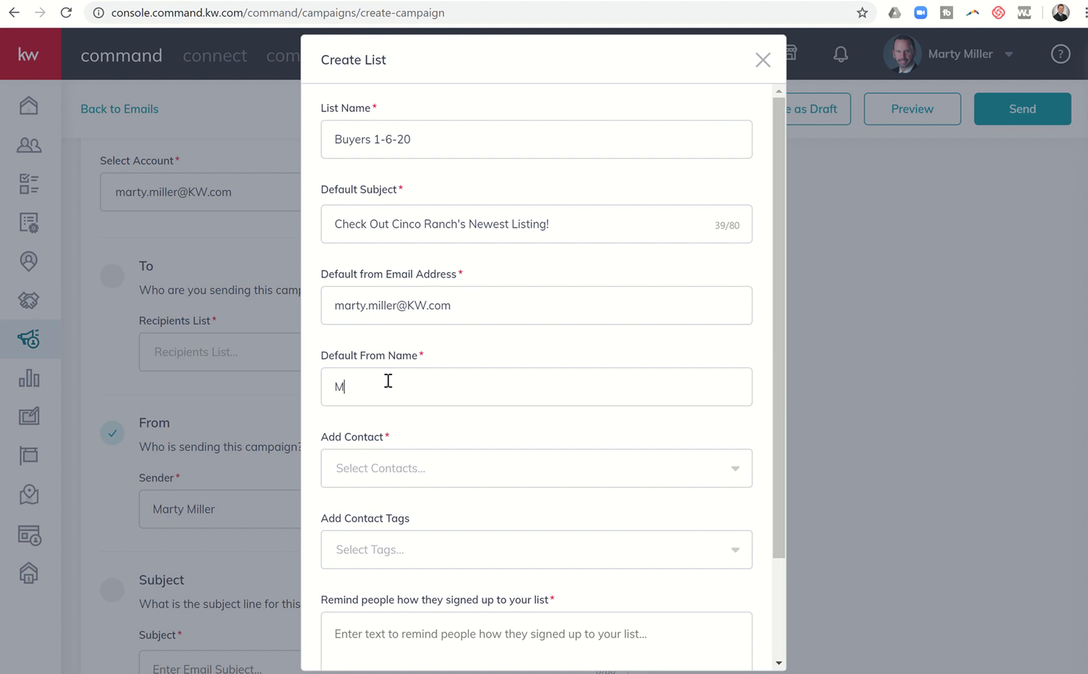
type("arty Miller")
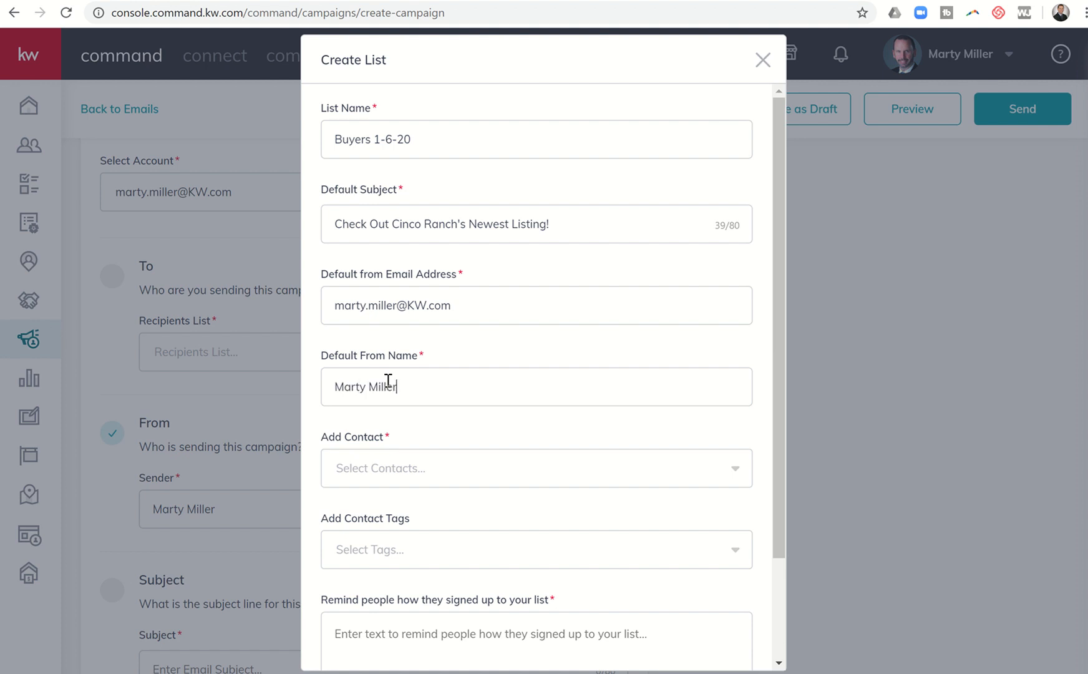
scroll("down", 3)
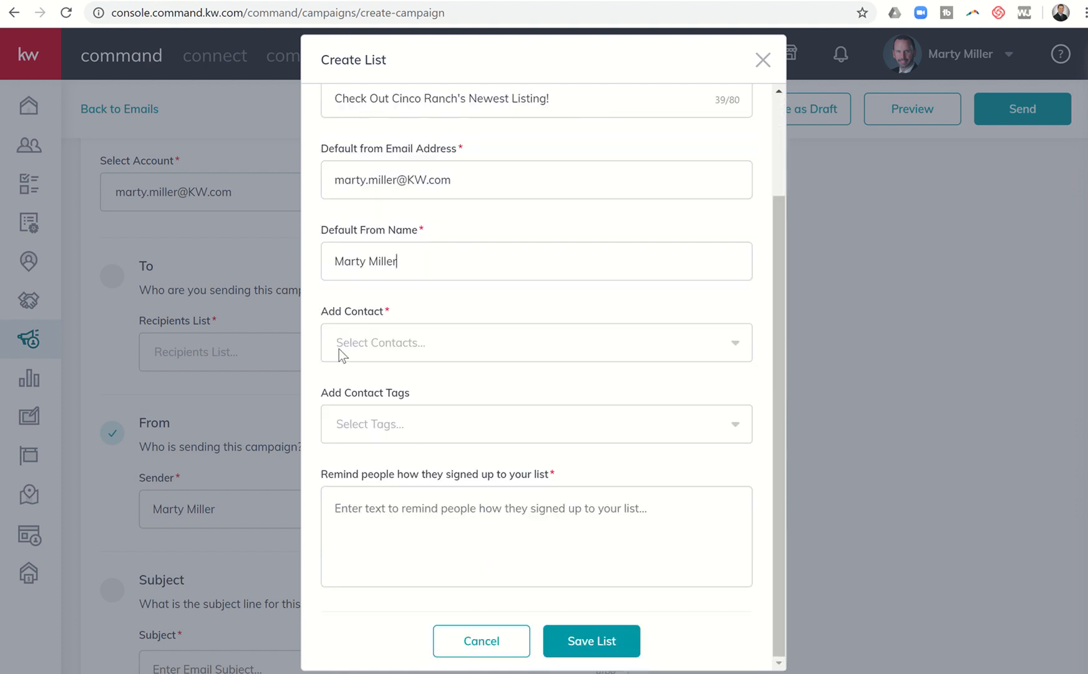
Step: Search the available contacts and add everyone tagged Buyer to the list
left_click(534, 342)
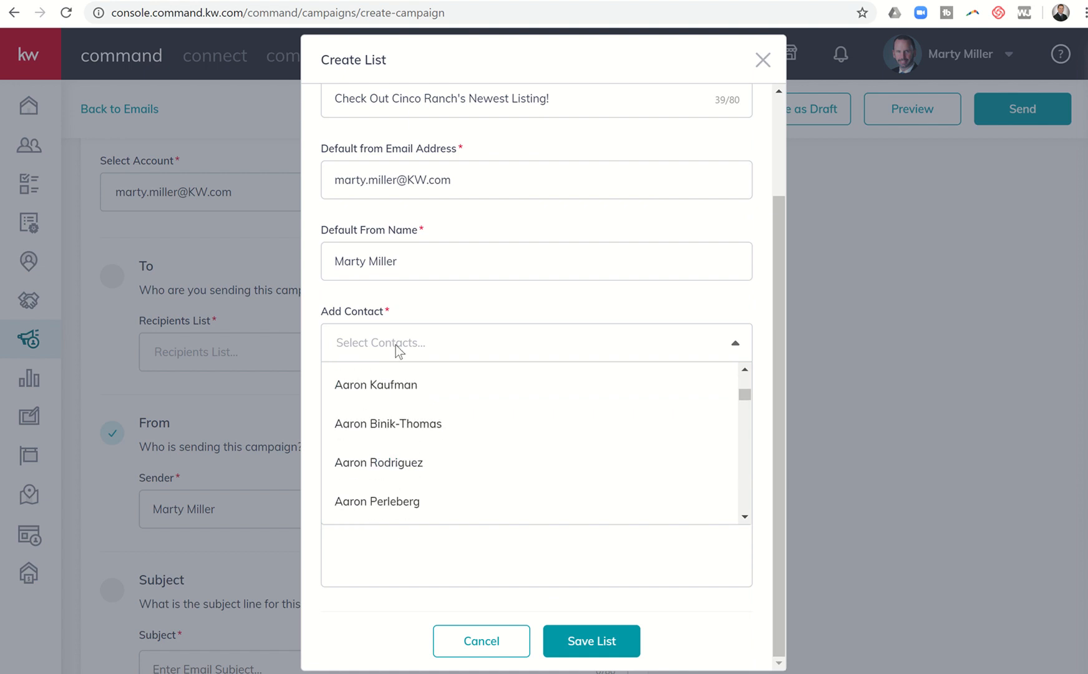
type("AA S")
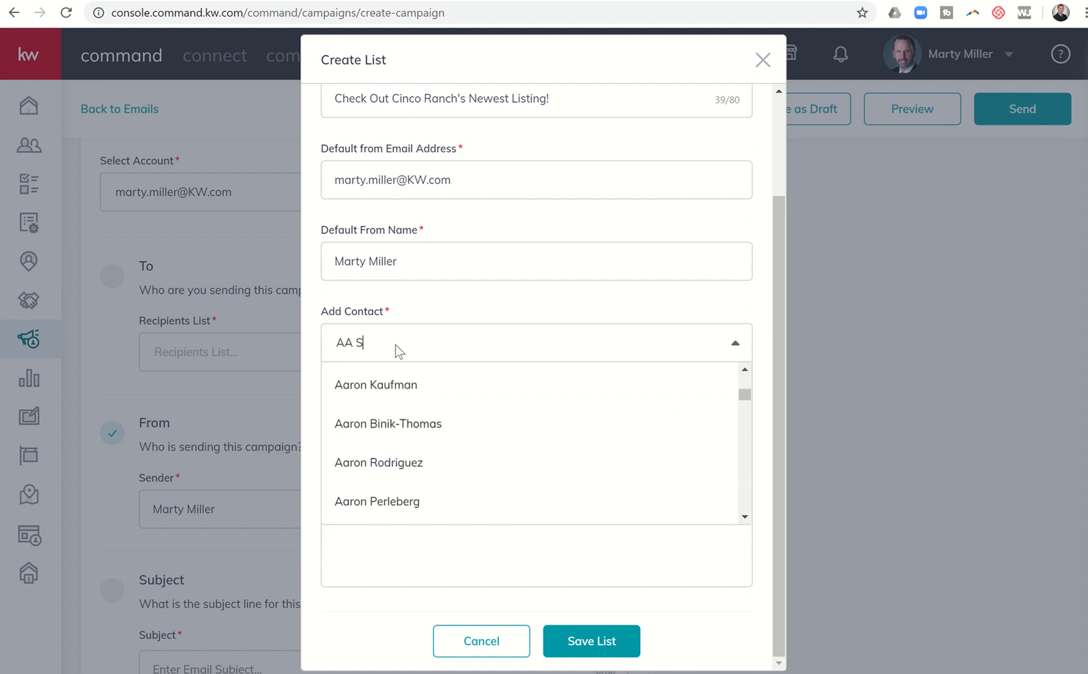
type("eller")
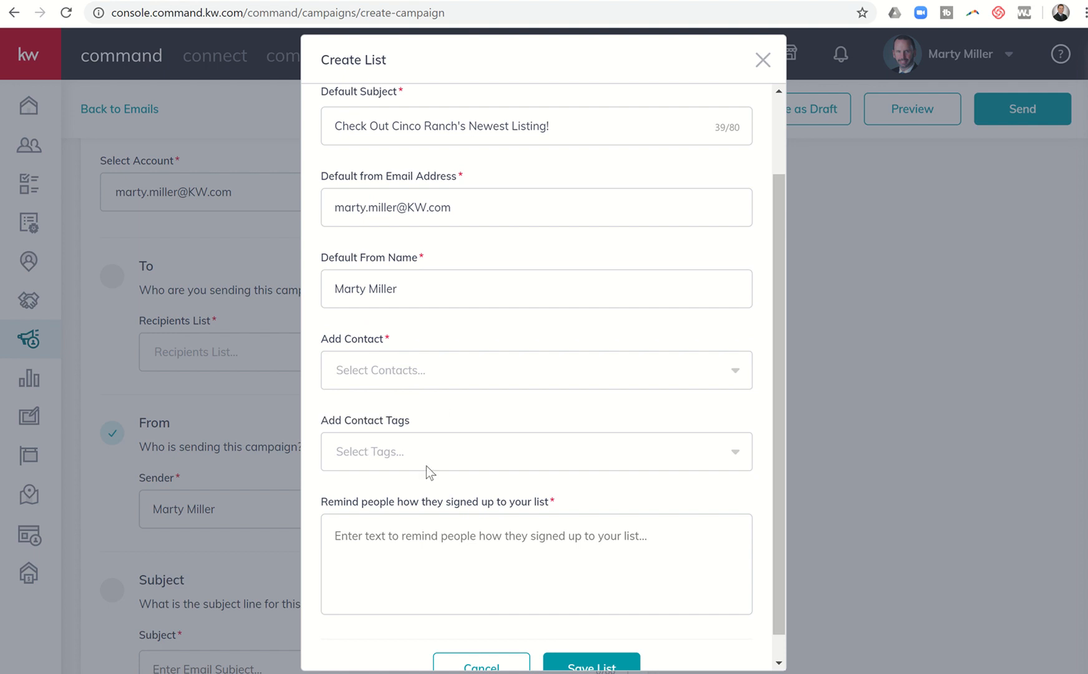
mouse_move(368, 461)
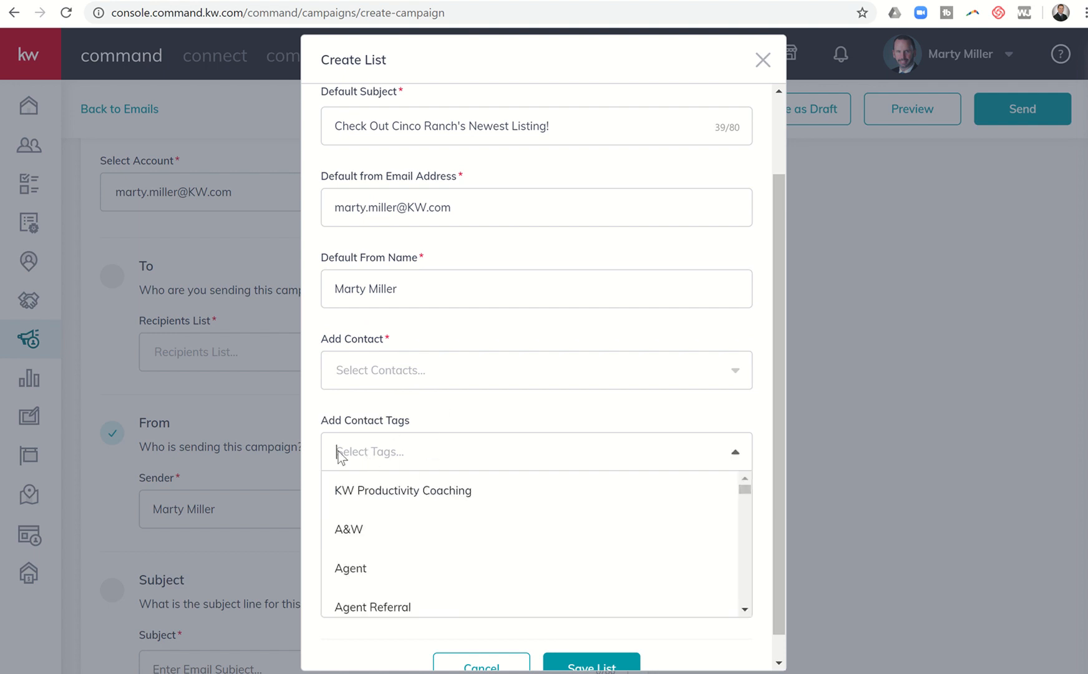
scroll("down", 3)
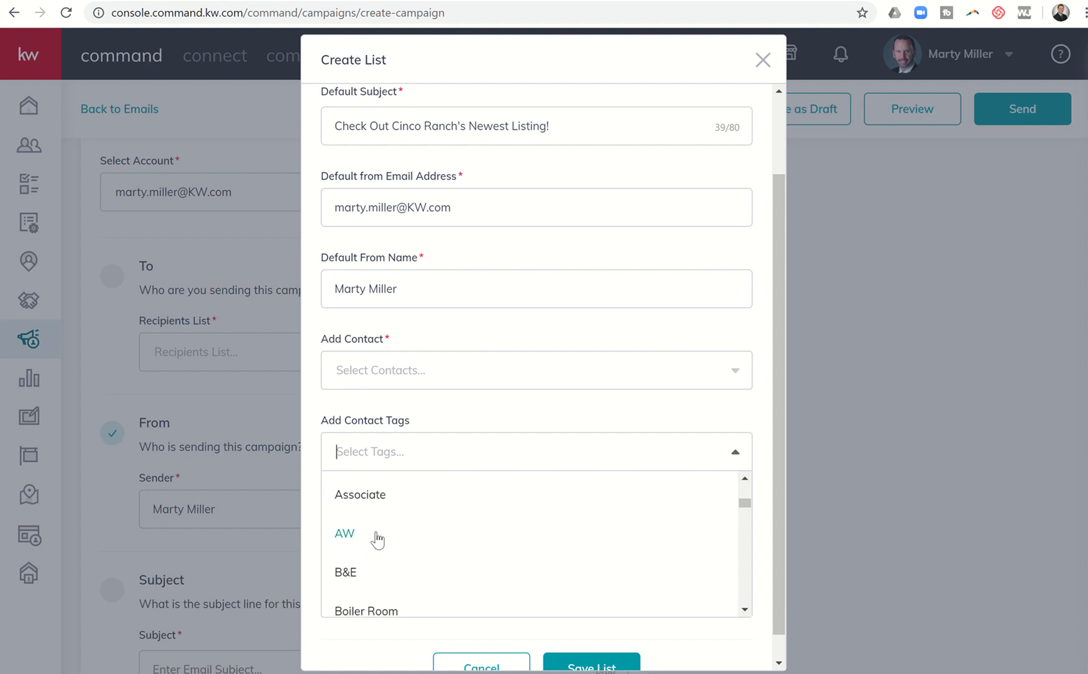
scroll("down", 3)
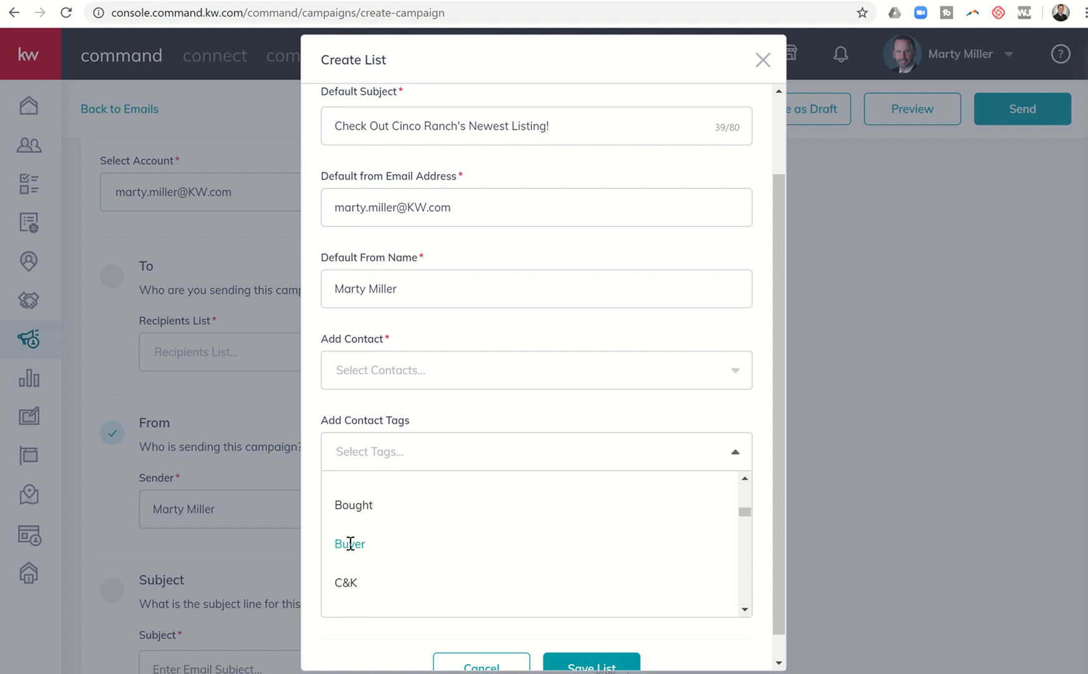
left_click(349, 542)
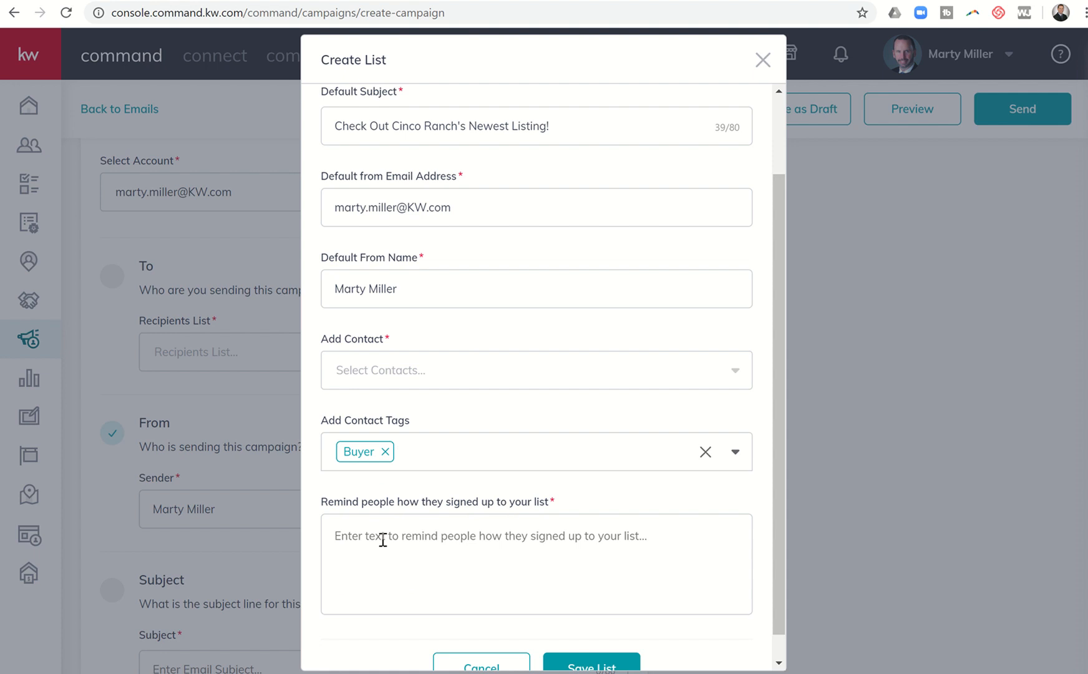
Step: Write the sign-up reminder about corresponding with Marty Miller, Keller Williams Platinum Realty, and save the list
type("You ho")
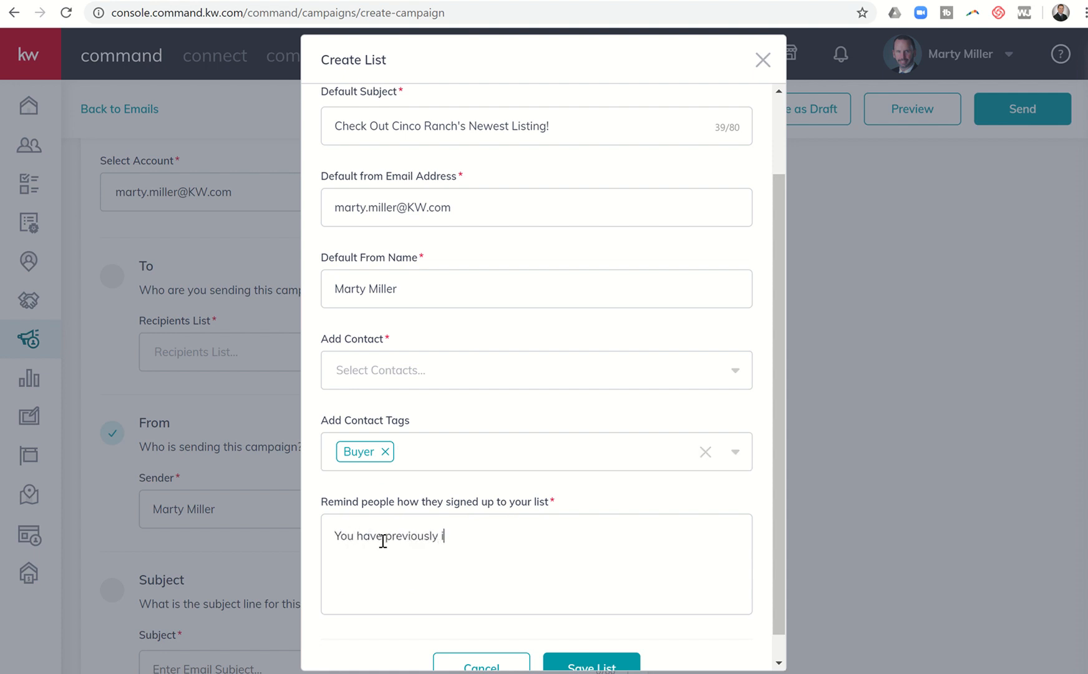
type("interacted with")
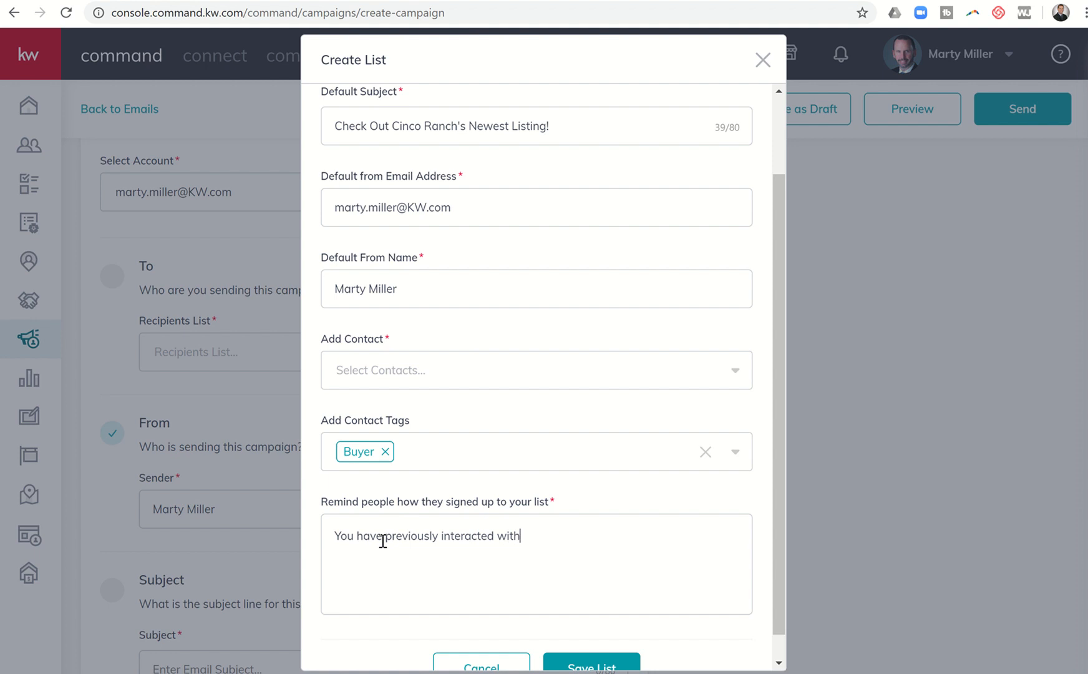
type("or correspo")
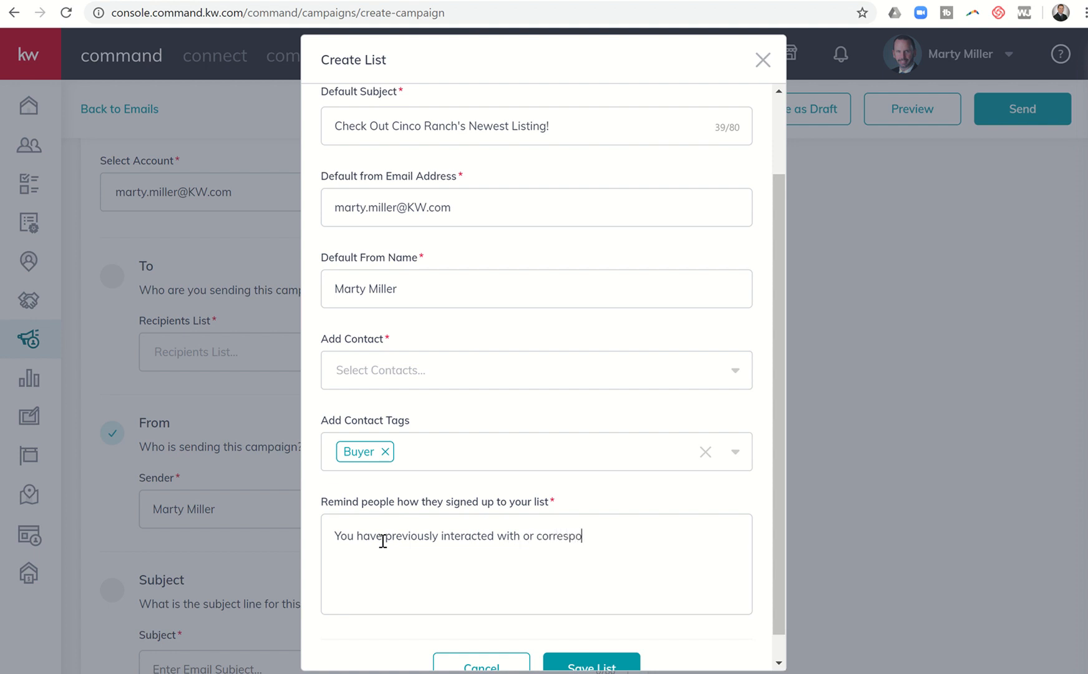
type("nded with Marty M")
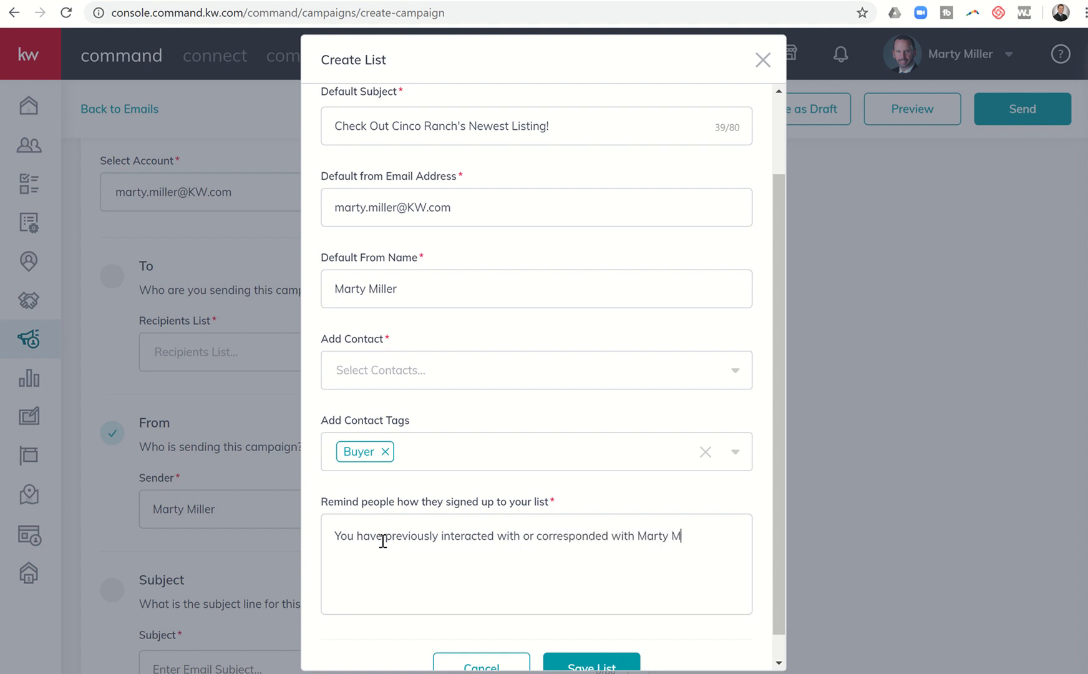
type("iller,")
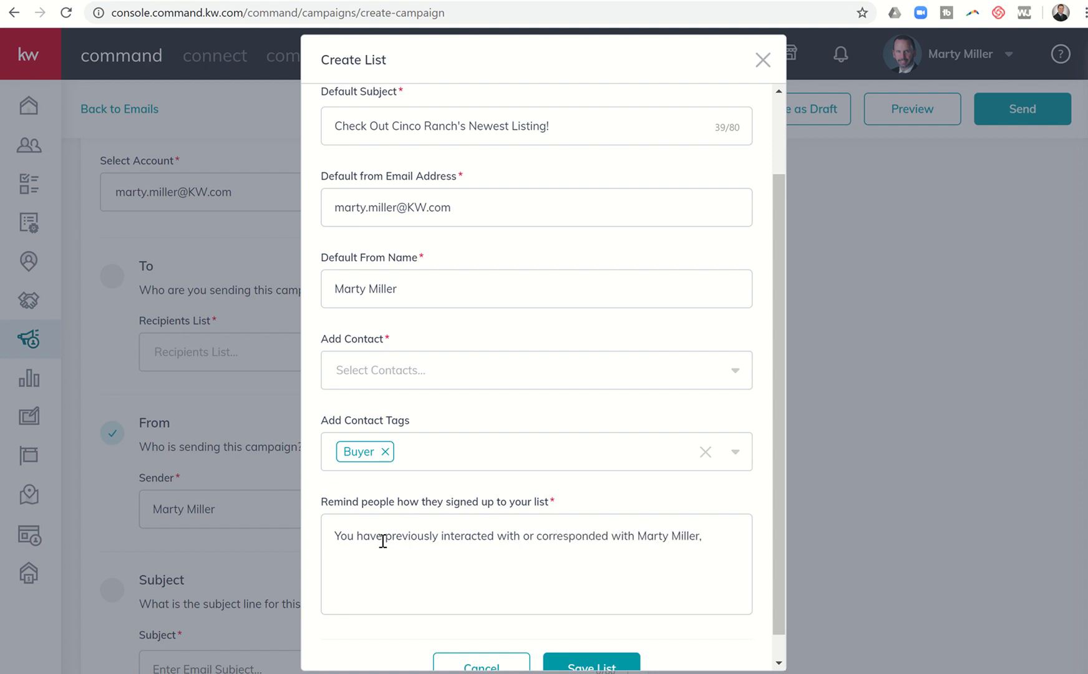
type("with Kelle")
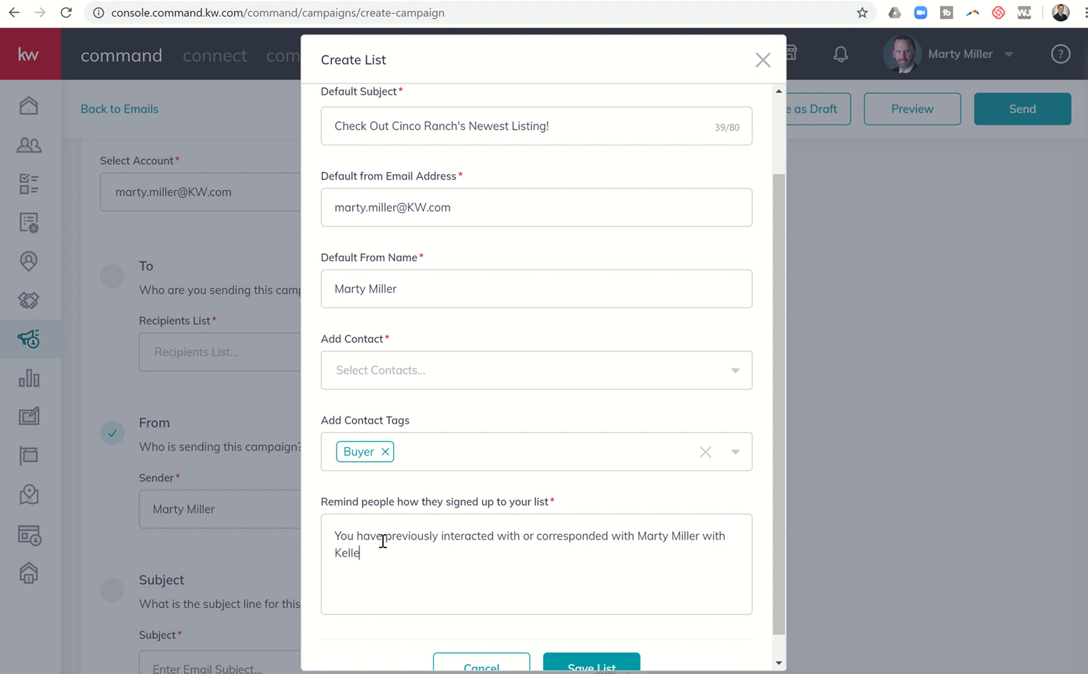
type("r Williams Plat")
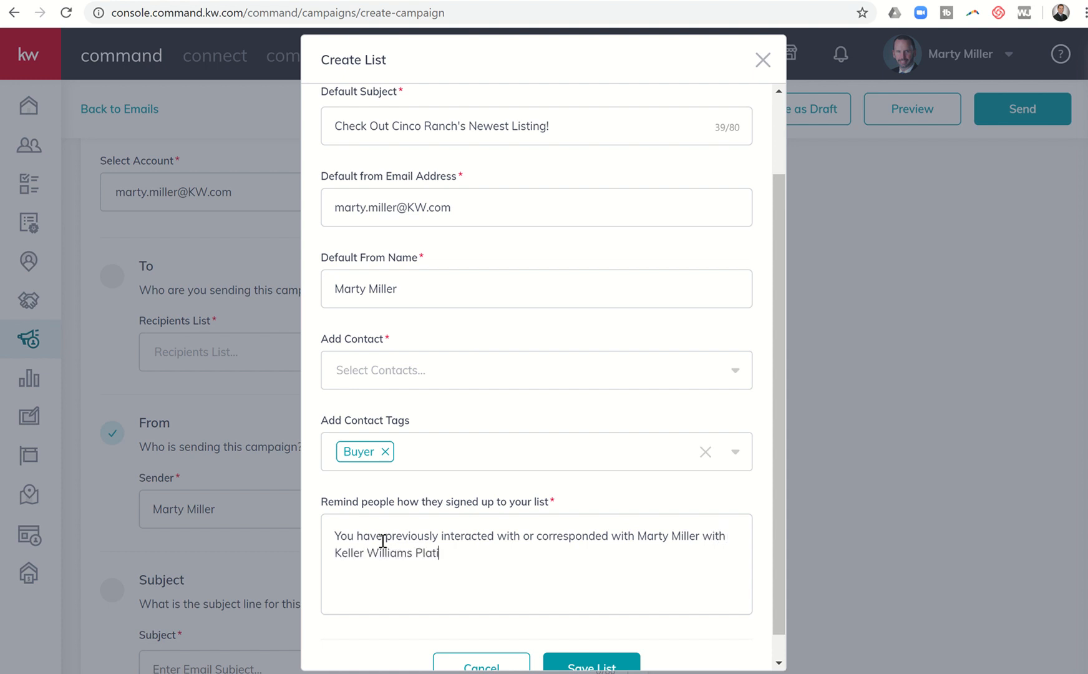
type("inum Realty.")
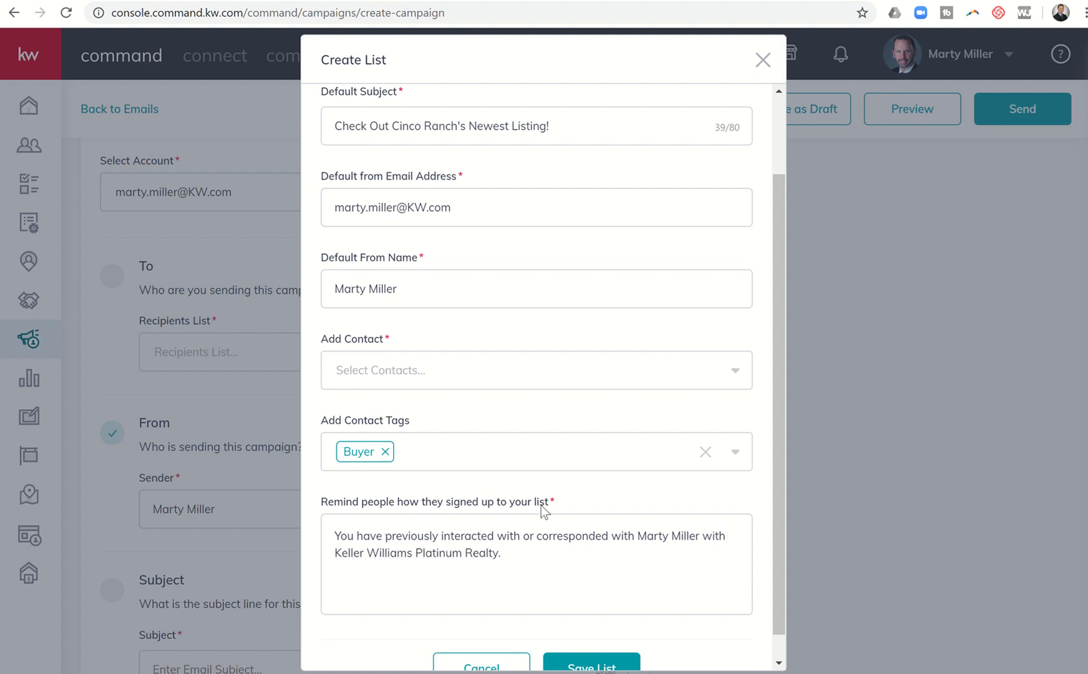
scroll("down", 3)
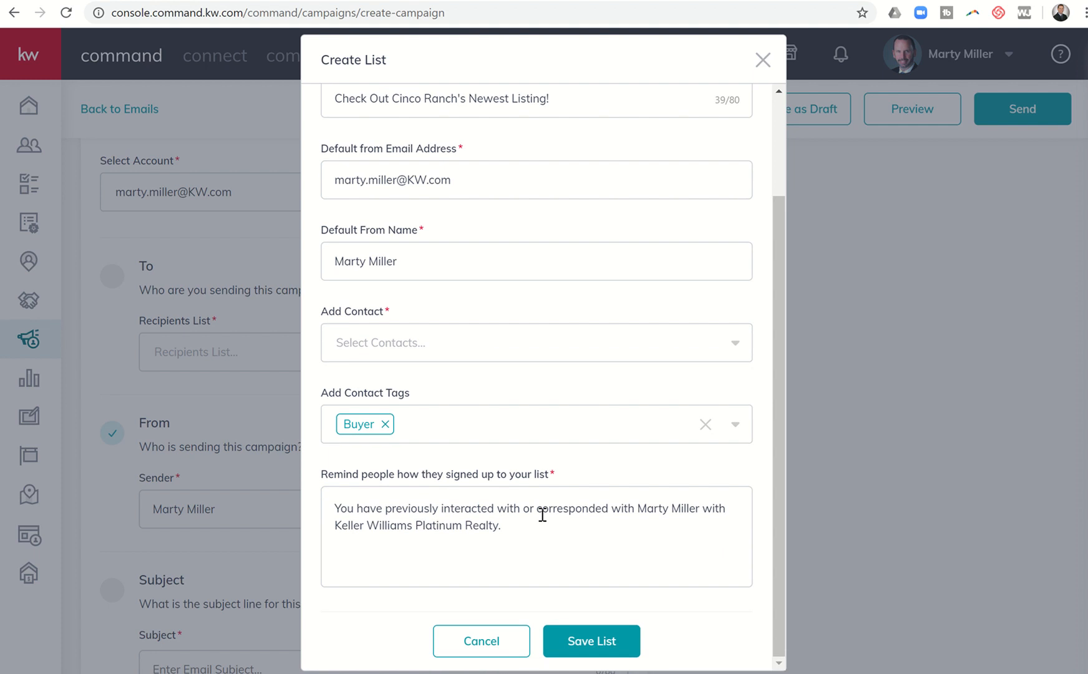
left_click(499, 525)
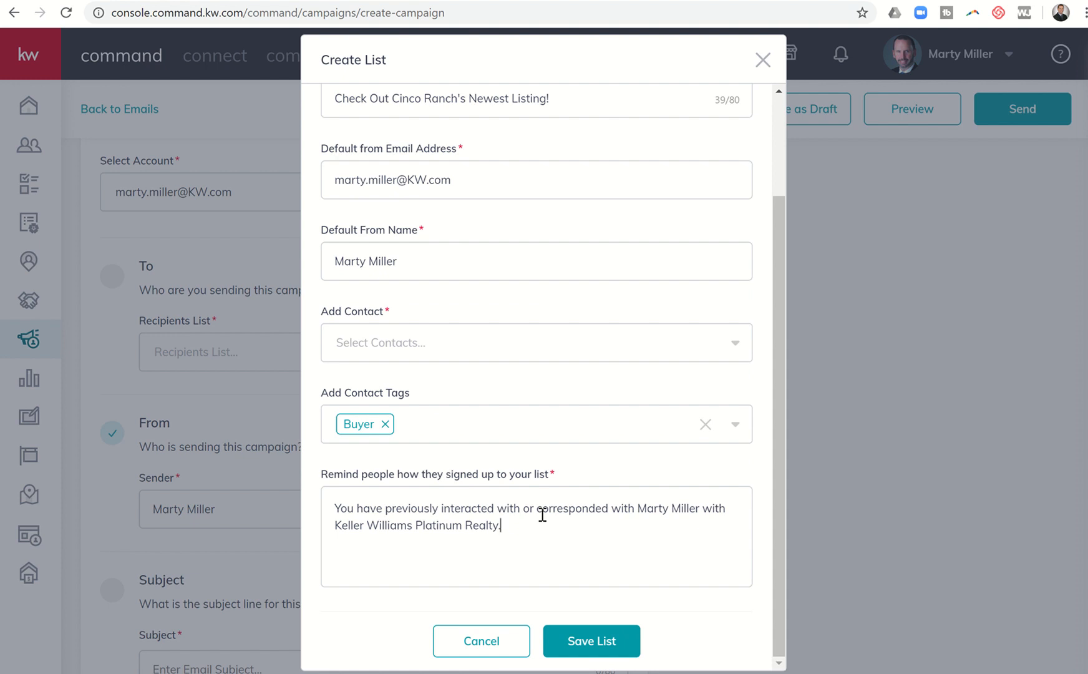
type(".")
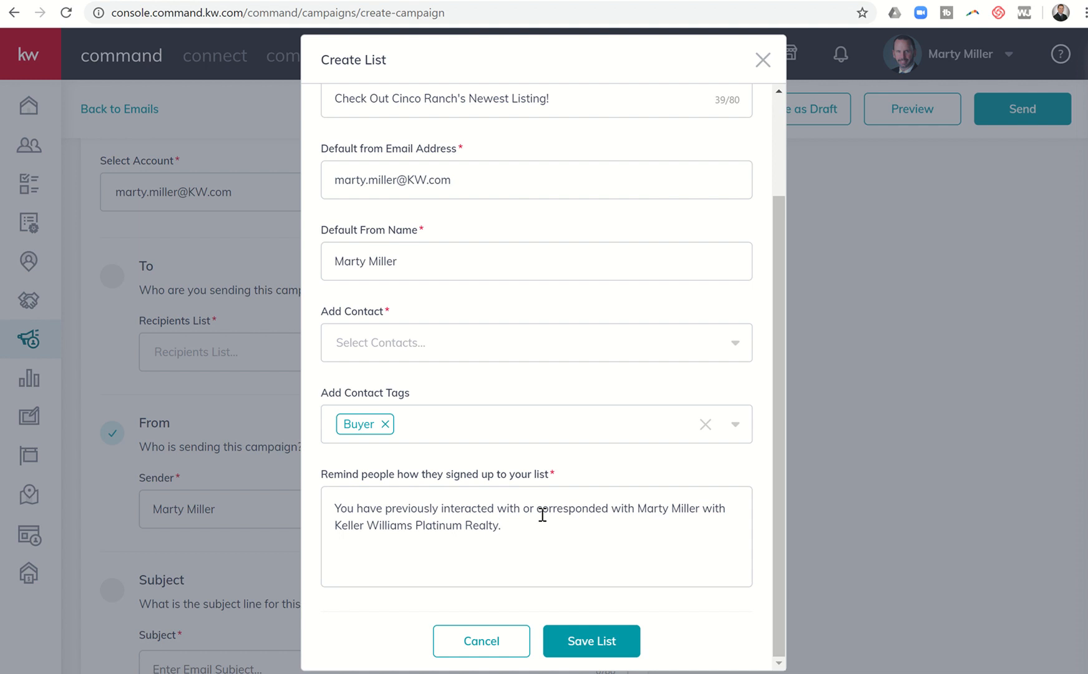
mouse_move(587, 551)
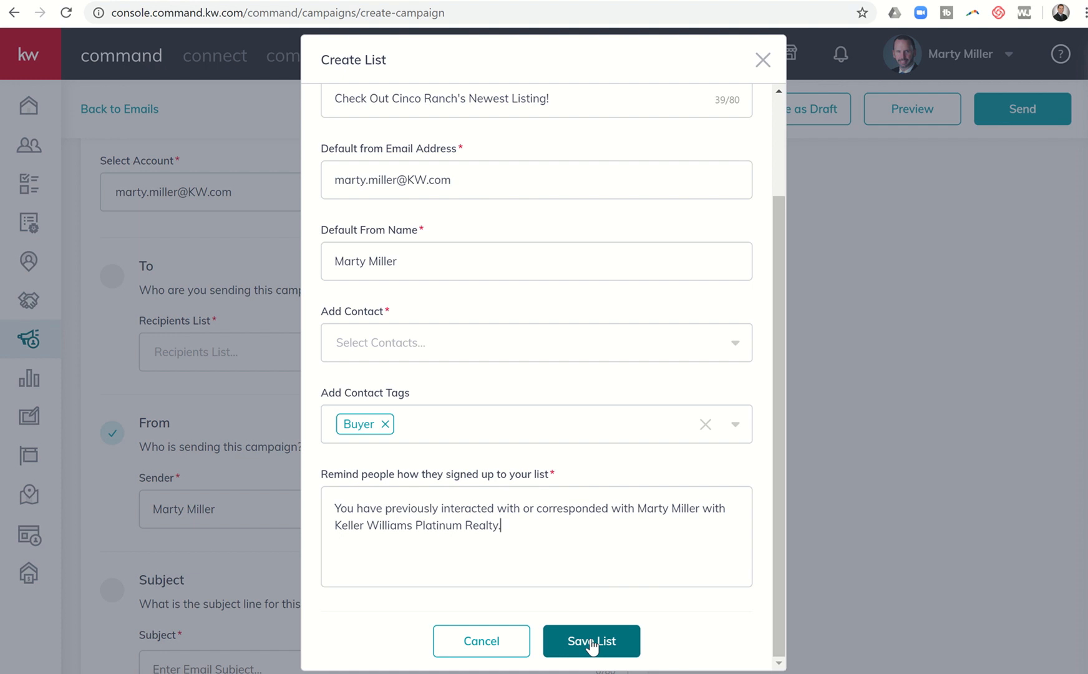
left_click(591, 640)
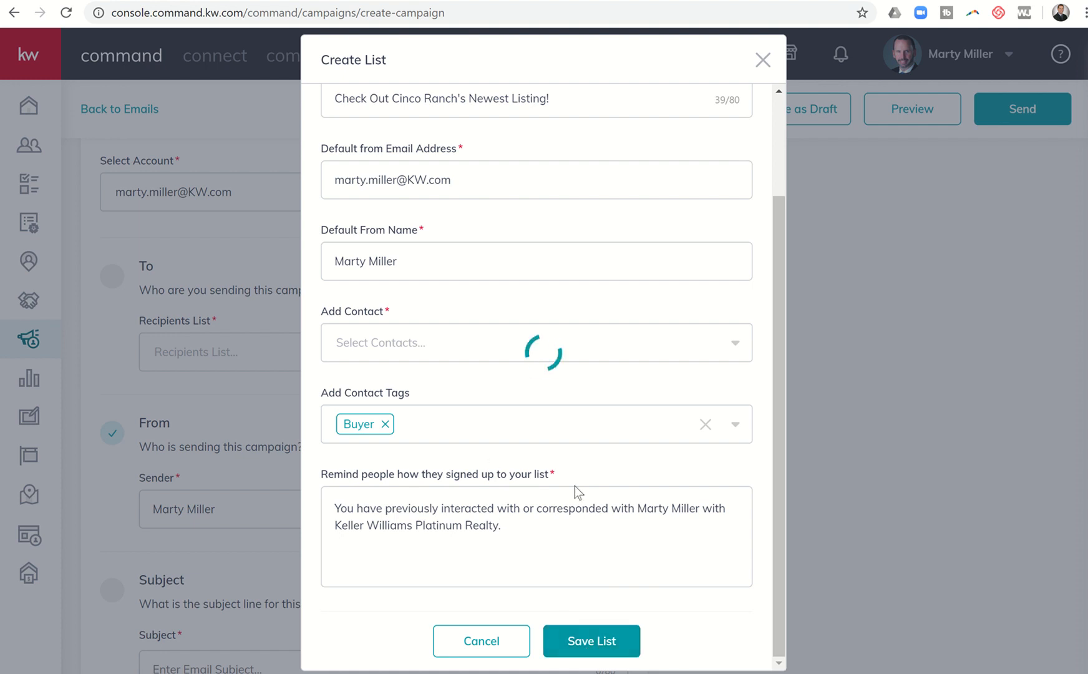
mouse_move(525, 355)
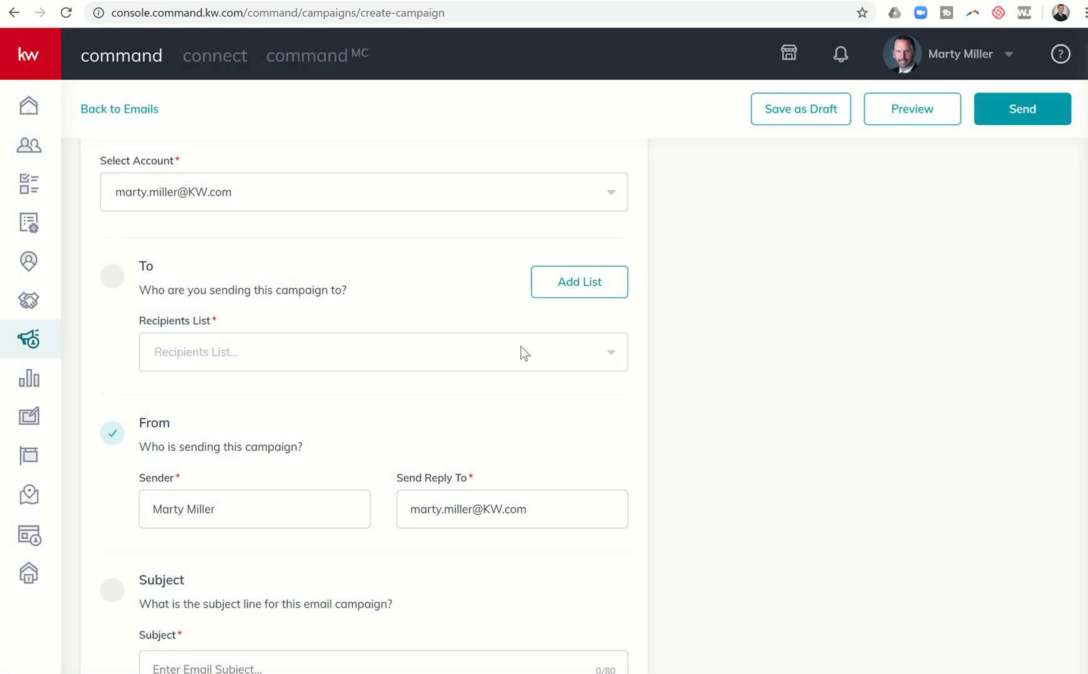
mouse_move(450, 4)
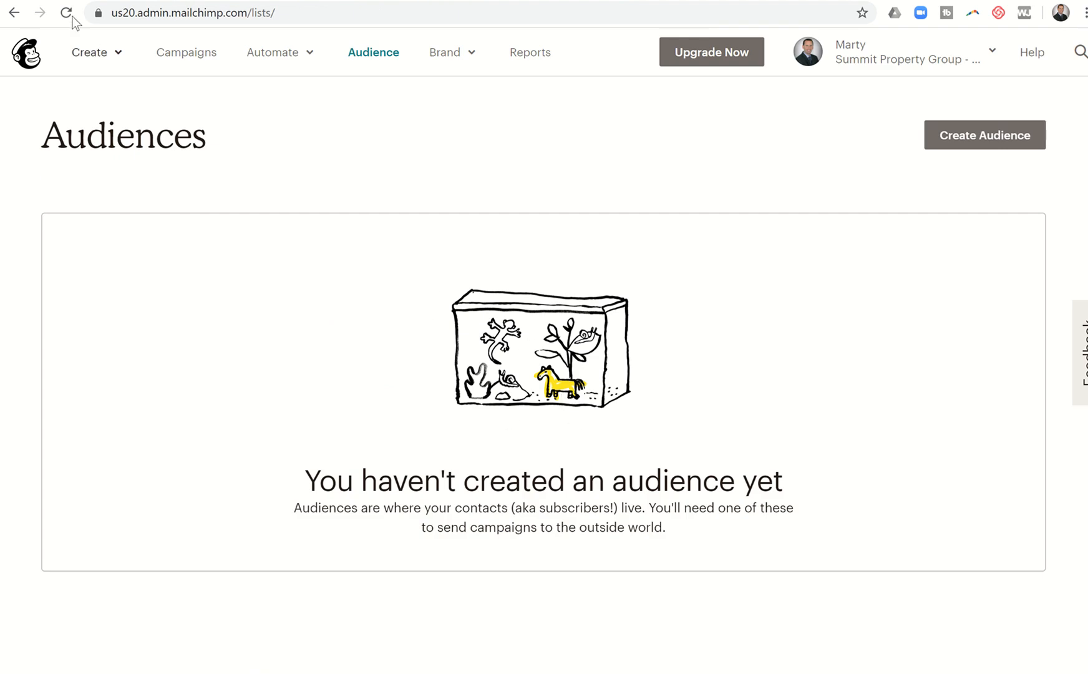
Step: Reload the Mailchimp Audiences page until Buyers 1-6-20 with 14 contacts is listed
left_click(66, 12)
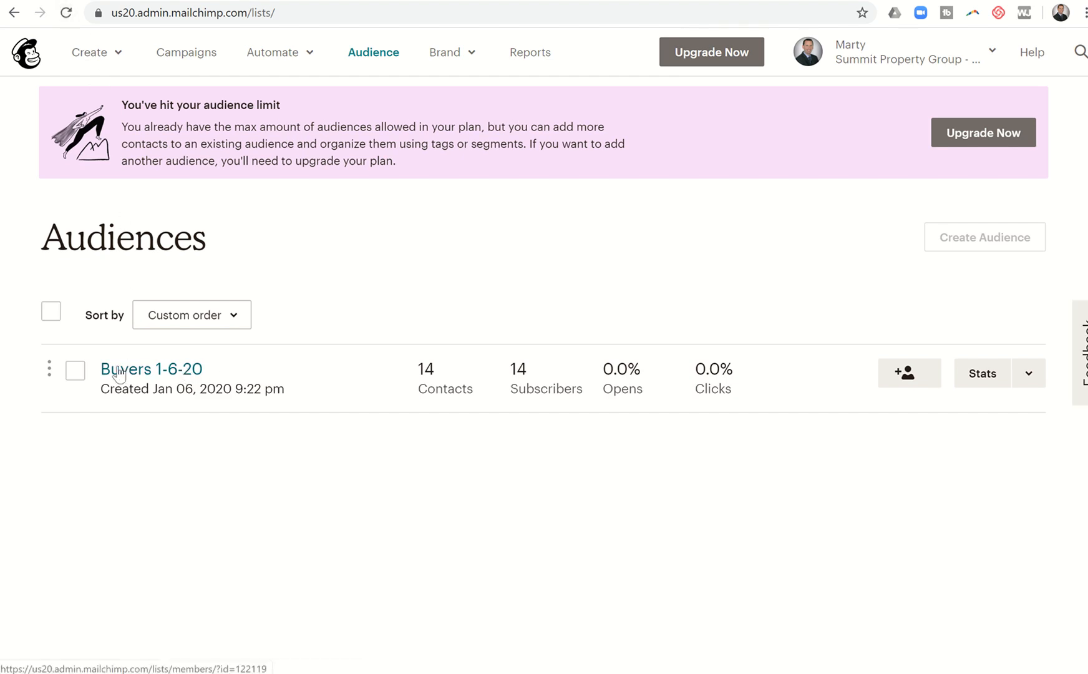
mouse_move(437, 376)
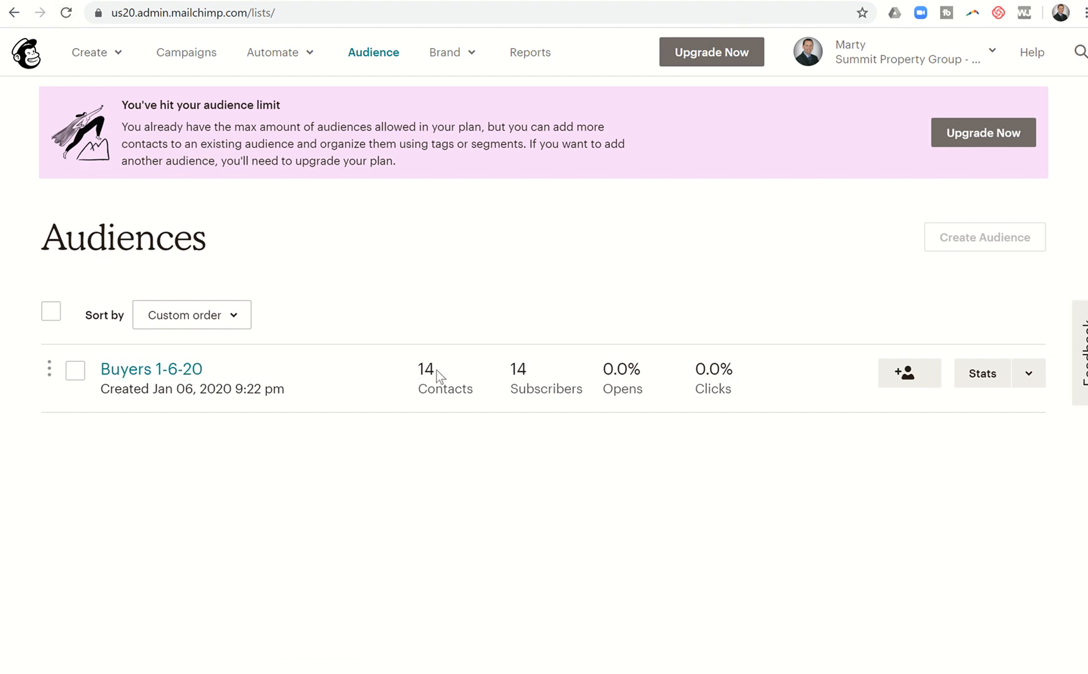
mouse_move(428, 375)
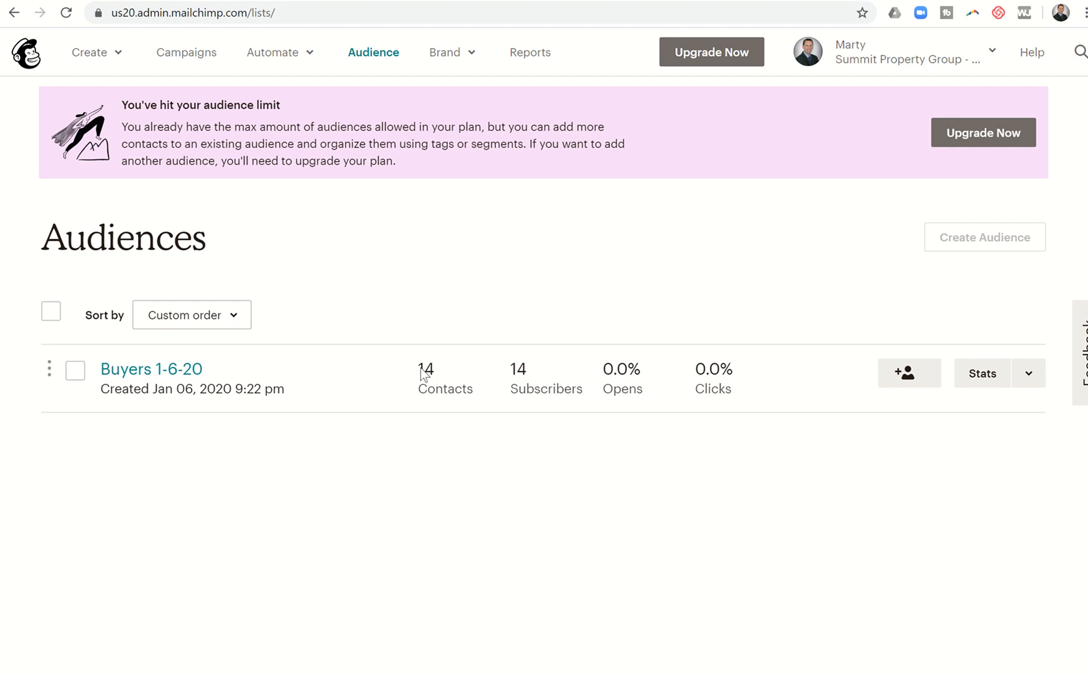
mouse_move(418, 377)
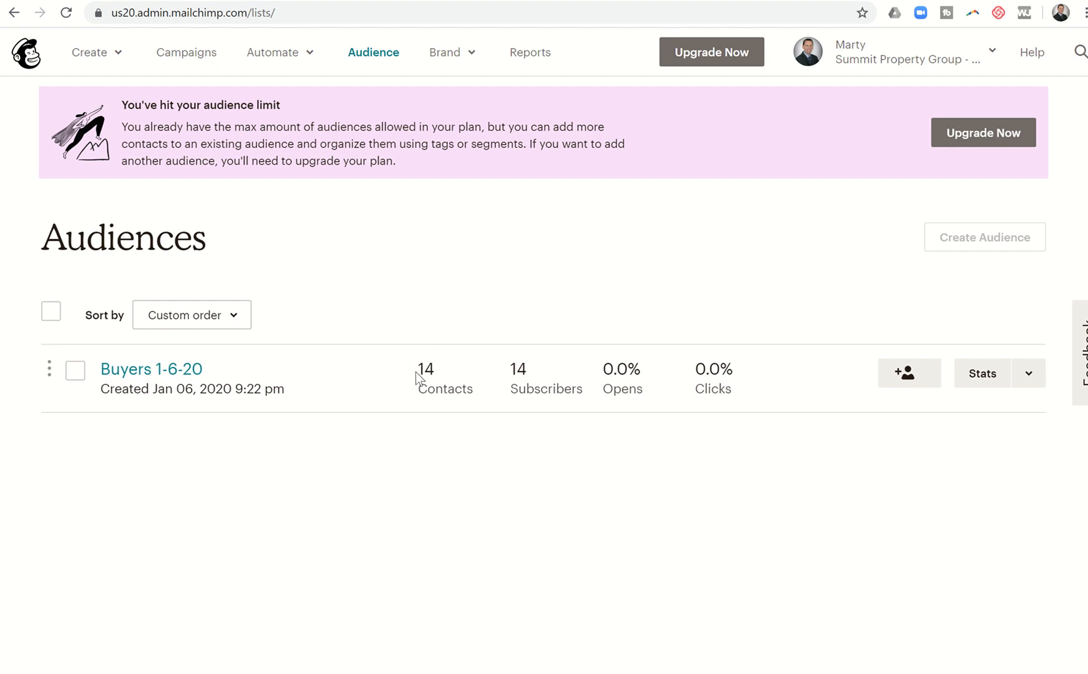
mouse_move(432, 377)
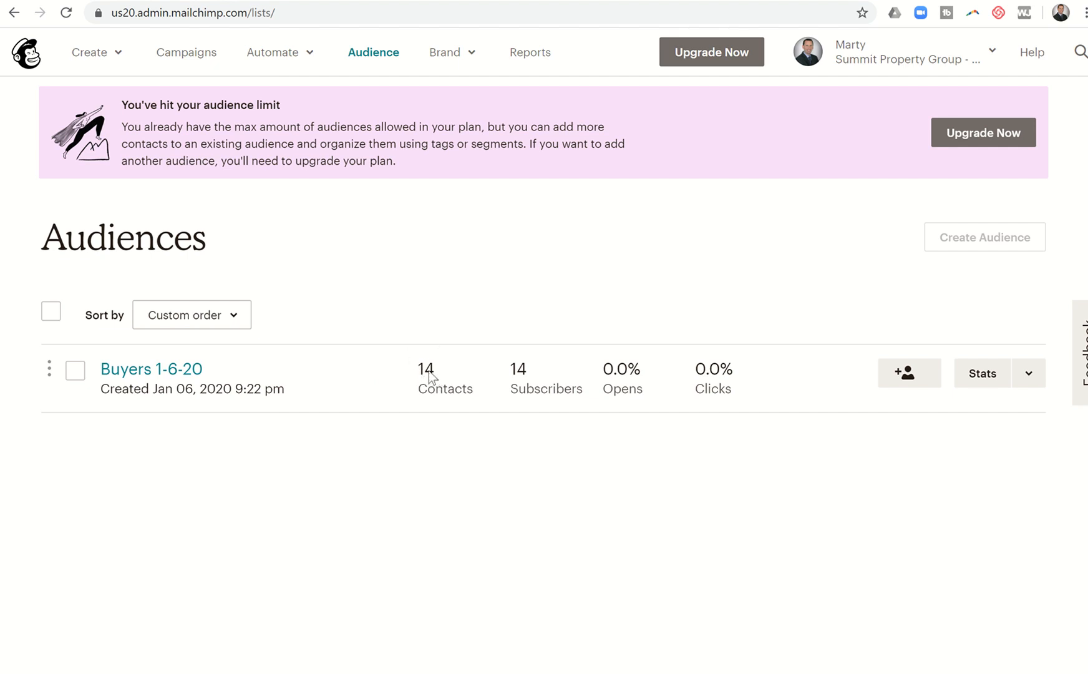
mouse_move(66, 12)
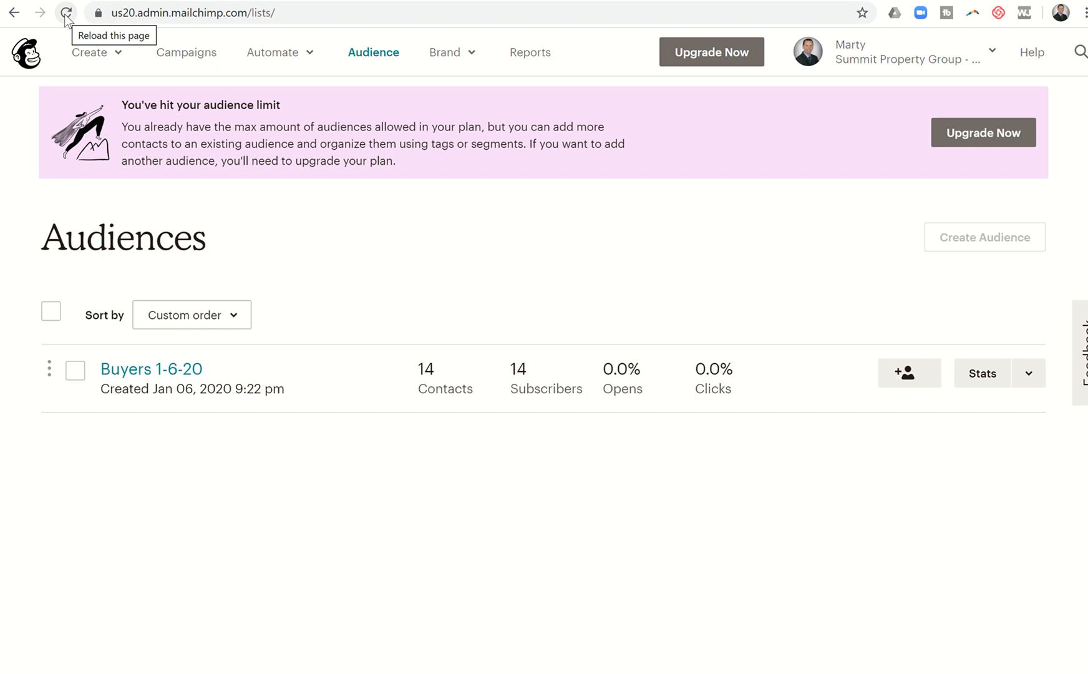
left_click(66, 13)
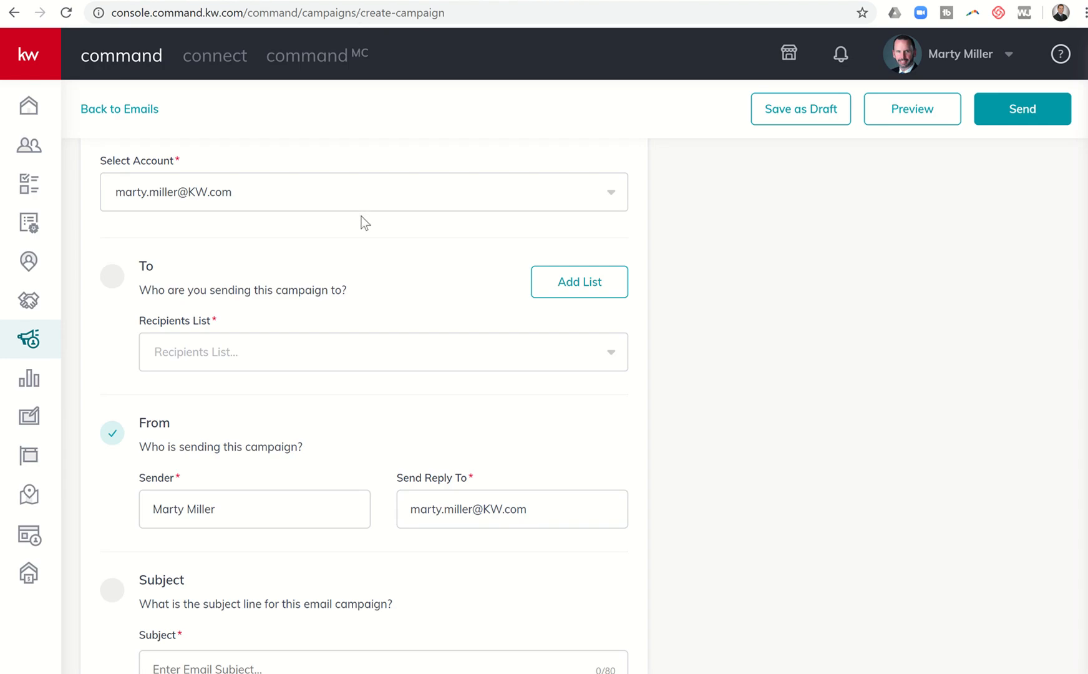
Step: Enter the campaign subject 'Check Out Cinco Ranch's Newest Home For Sale!'
scroll("down", 3)
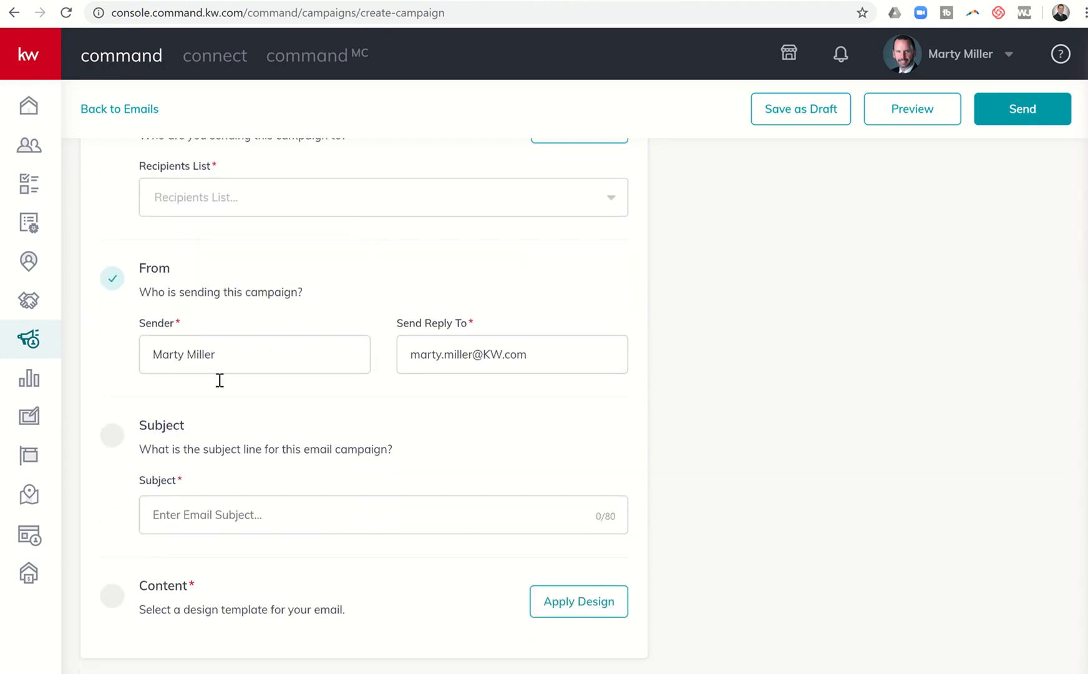
mouse_move(196, 438)
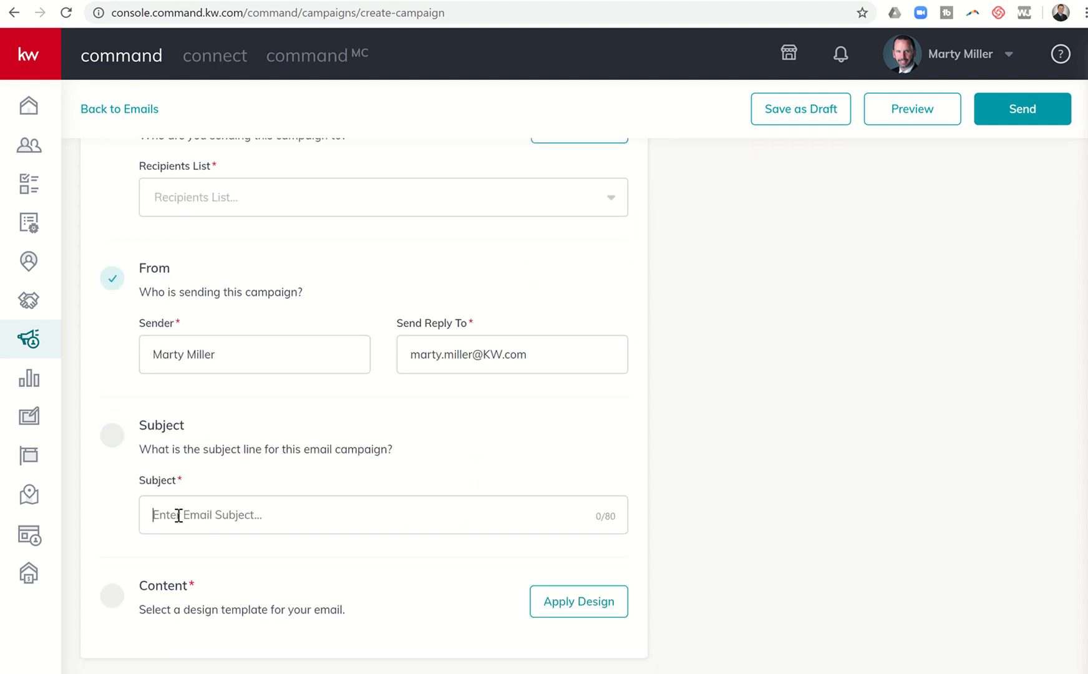
type("Cech")
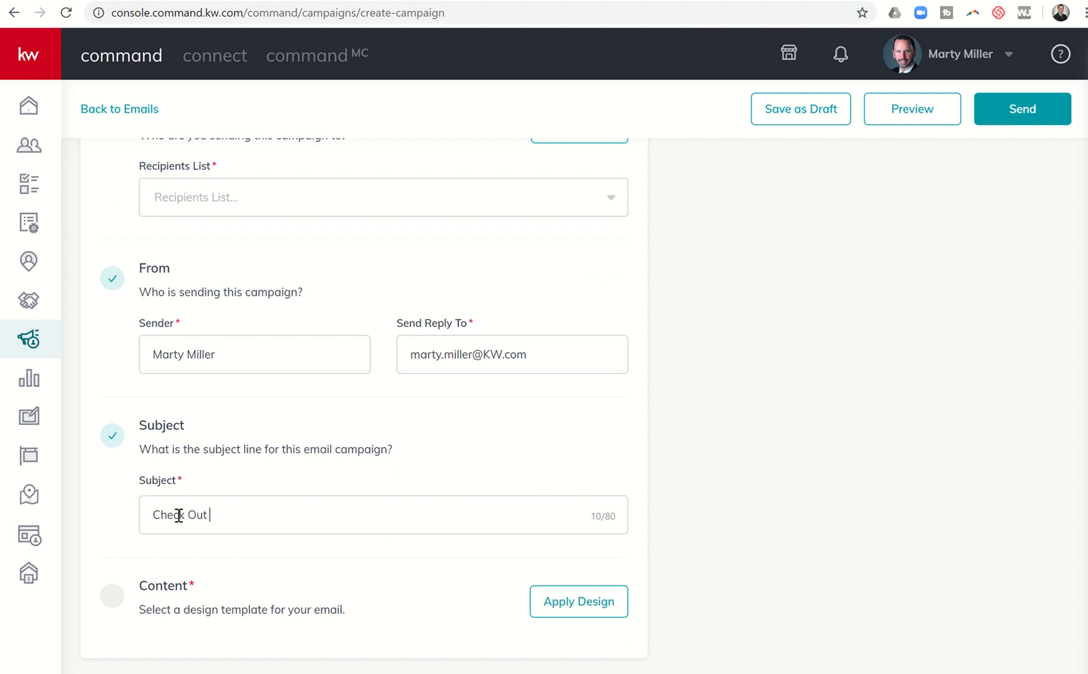
type("Cinco Ranch's")
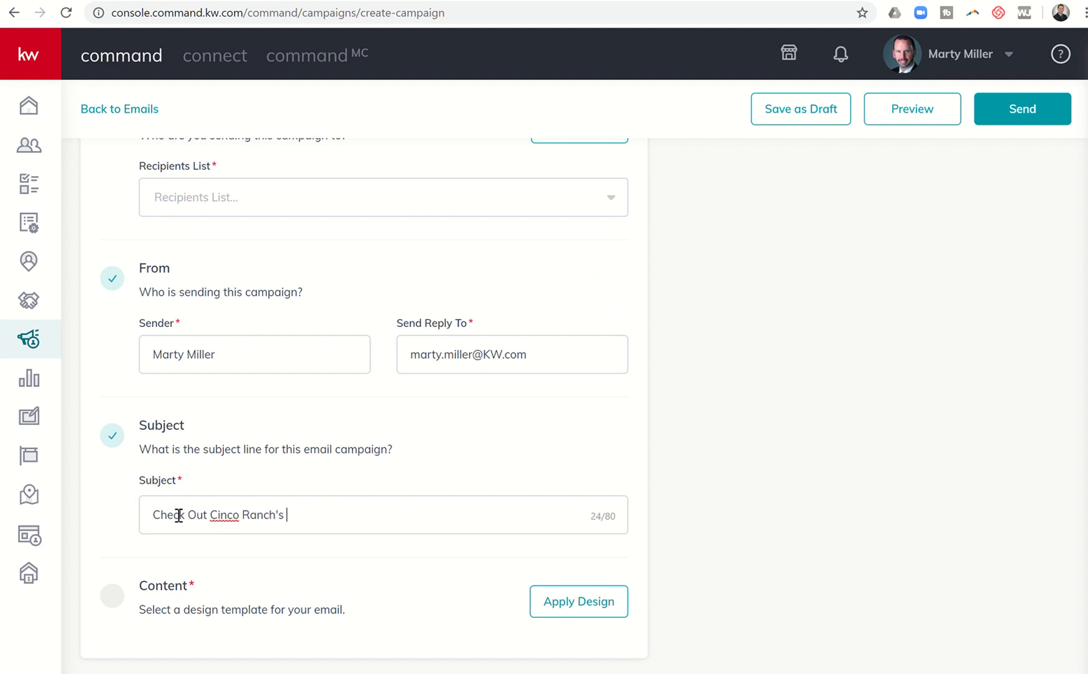
type("Newest Home For Sale!")
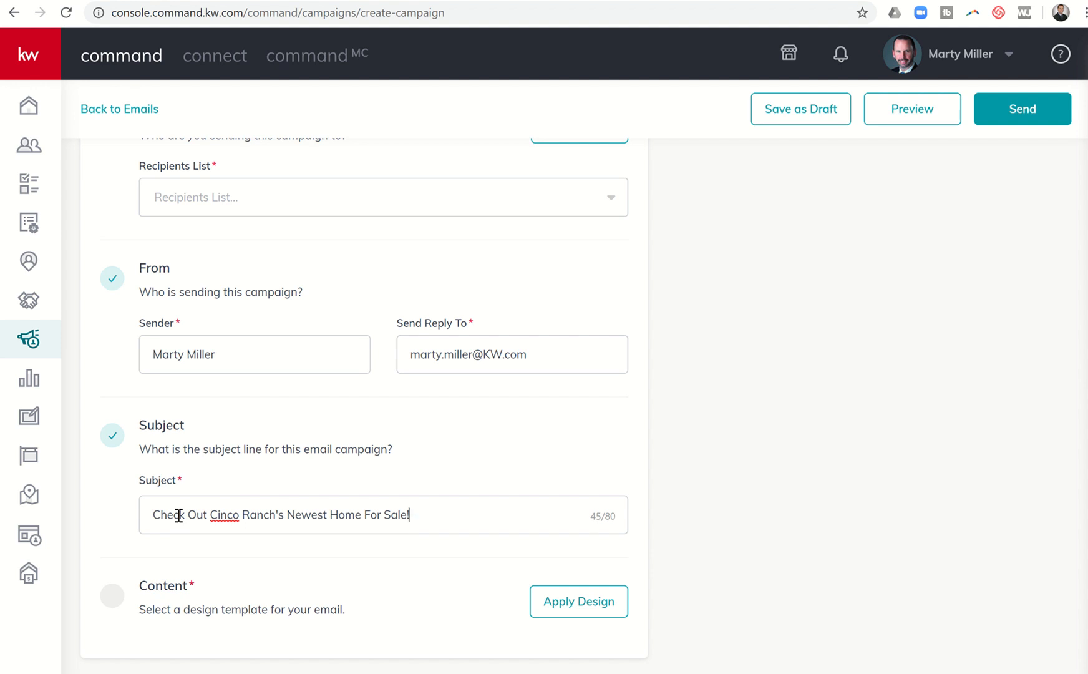
mouse_move(498, 609)
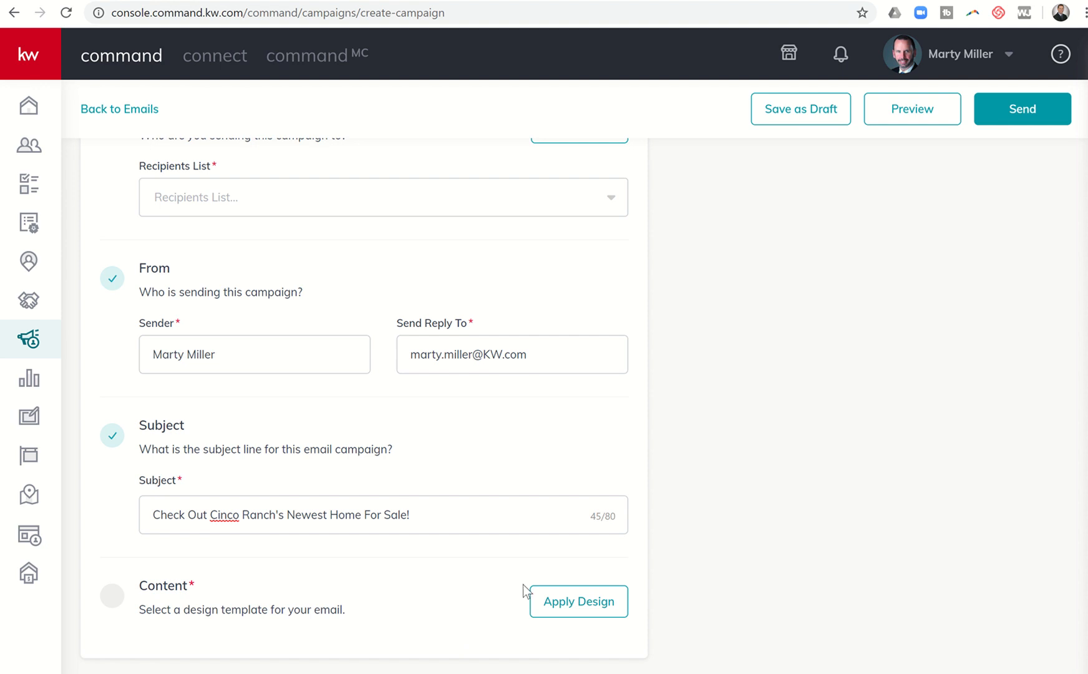
mouse_move(548, 607)
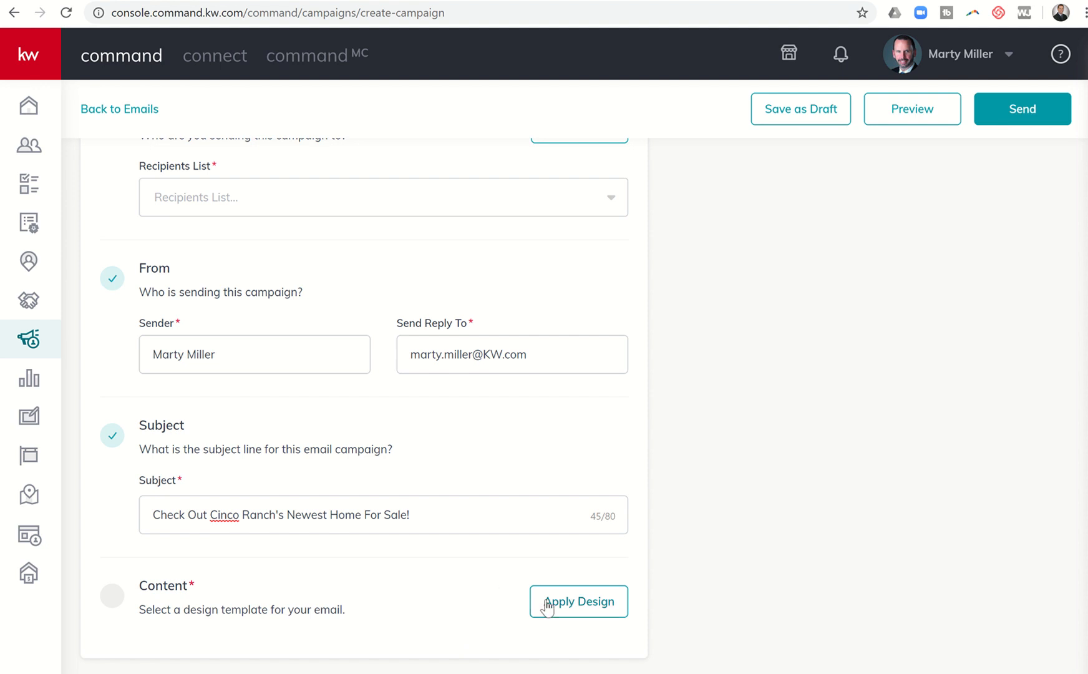
Step: Browse the email template library and start a new email template
left_click(578, 602)
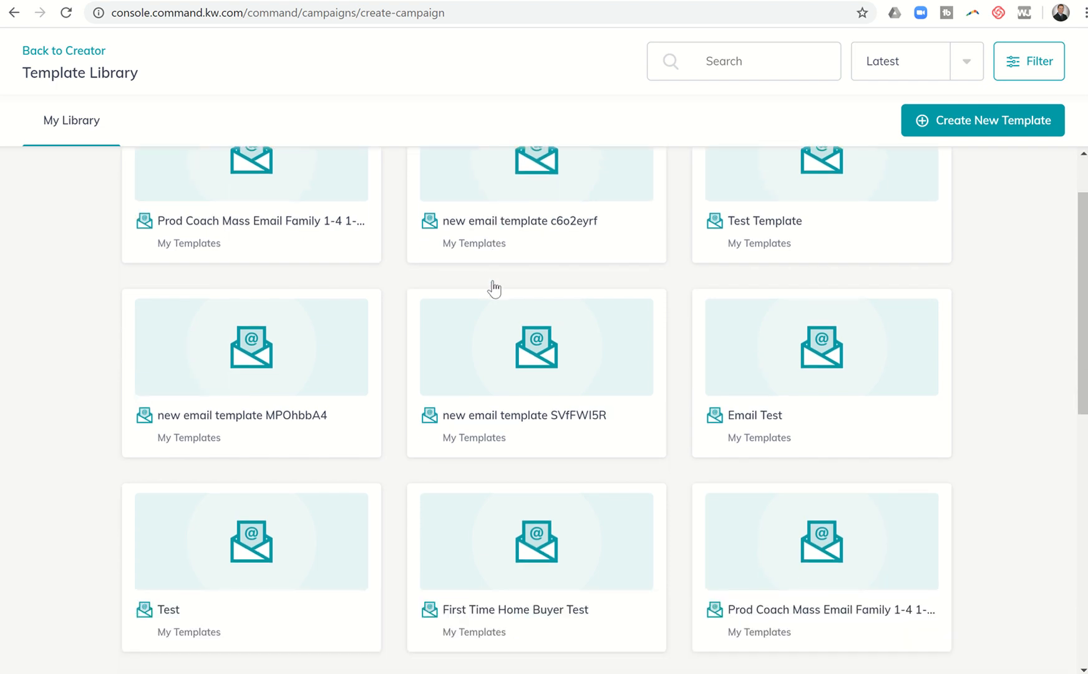
scroll("down", 3)
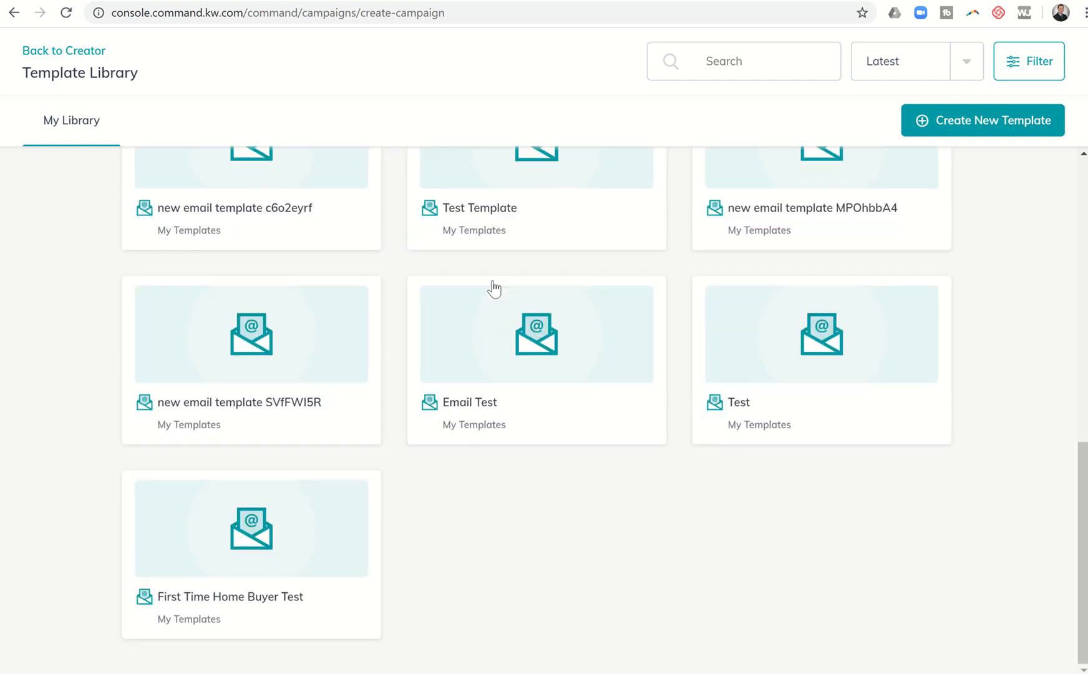
scroll("down", 3)
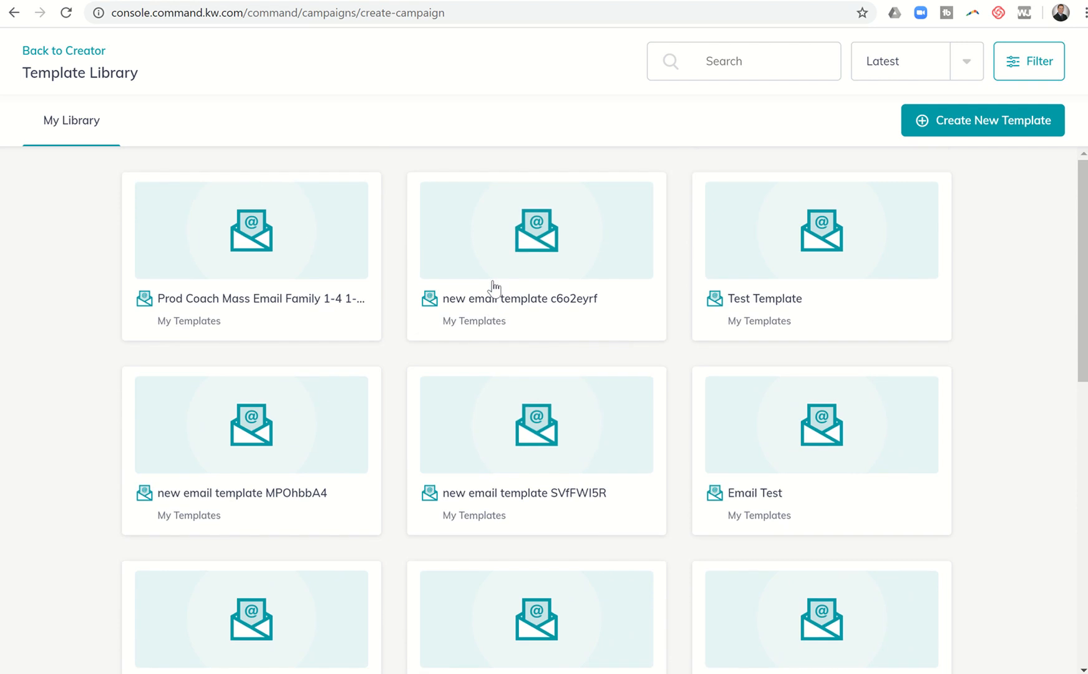
mouse_move(987, 132)
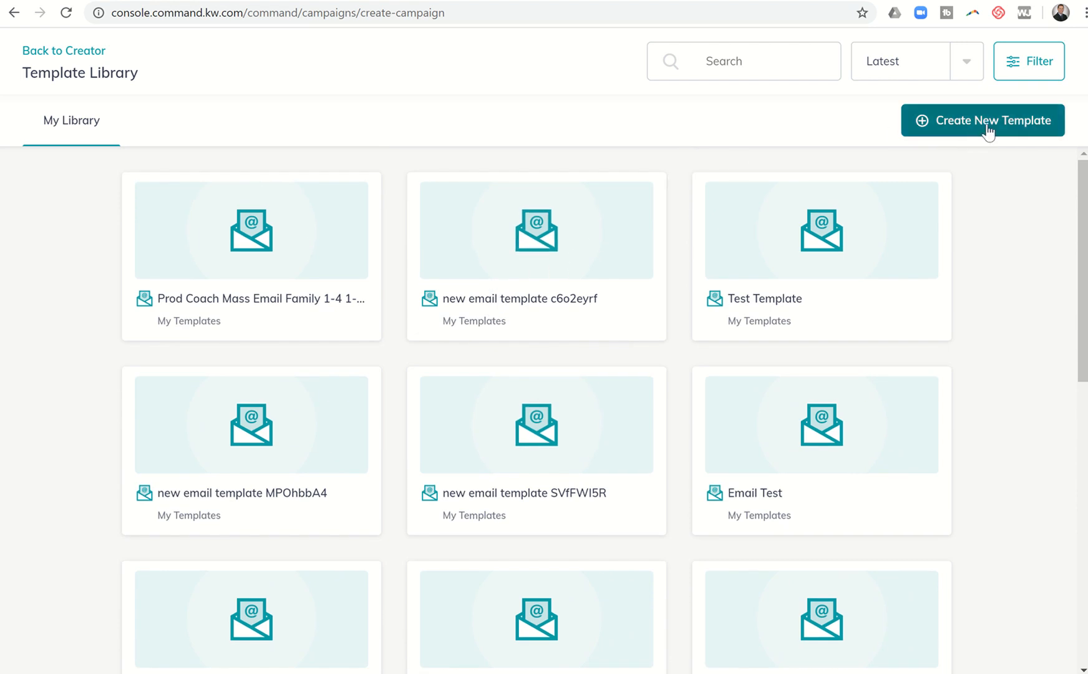
left_click(982, 119)
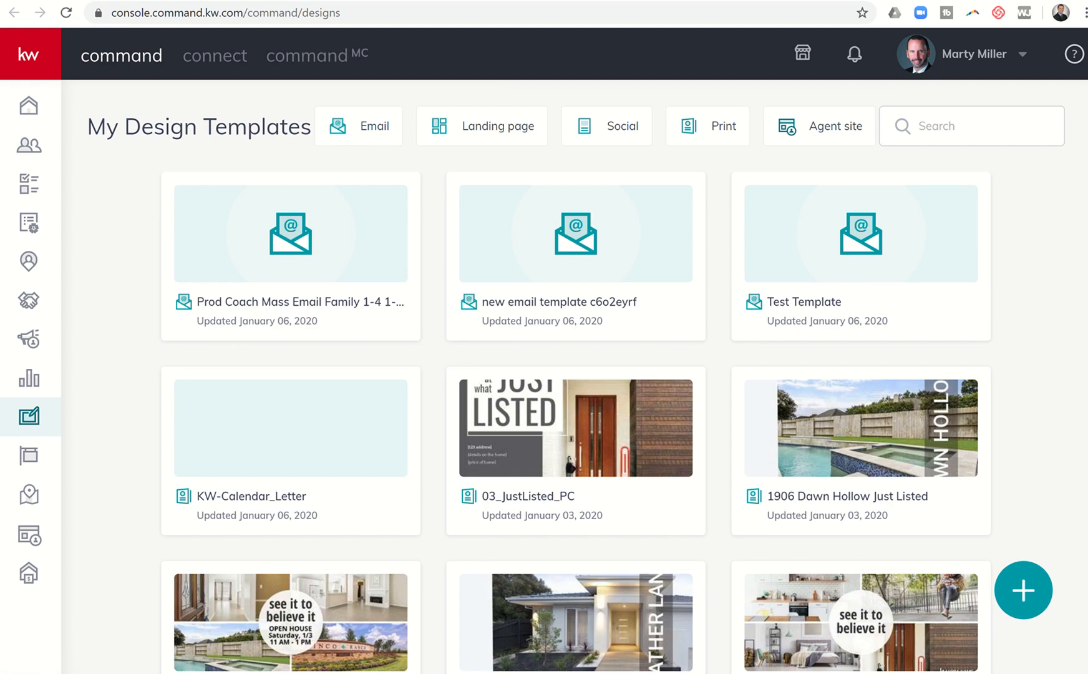
mouse_move(385, 209)
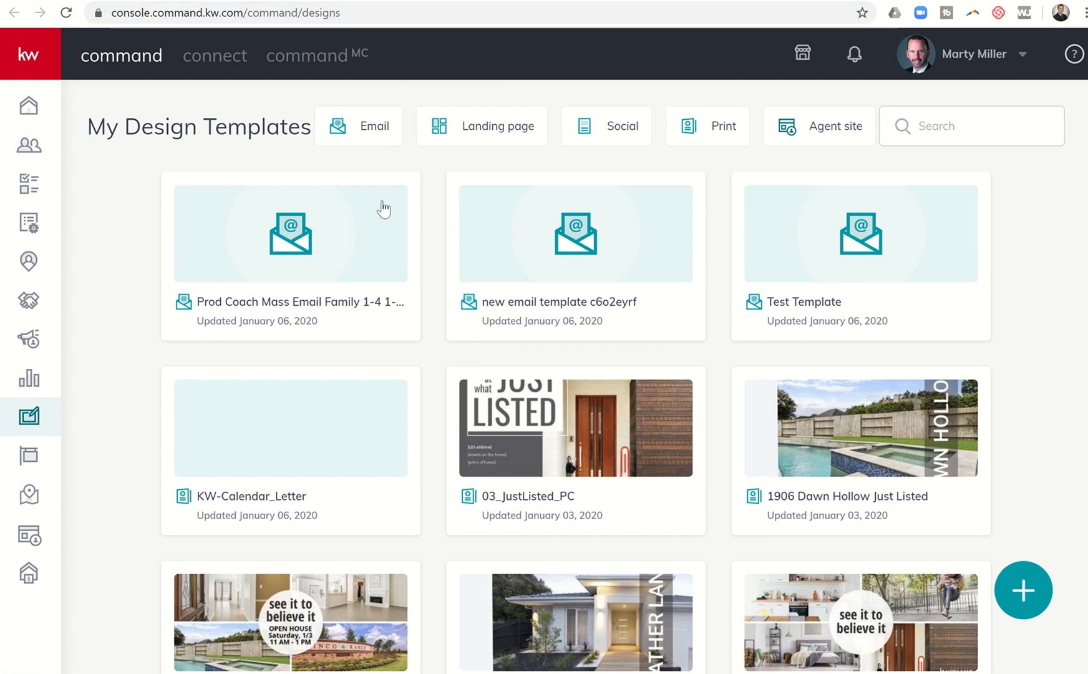
mouse_move(815, 540)
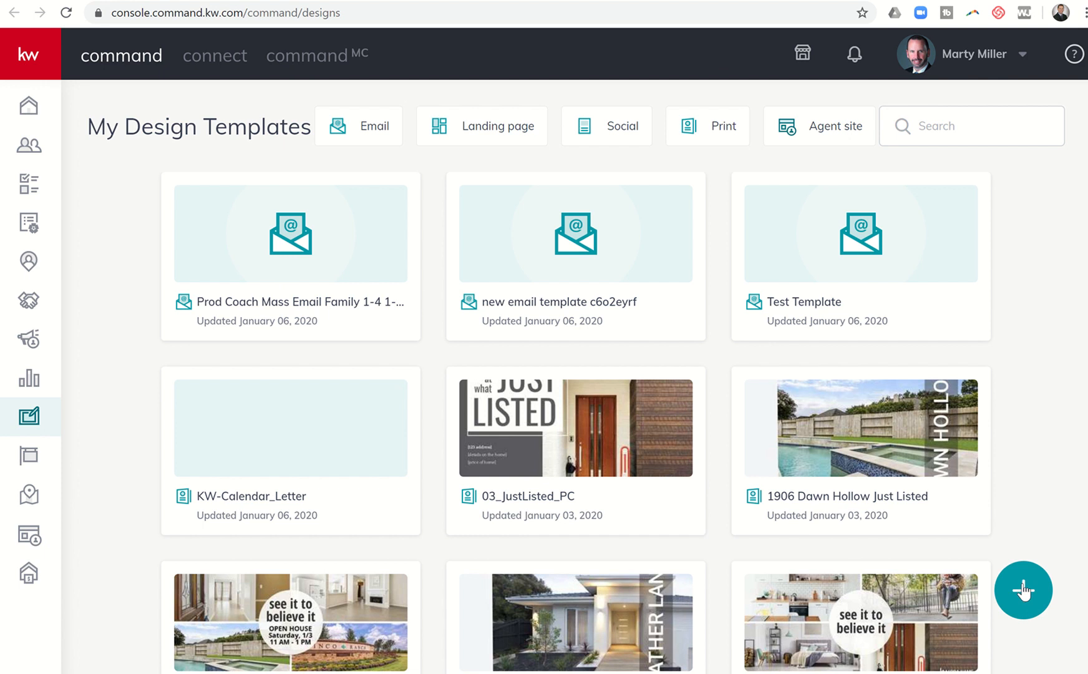
Step: Begin a new design and choose Email as its template type
left_click(1024, 591)
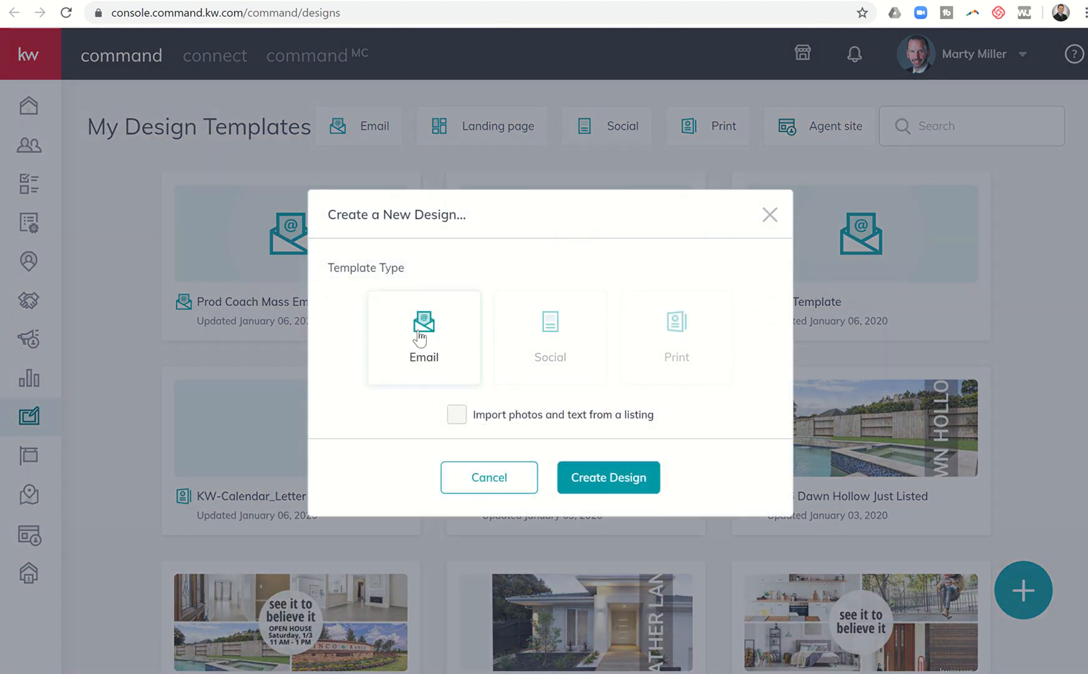
left_click(607, 478)
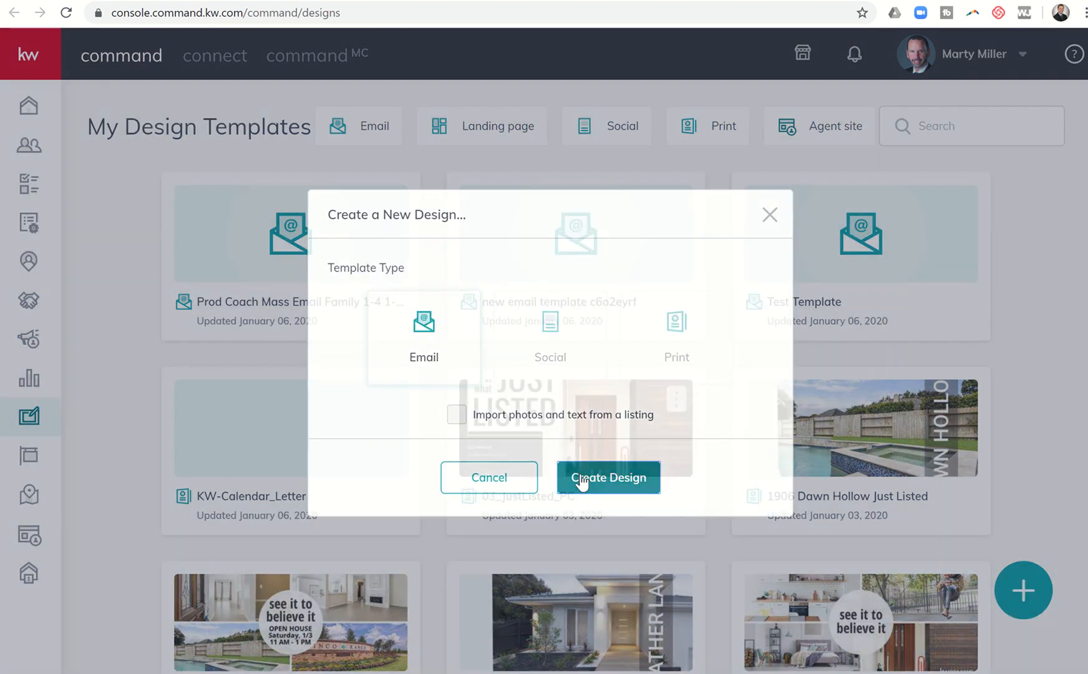
Step: Create the blank email design and title it 'Lodge Meadows Buyer Send Out'
left_click(608, 478)
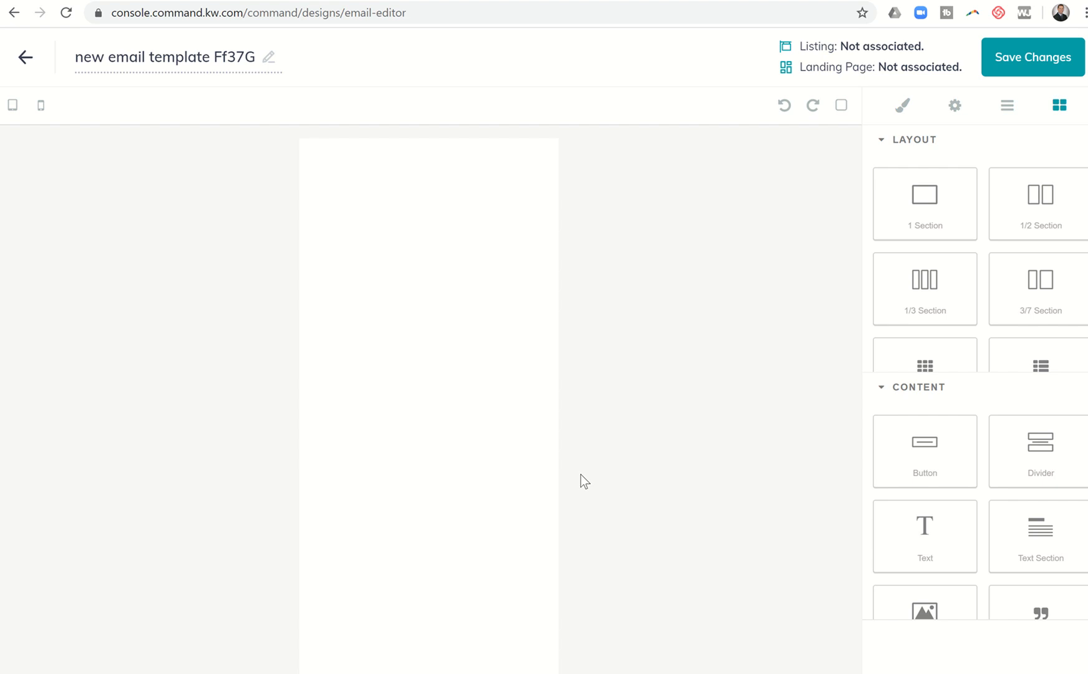
mouse_move(387, 242)
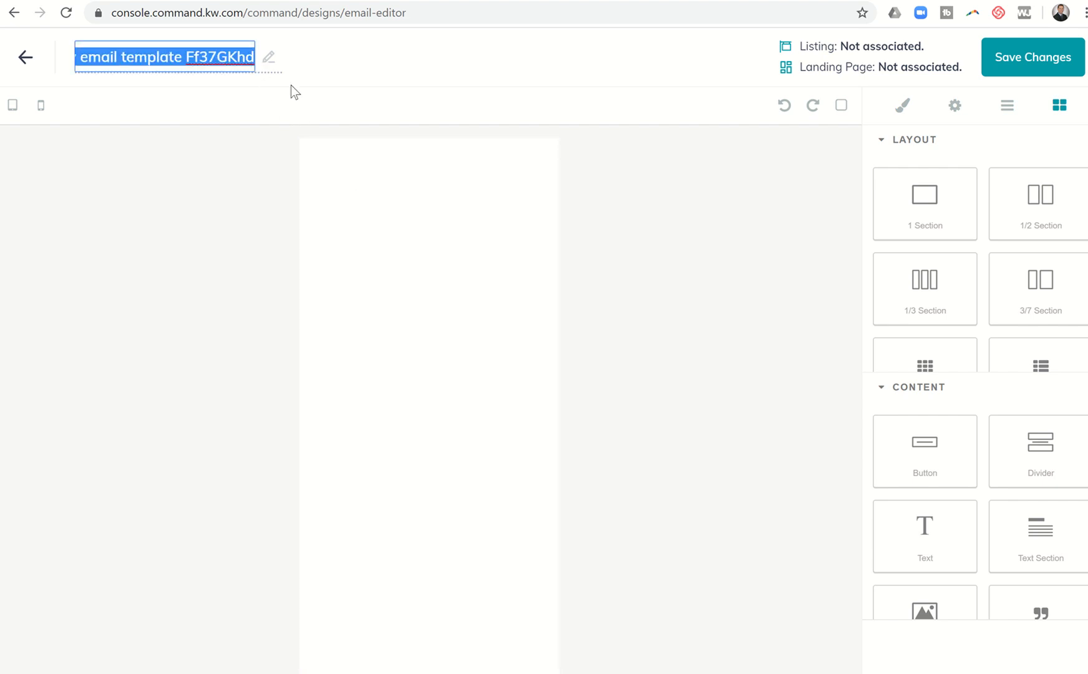
type("Lodge")
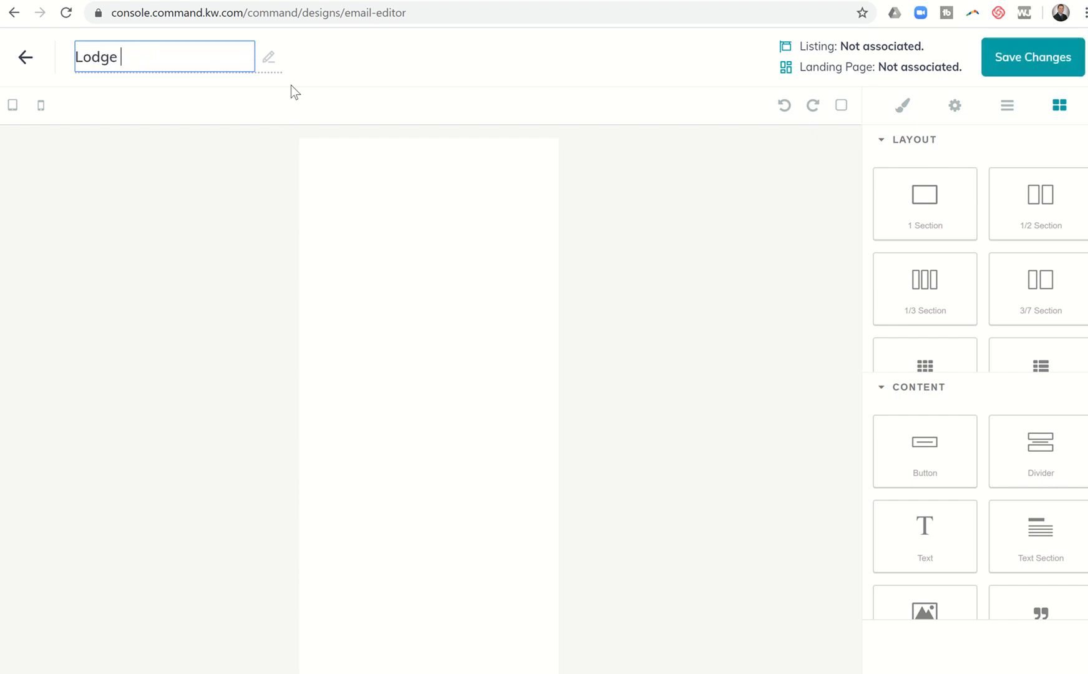
type("Meadows Buyer Se")
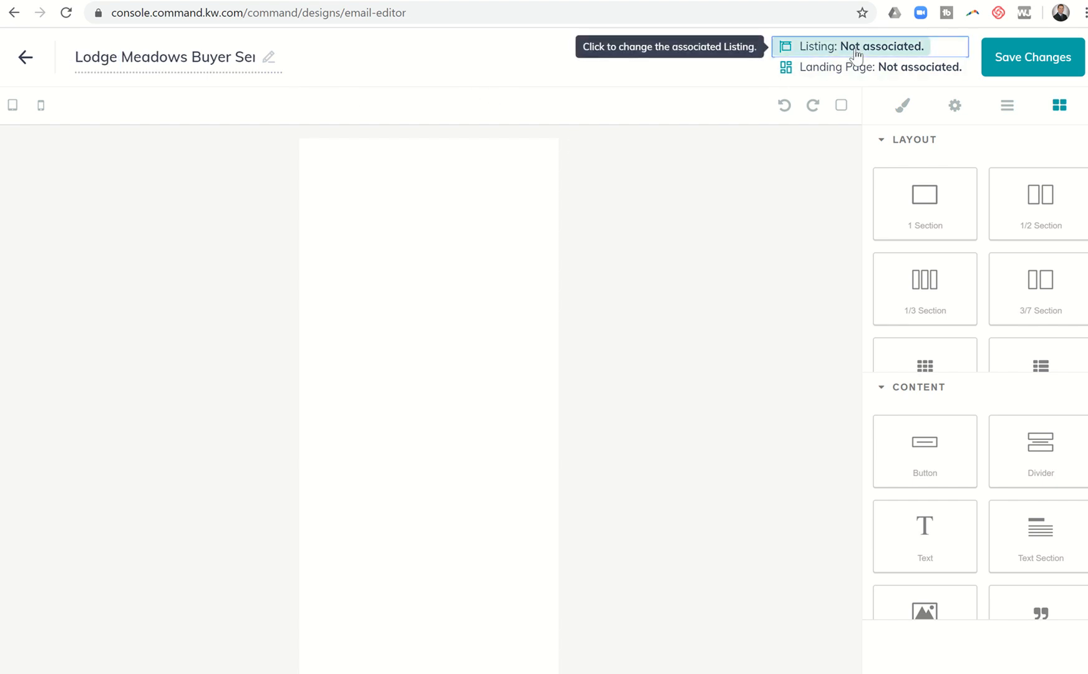
left_click(862, 46)
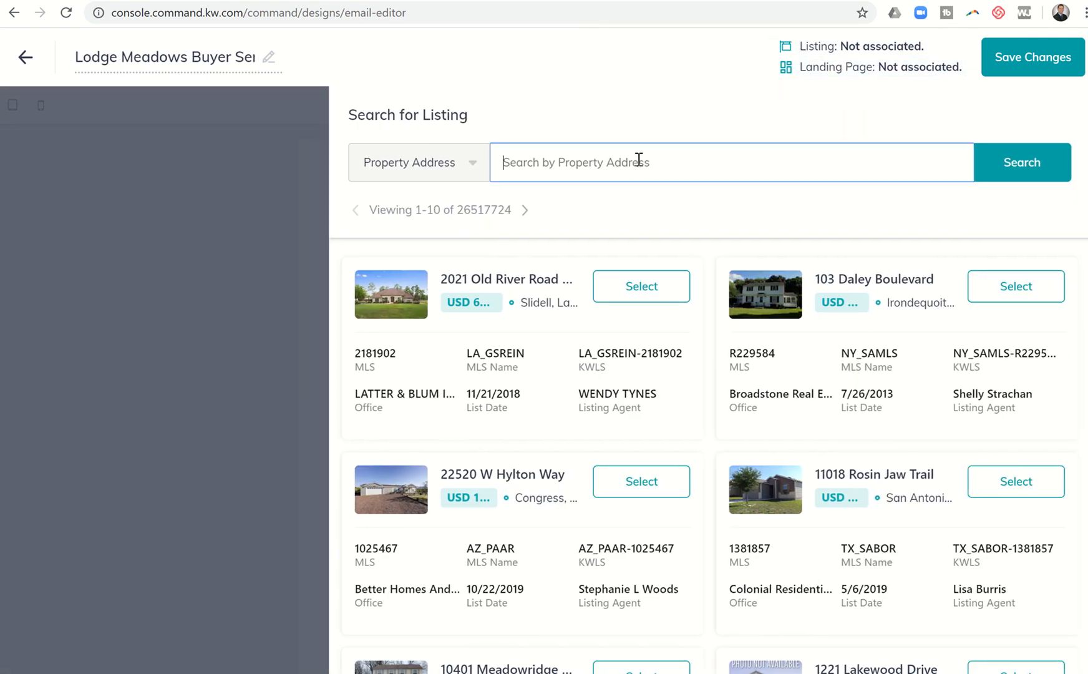
type("Lodge Meadows")
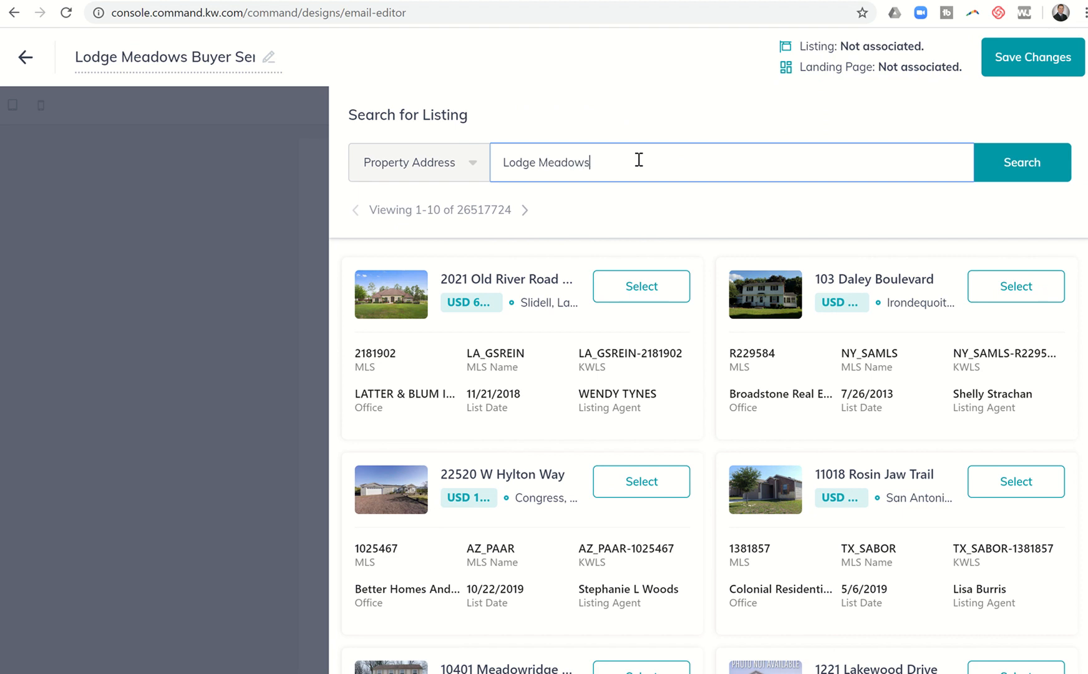
left_click(1021, 163)
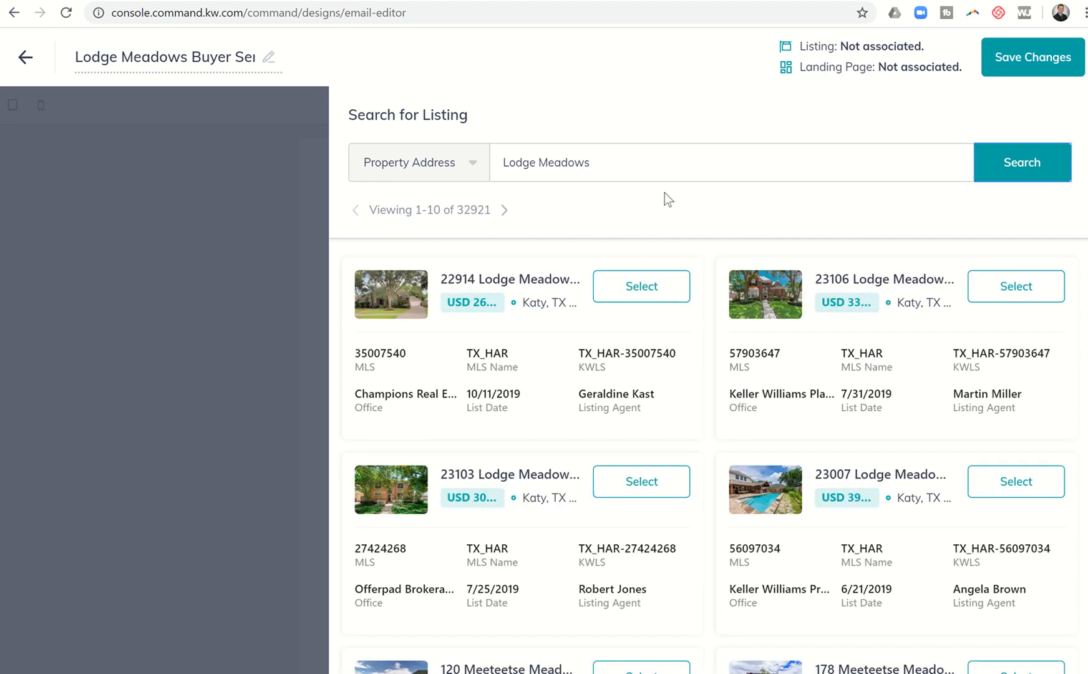
left_click(1016, 286)
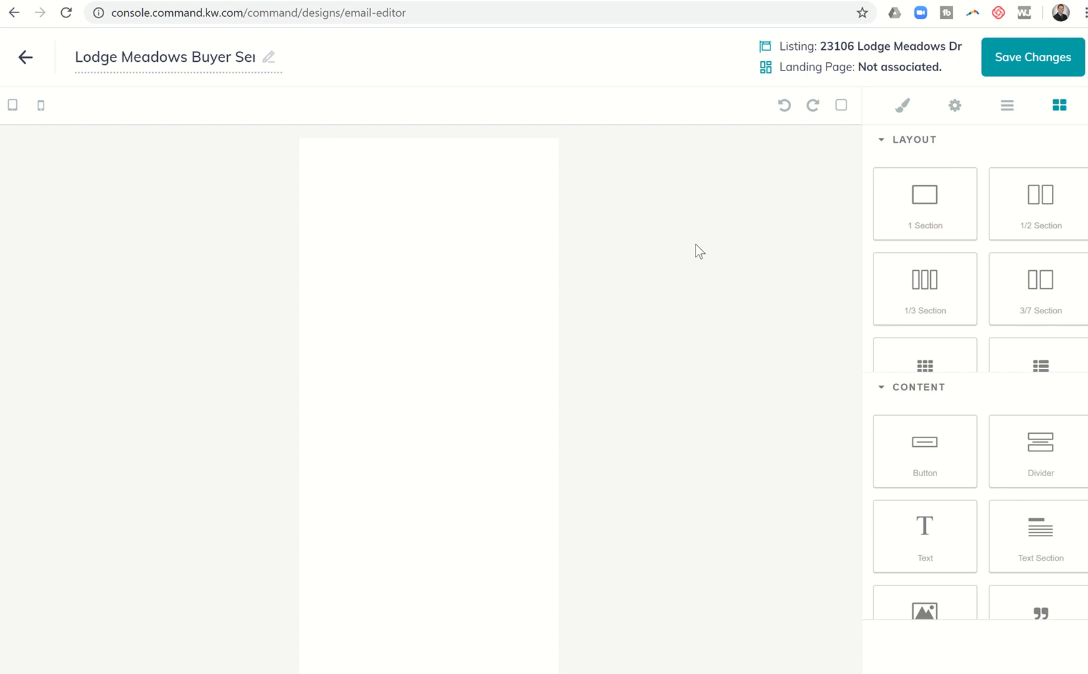
mouse_move(925, 203)
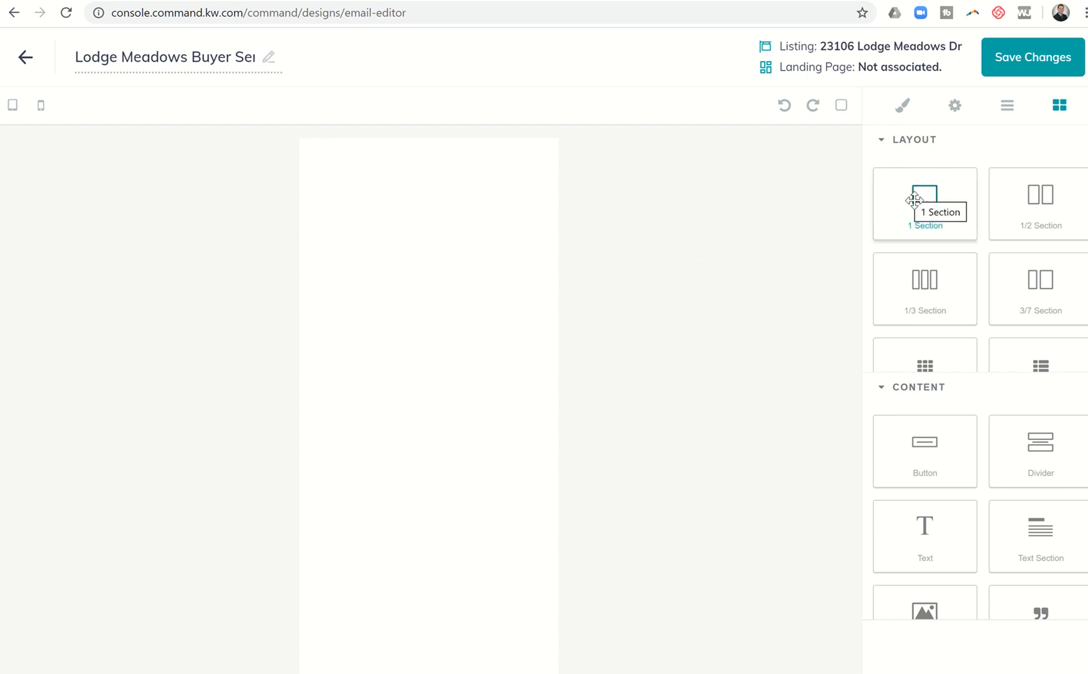
mouse_move(993, 259)
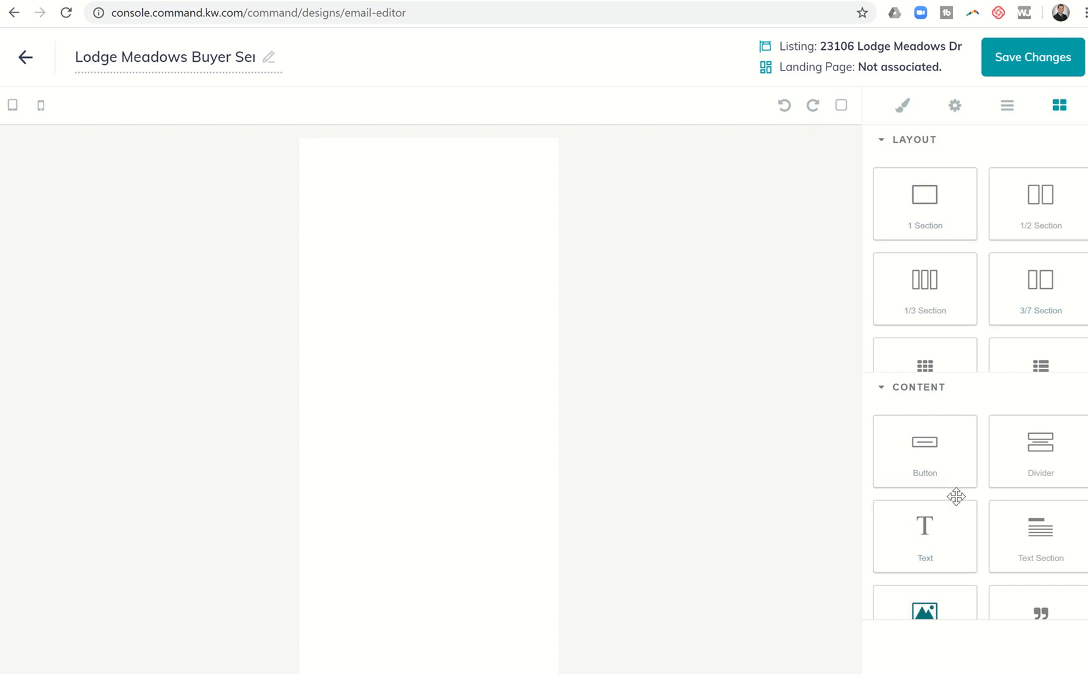
Step: Add a text block reading 'Check out Cinco Ranch's Newest Listing!'
scroll("down", 3)
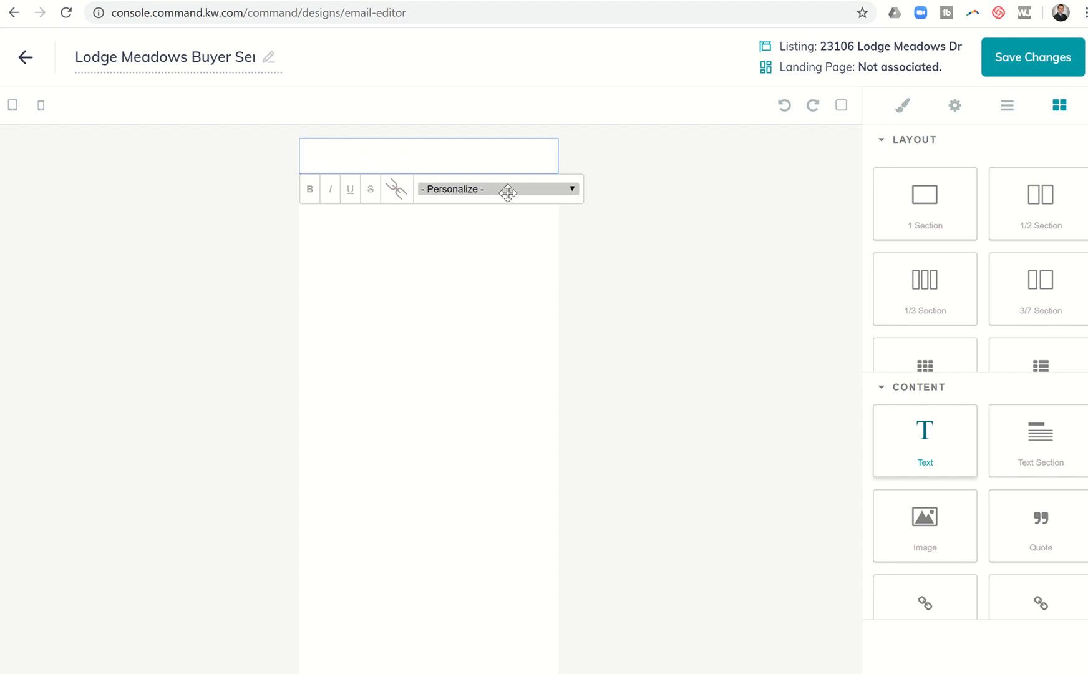
type("Check out Cinco R")
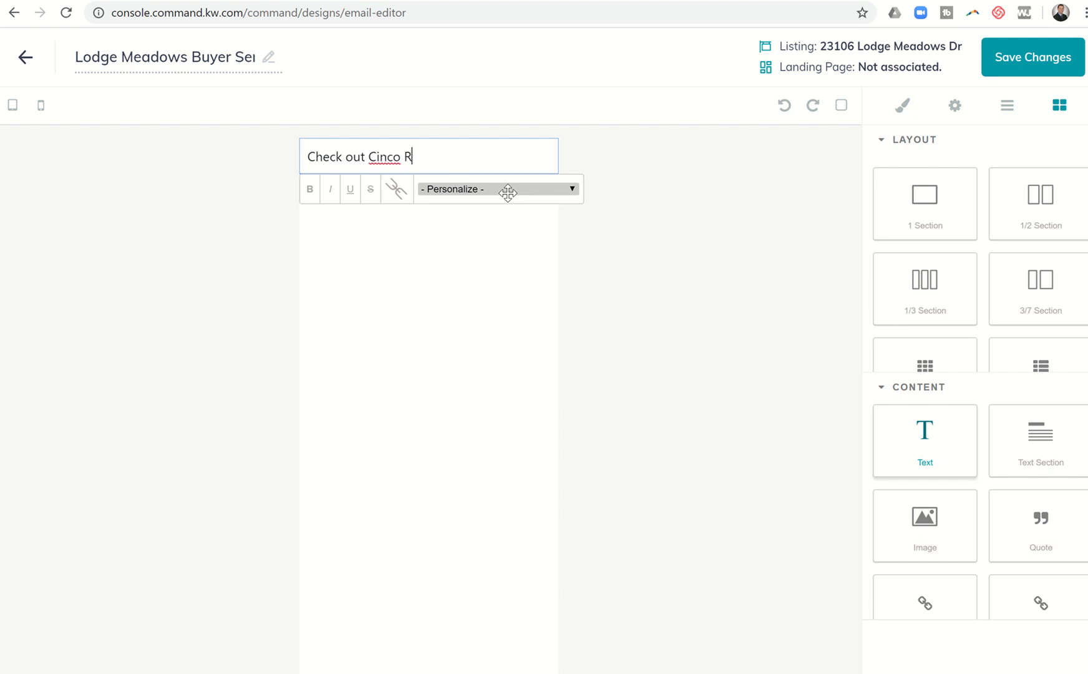
type("anch's N")
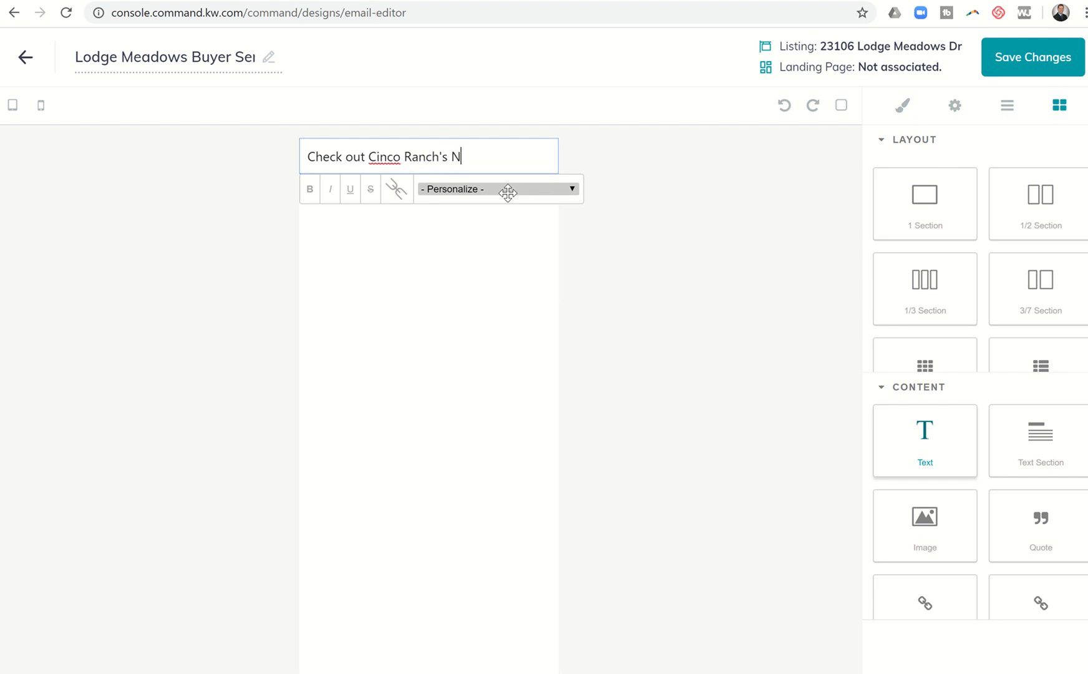
type("ewest Lis")
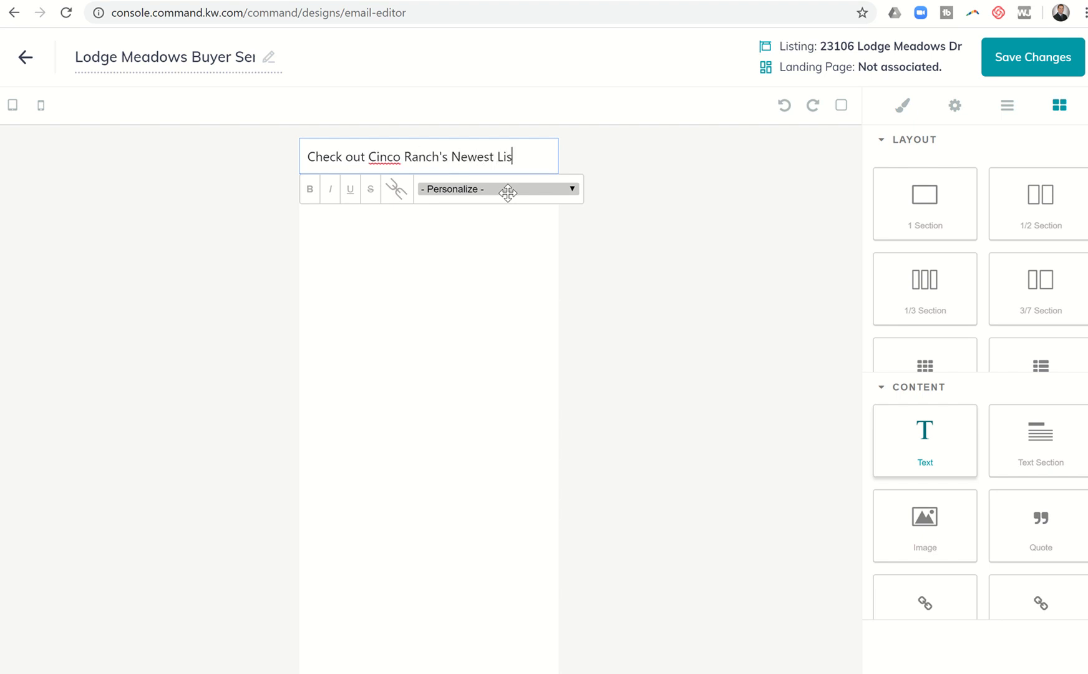
type("ting!")
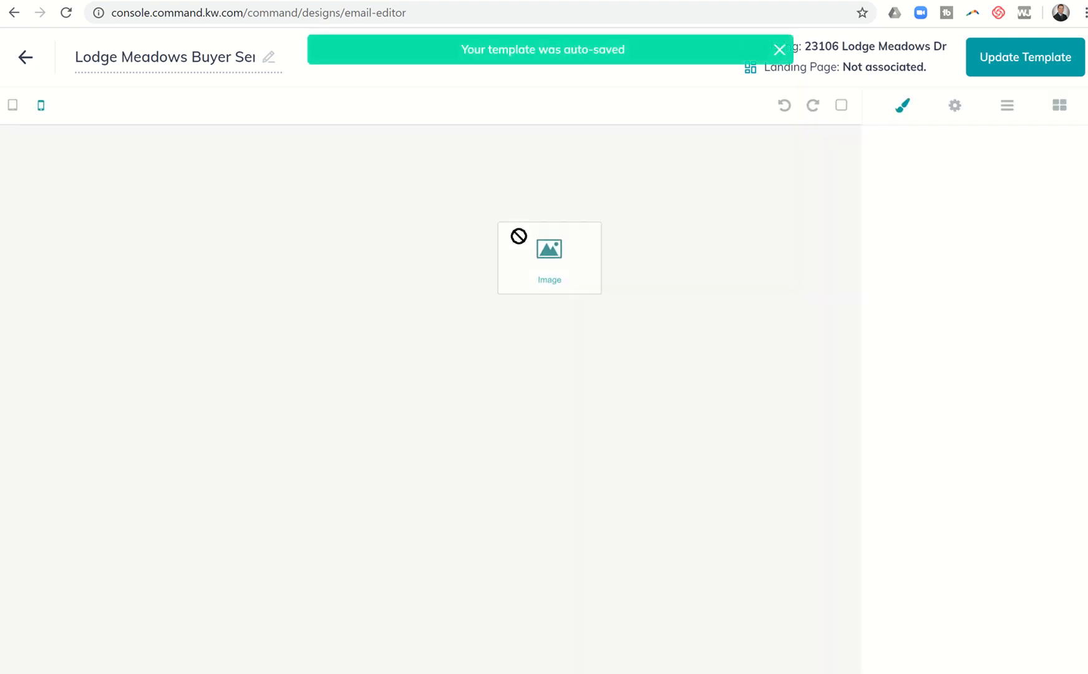
Step: Place an image block in the email and update the template
left_click(1059, 106)
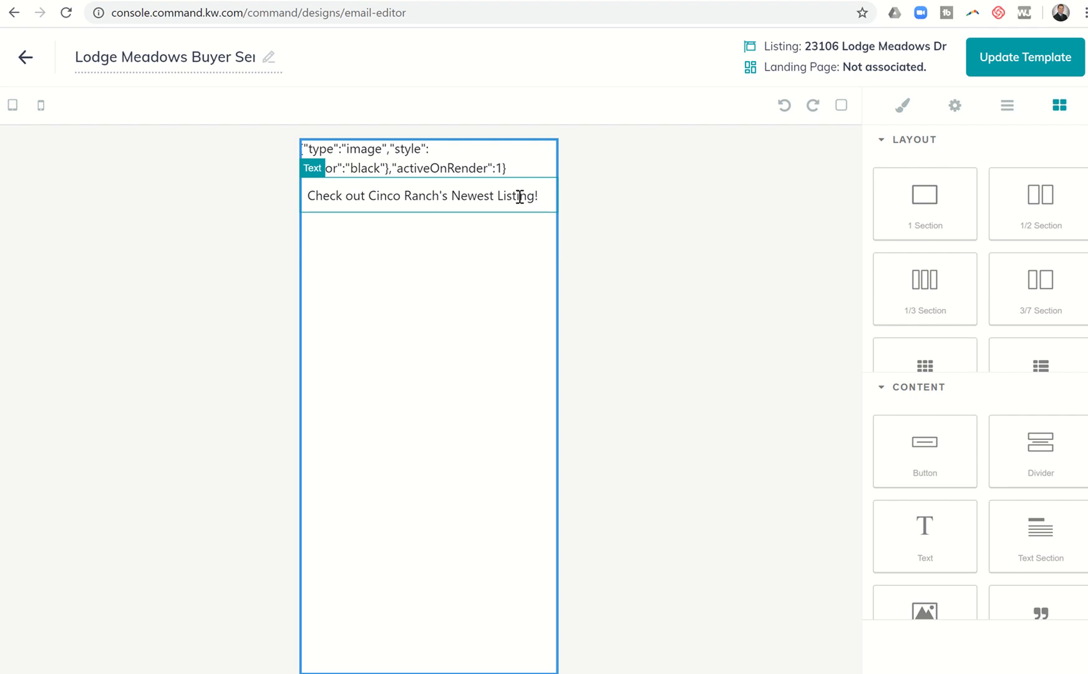
left_click(1024, 57)
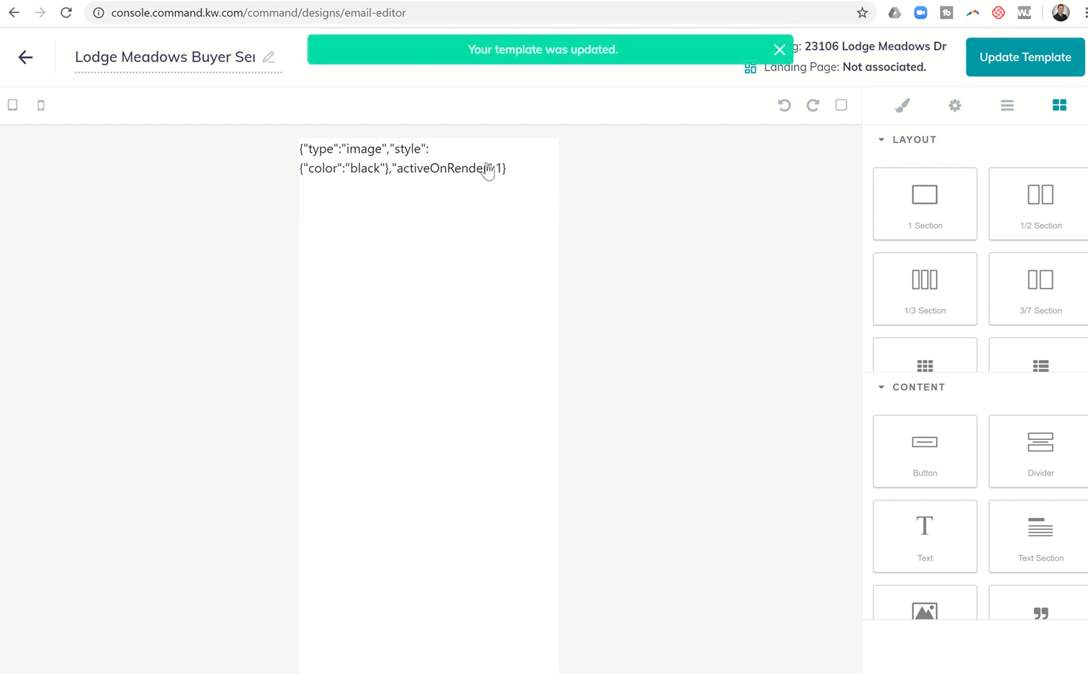
mouse_move(491, 174)
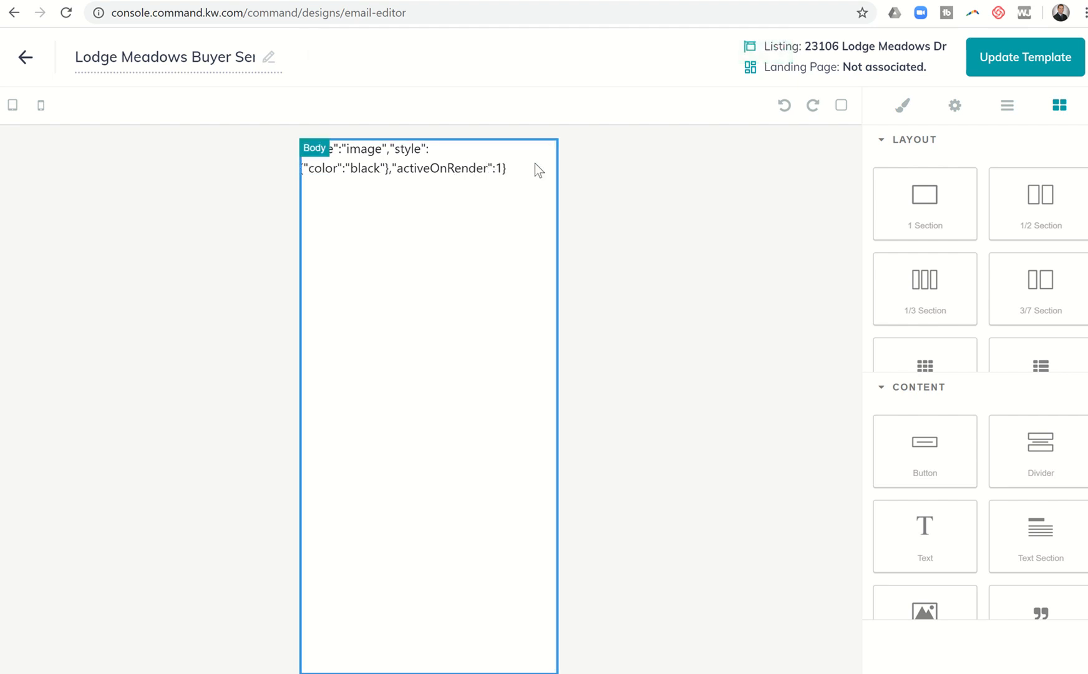
mouse_move(408, 164)
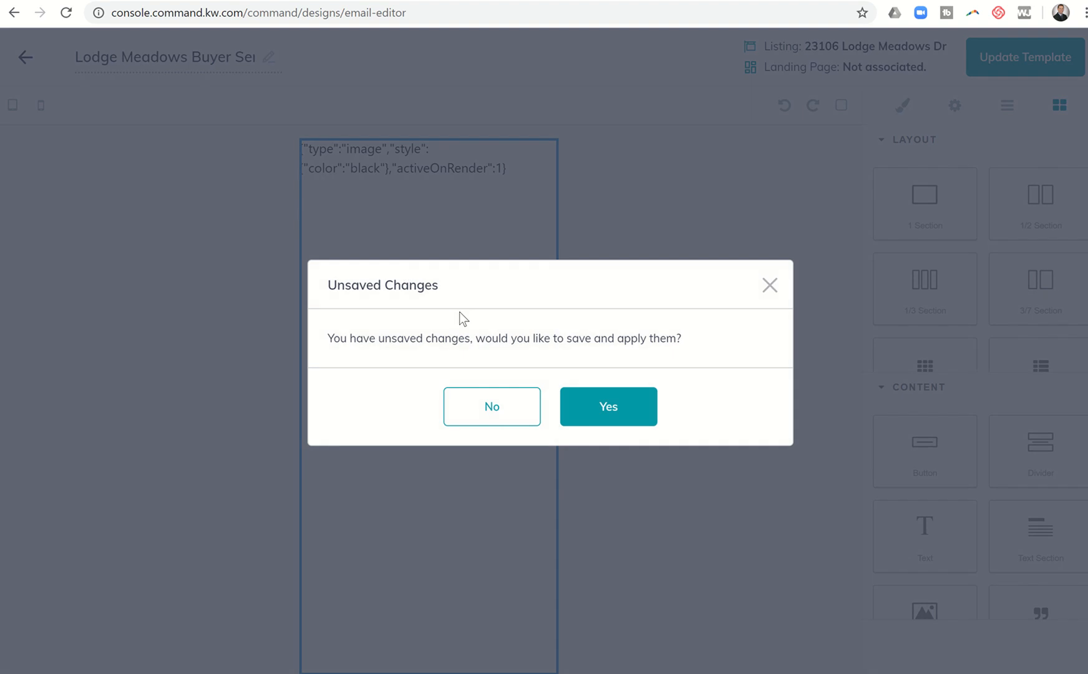
Step: Save and return to the templates list, then choose Email for another new design
left_click(492, 406)
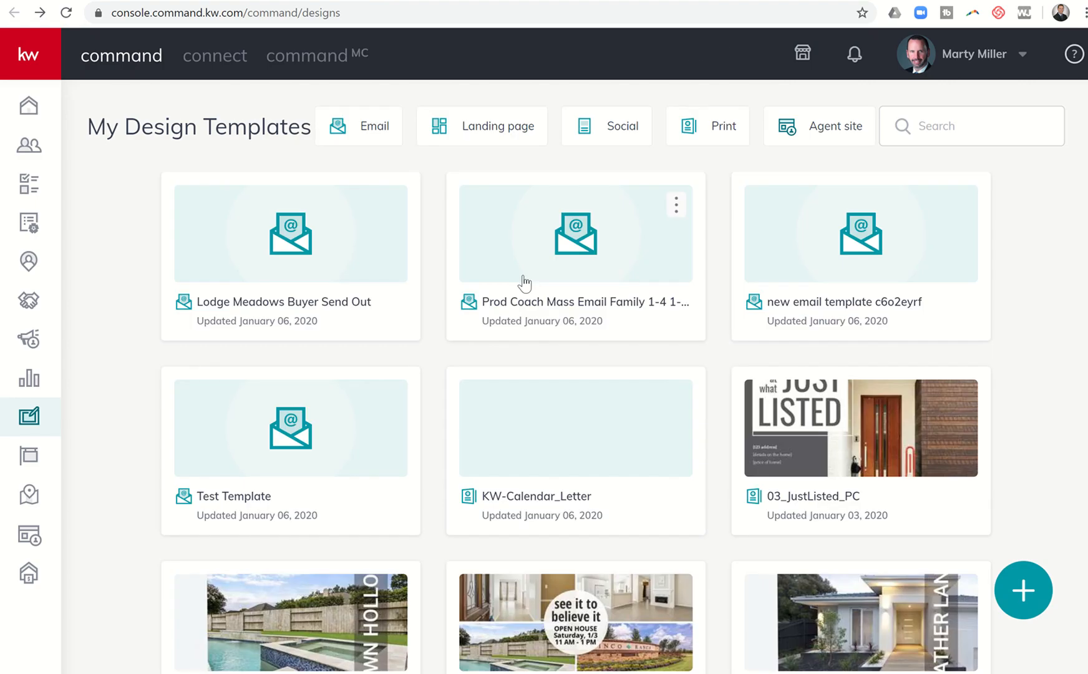
left_click(1024, 591)
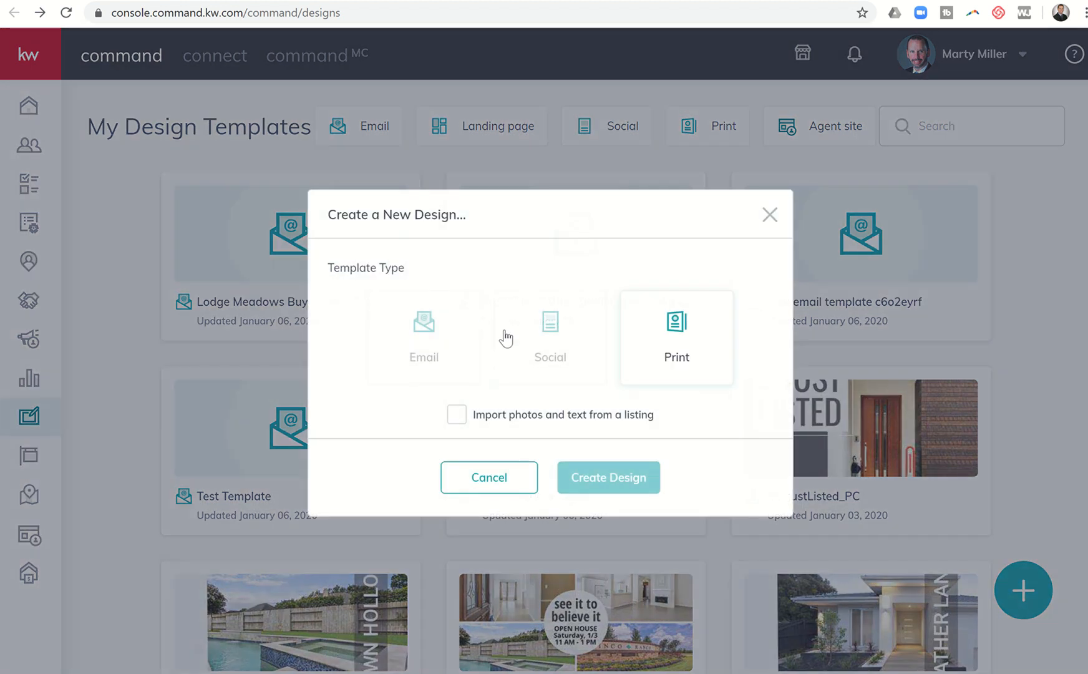
left_click(423, 338)
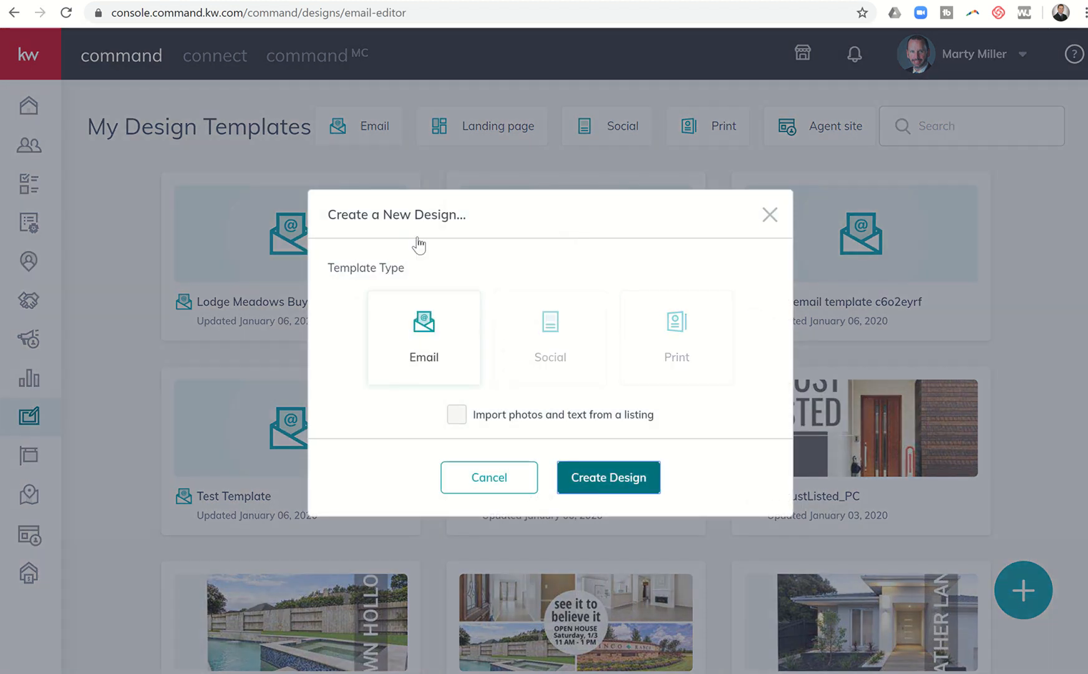
Step: Create the design and add a text block headed 'Check Out Cinco Ranch's Newest Listing!'
left_click(608, 478)
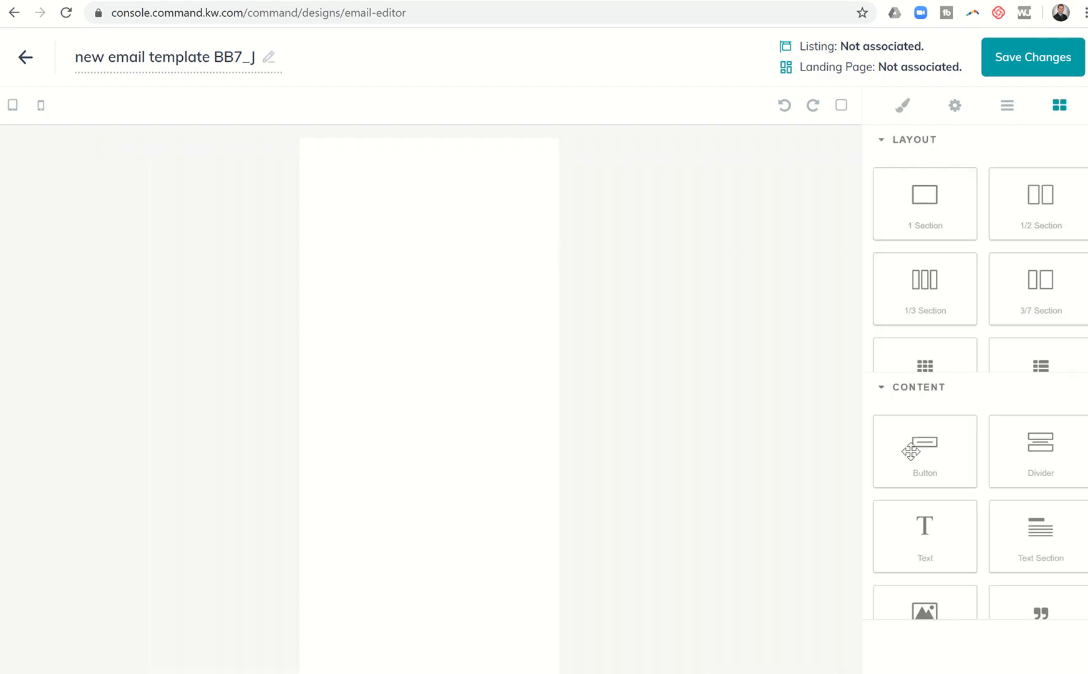
left_click(924, 536)
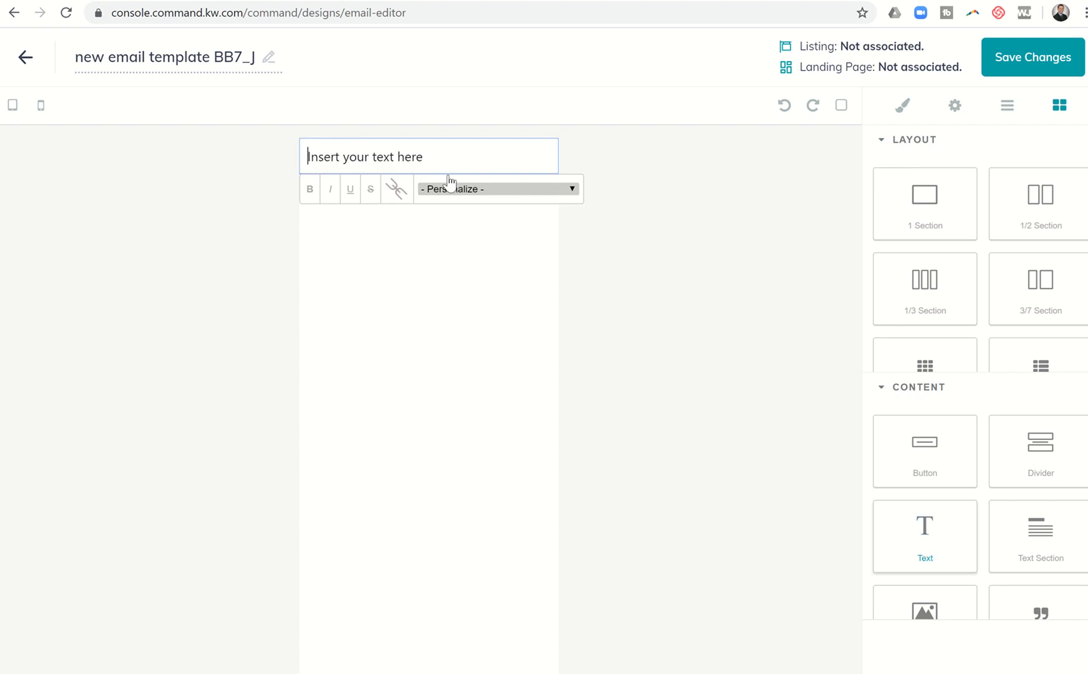
left_click(428, 156)
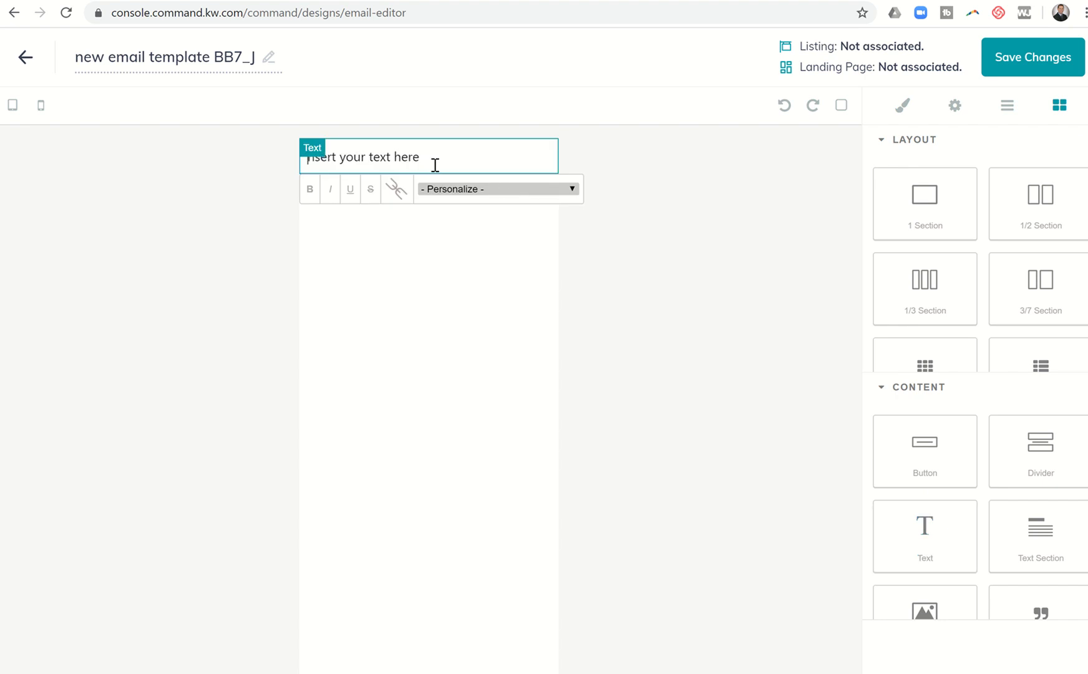
type("Check")
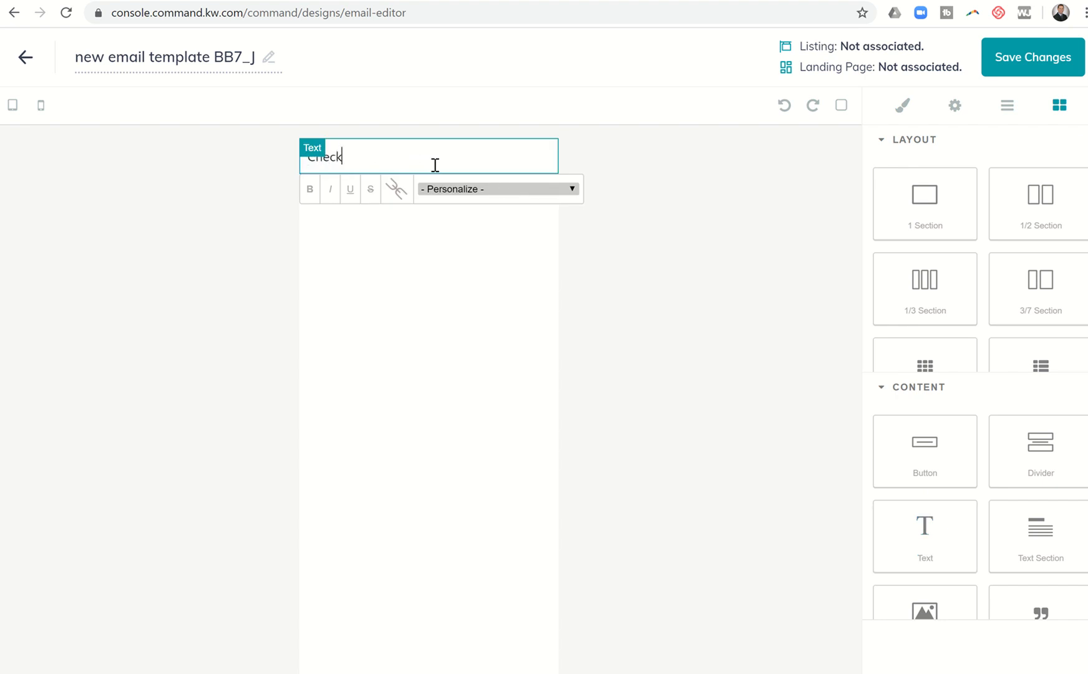
type("Out Cinco Rand")
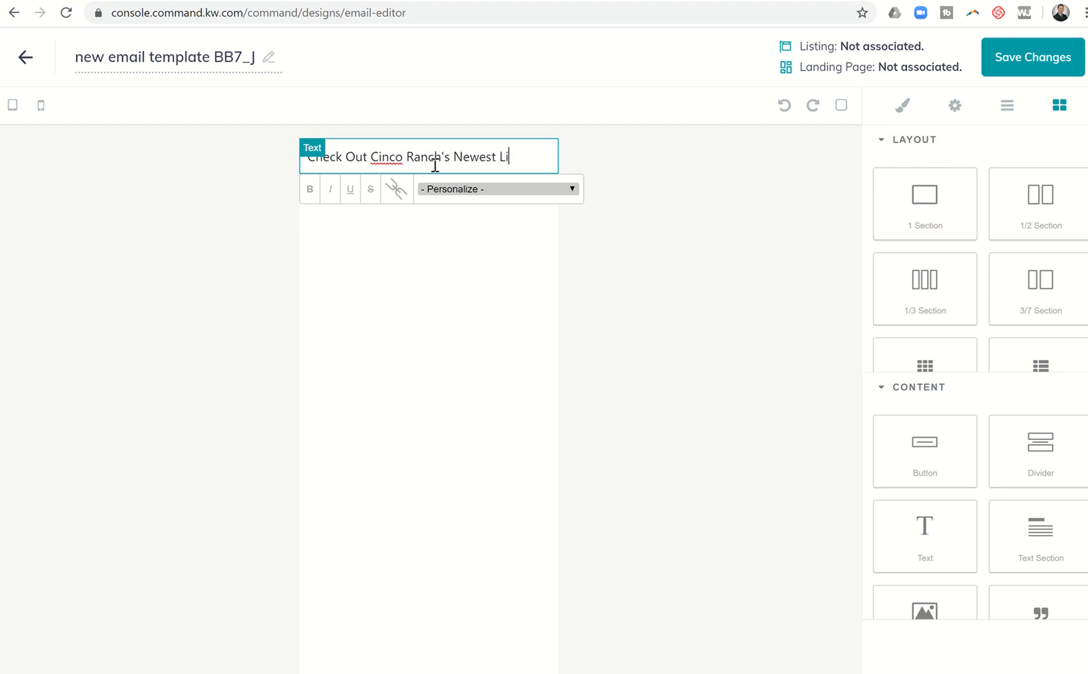
type("sting!")
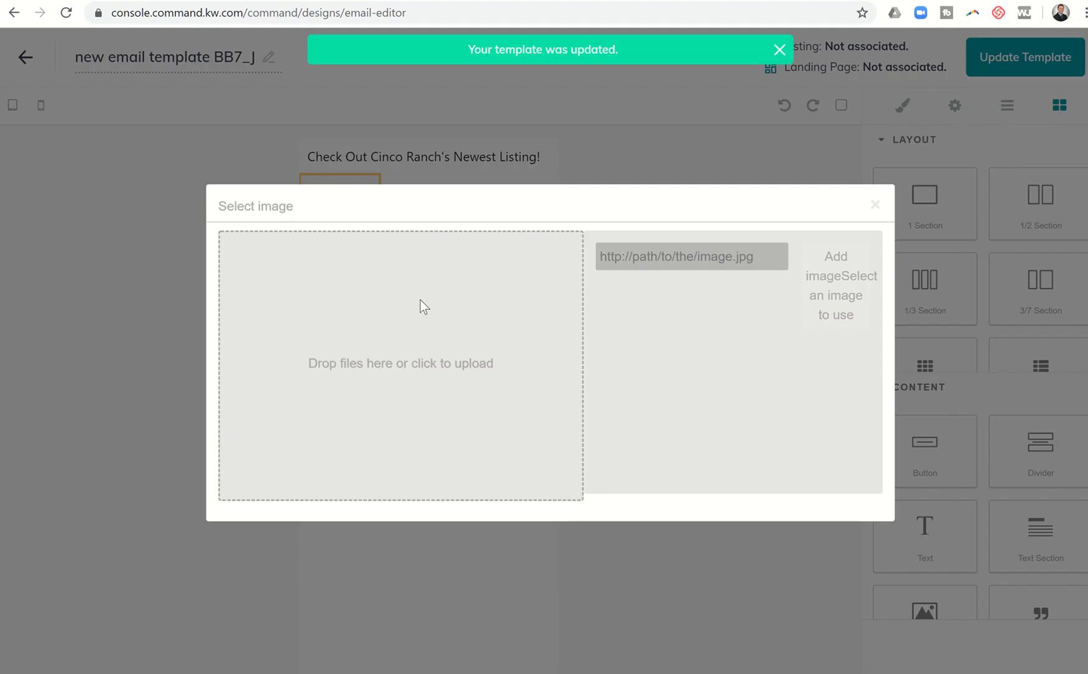
mouse_move(374, 368)
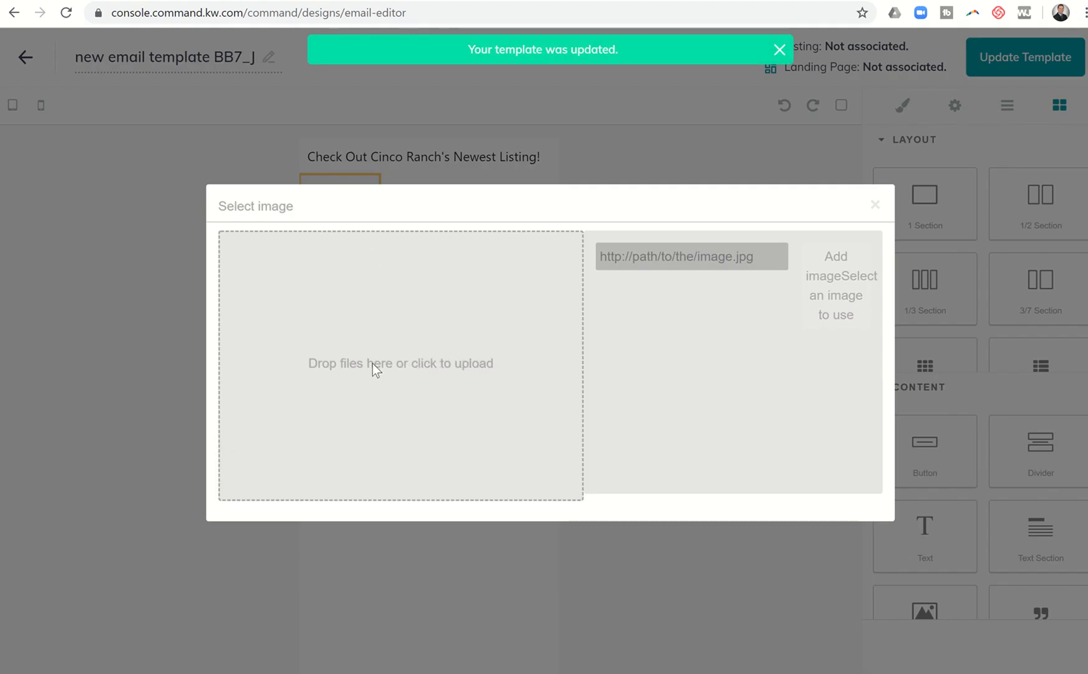
left_click(401, 363)
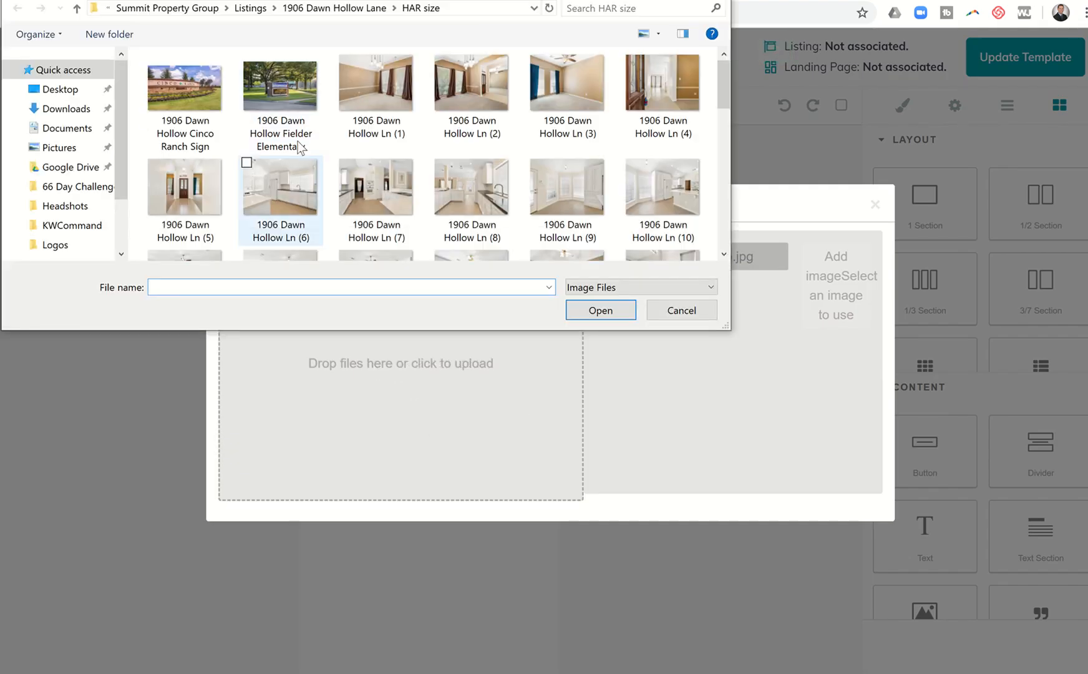
scroll("down", 3)
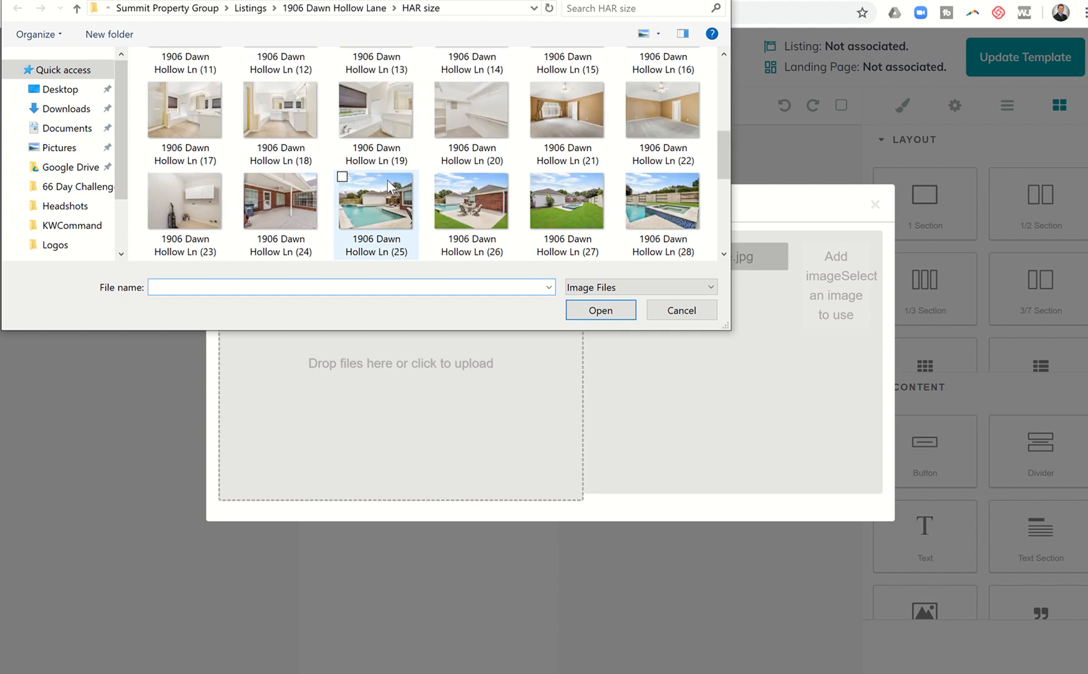
scroll("down", 3)
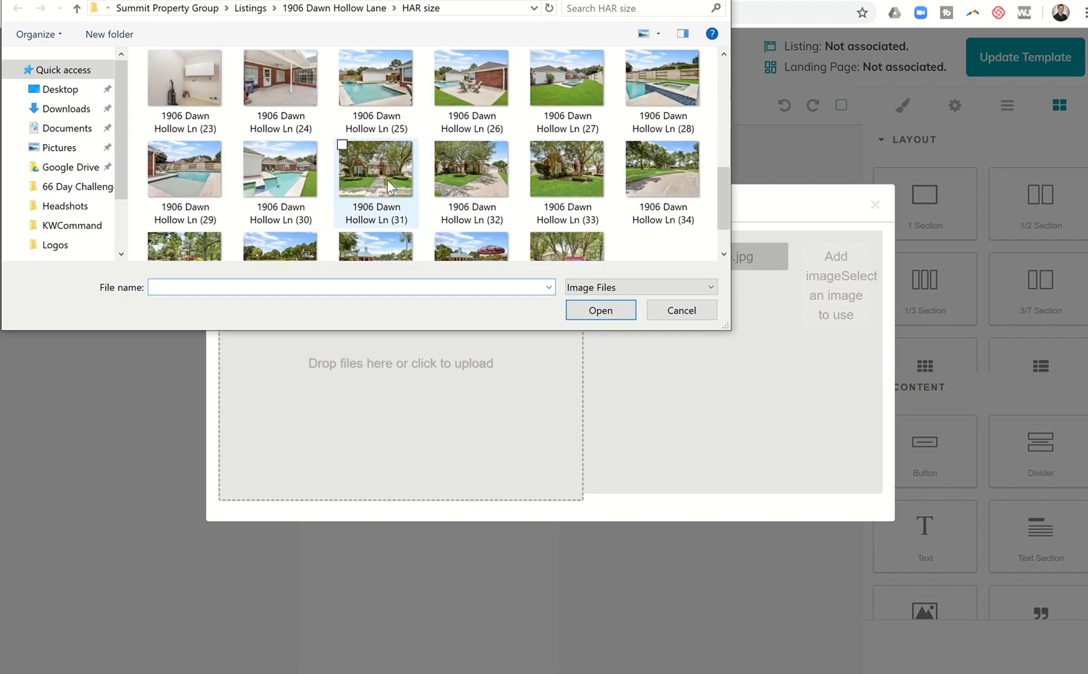
scroll("up", 3)
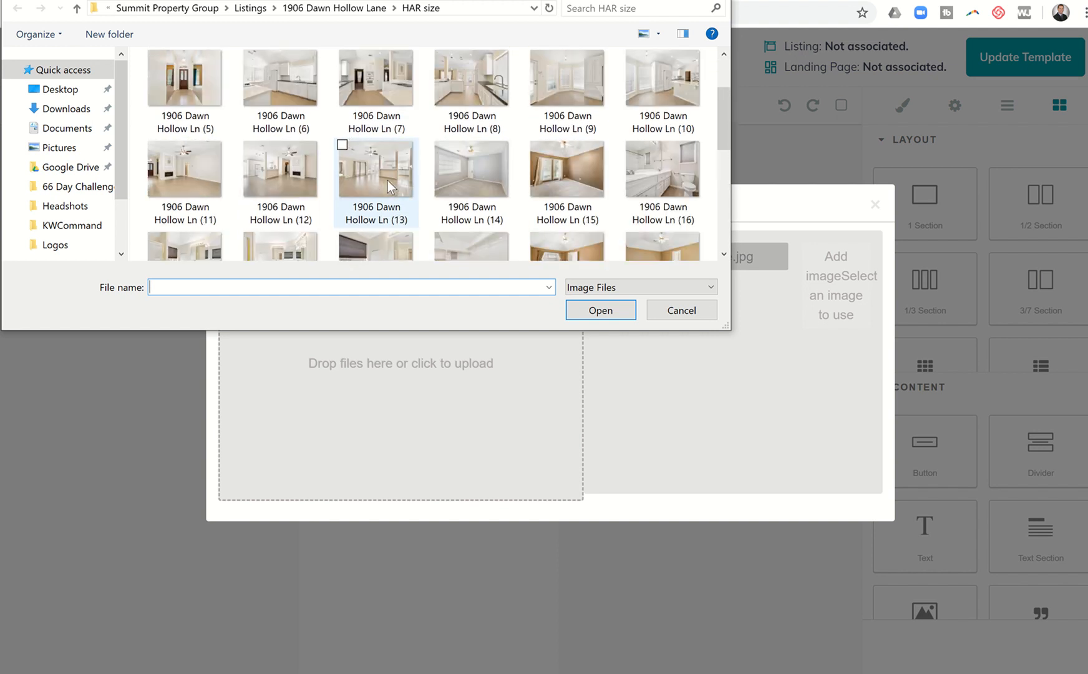
scroll("up", 3)
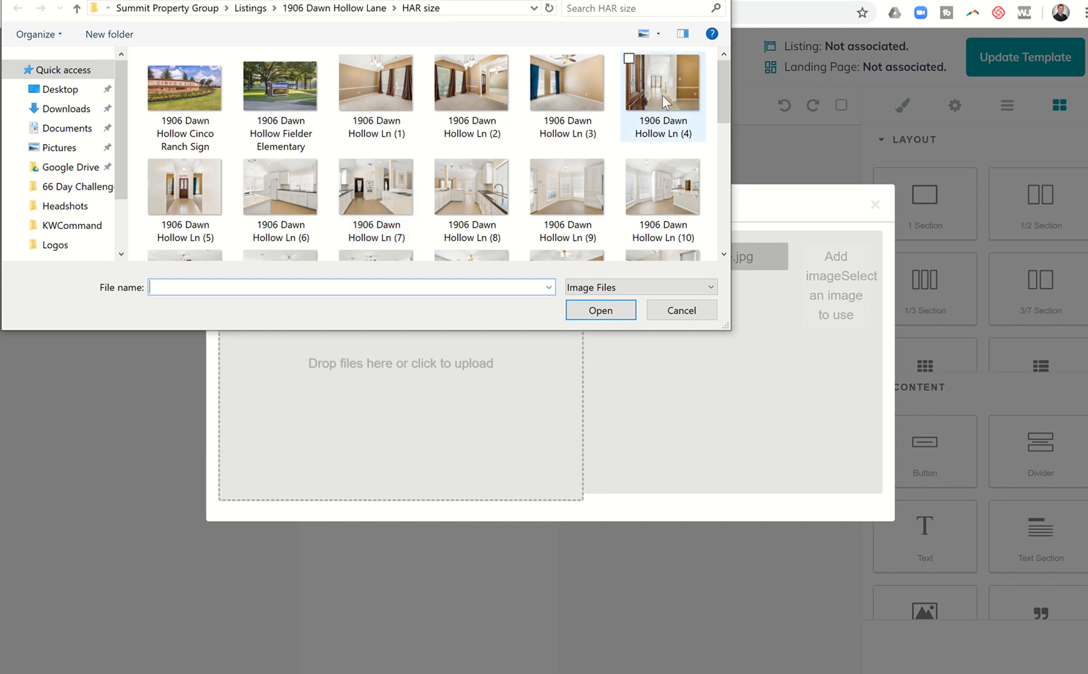
left_click(680, 310)
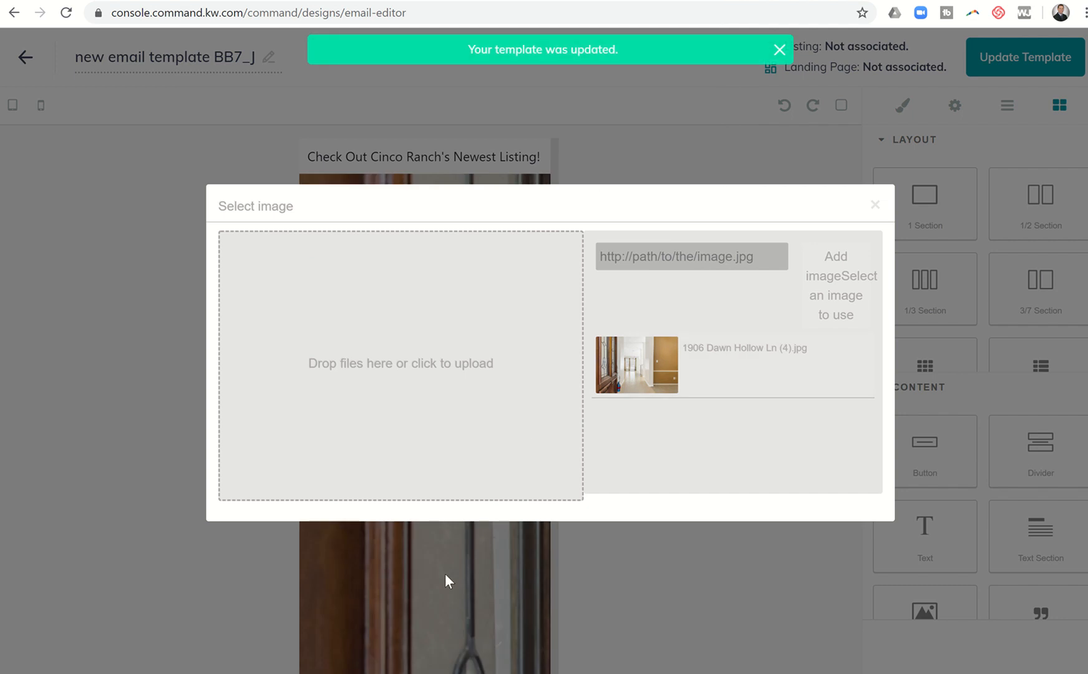
Step: Insert the hallway photo under the heading and resize it to the full email width
left_click(875, 204)
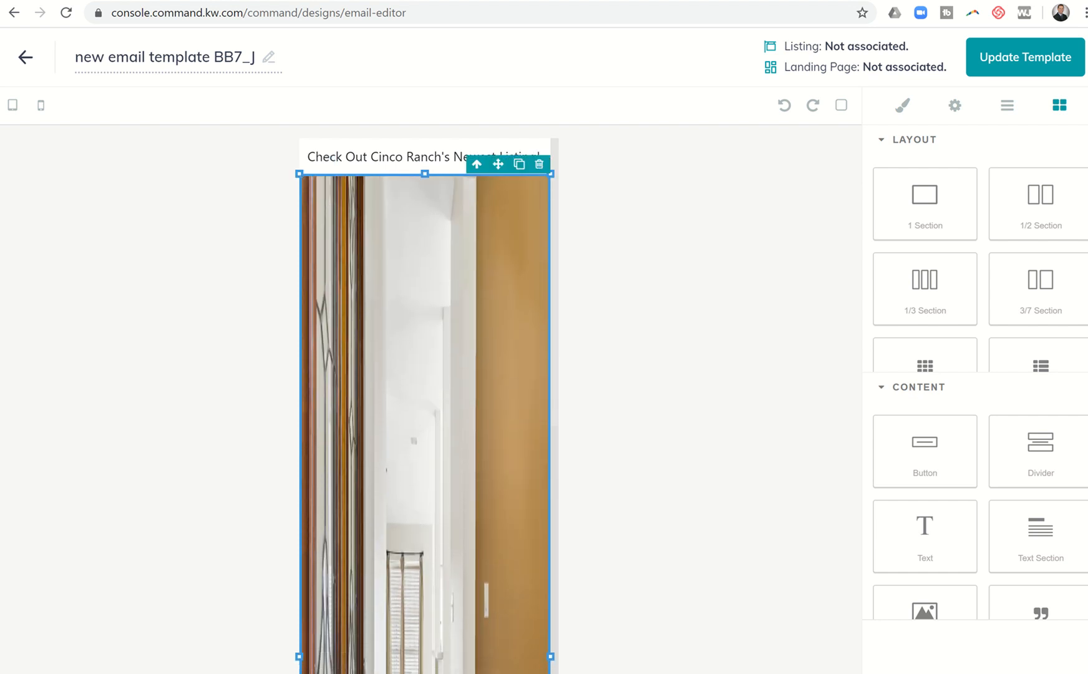
left_click(1024, 57)
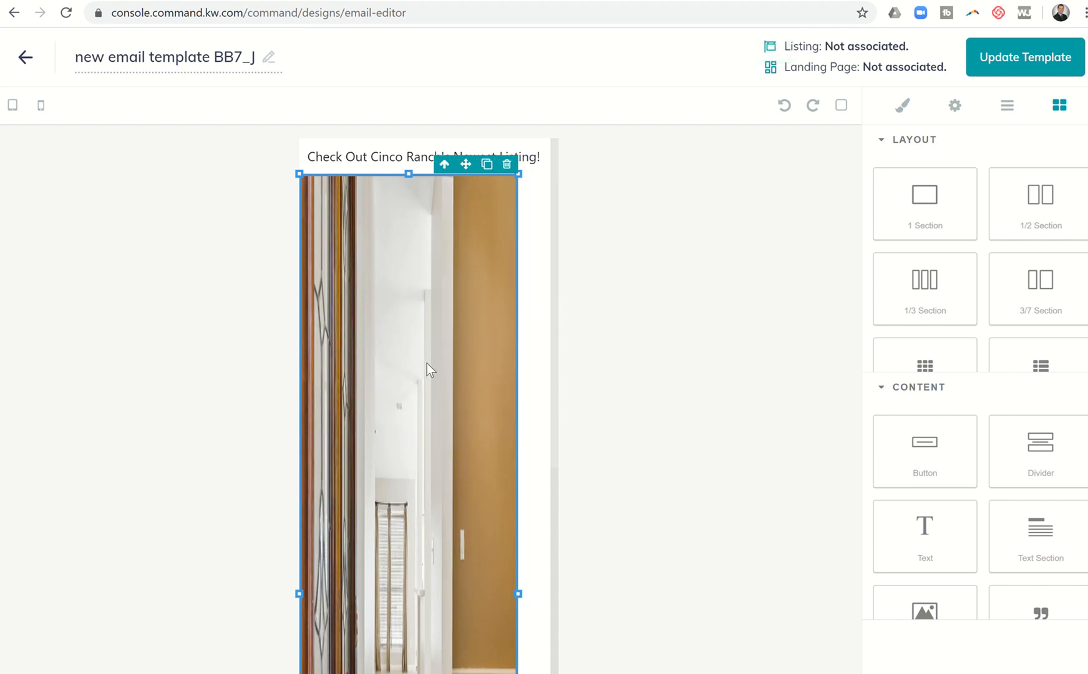
left_click(1025, 57)
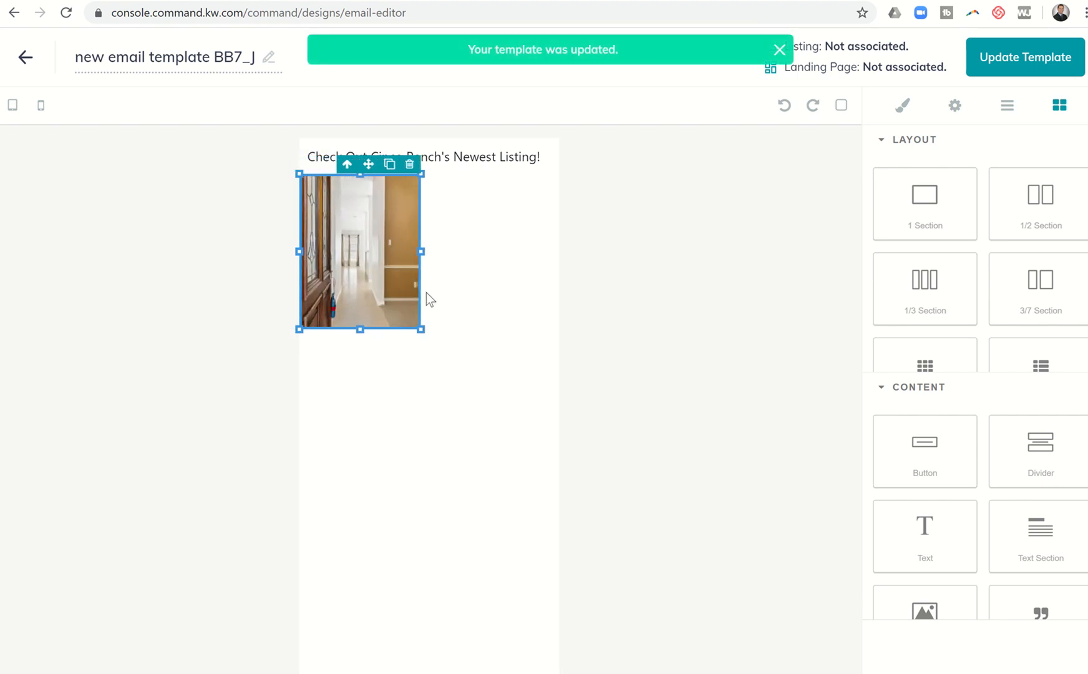
left_click(780, 49)
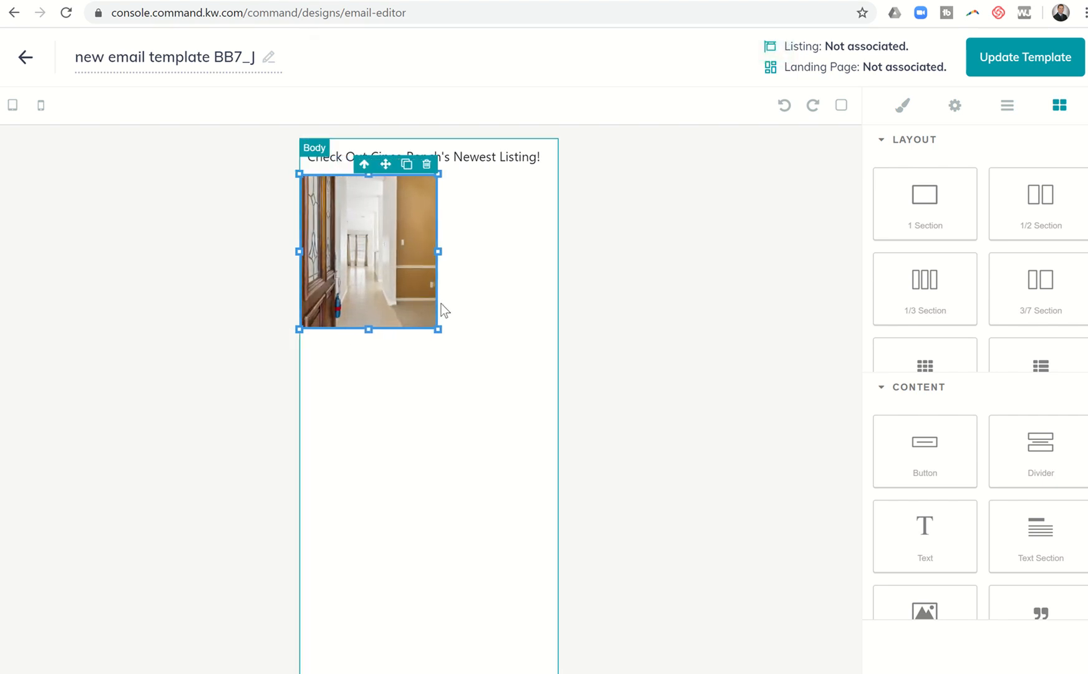
left_click(1025, 58)
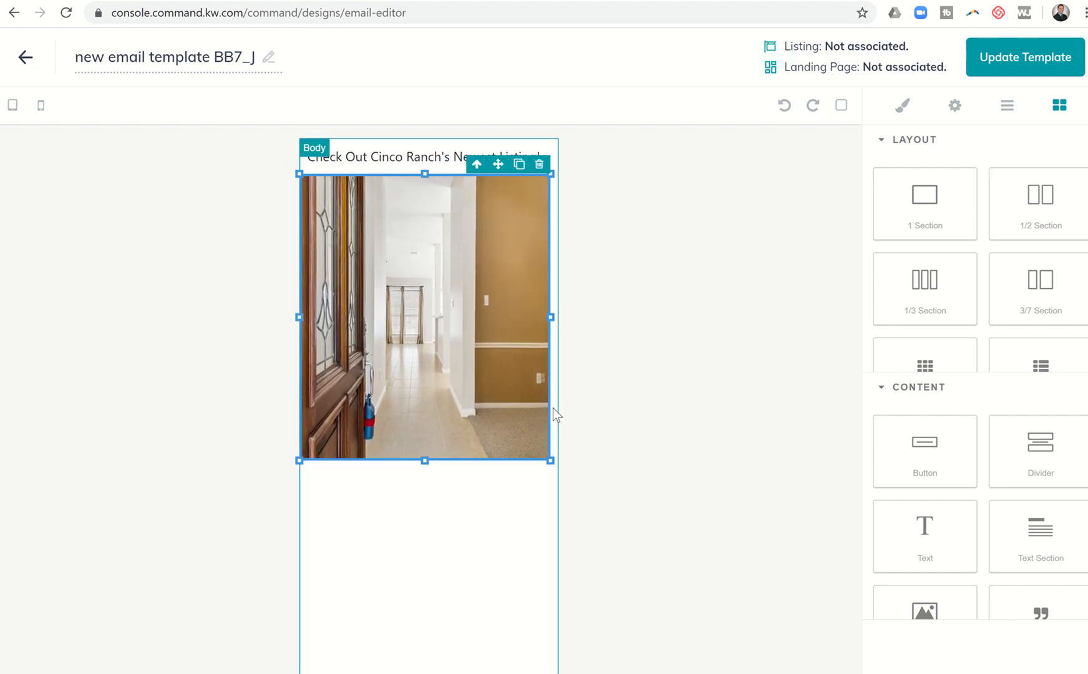
left_click(1024, 57)
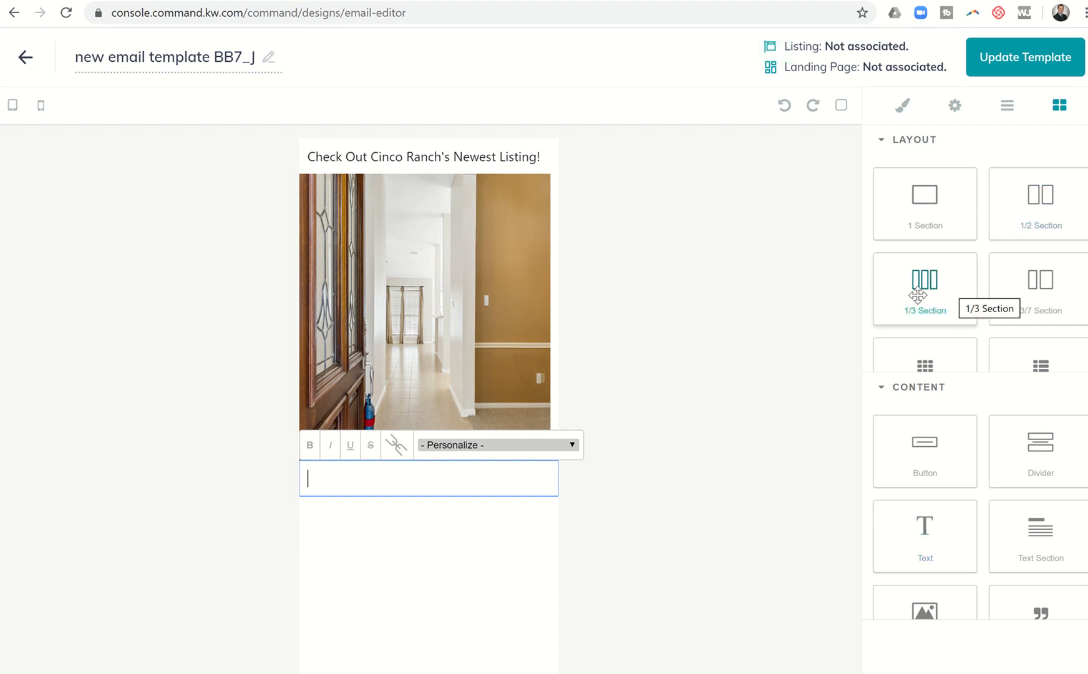
mouse_move(1040, 289)
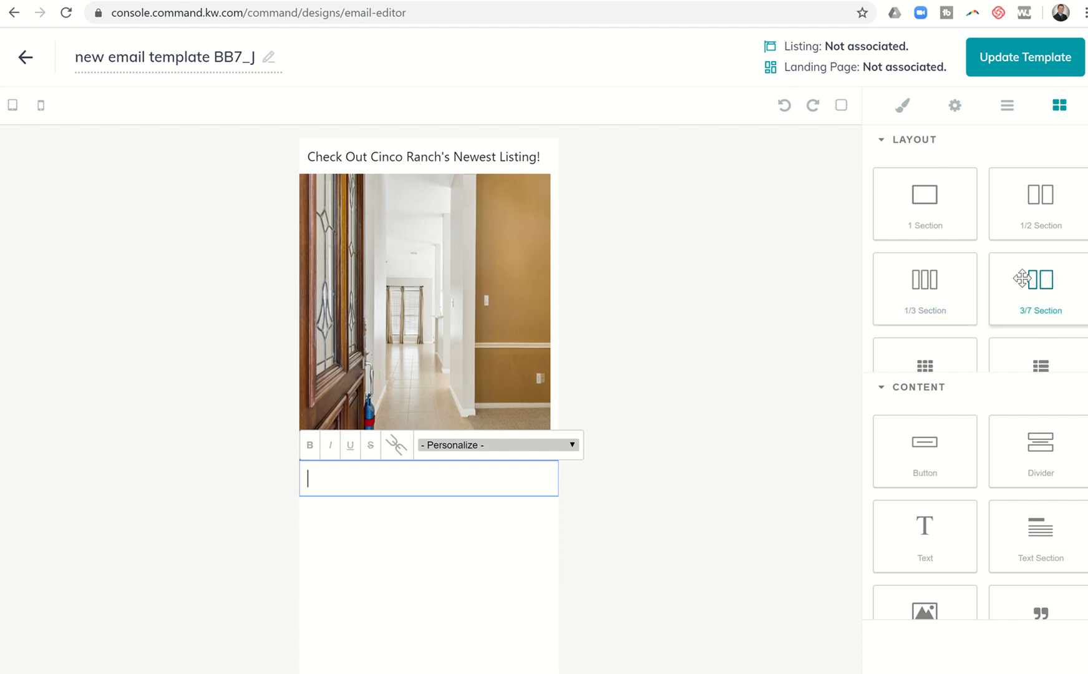
mouse_move(1032, 282)
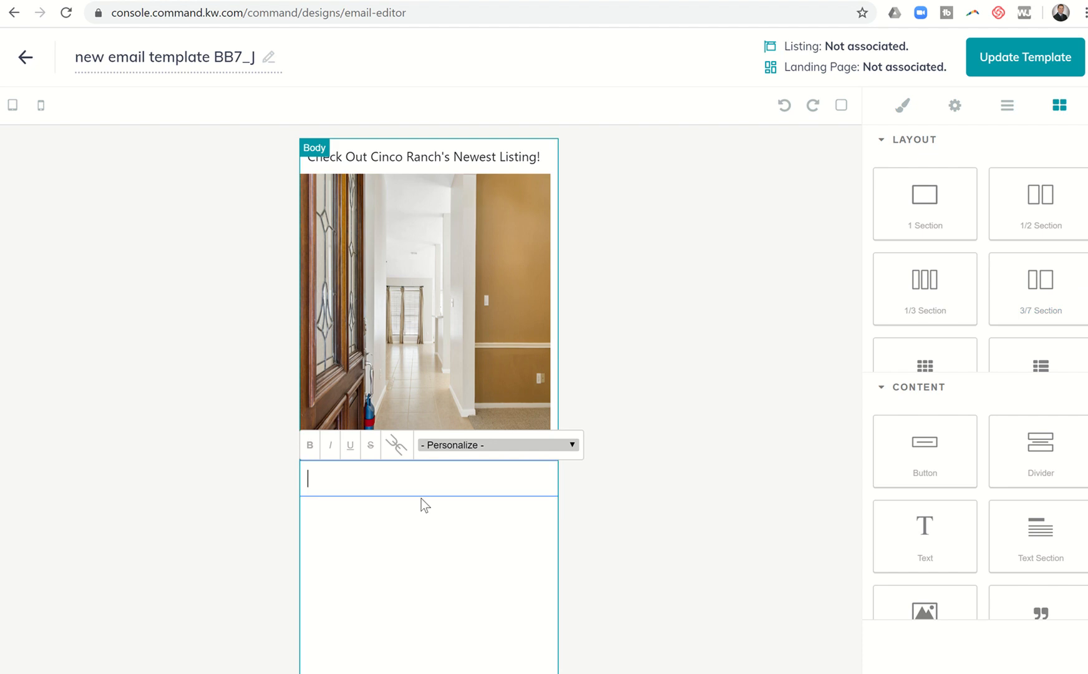
Step: Add listing details '4-2.5.3 Car - 2587 sf, Built in 1990, Listed at $435,000' below the photo and save
type("TH")
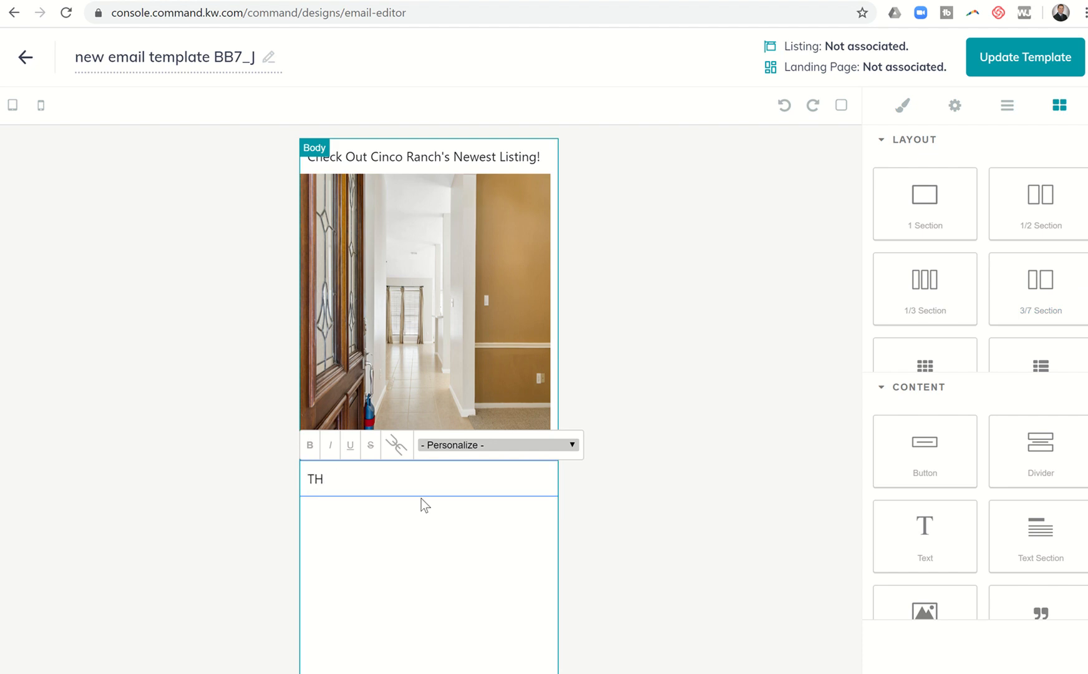
type("4")
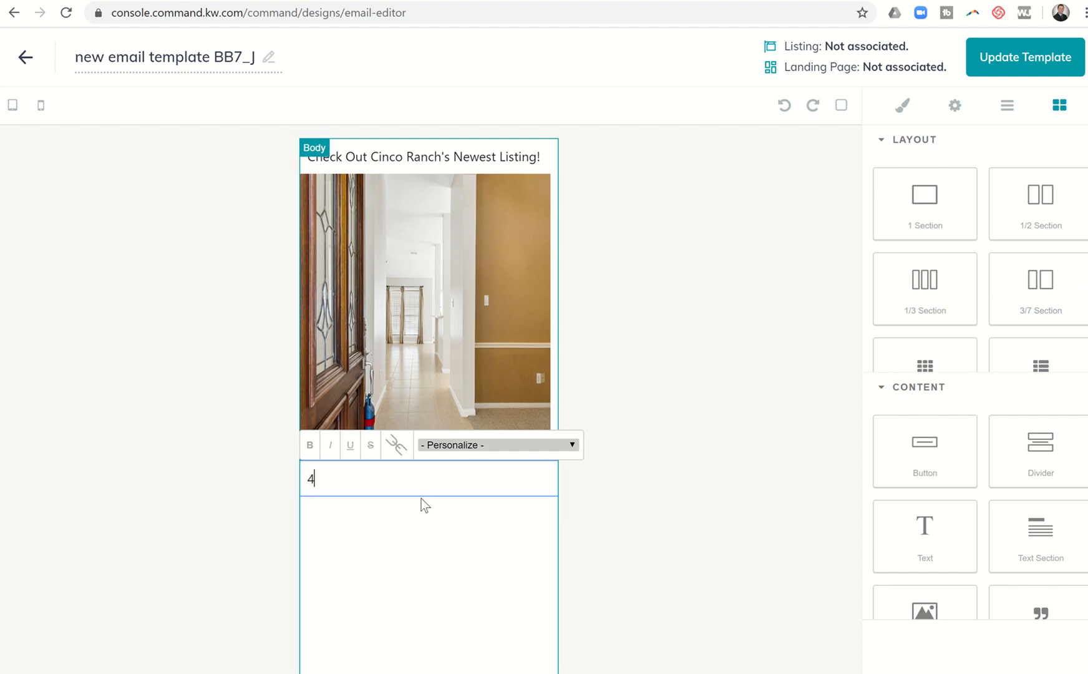
type("-2/5")
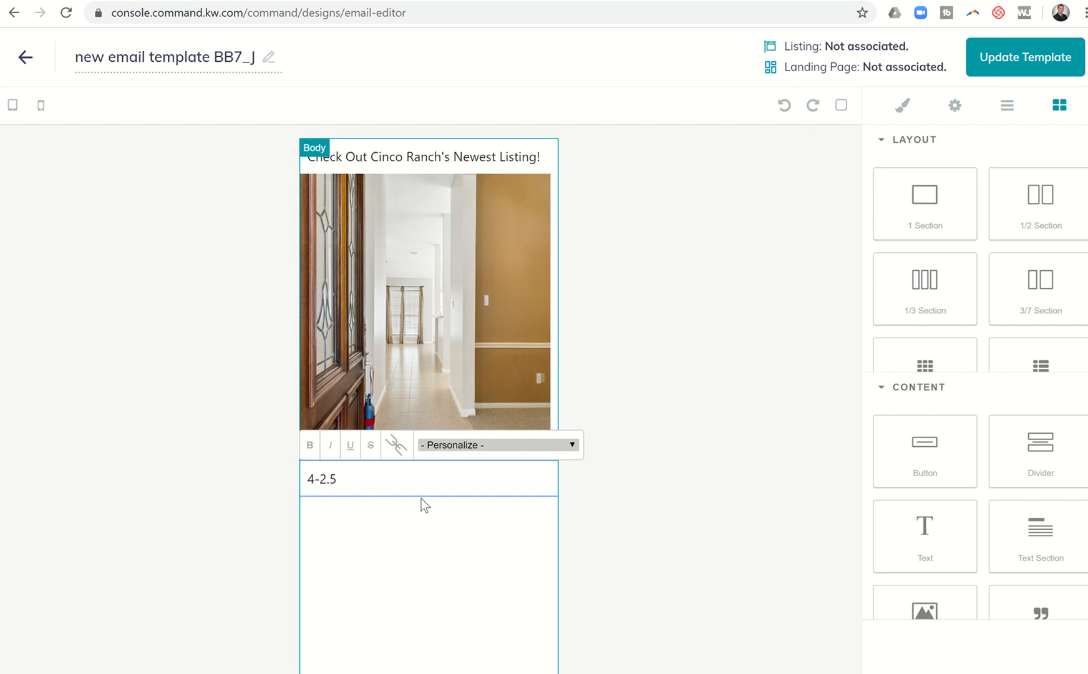
type(".3")
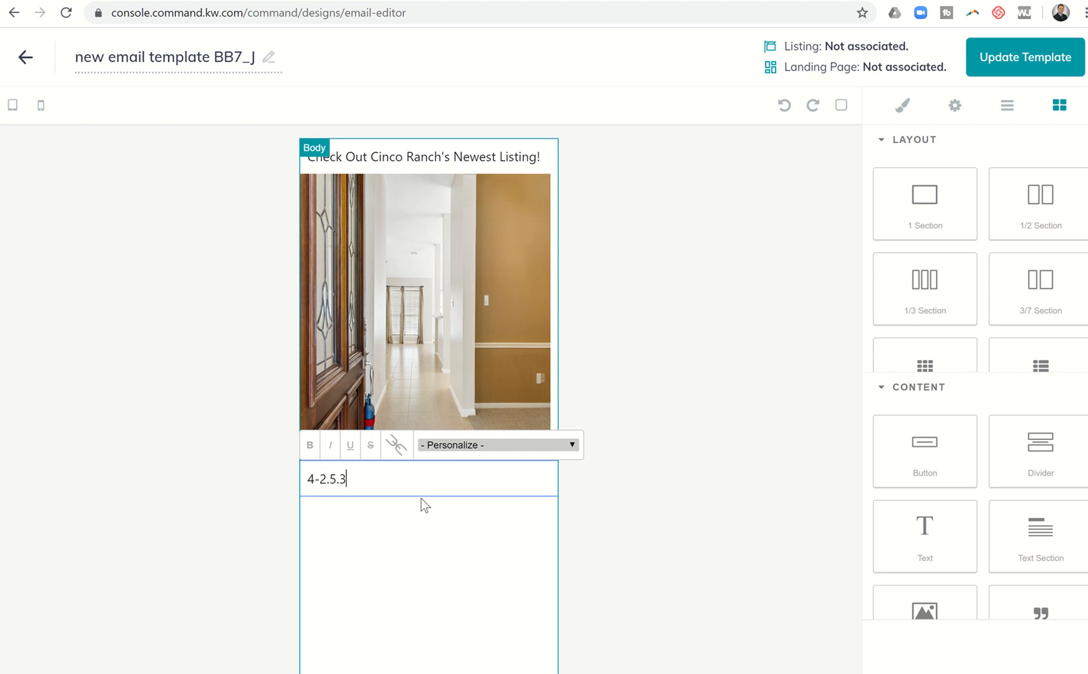
type("Car -")
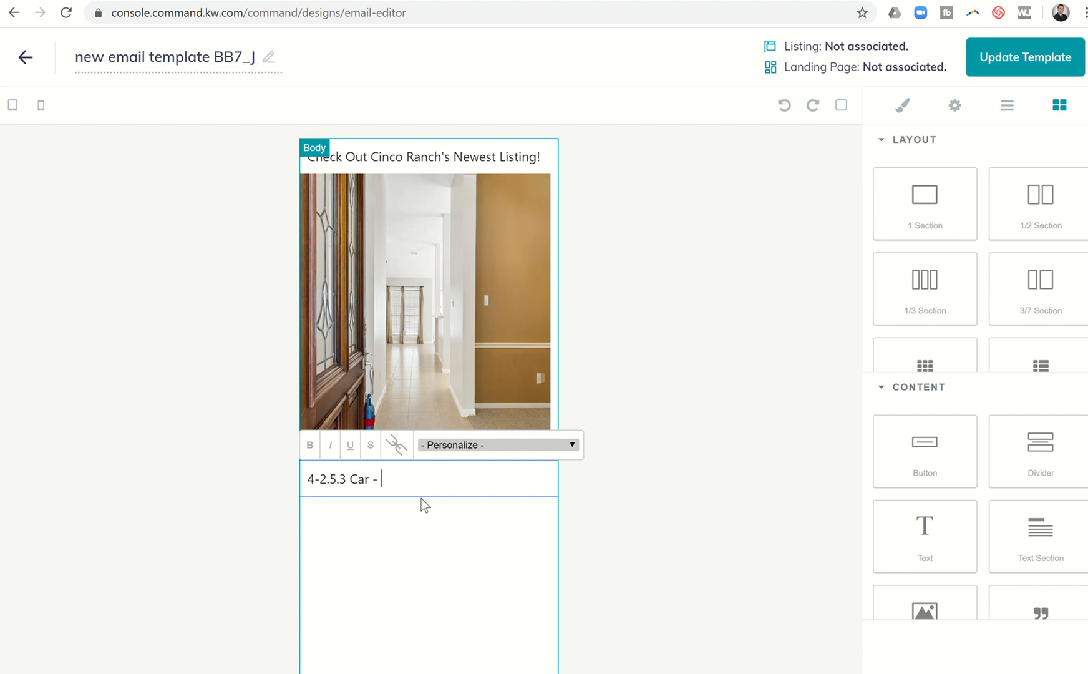
type("2587")
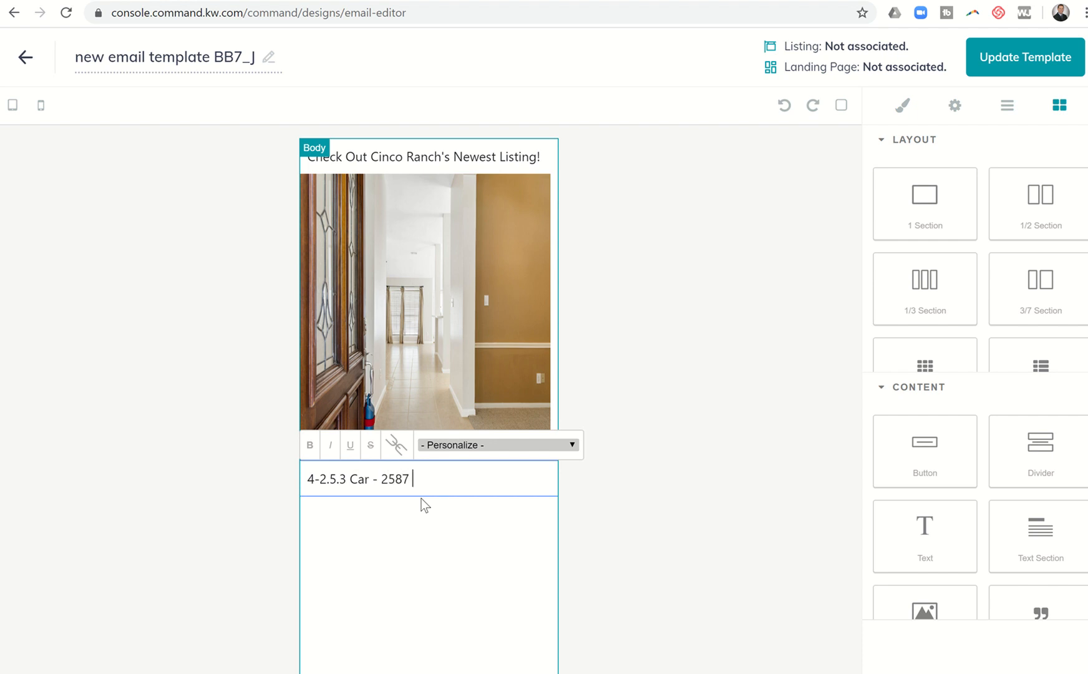
type("sf, B")
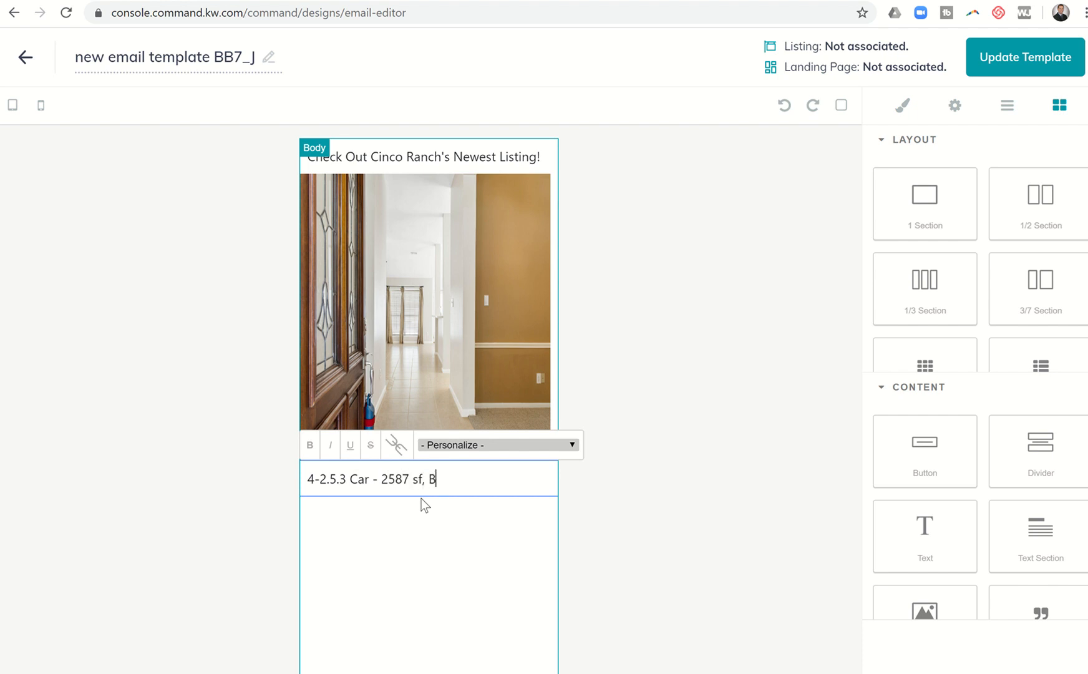
type("uilt in 1990")
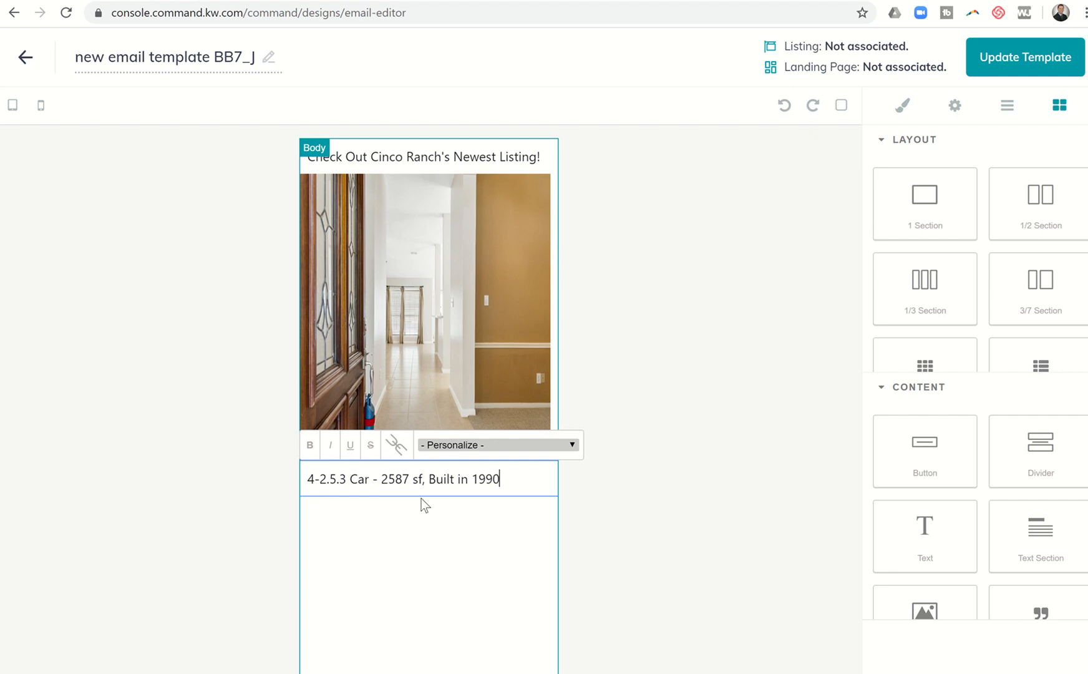
type("Listed at")
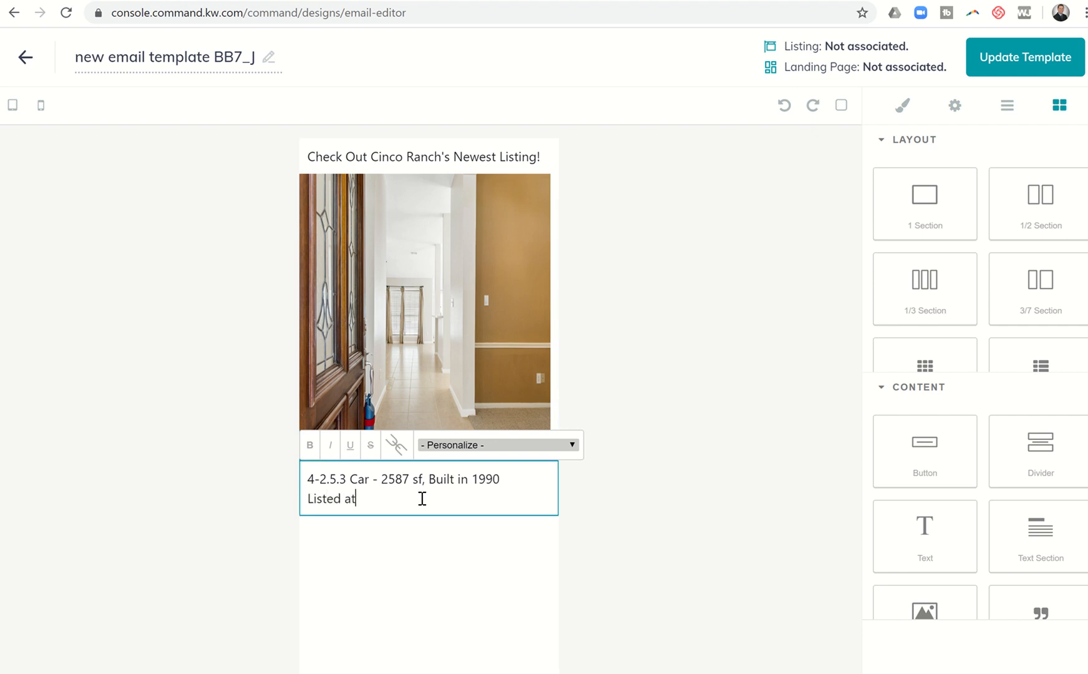
type("$435")
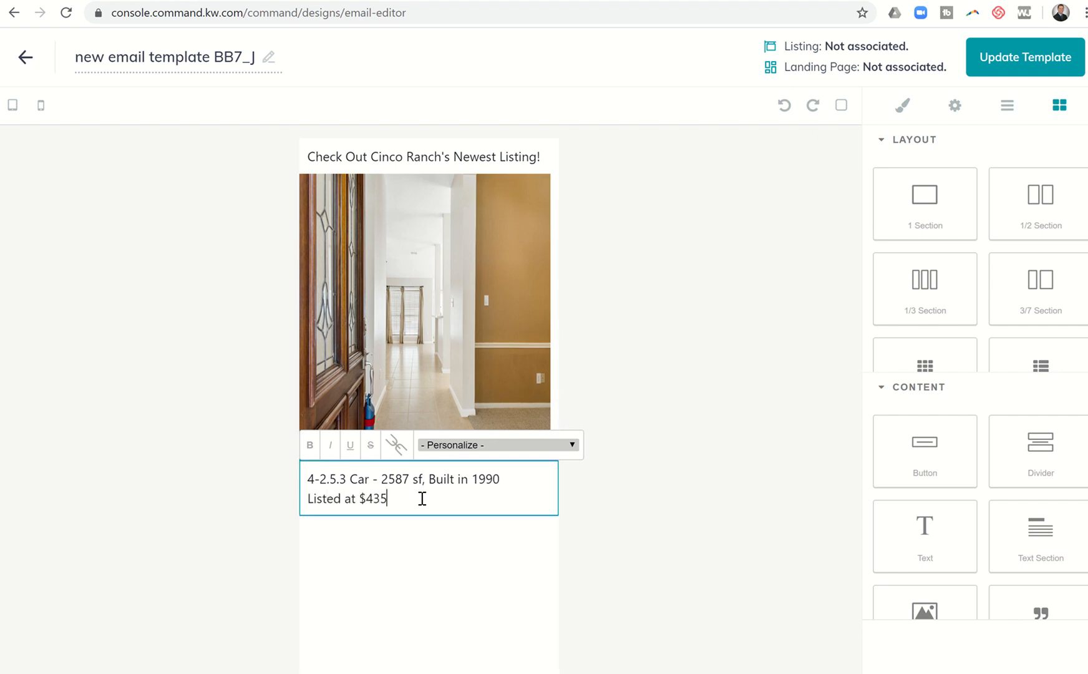
type(",000")
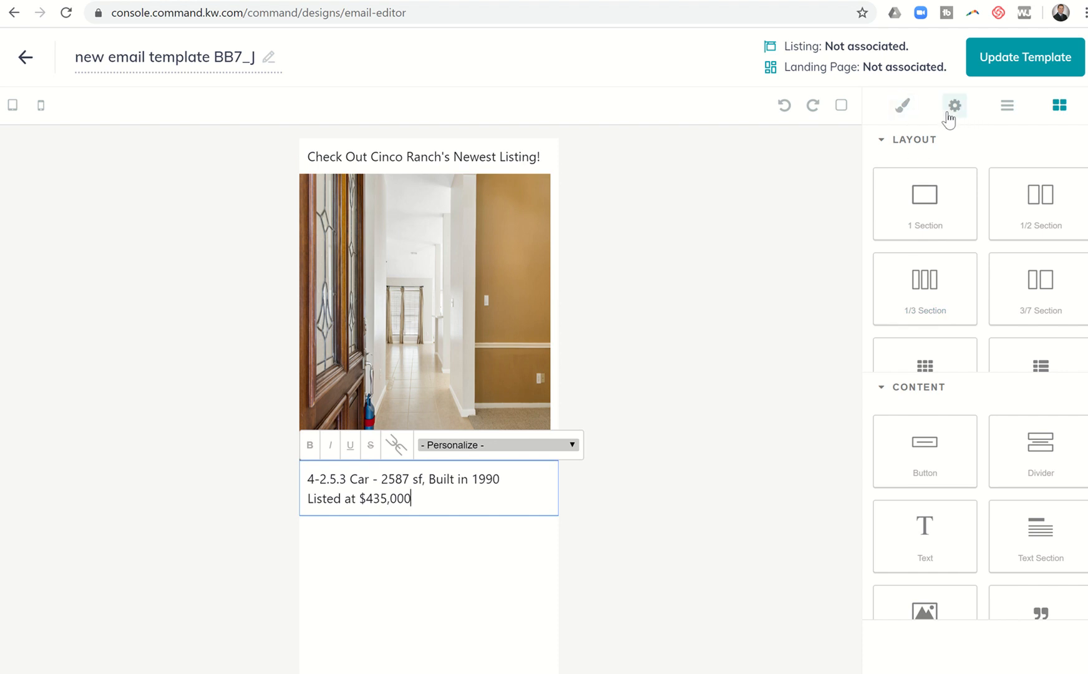
mouse_move(729, 224)
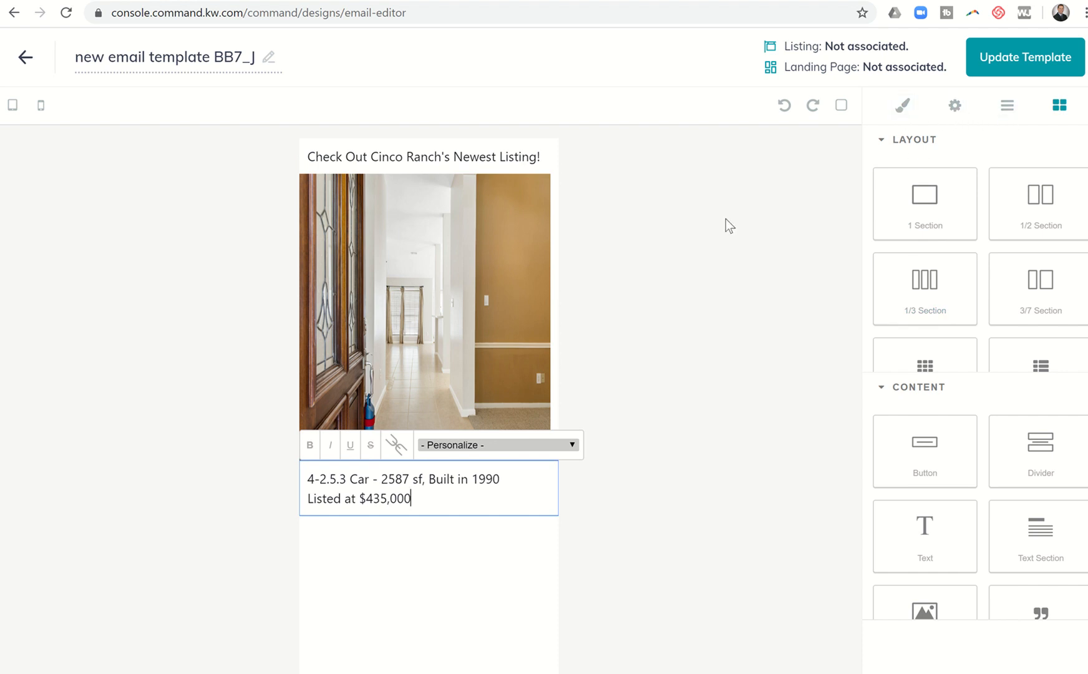
left_click(1024, 58)
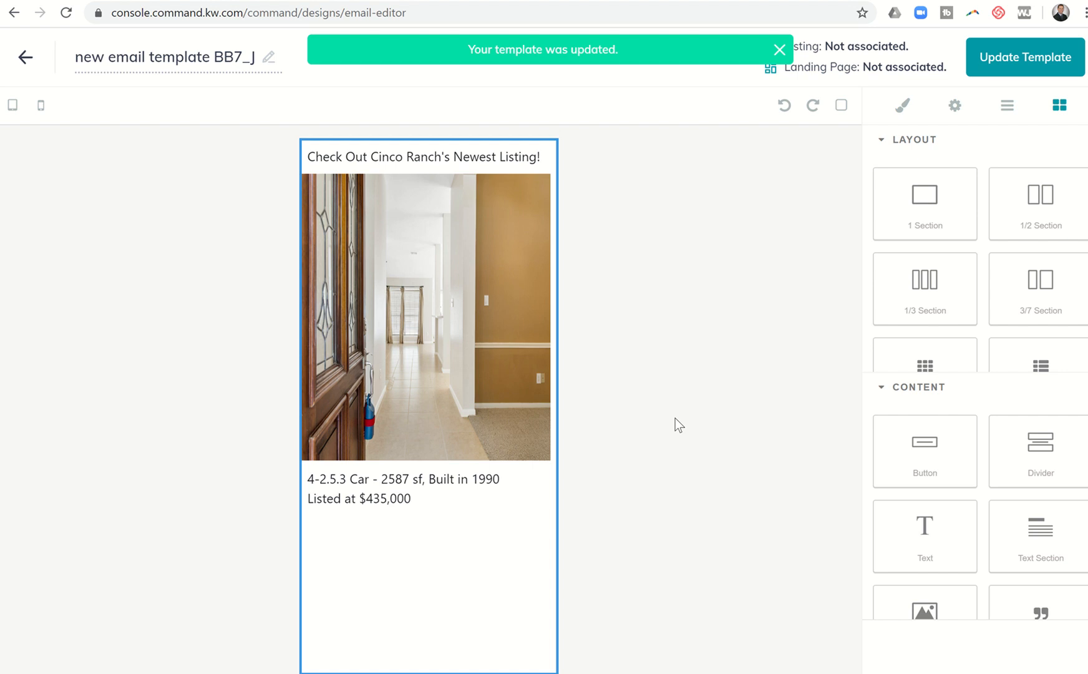
left_click(780, 50)
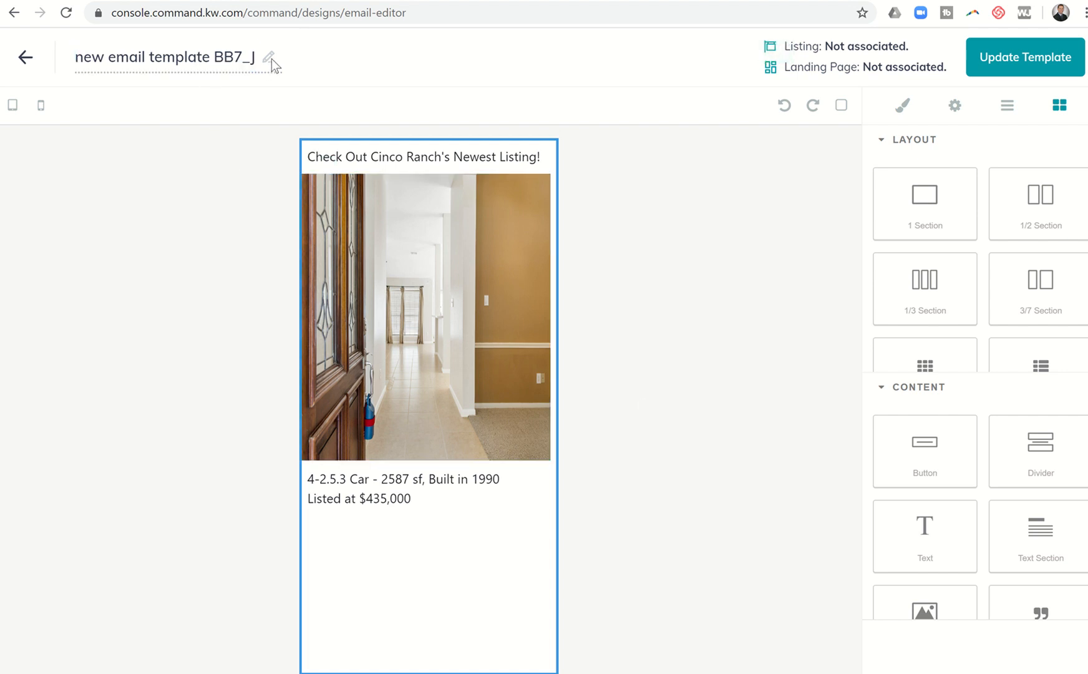
Step: Rename the template to 'Lodge Meadows Buyer Send Out' and update it
double_click(164, 57)
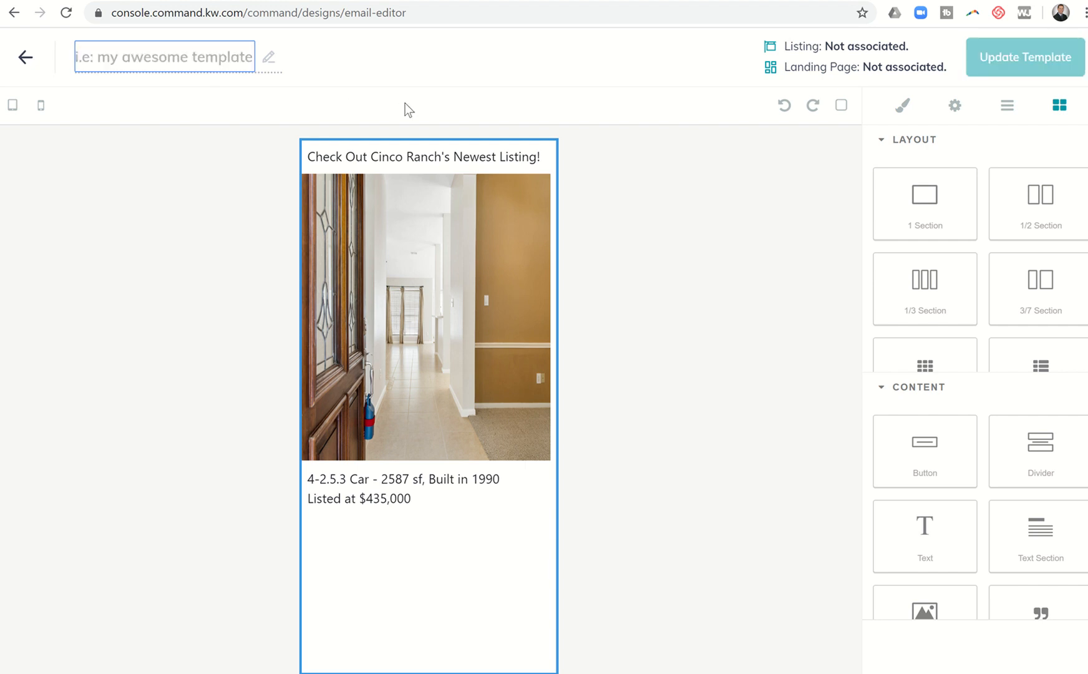
type("Lodge Me")
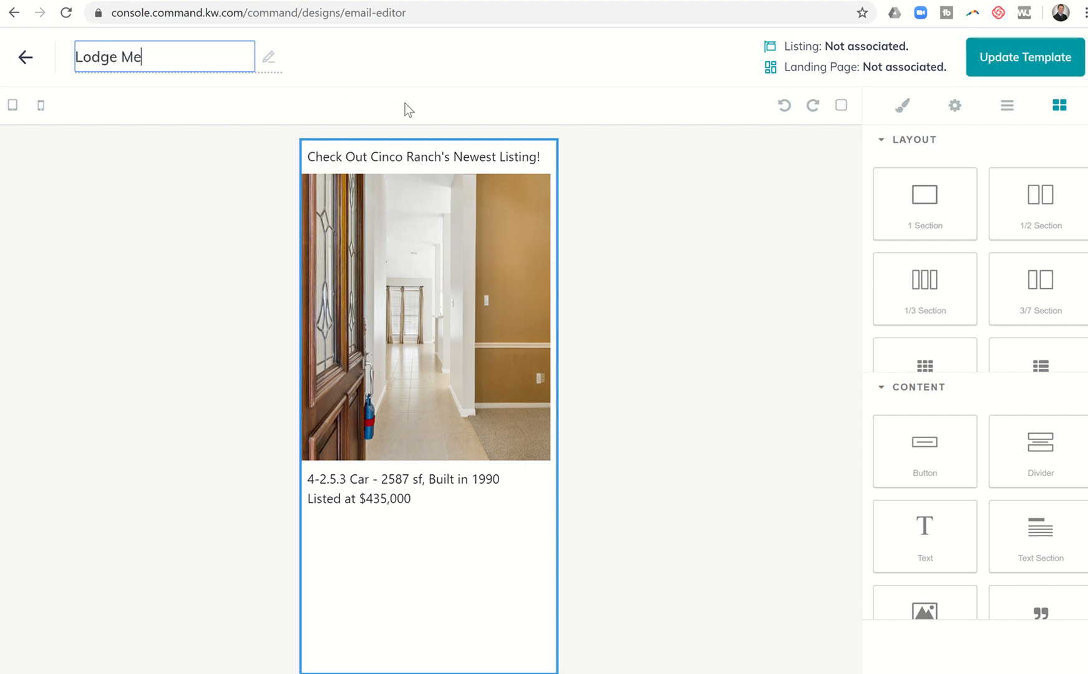
type("adows Buyer Se")
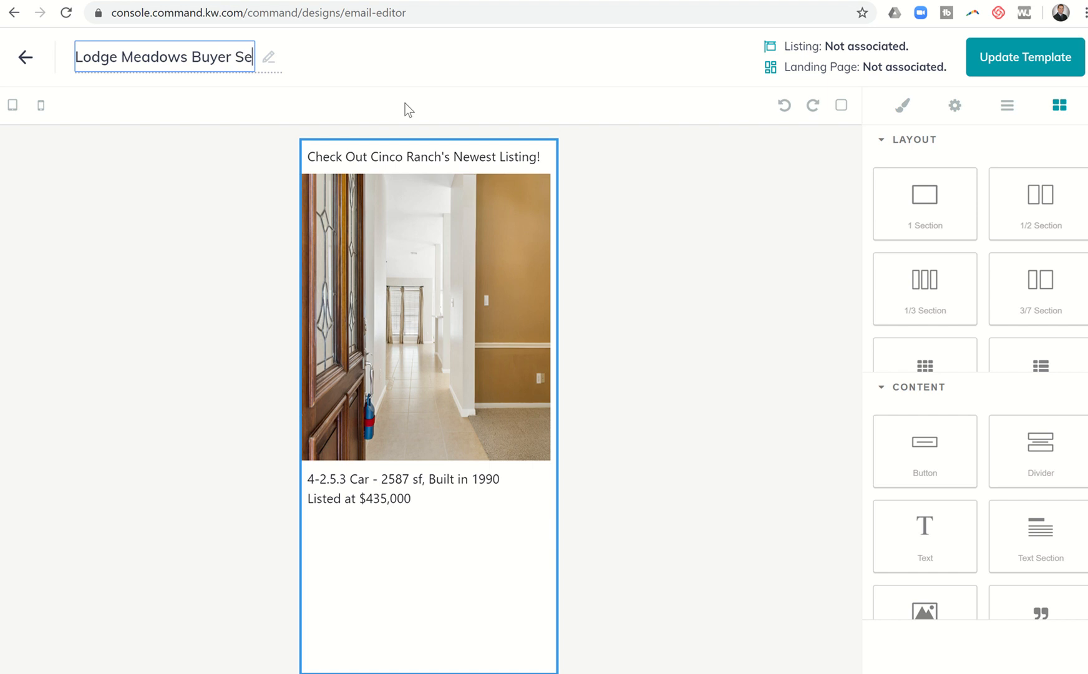
left_click(675, 193)
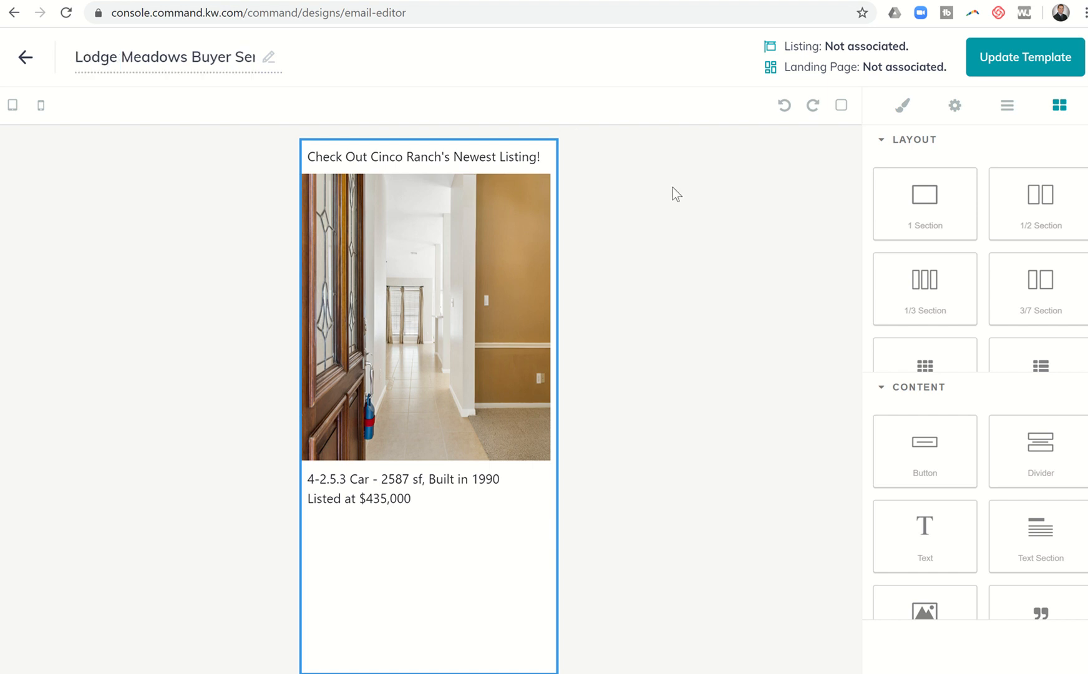
left_click(1024, 57)
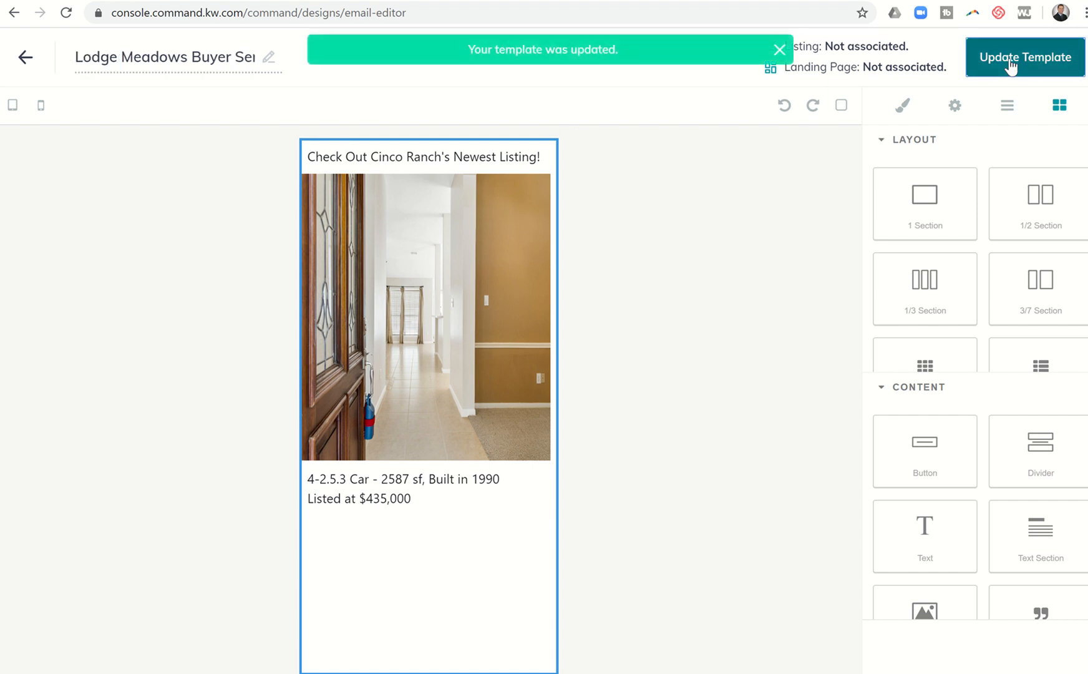
mouse_move(623, 33)
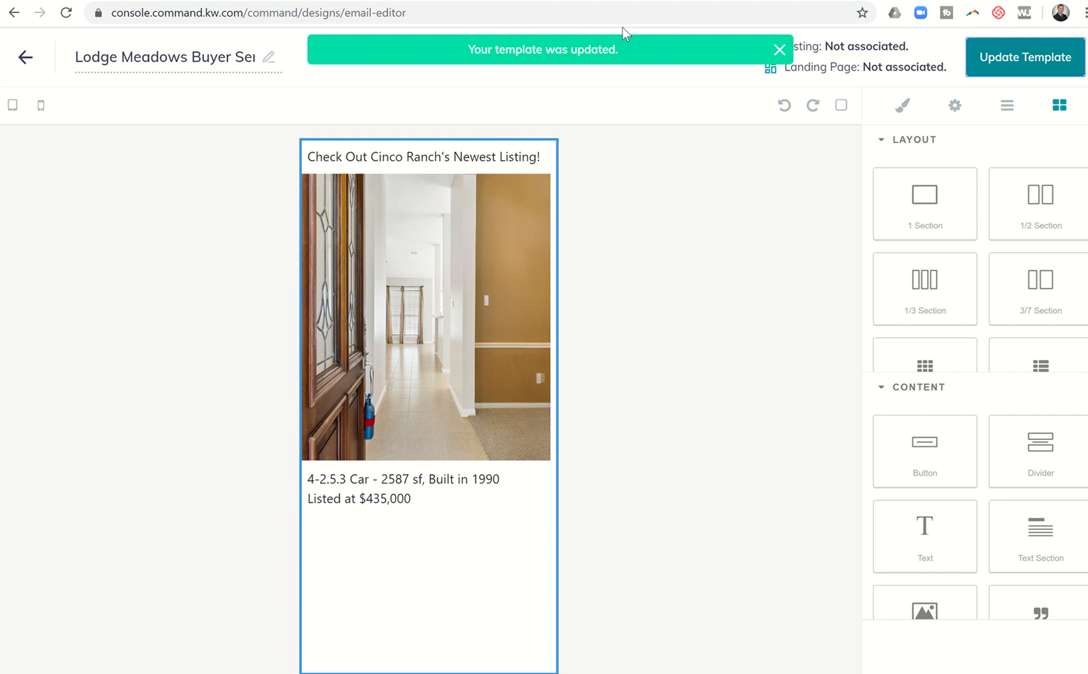
Step: Leave the editor without re-saving and reload the campaign creation page
left_click(26, 57)
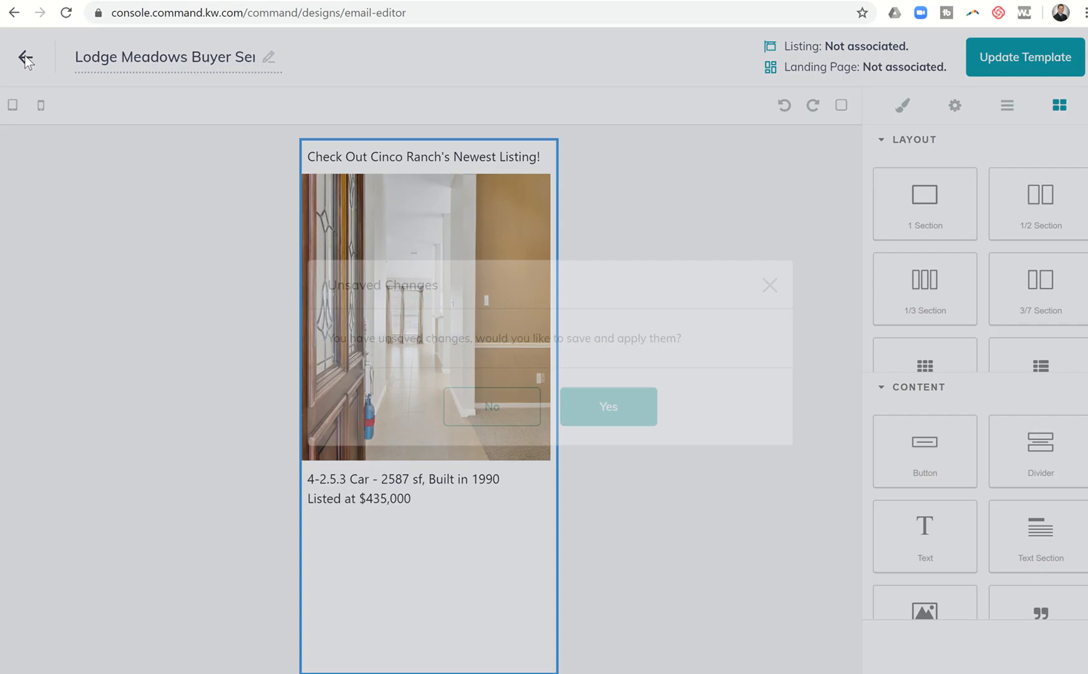
left_click(25, 57)
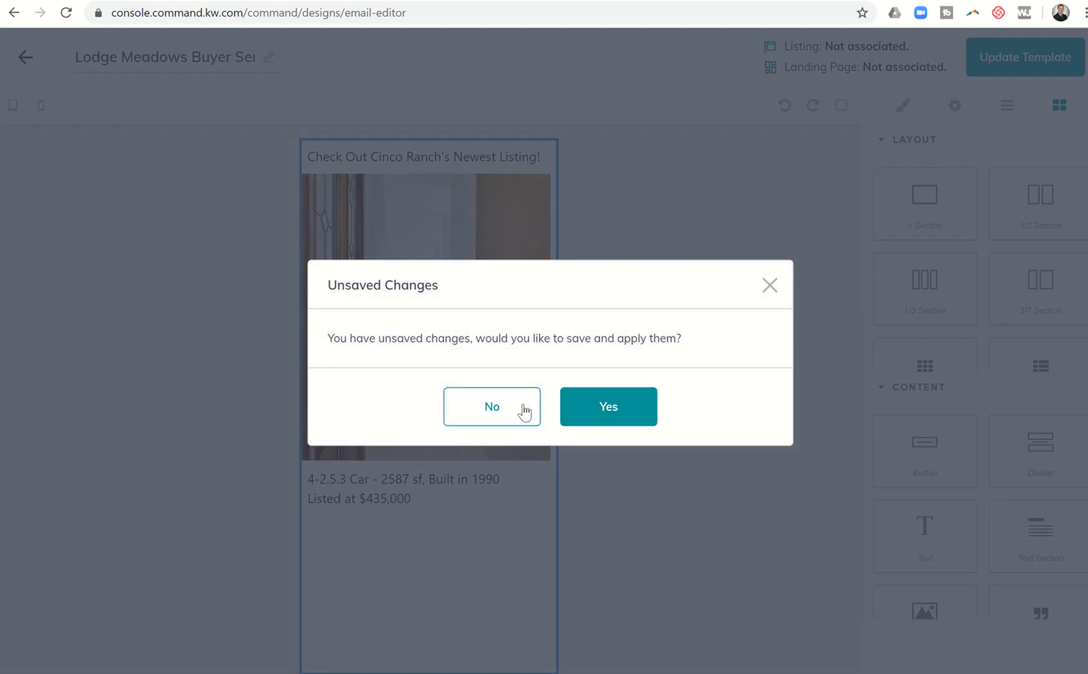
left_click(492, 407)
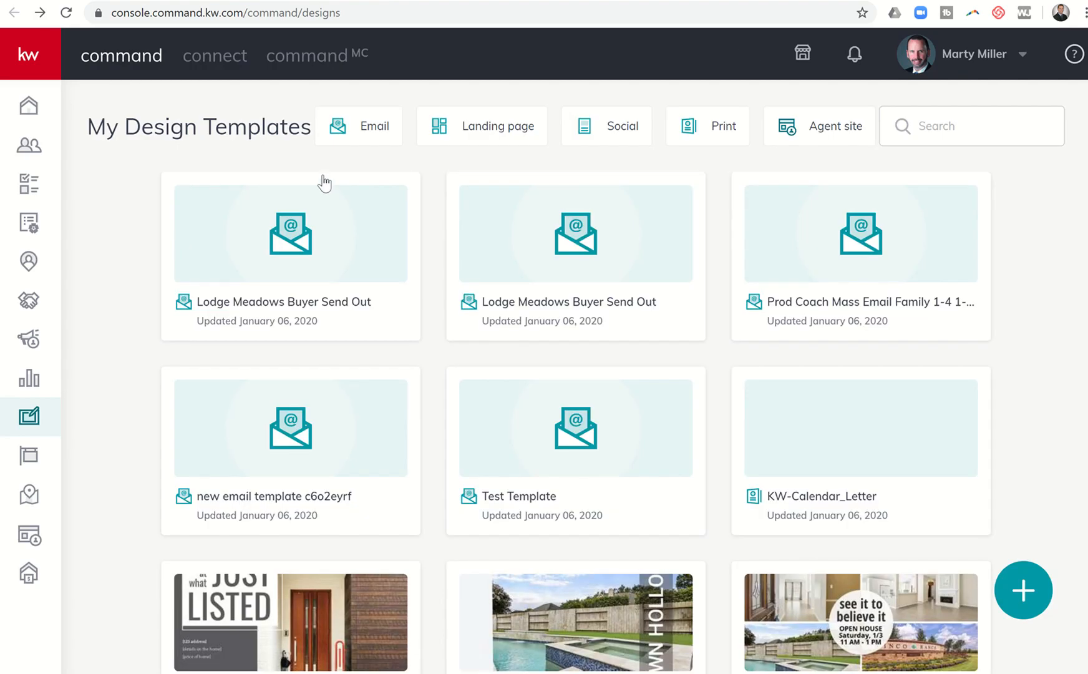
mouse_move(446, 46)
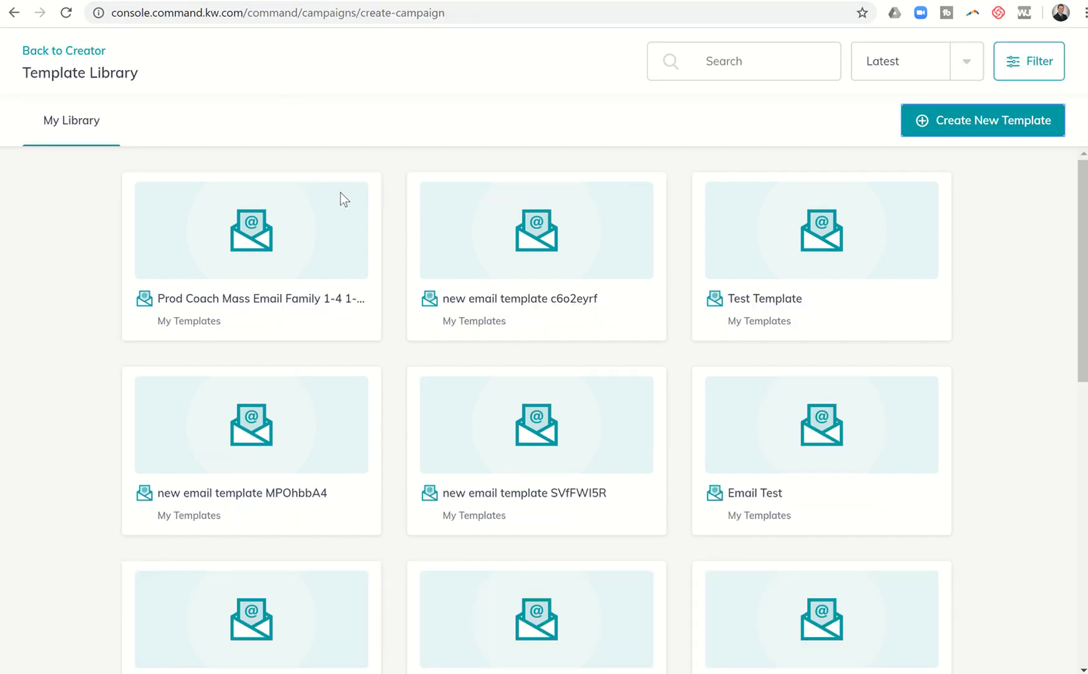
mouse_move(293, 280)
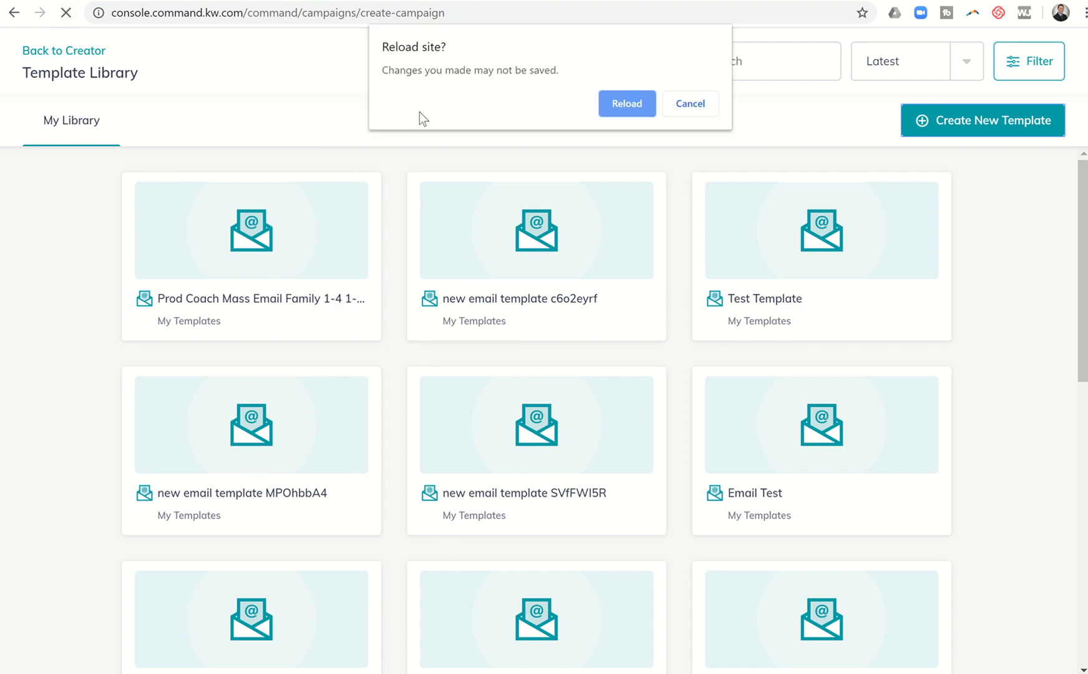
left_click(627, 103)
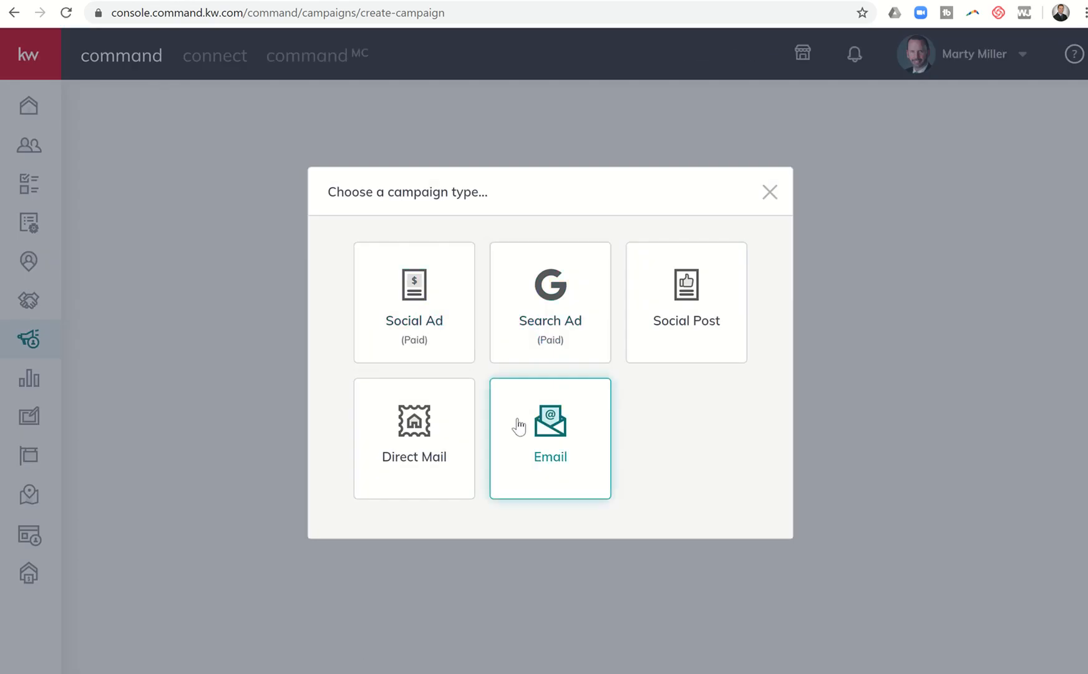
Step: Start an email campaign named 'Lodge Meadows Buyer'
left_click(549, 427)
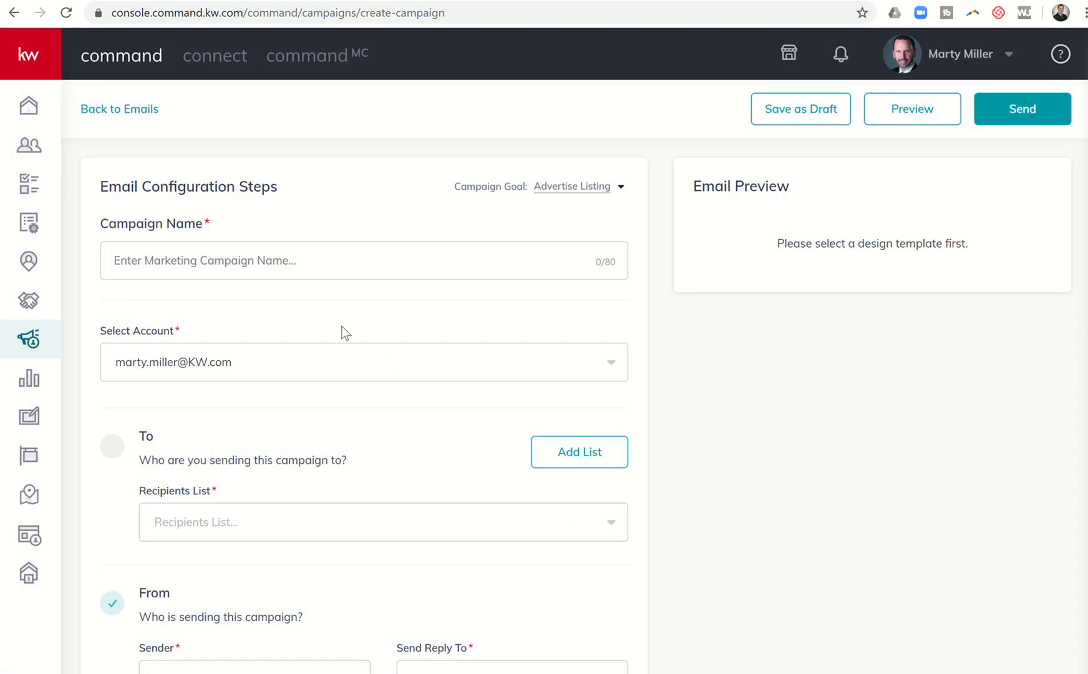
left_click(277, 261)
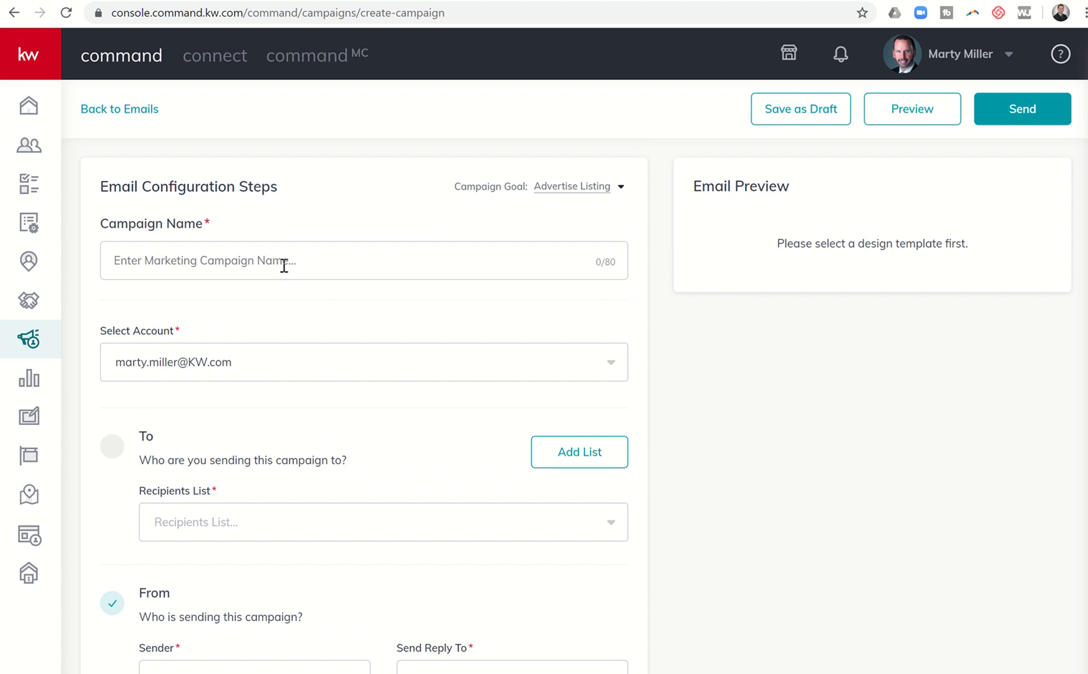
left_click(277, 260)
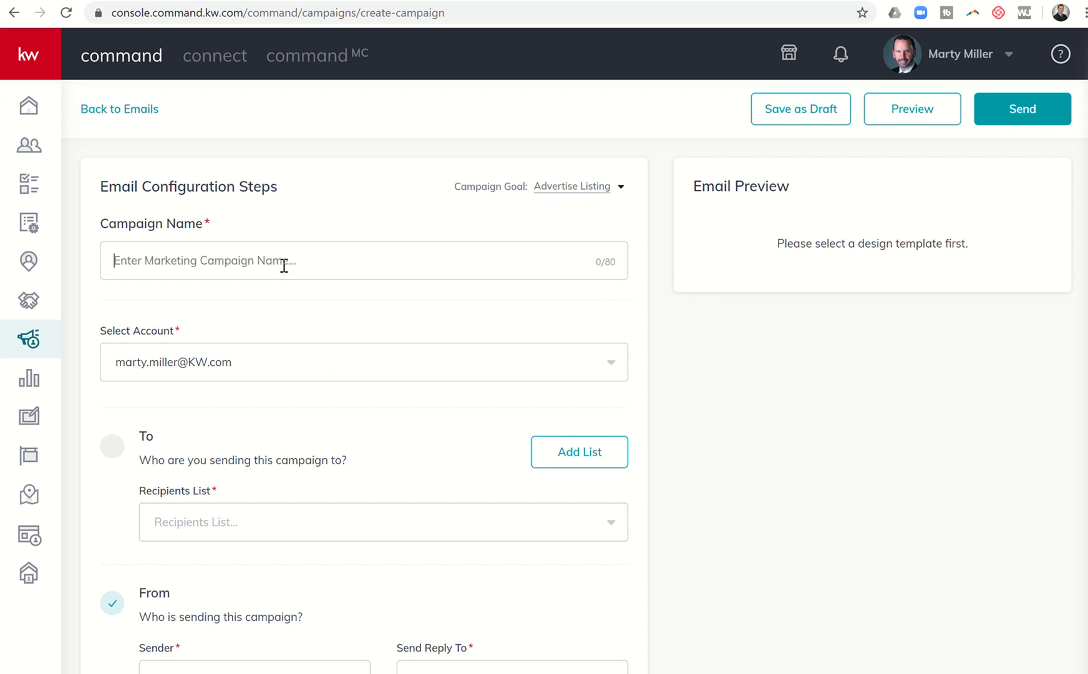
type("Lodge Meadow")
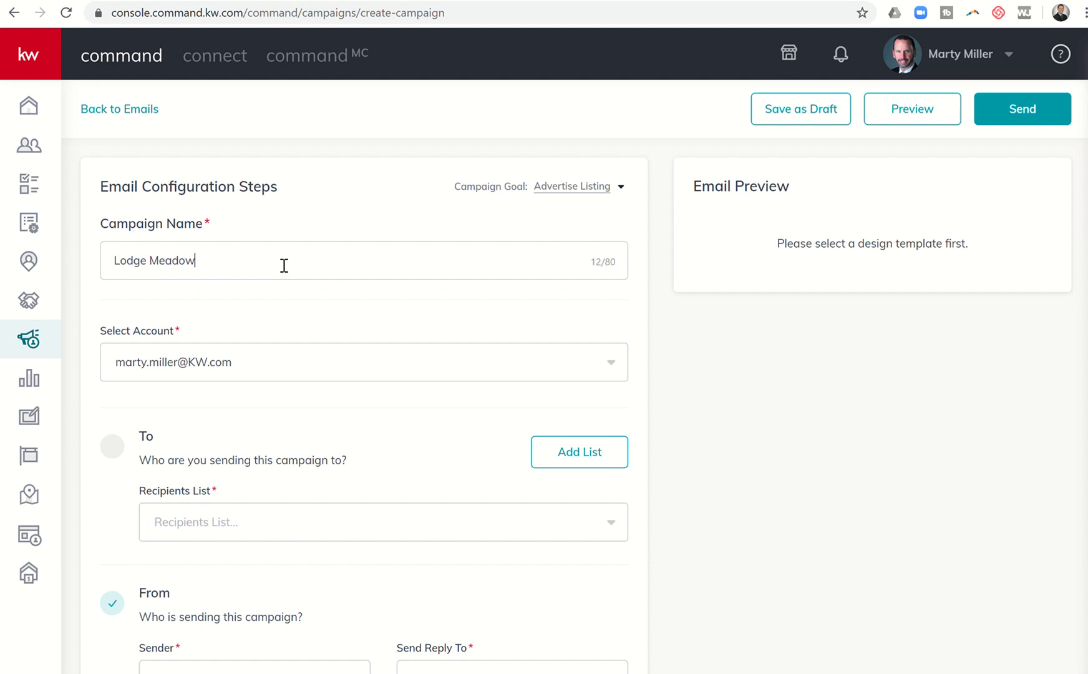
type("s Buyer")
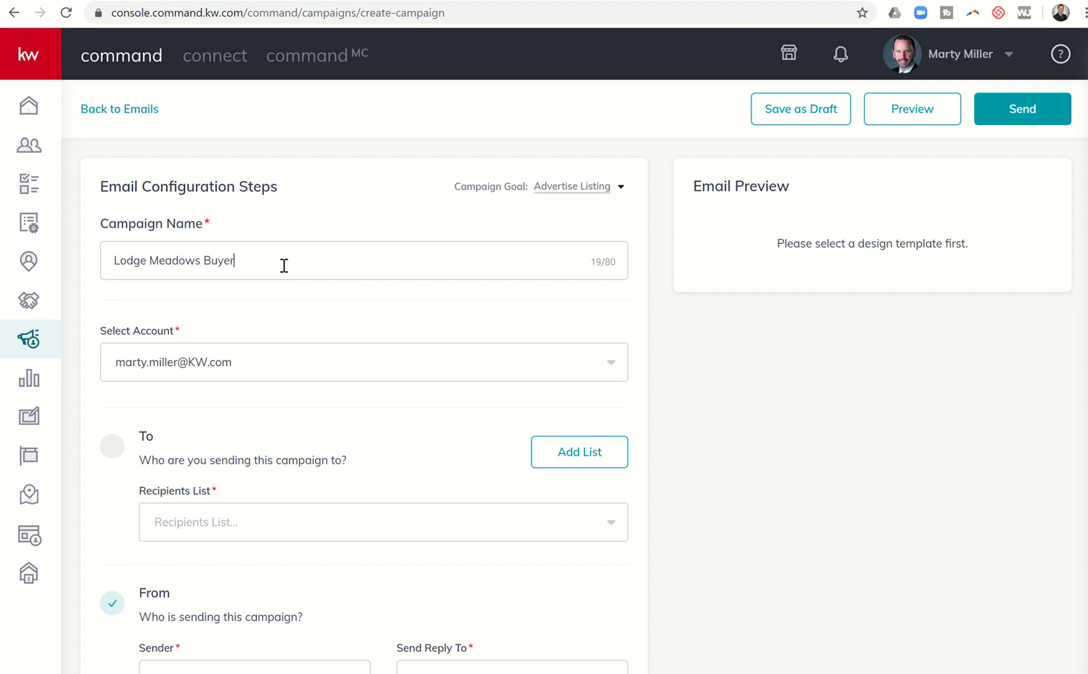
Step: Send it to the Buyers 1-6-20 list with subject 'Check Out Cinco Ranch's Hottest New Listing'
scroll("down", 3)
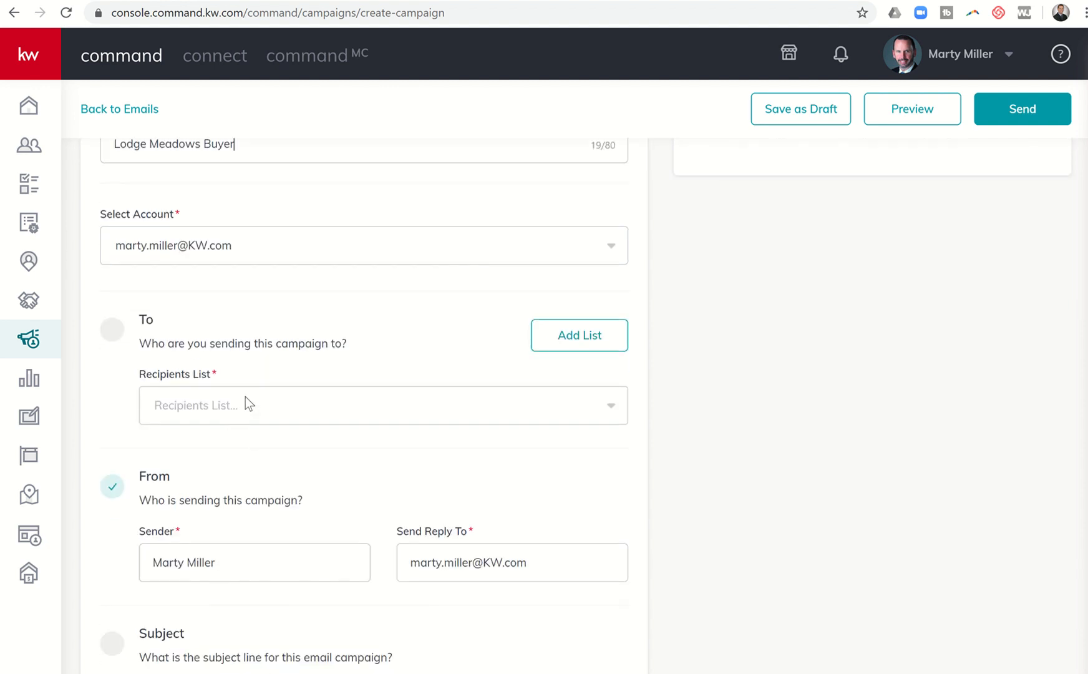
left_click(382, 405)
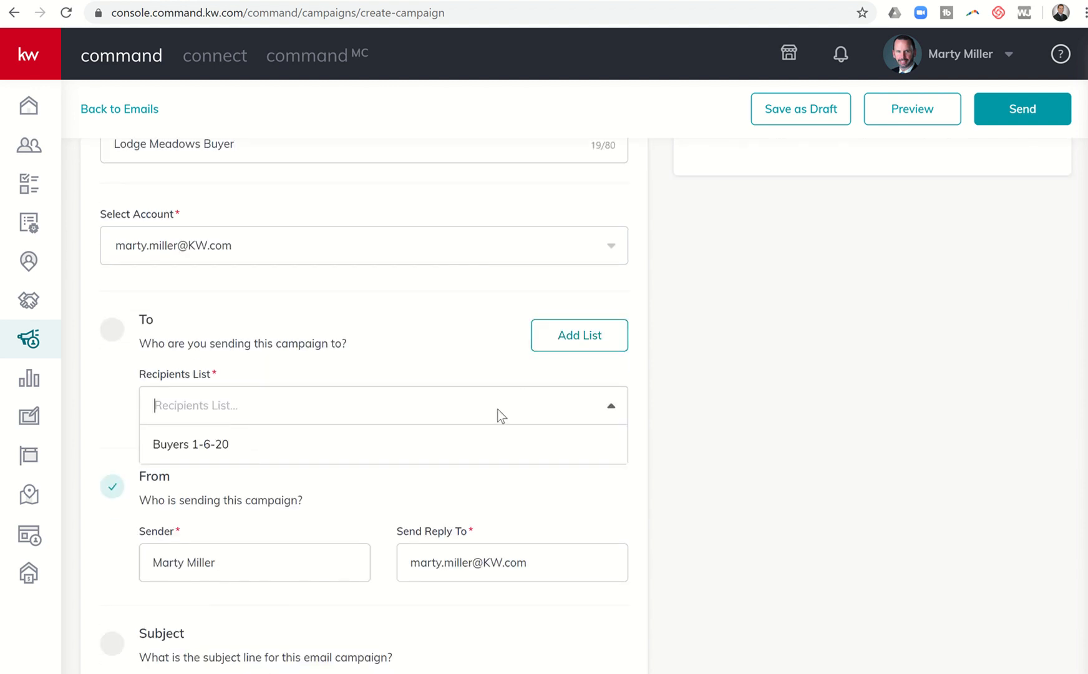
left_click(190, 444)
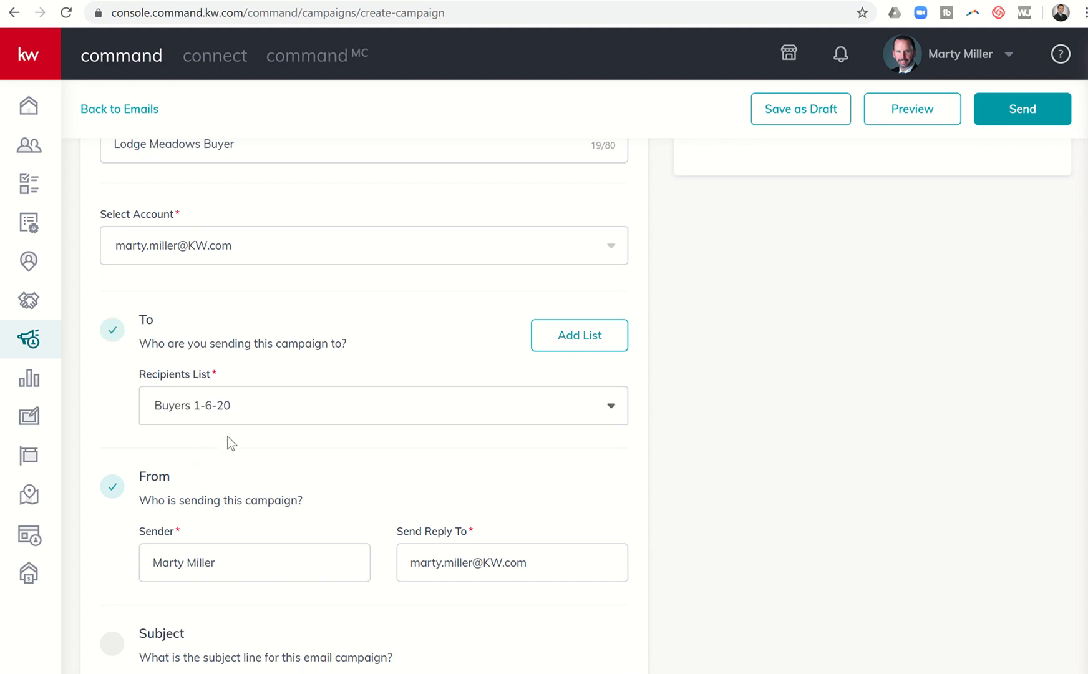
scroll("down", 3)
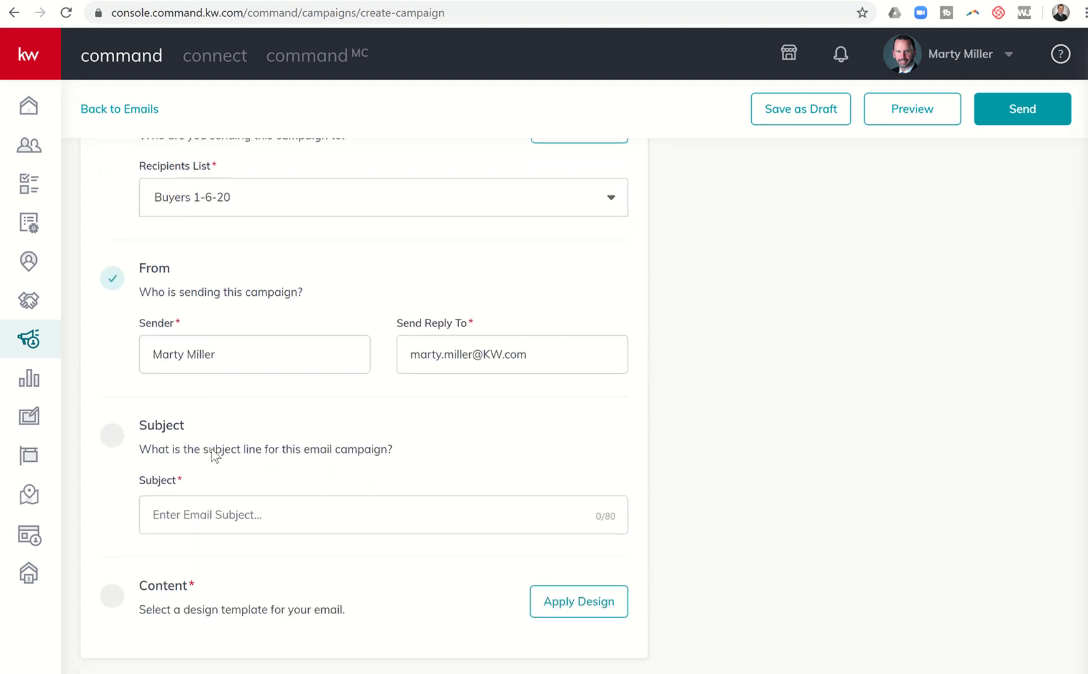
type("Check Out Cinco Ranch's")
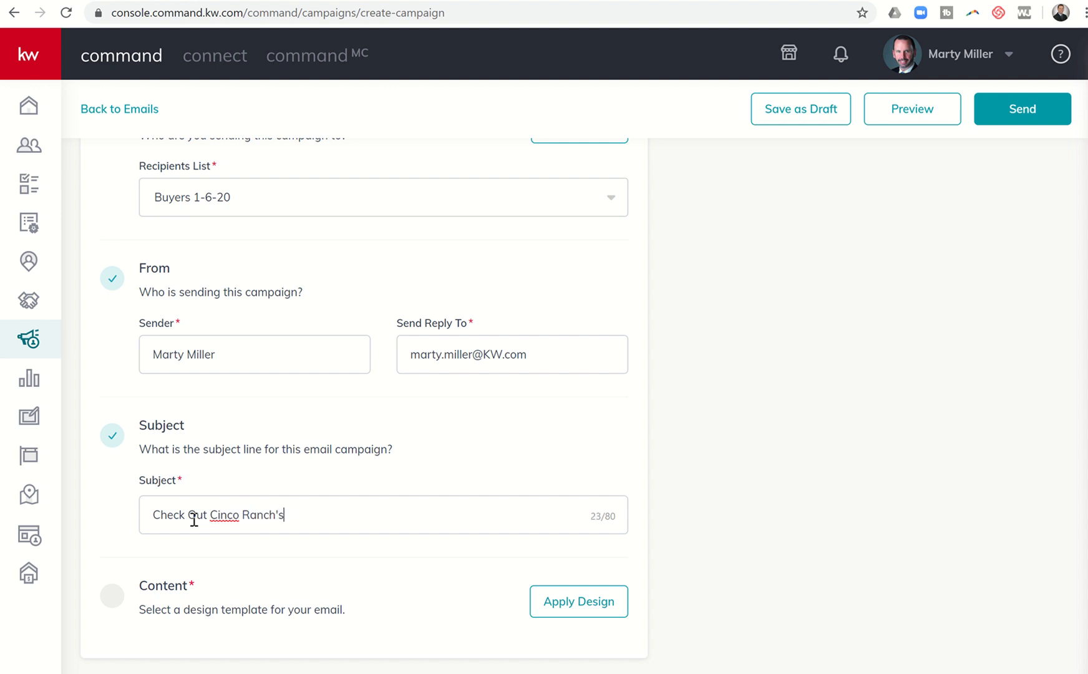
type("Hottest New")
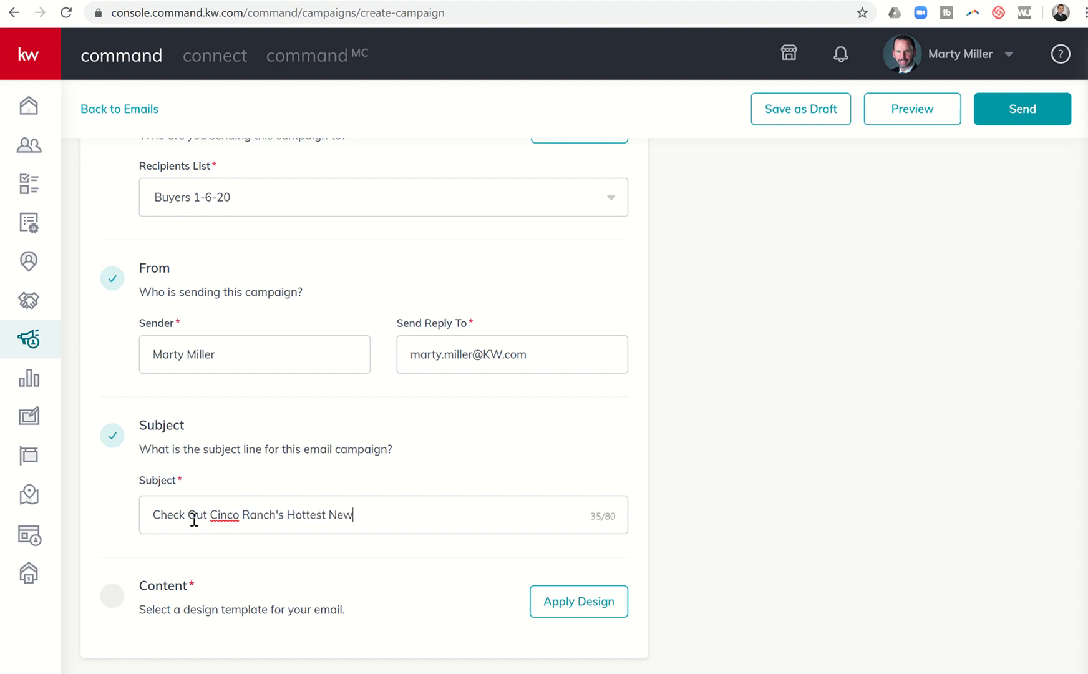
type("Listing")
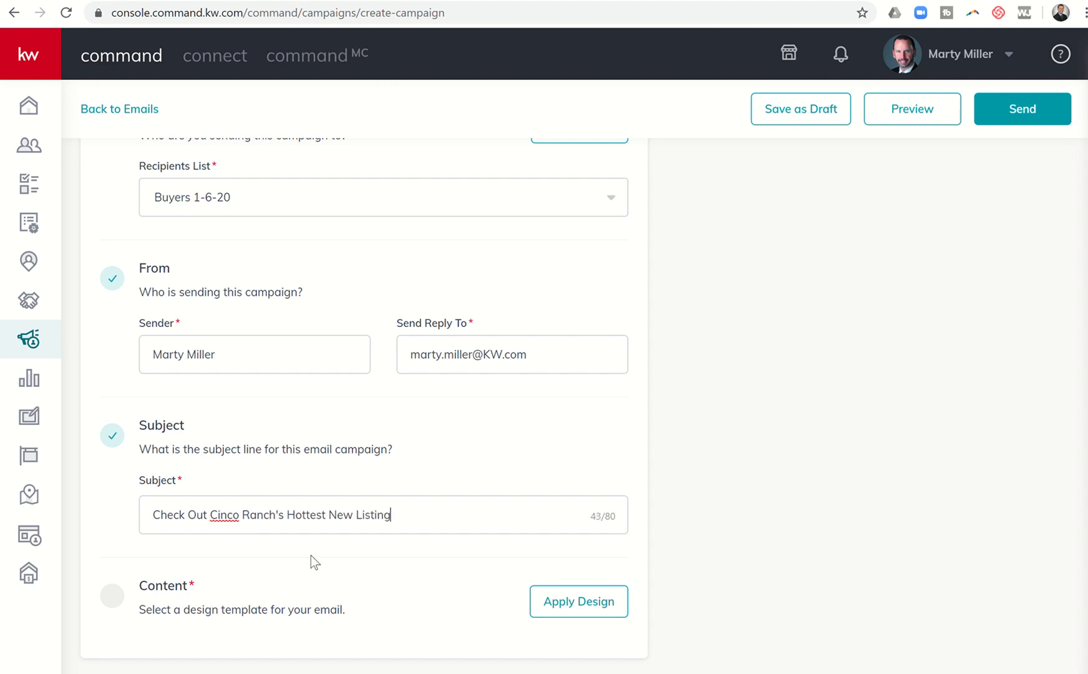
left_click(577, 601)
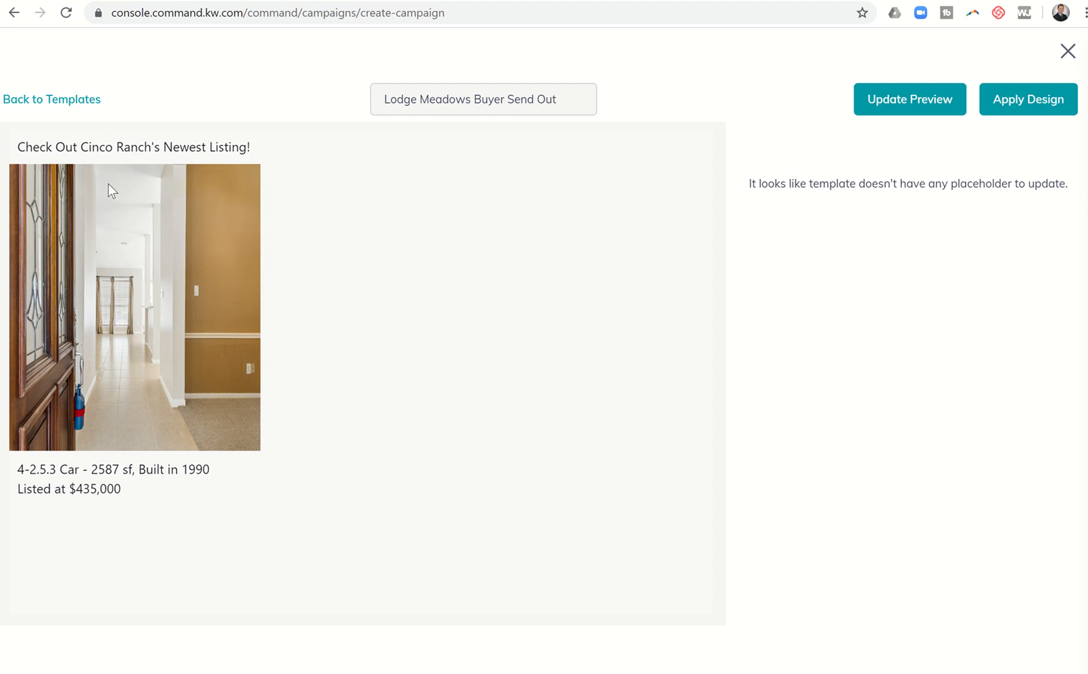
mouse_move(799, 177)
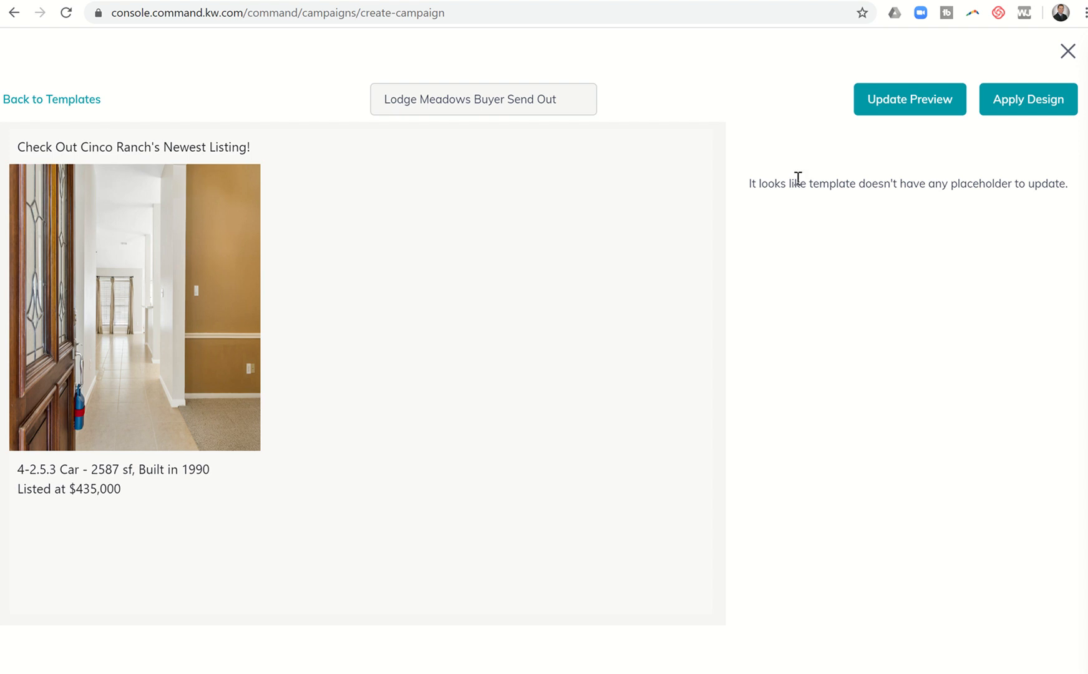
left_click(1029, 99)
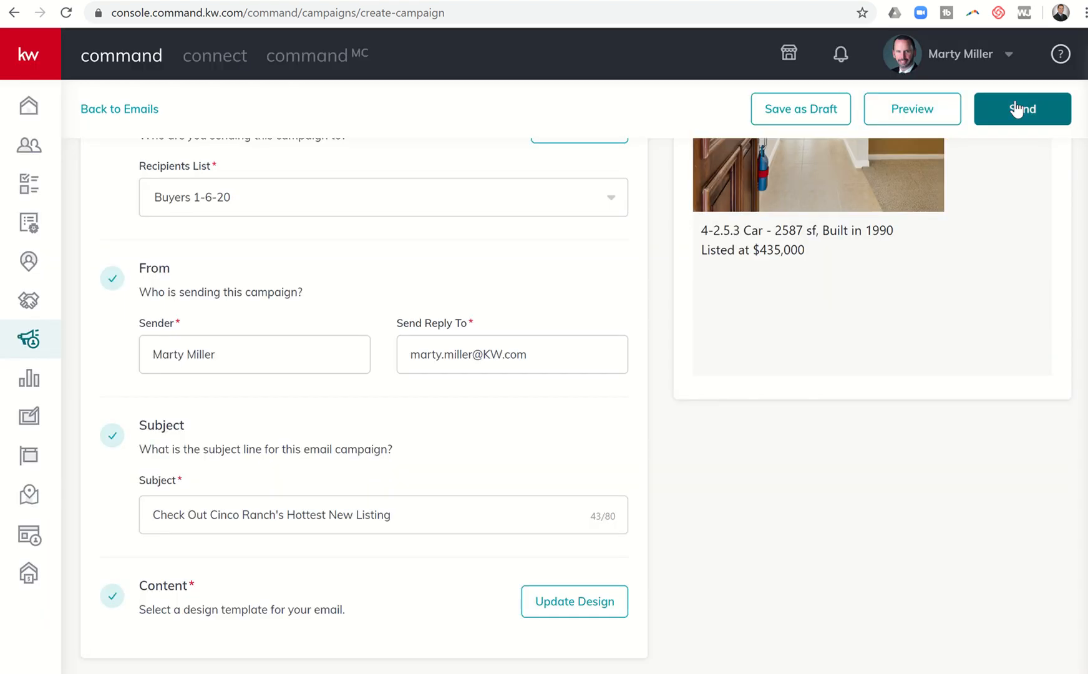
scroll("up", 3)
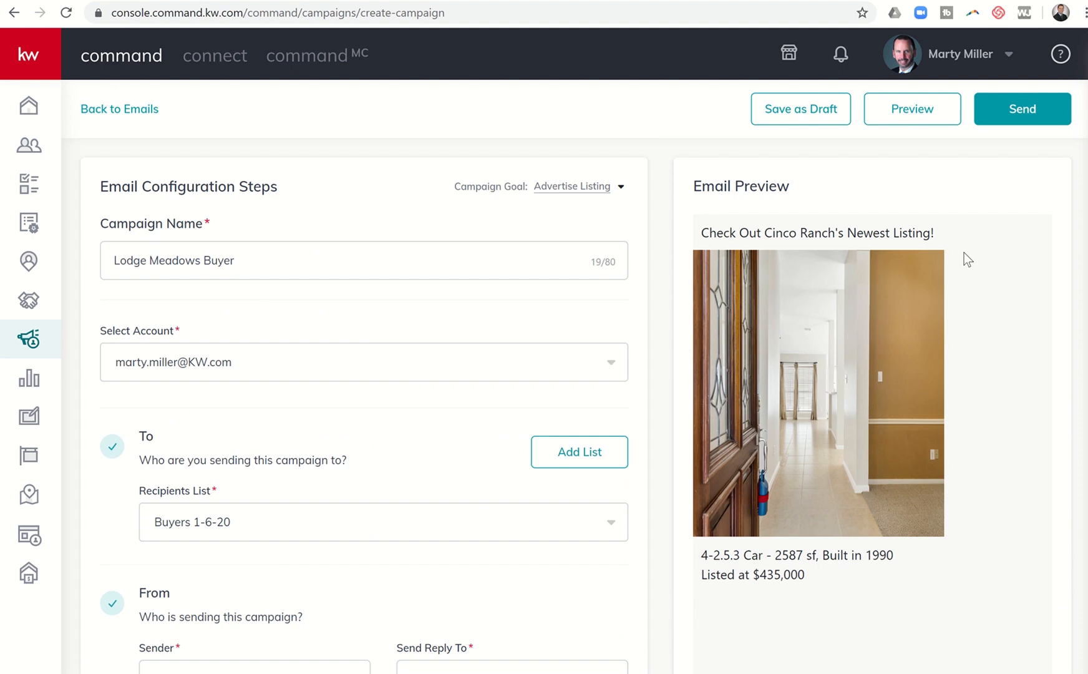
mouse_move(838, 382)
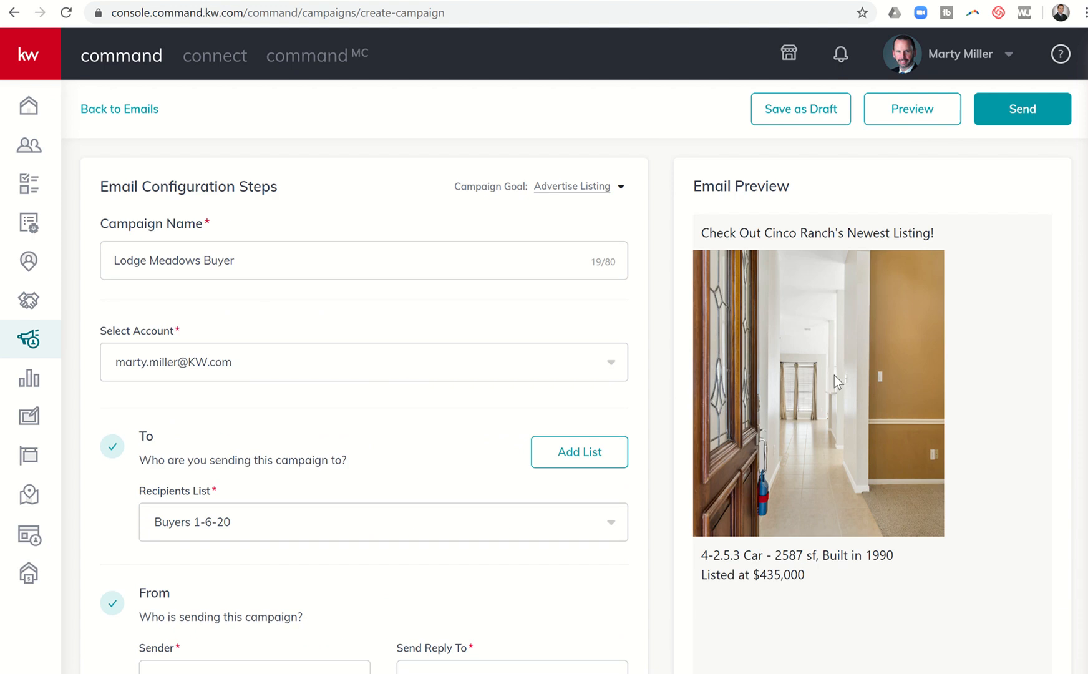
mouse_move(749, 515)
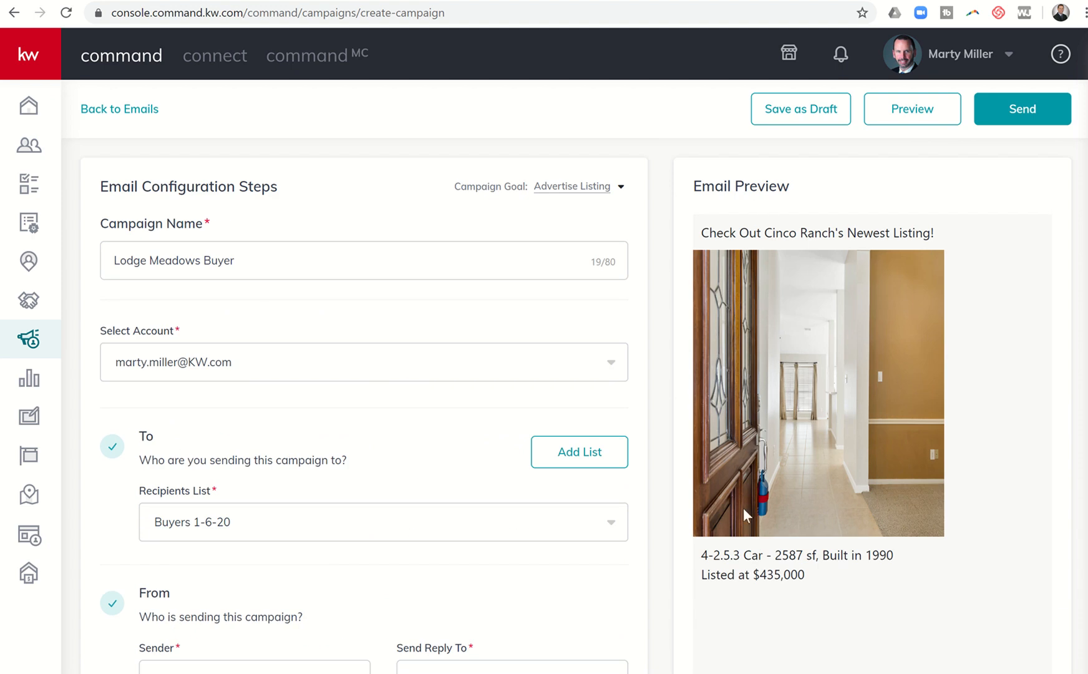
mouse_move(845, 508)
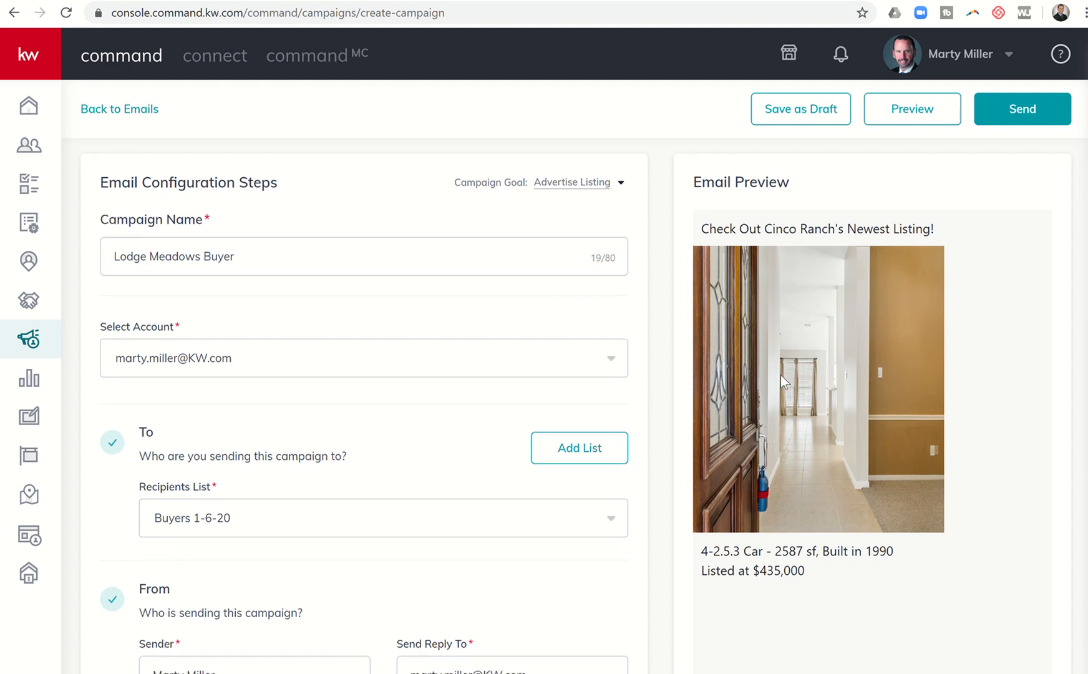
scroll("down", 3)
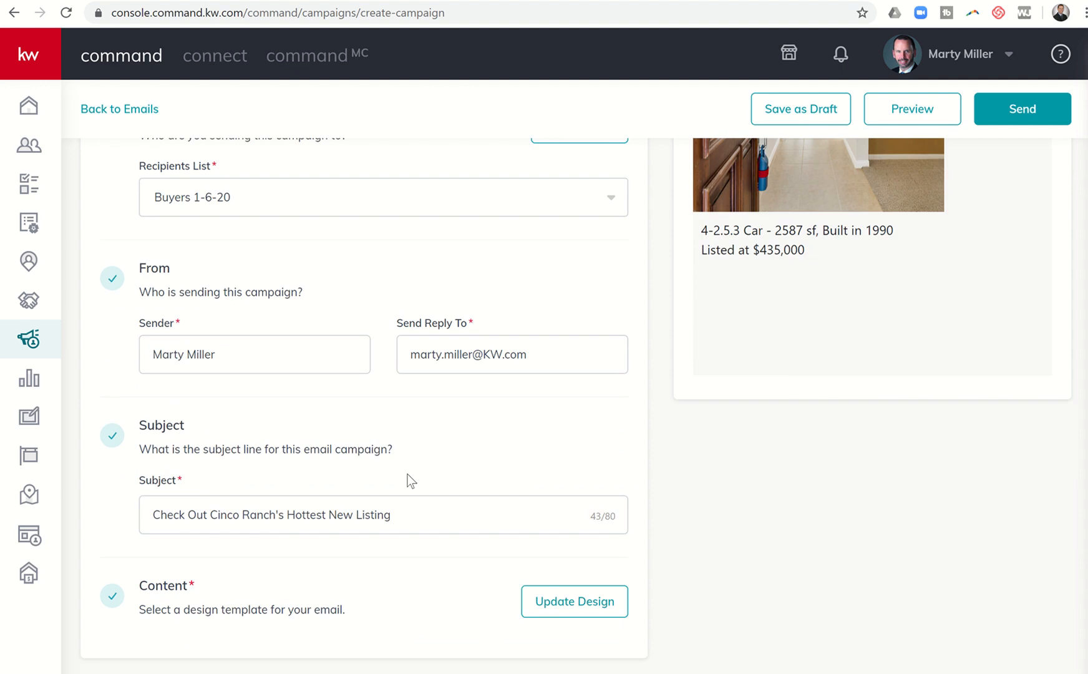
scroll("up", 3)
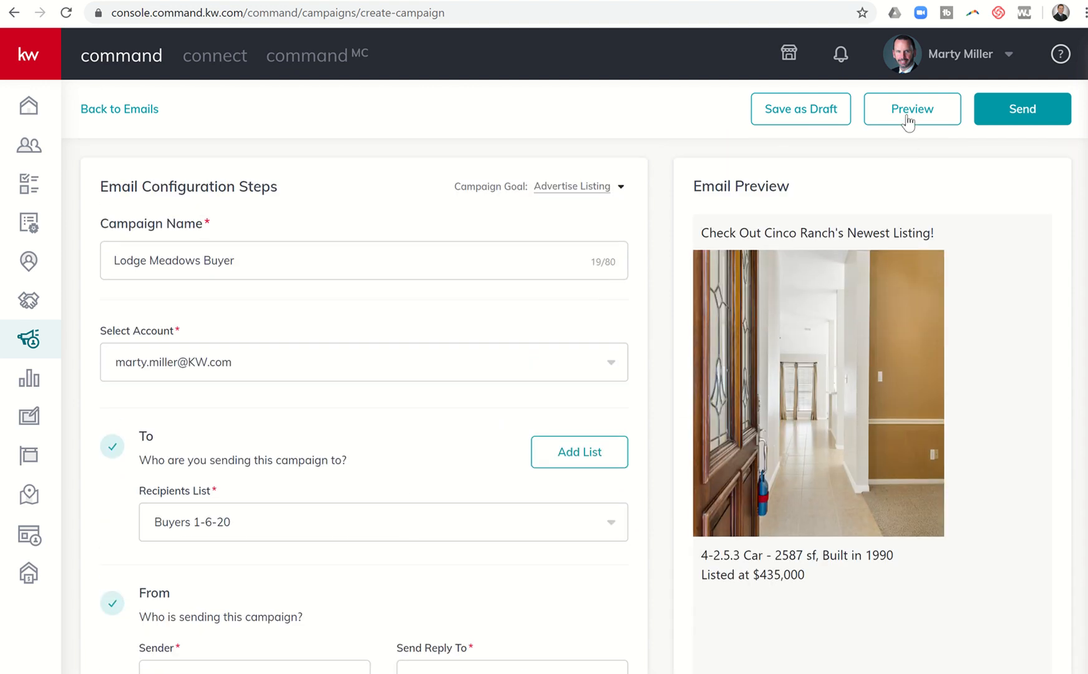
left_click(912, 108)
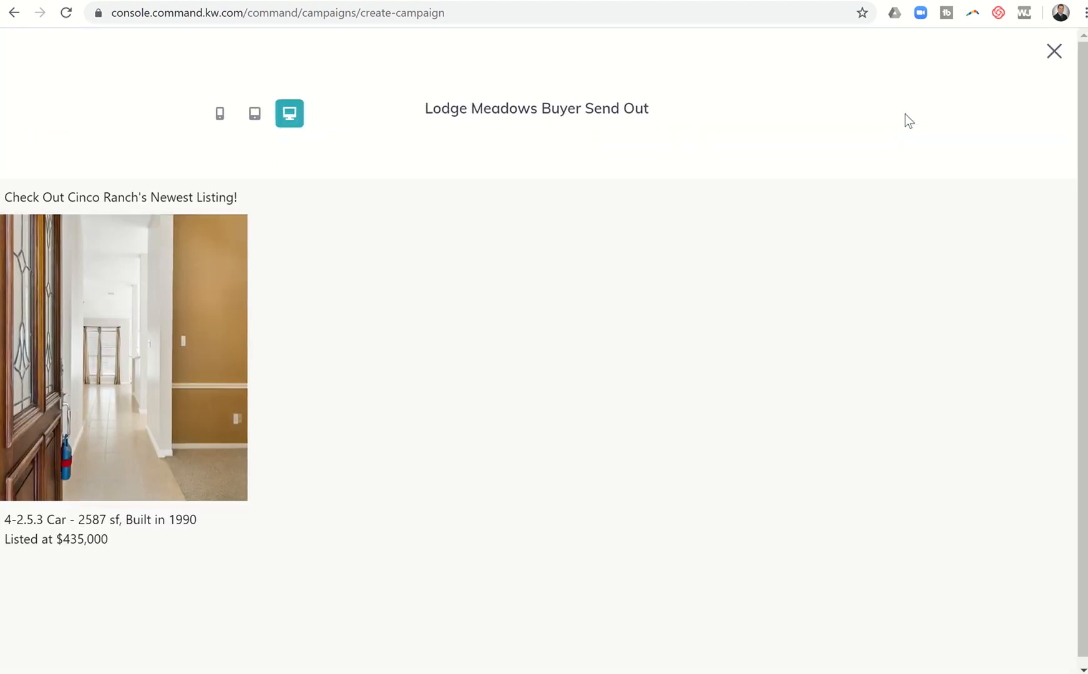
mouse_move(623, 170)
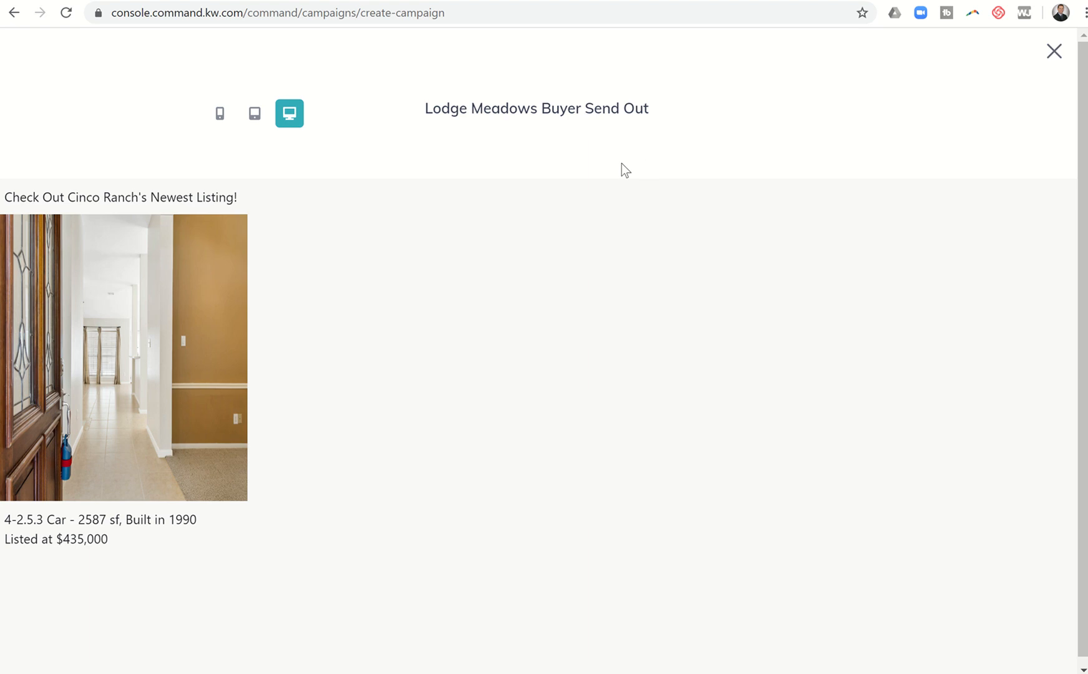
mouse_move(287, 145)
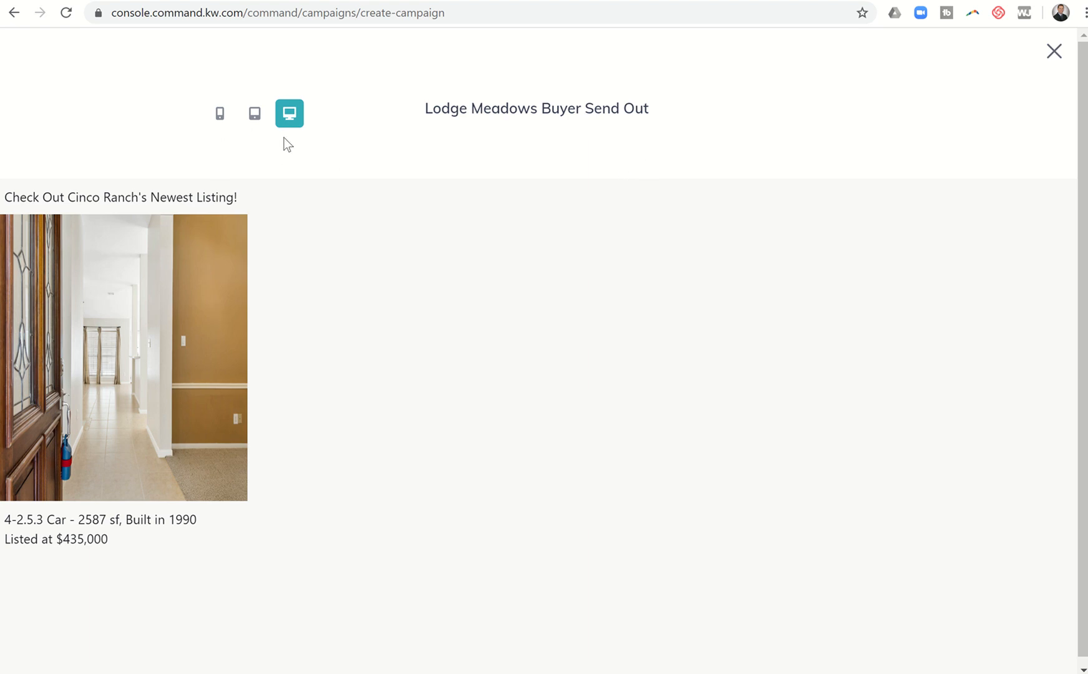
mouse_move(254, 118)
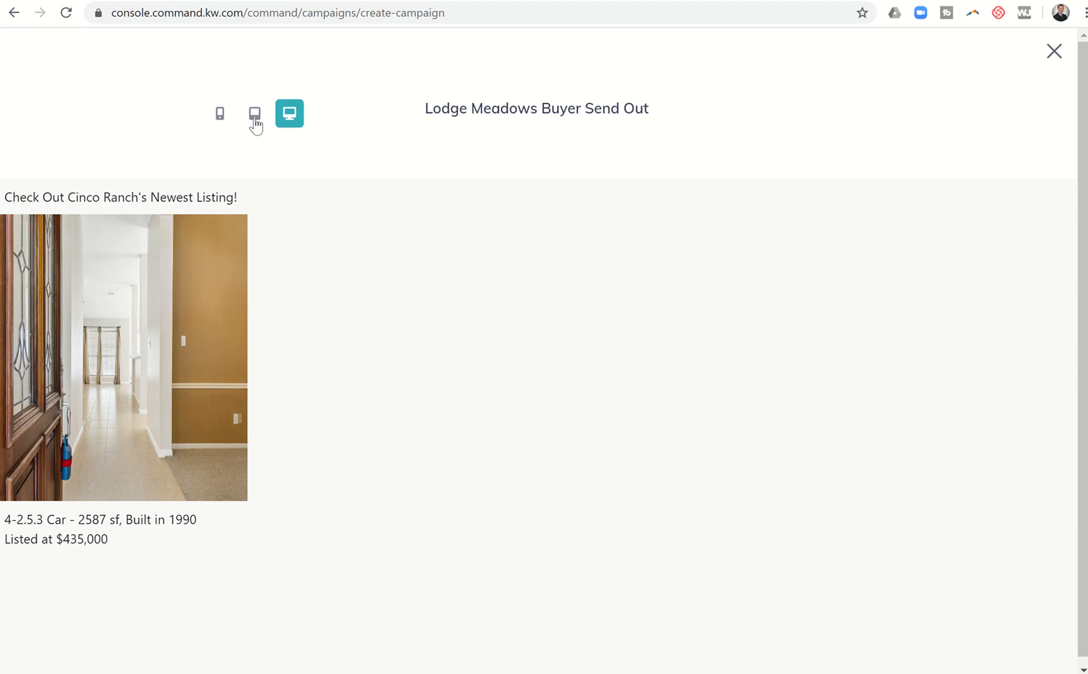
left_click(219, 113)
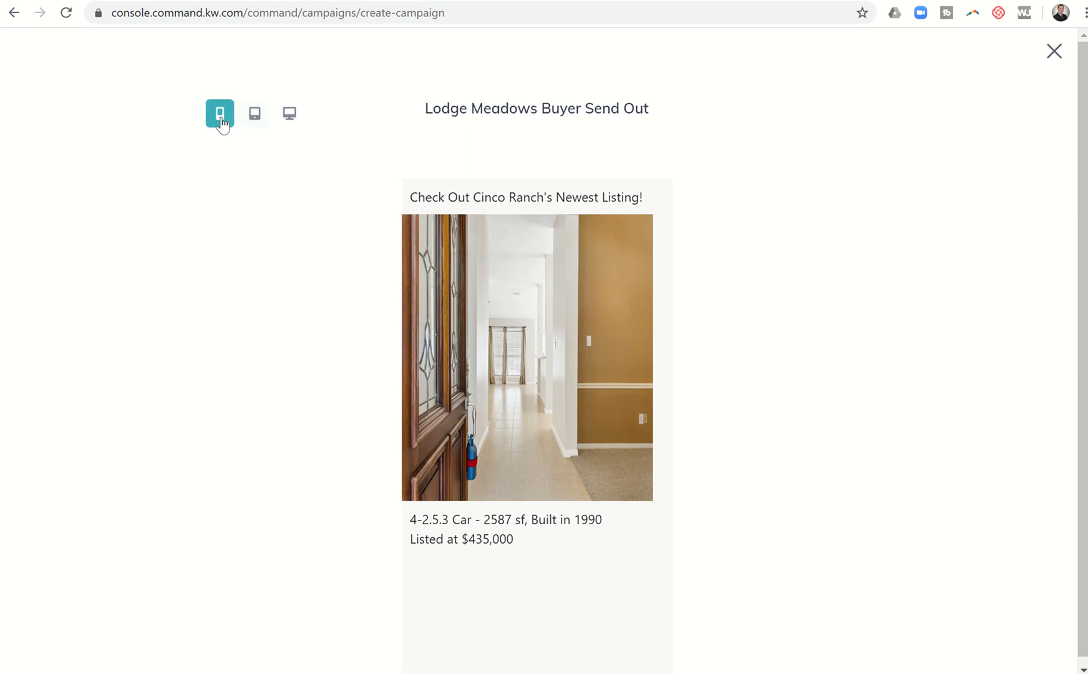
mouse_move(1017, 62)
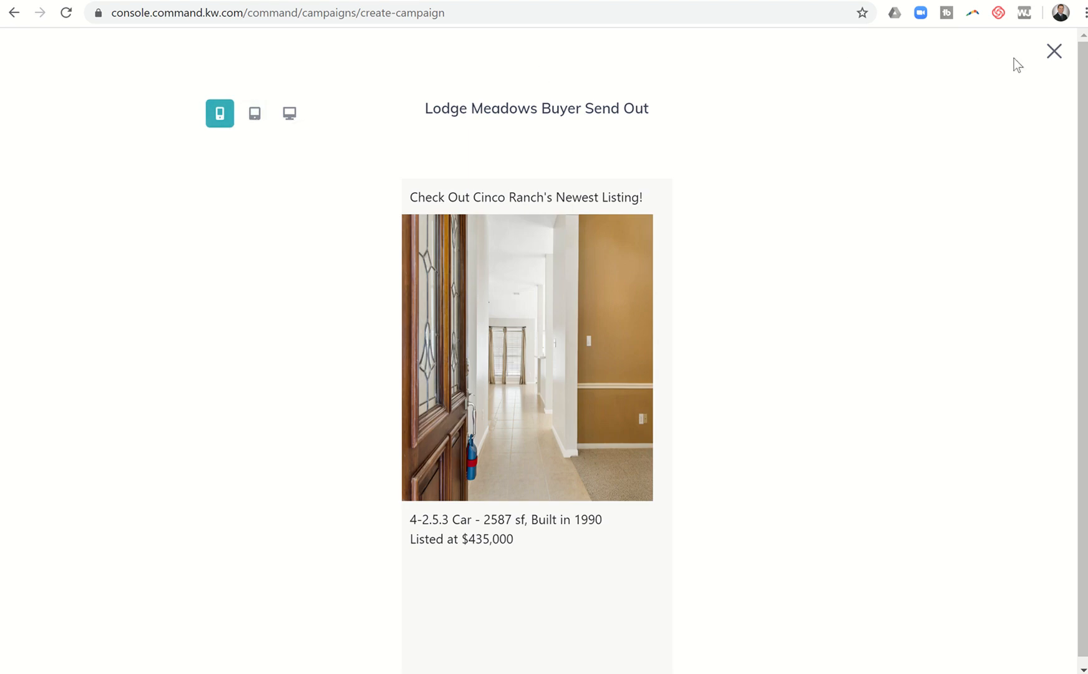
left_click(1053, 51)
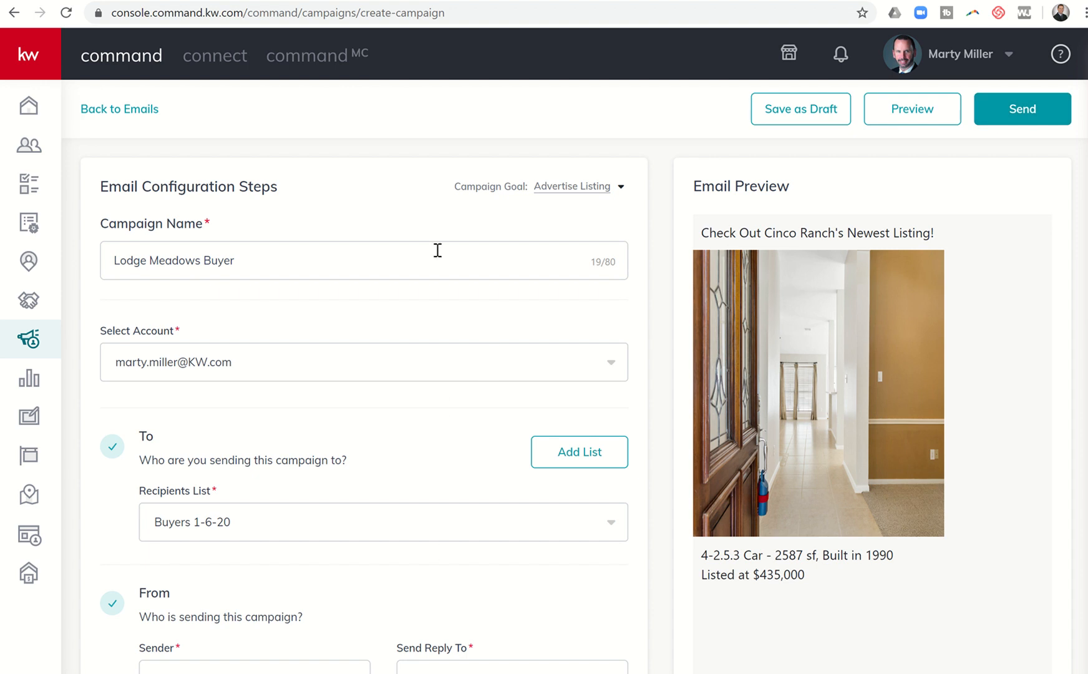
mouse_move(815, 116)
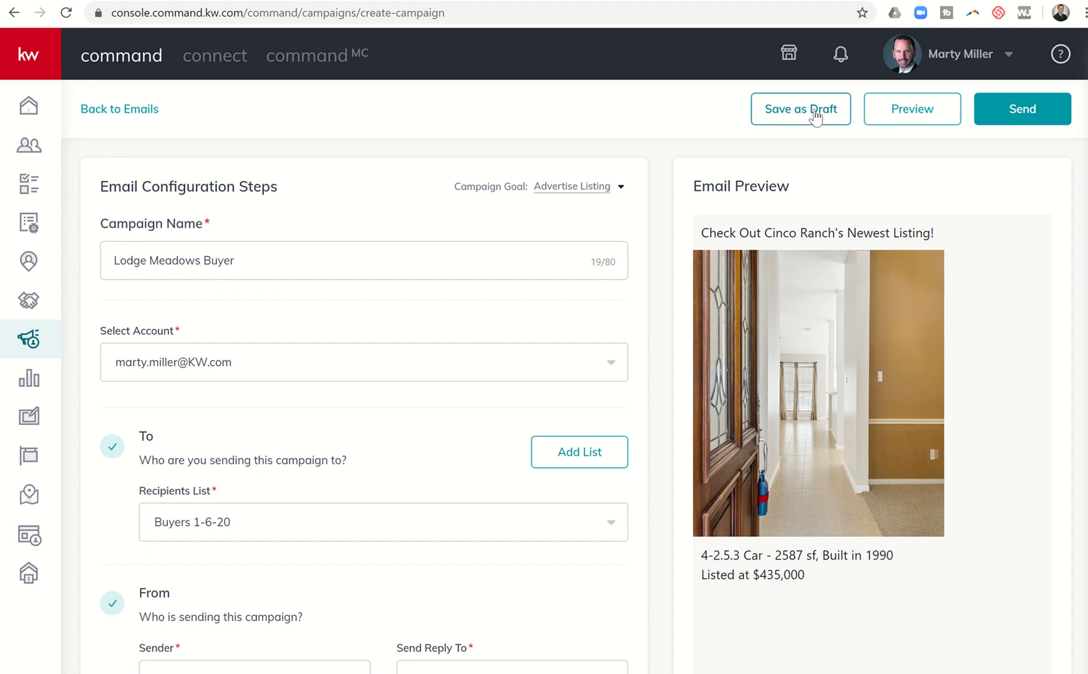
Step: Save the Lodge Meadows Buyer campaign as a draft and return to the Emails campaigns list
left_click(800, 108)
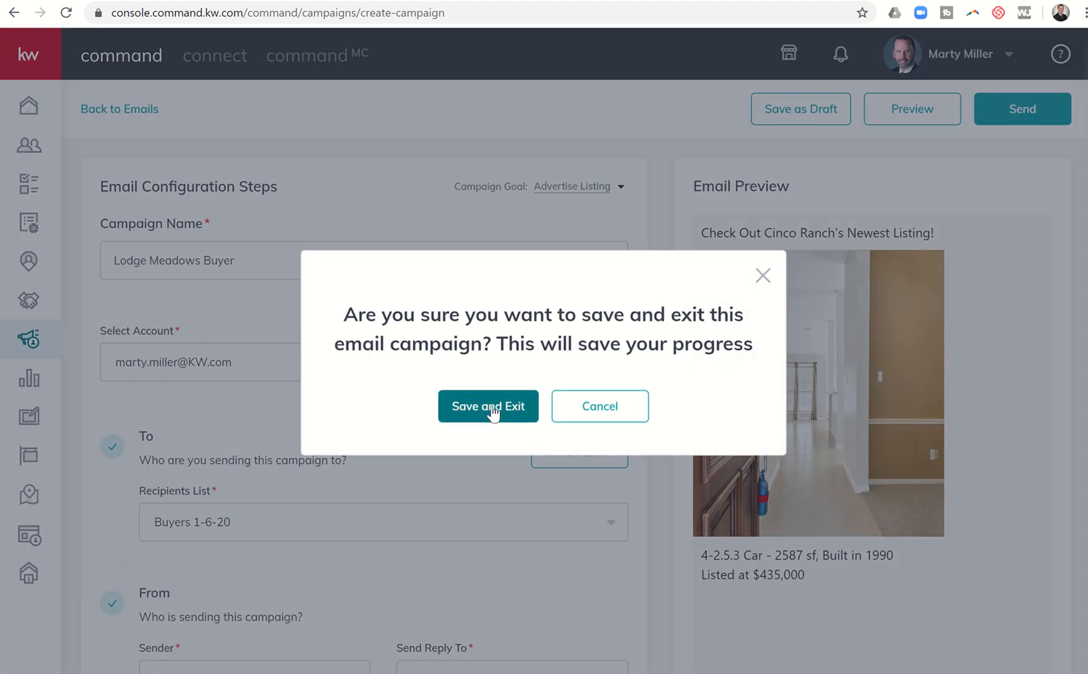
left_click(488, 406)
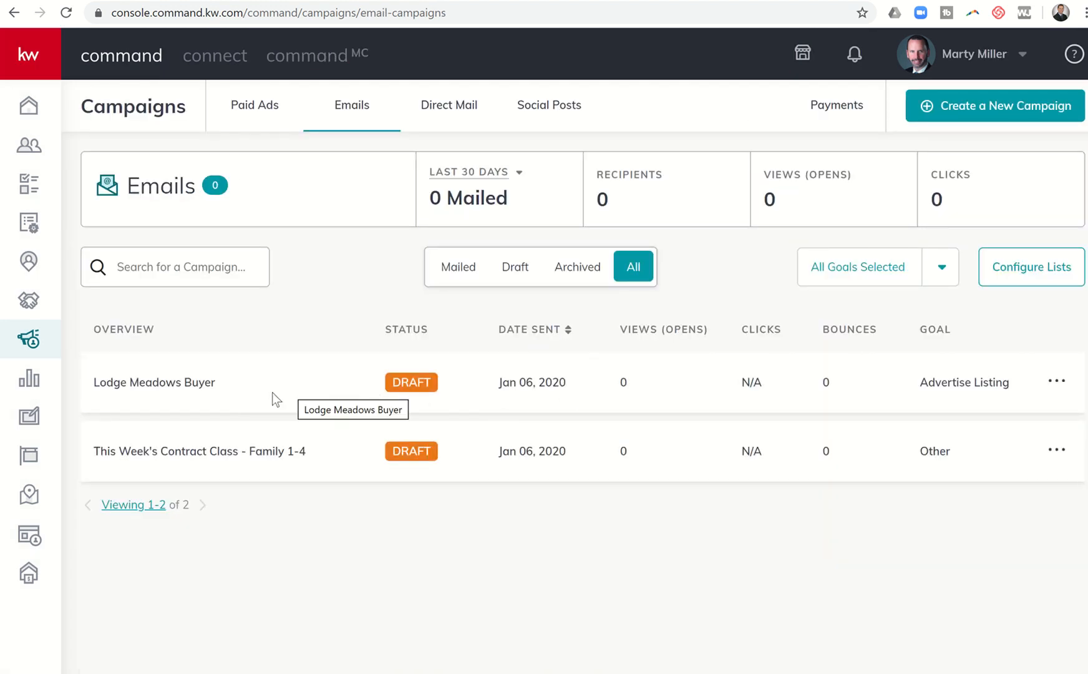
mouse_move(453, 388)
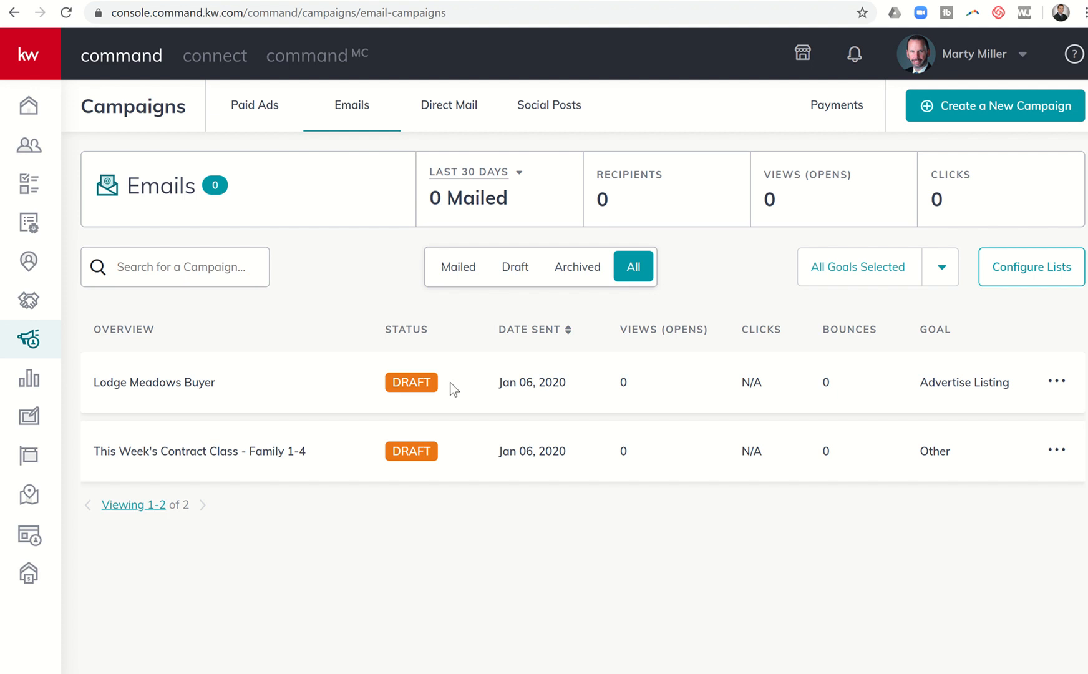
mouse_move(373, 395)
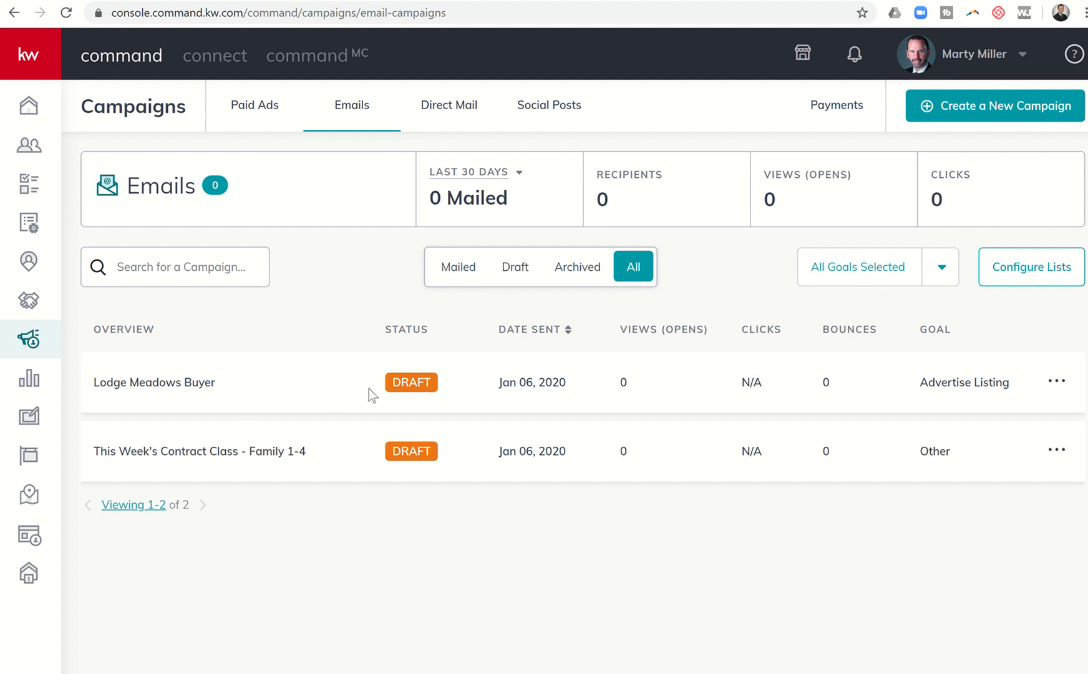
mouse_move(653, 373)
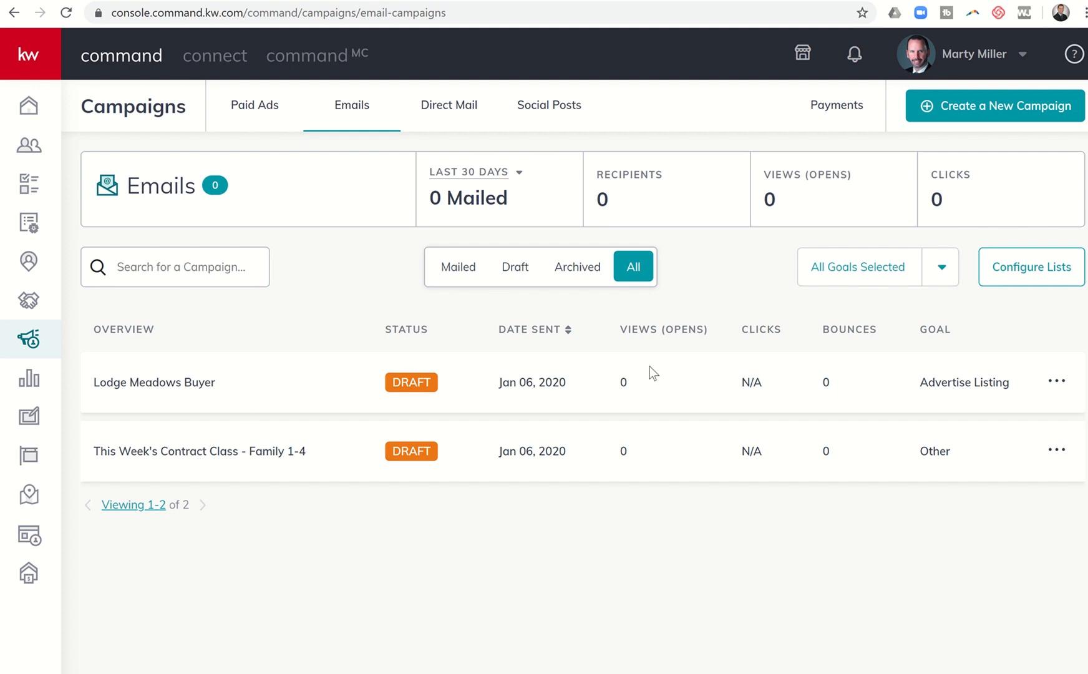
mouse_move(748, 378)
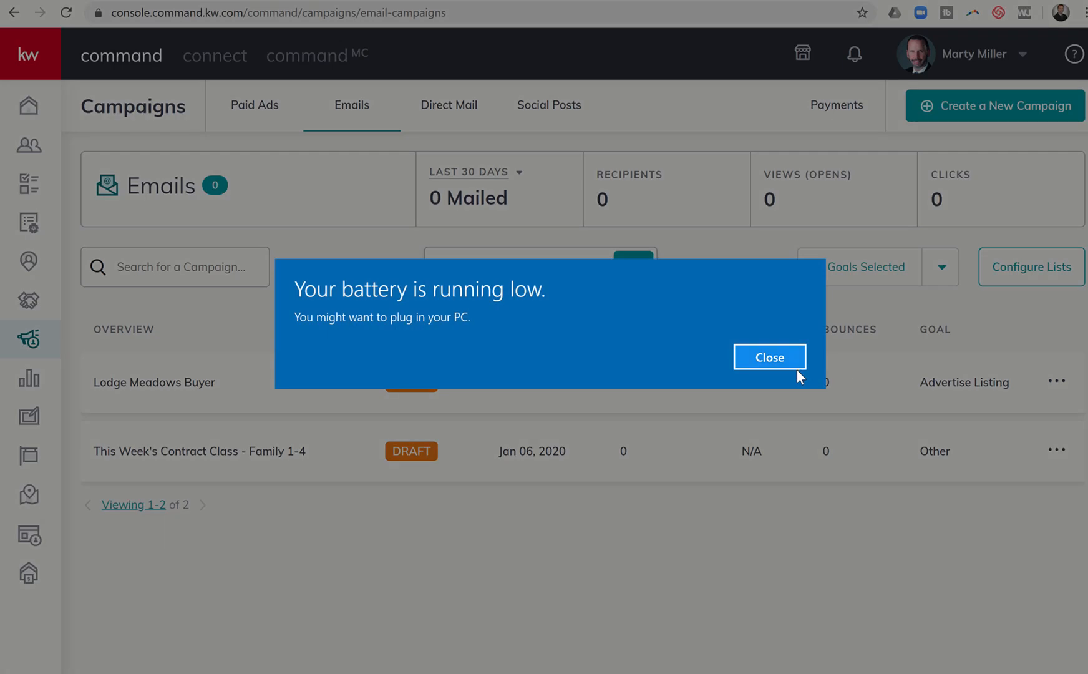
left_click(768, 357)
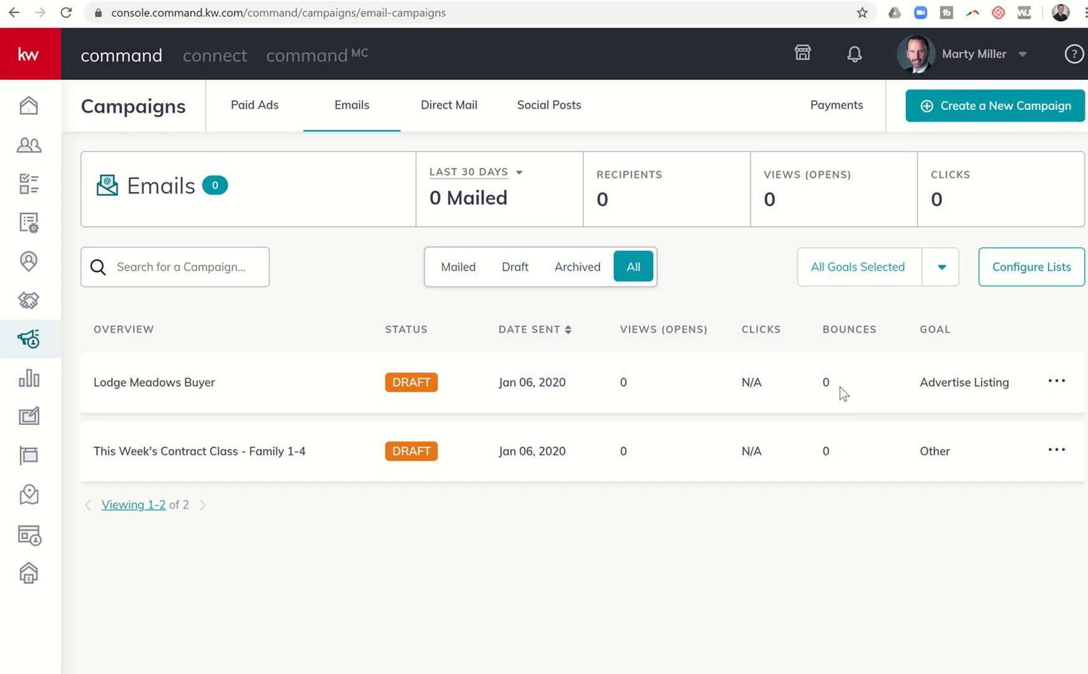
mouse_move(890, 405)
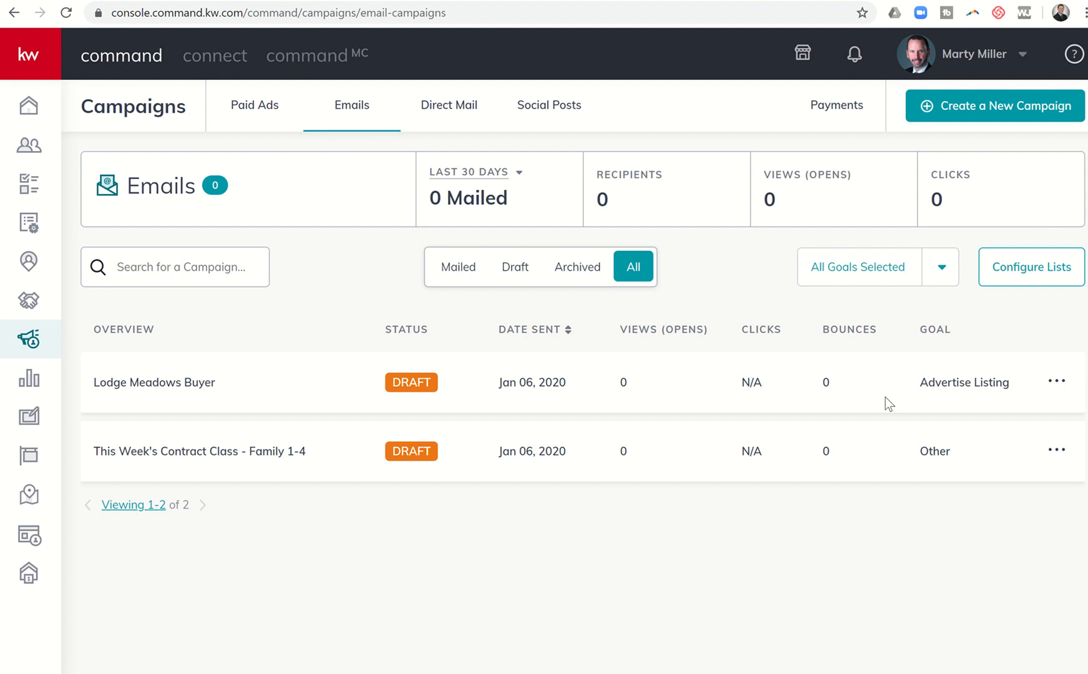
mouse_move(830, 40)
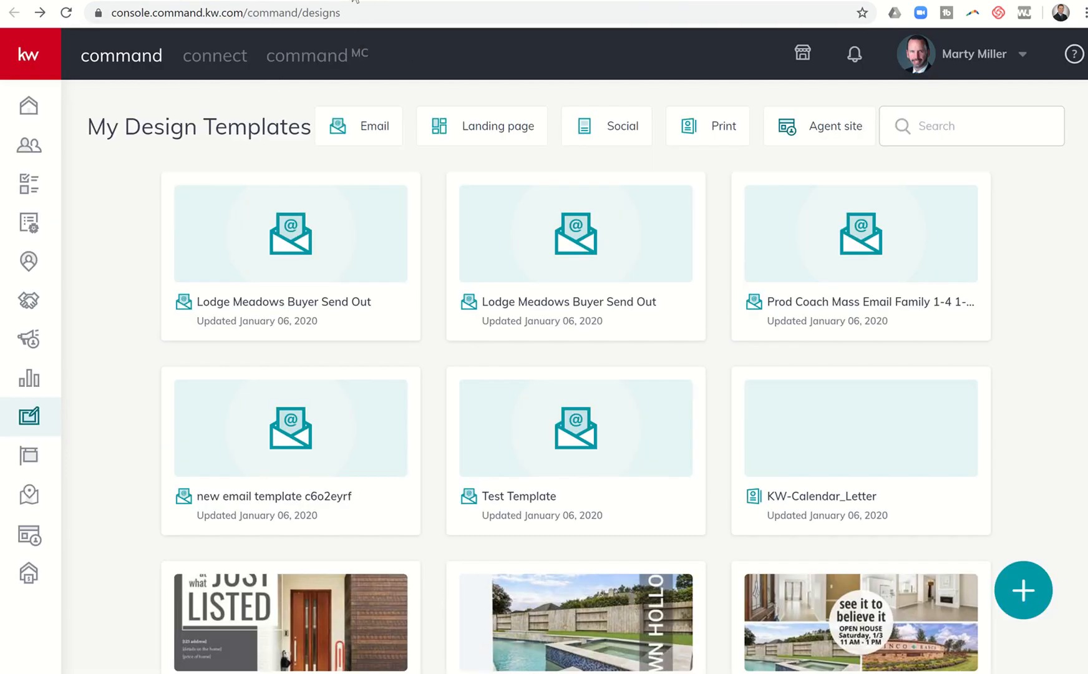
left_click(29, 340)
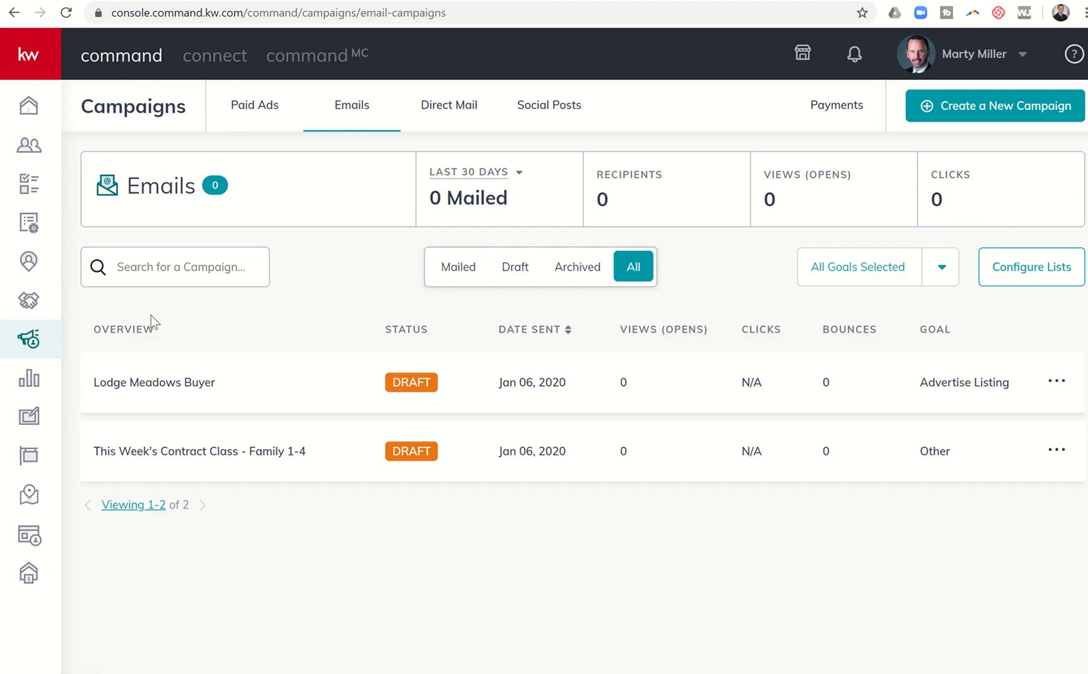
mouse_move(200, 333)
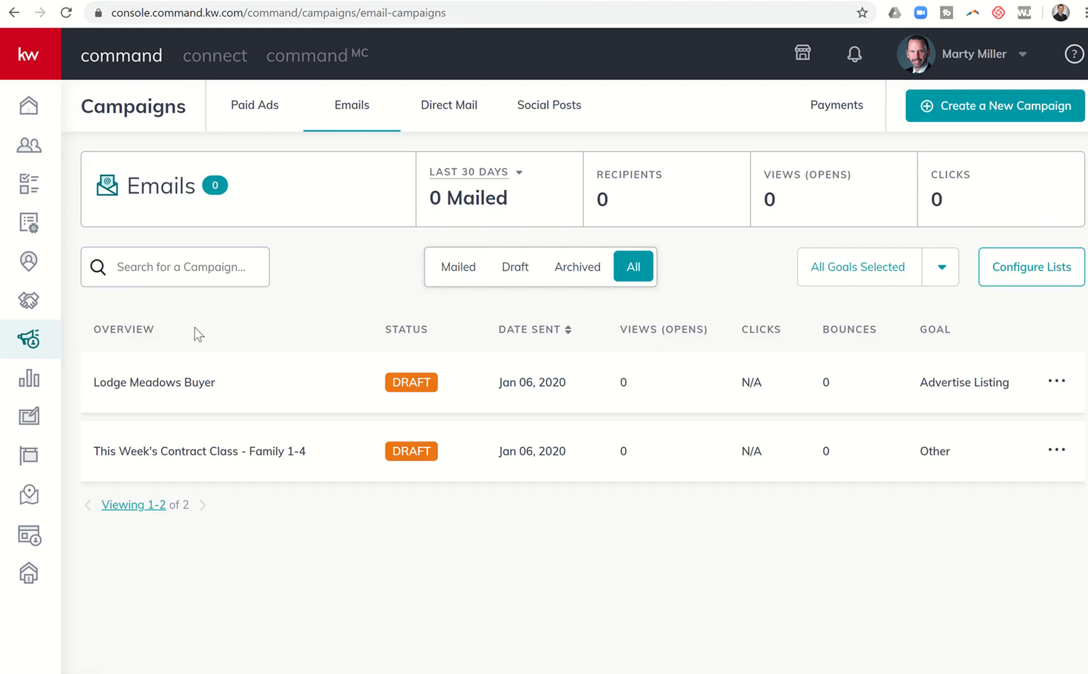